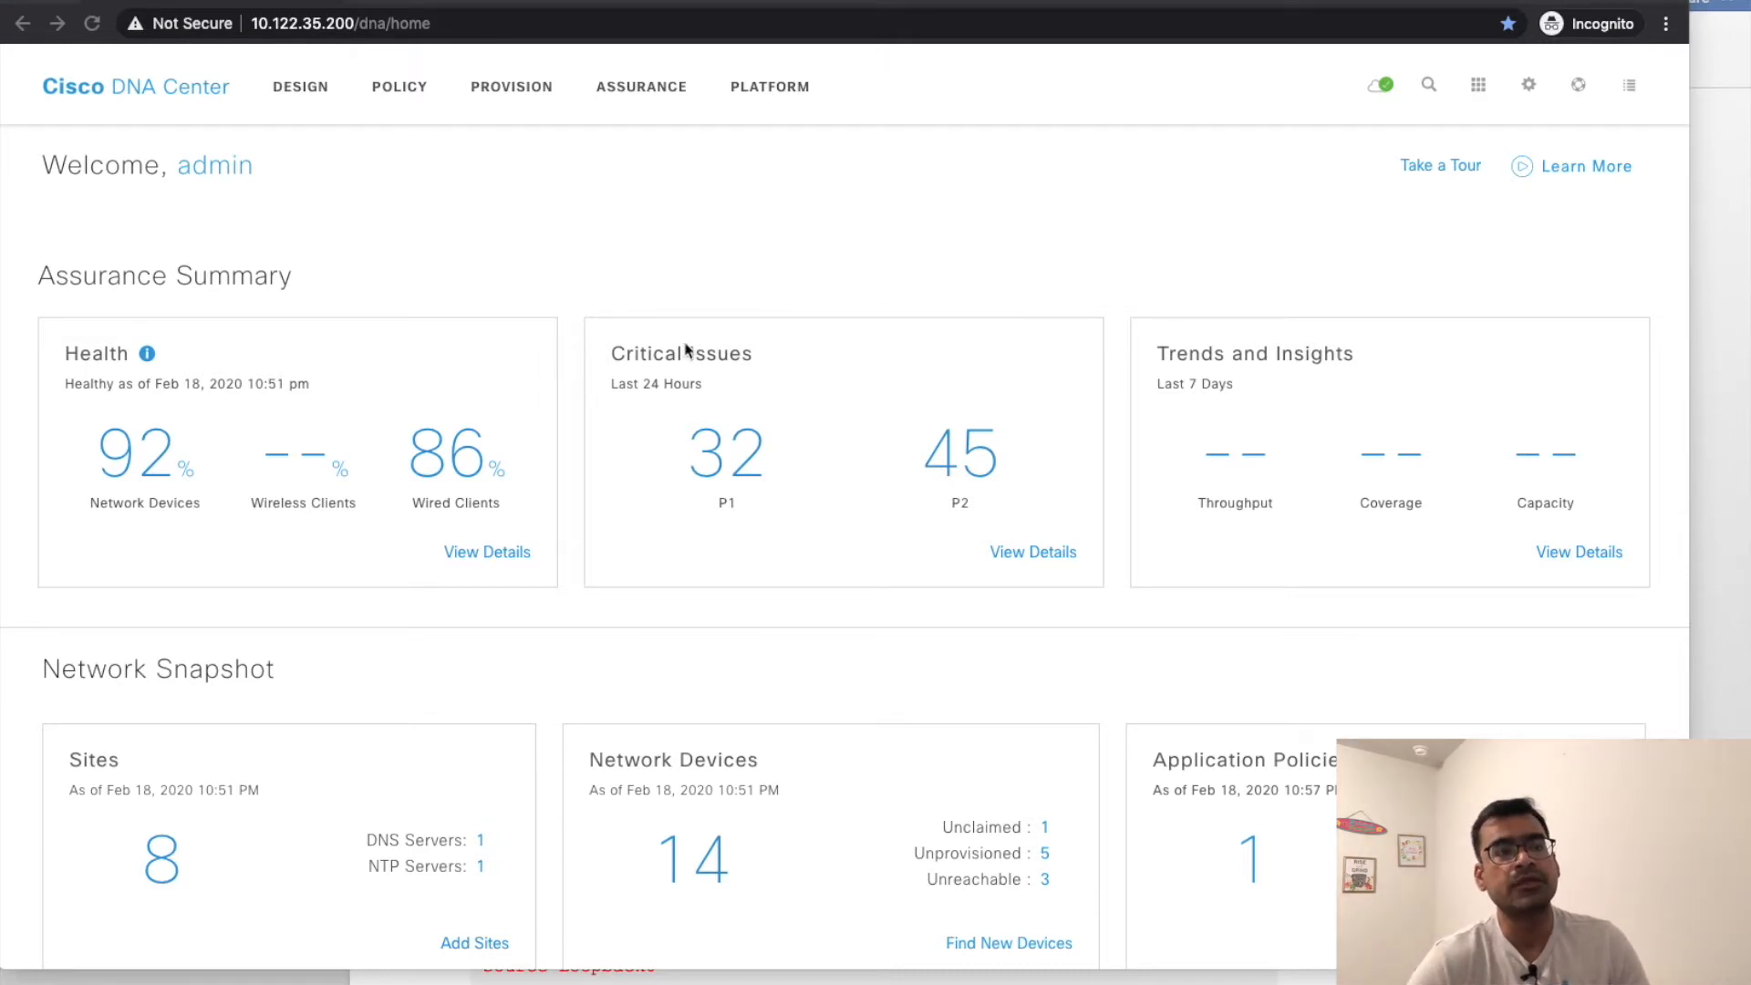
{"action": "mouse_move", "coordinate": [687, 146]}
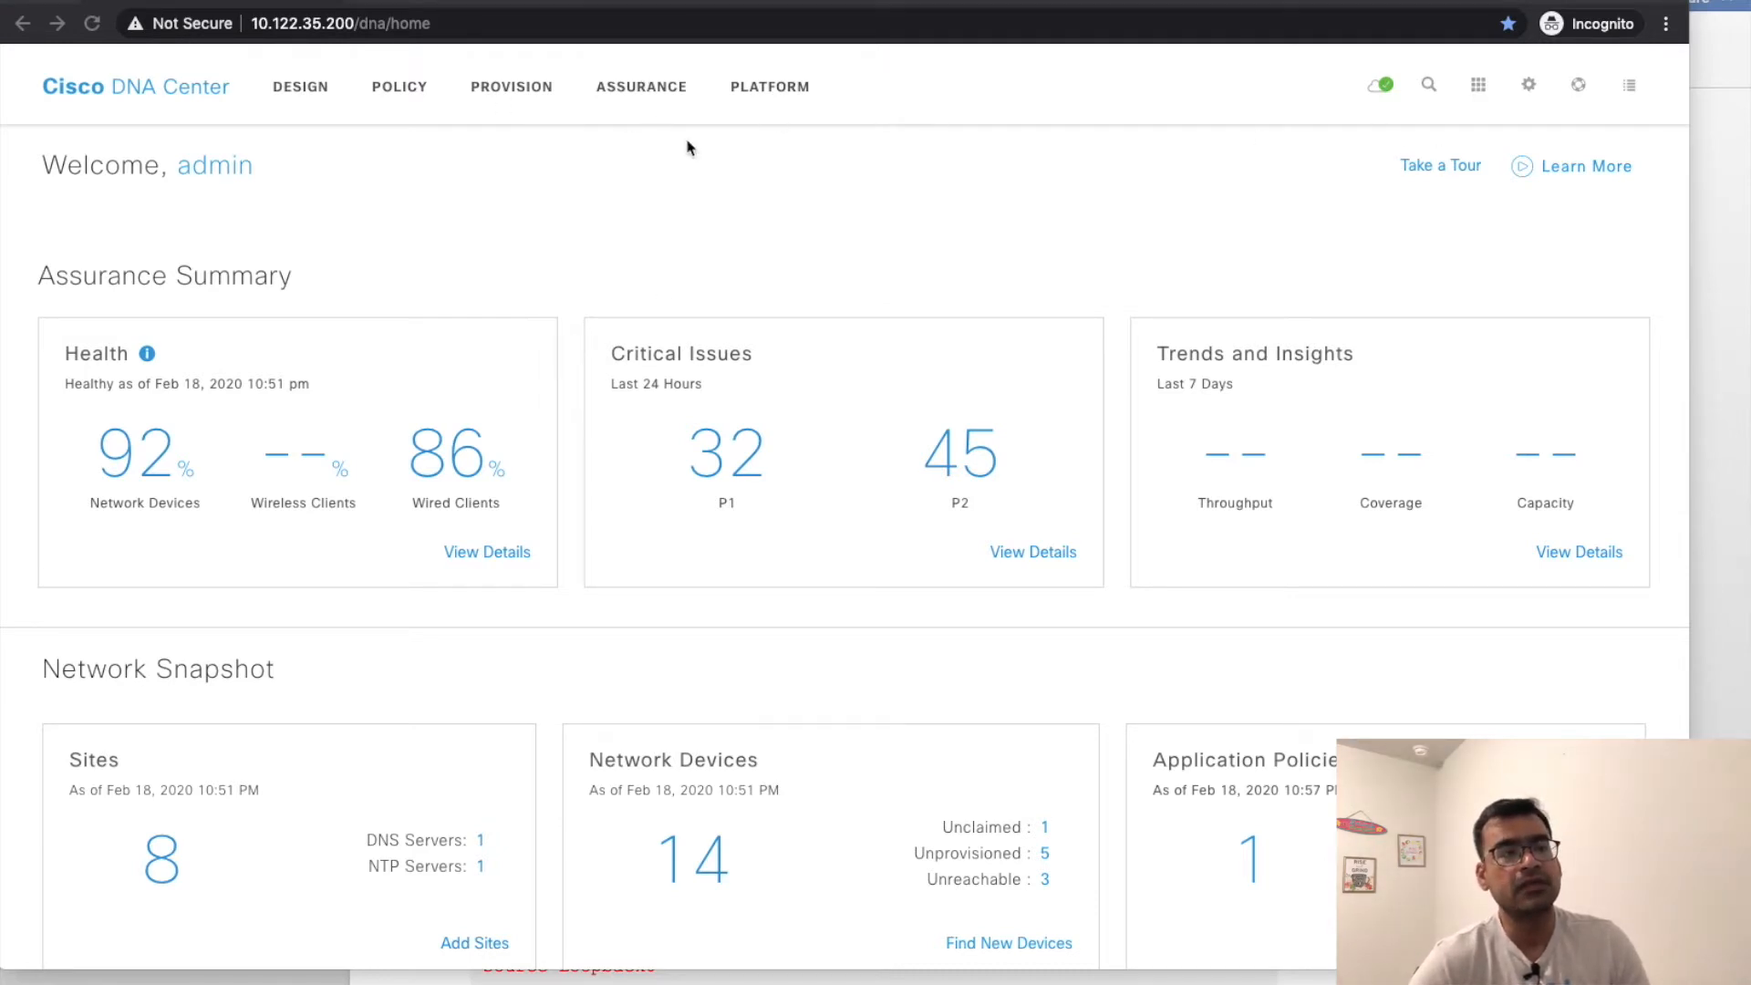
- Open the Stealthwatch Security Analytics service under Provision > Services to view the USA site's deployment
{"action": "left_click", "coordinate": [512, 86]}
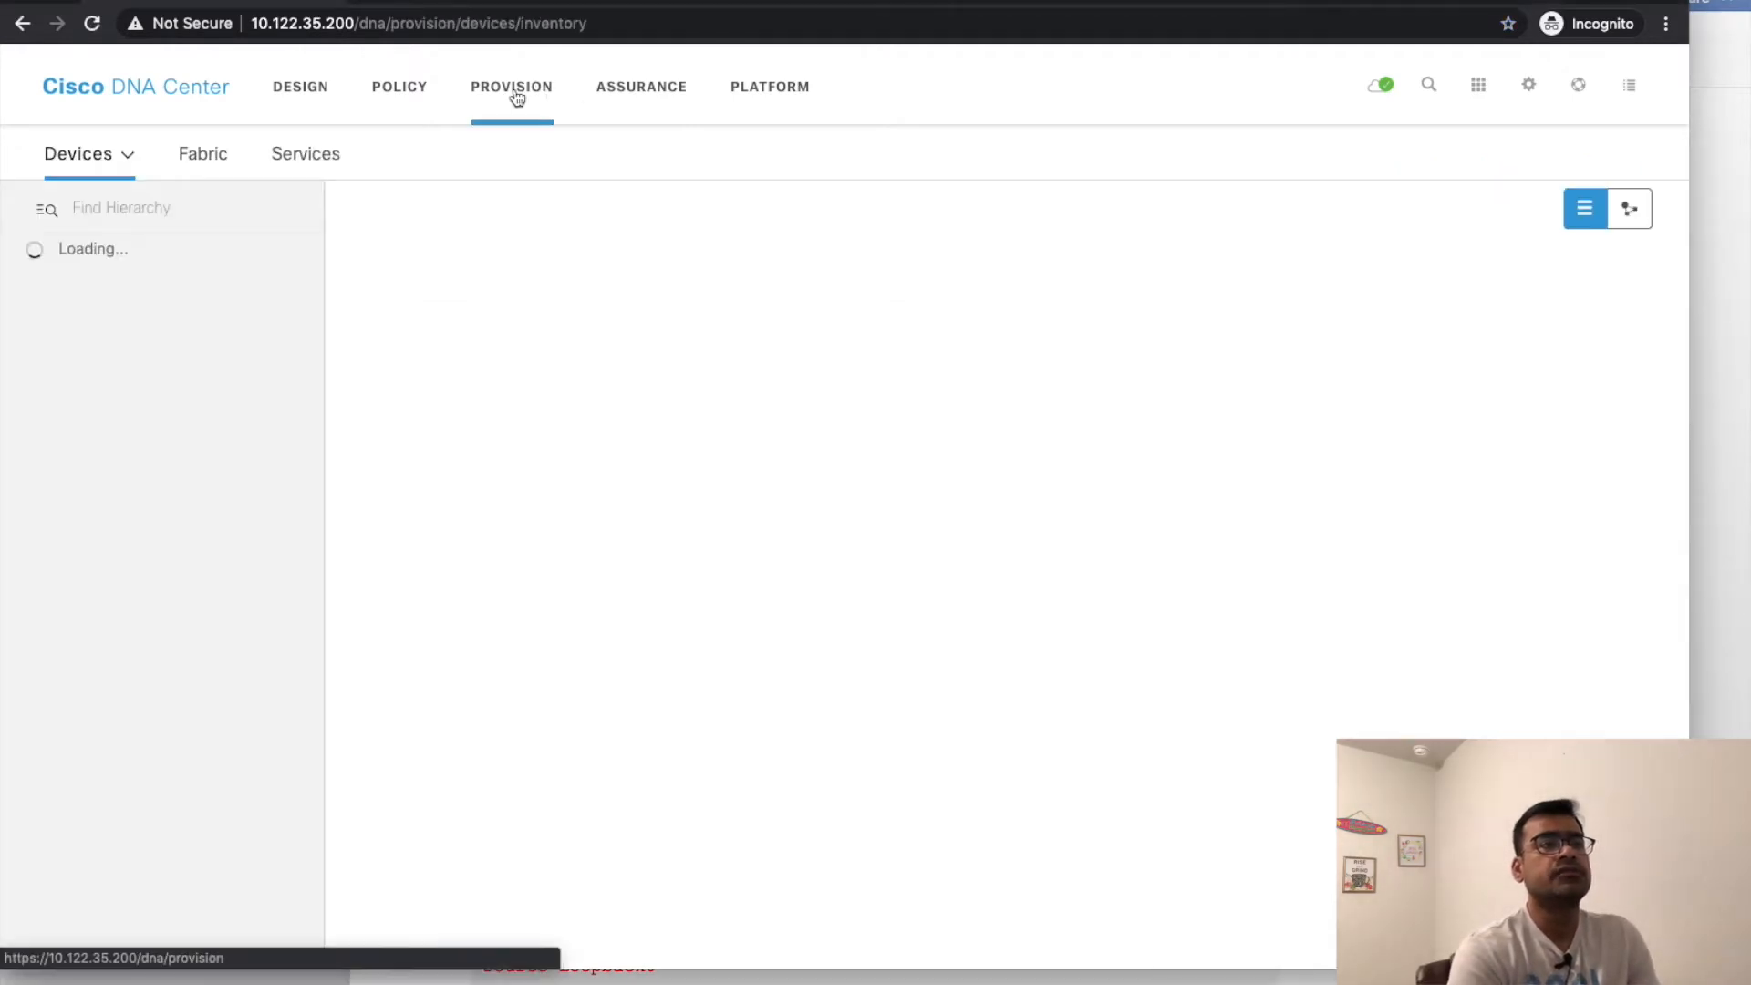
{"action": "left_click", "coordinate": [304, 153]}
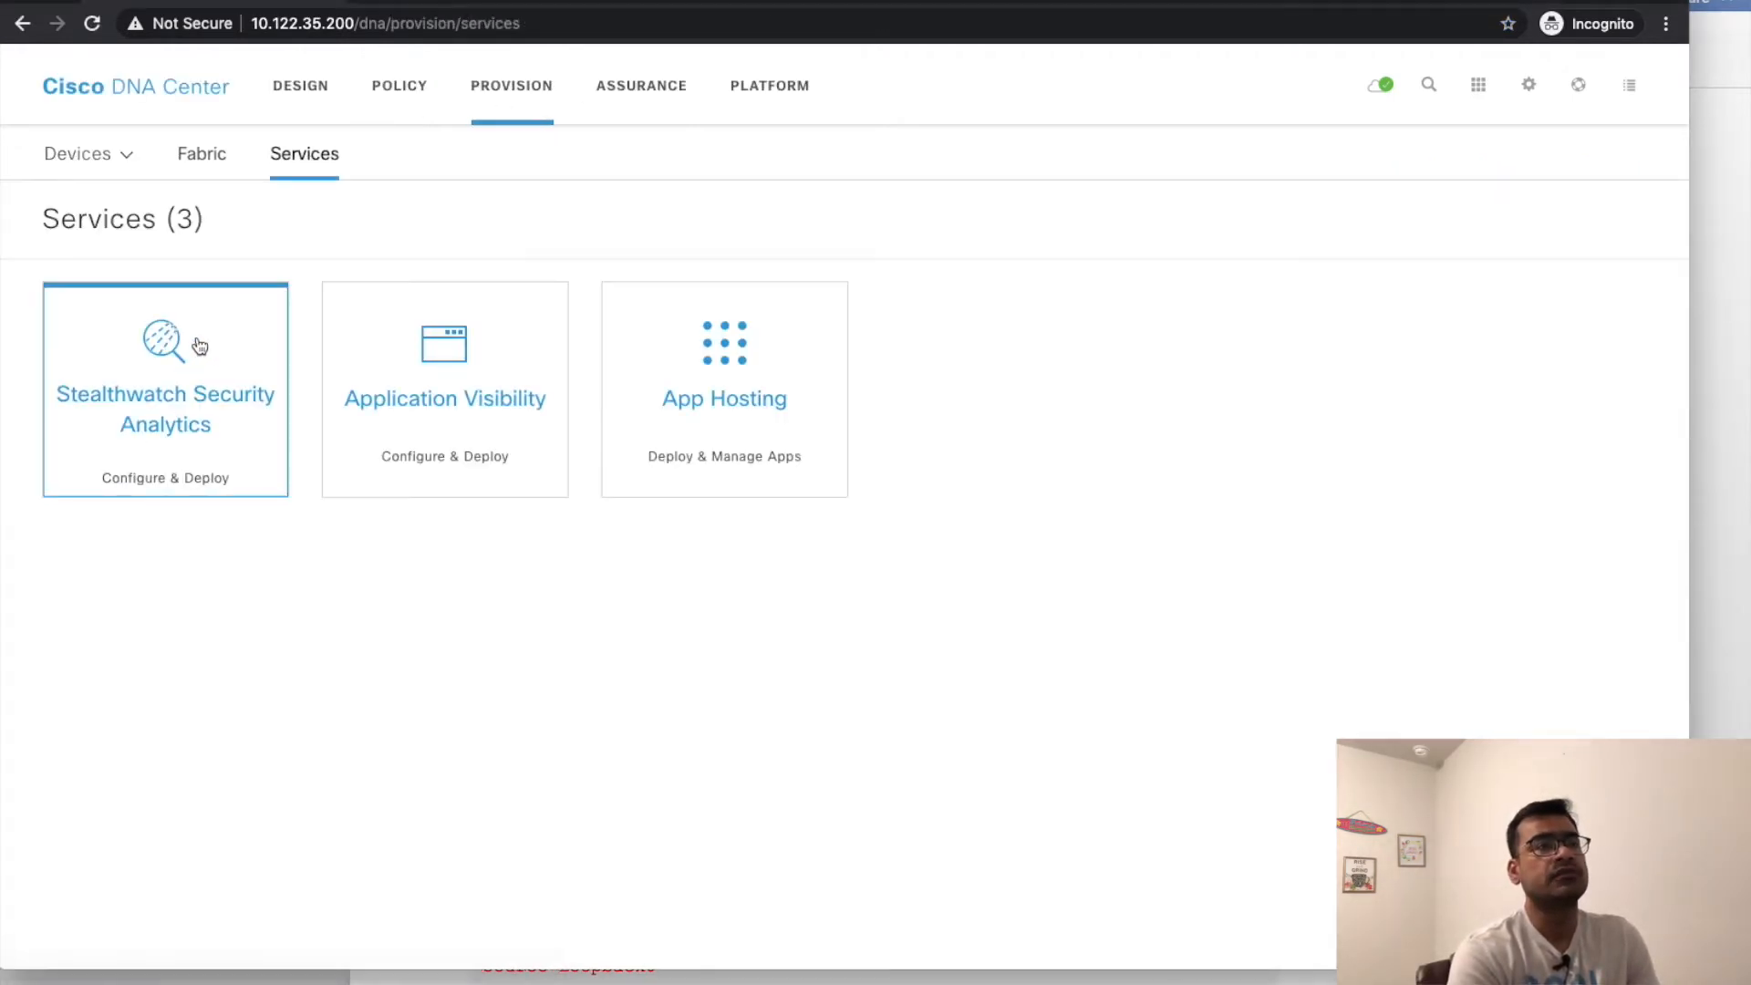
{"action": "left_click", "coordinate": [164, 387]}
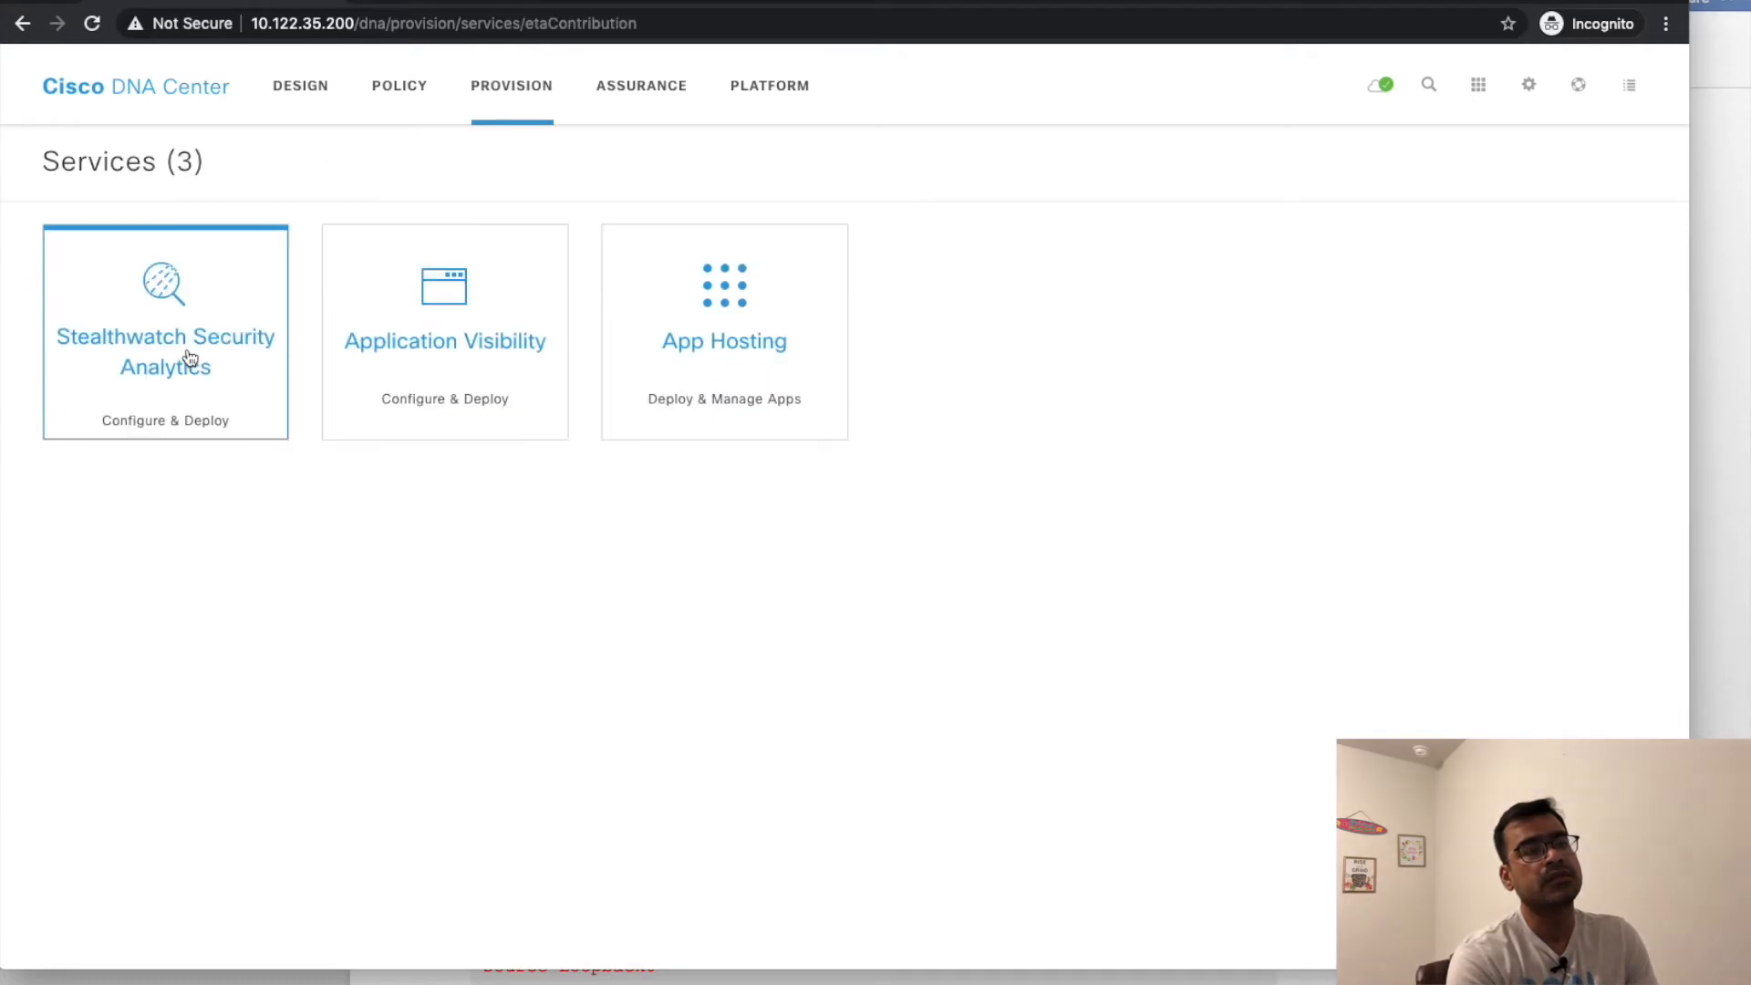
{"action": "left_click", "coordinate": [164, 350]}
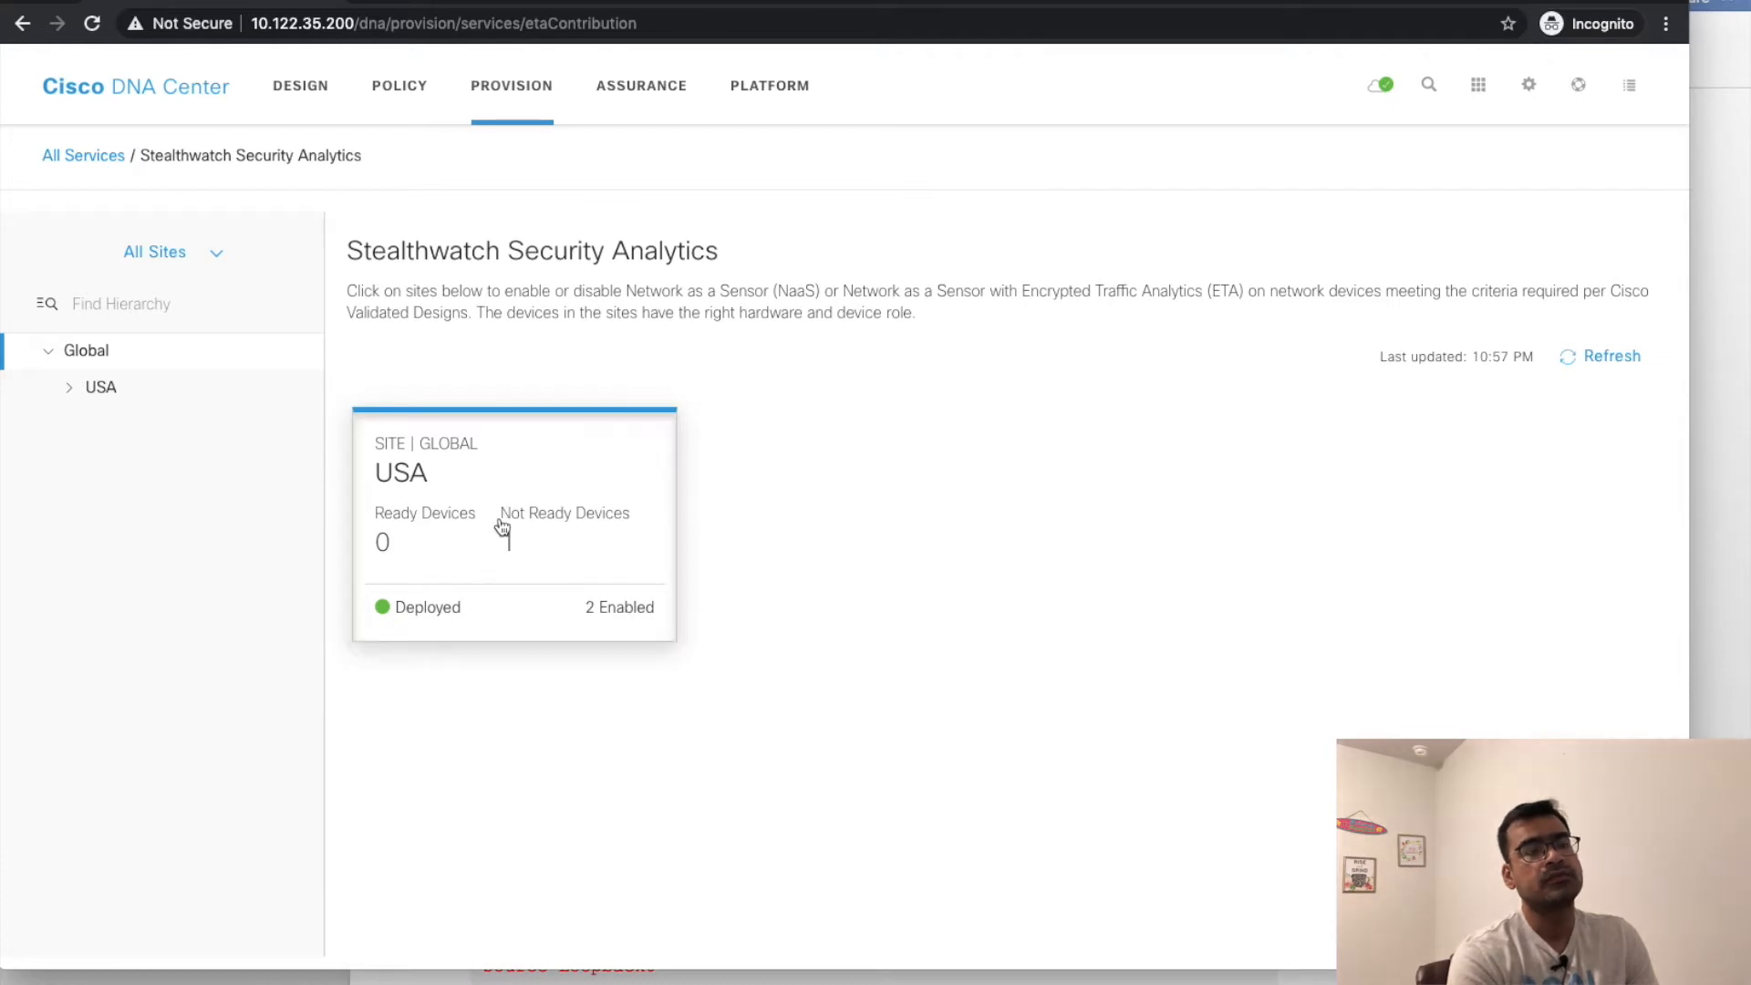
{"action": "left_click", "coordinate": [513, 526]}
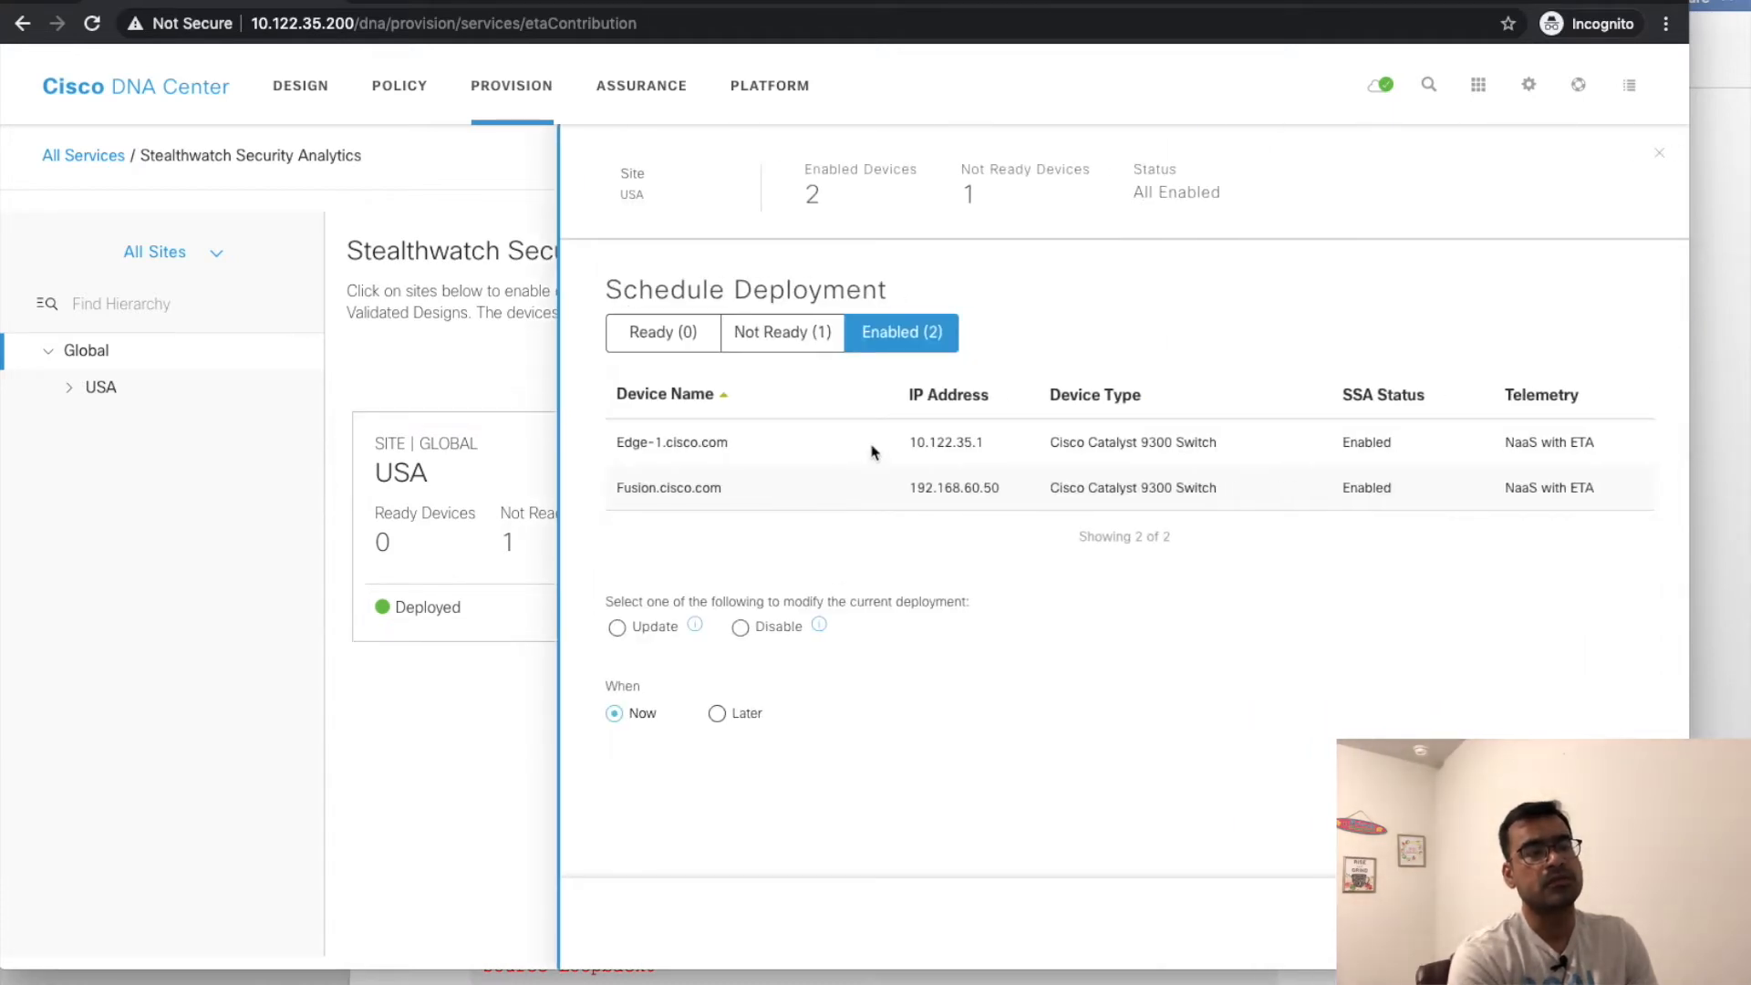
{"action": "mouse_move", "coordinate": [793, 478]}
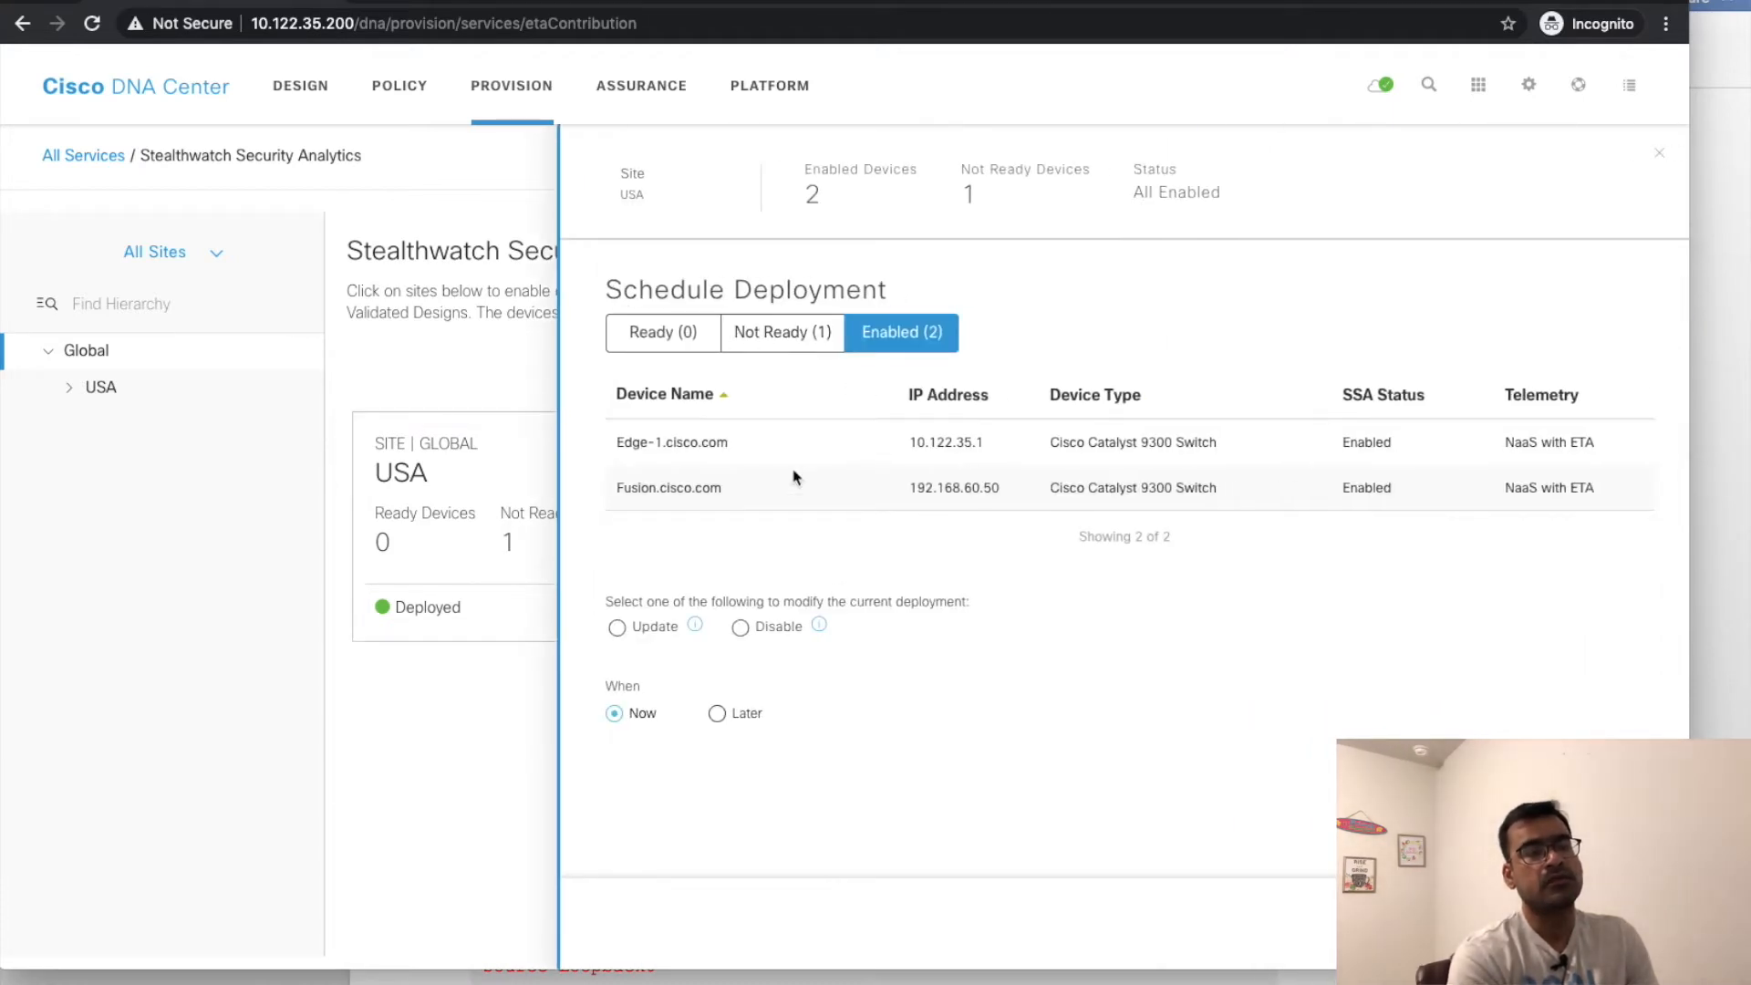
{"action": "double_click", "coordinate": [668, 488]}
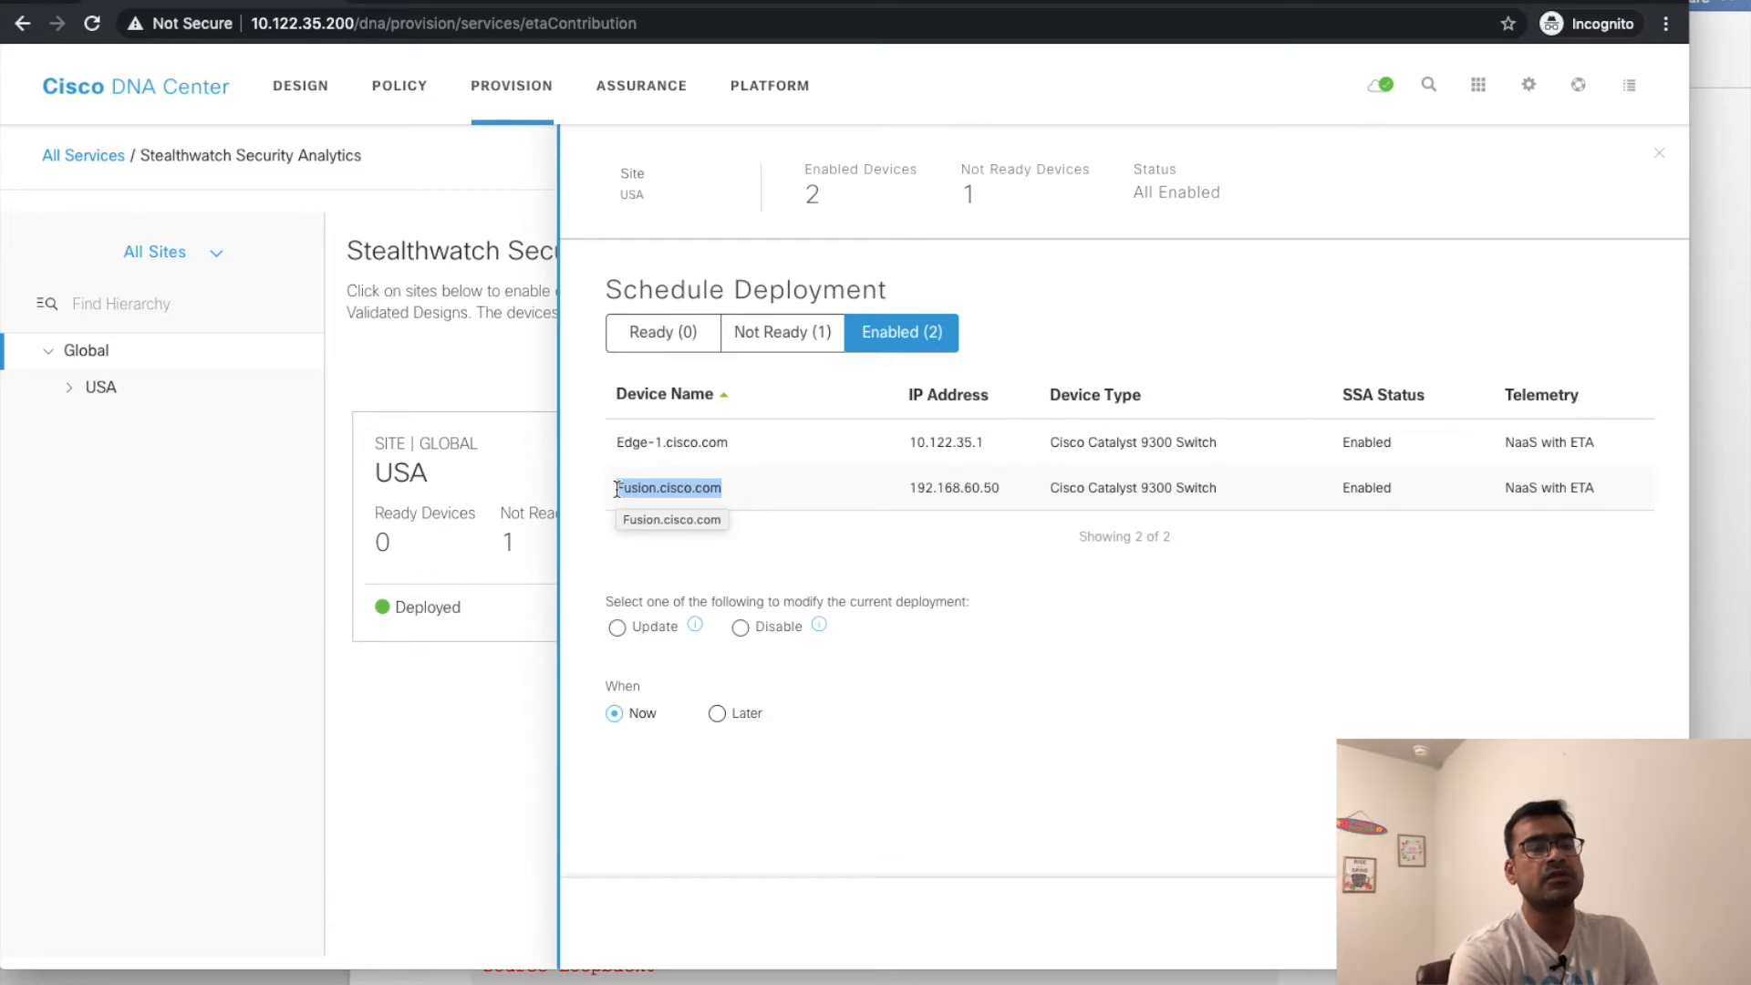
{"action": "mouse_move", "coordinate": [1614, 485]}
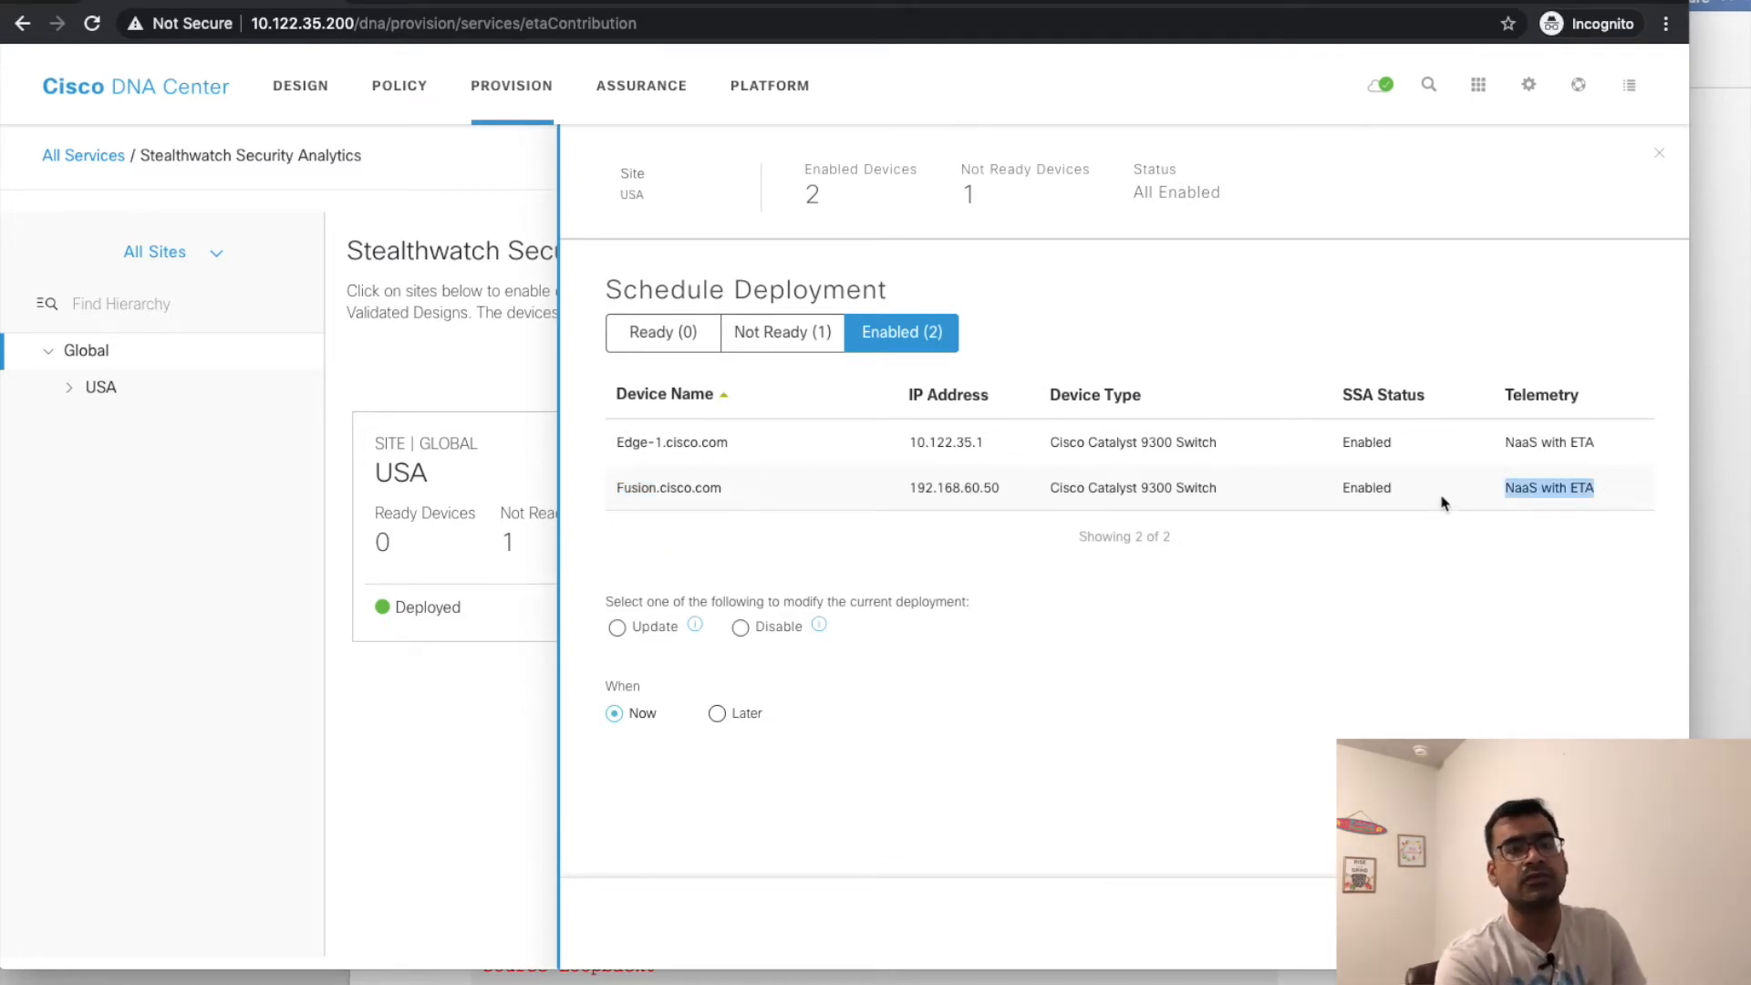
{"action": "left_click", "coordinate": [1659, 154]}
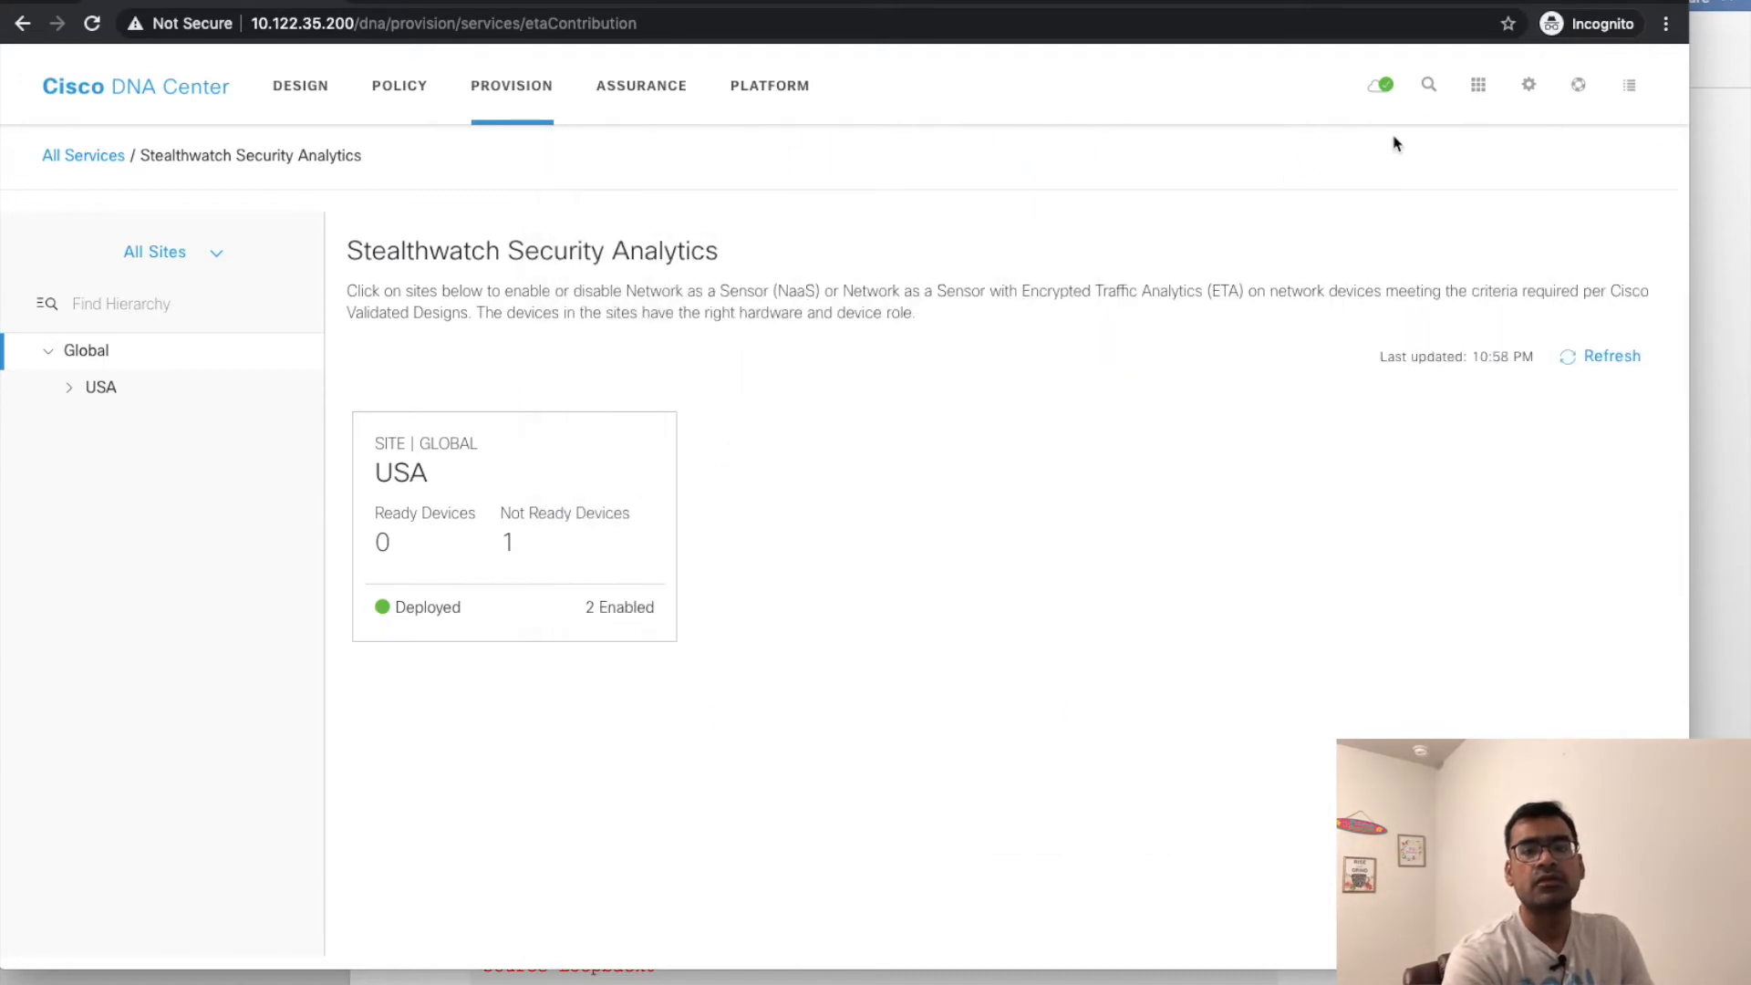
- Confirm the Stealthwatch integration is Active, Registered and Running, then return to the provisioning inventory
{"action": "left_click", "coordinate": [1528, 85]}
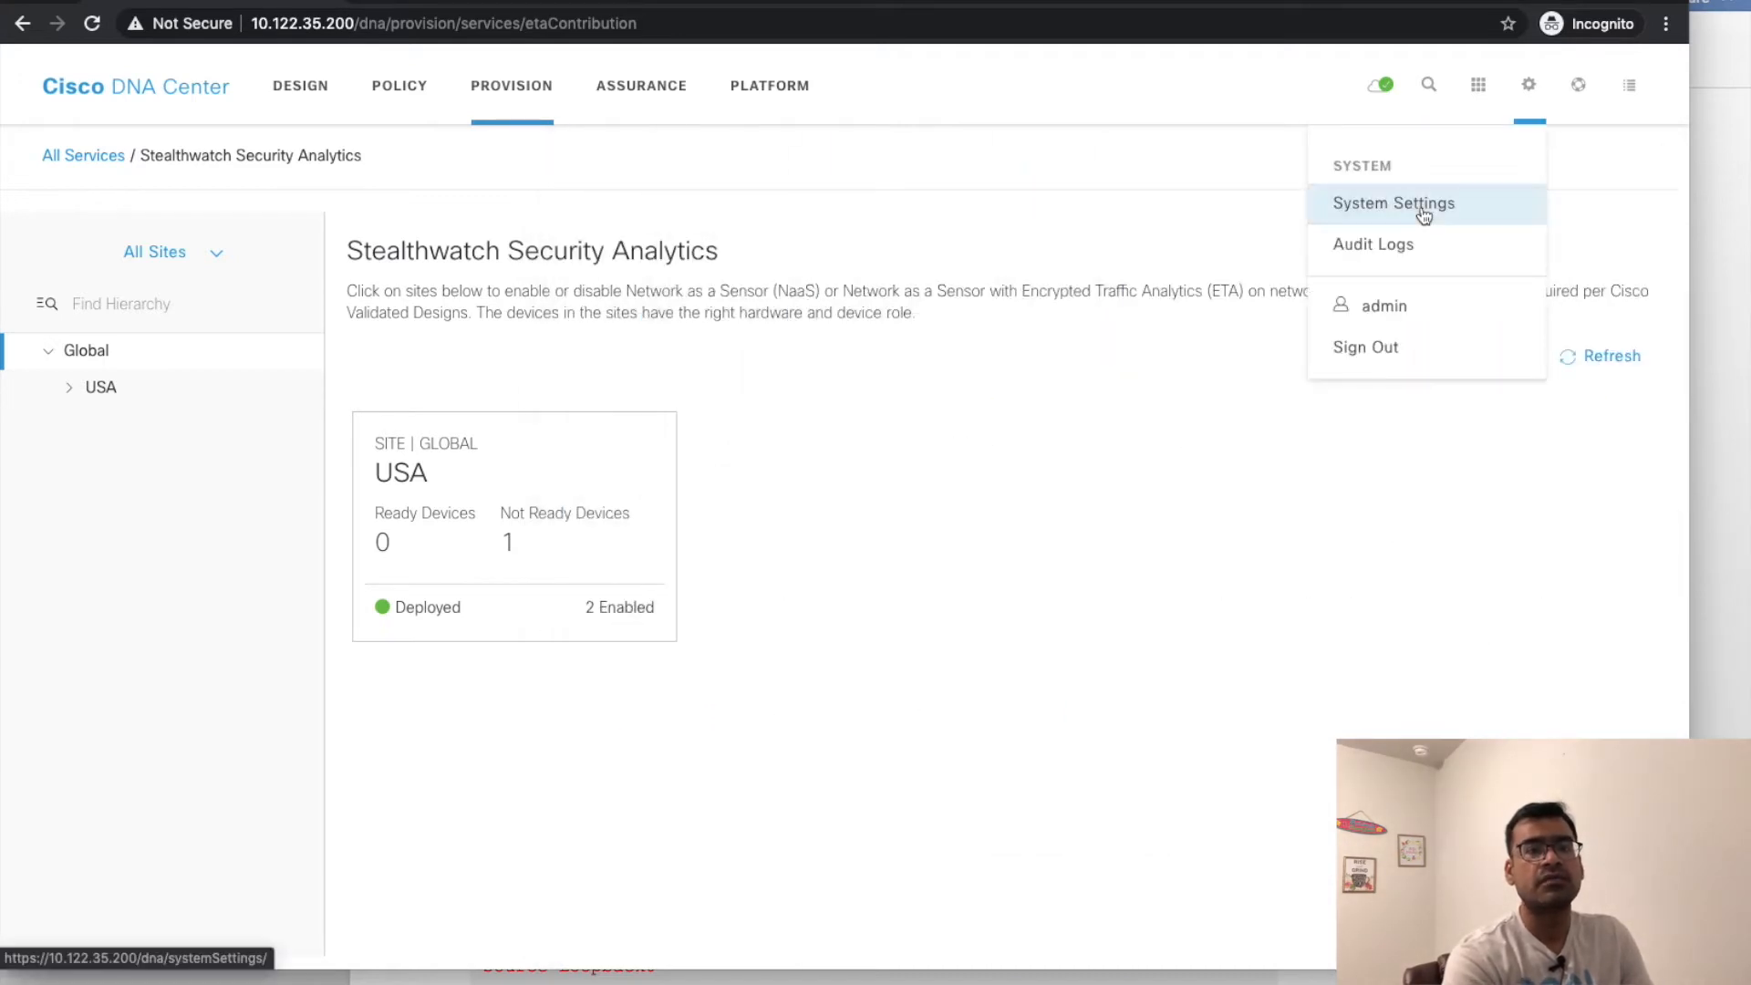
{"action": "left_click", "coordinate": [1393, 204]}
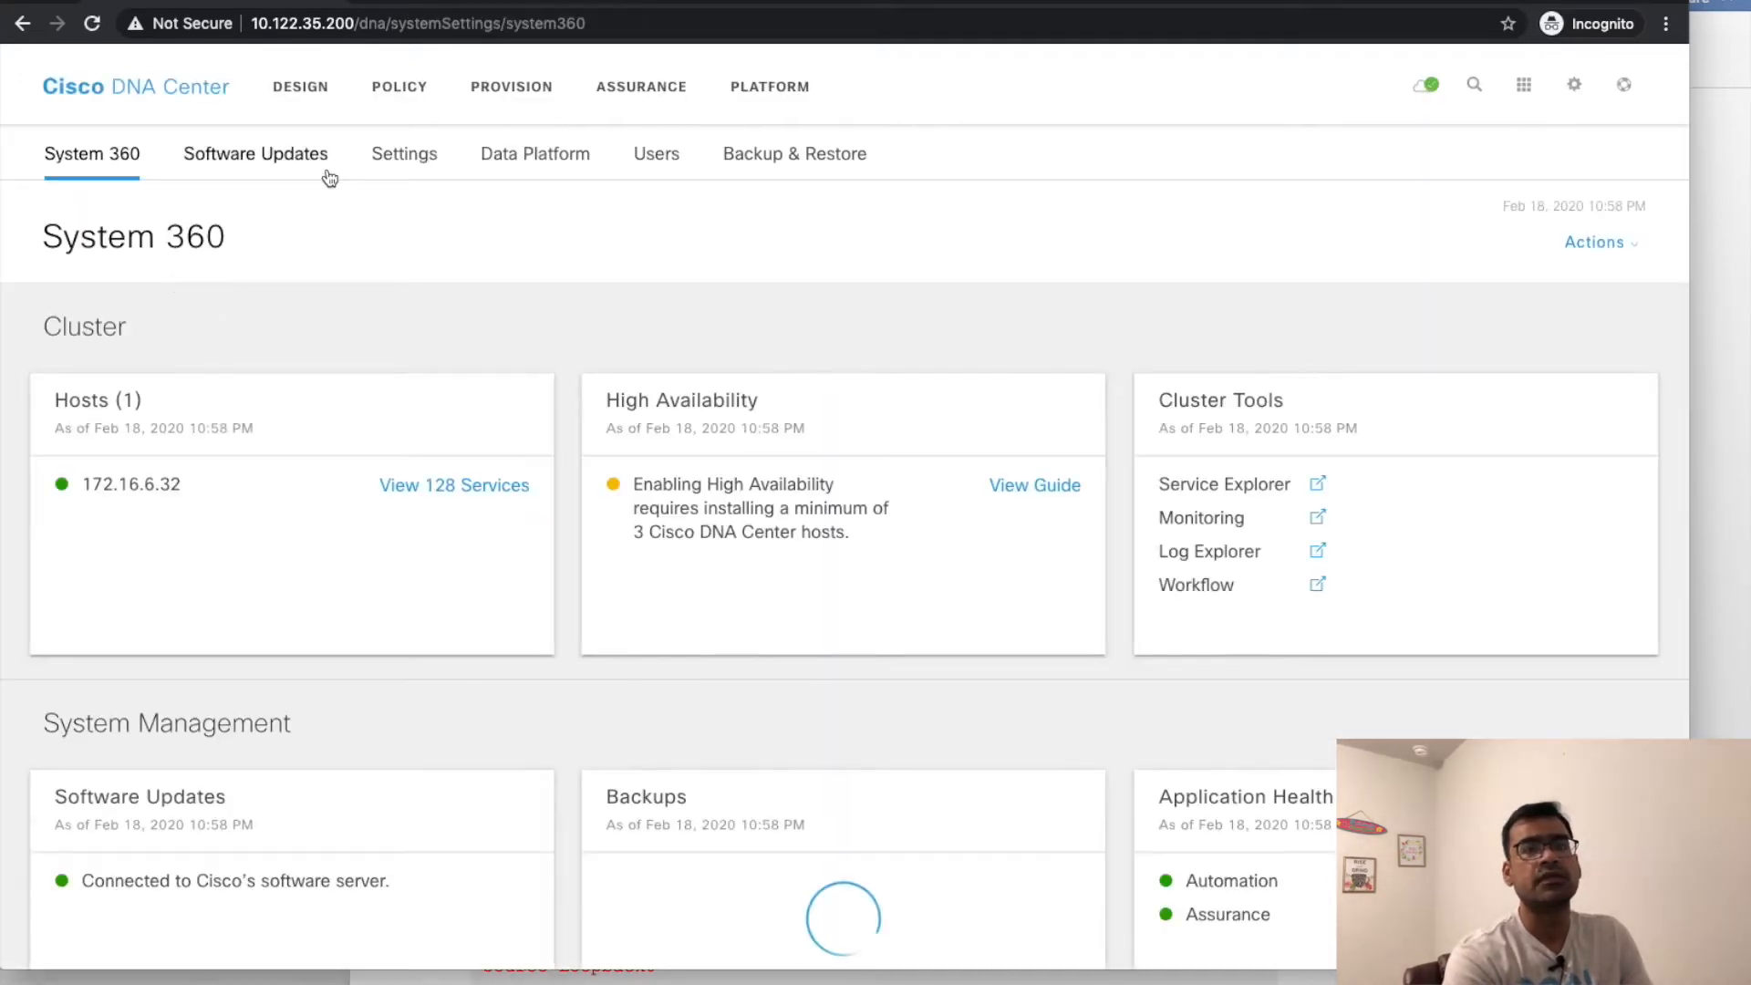
{"action": "left_click", "coordinate": [404, 153]}
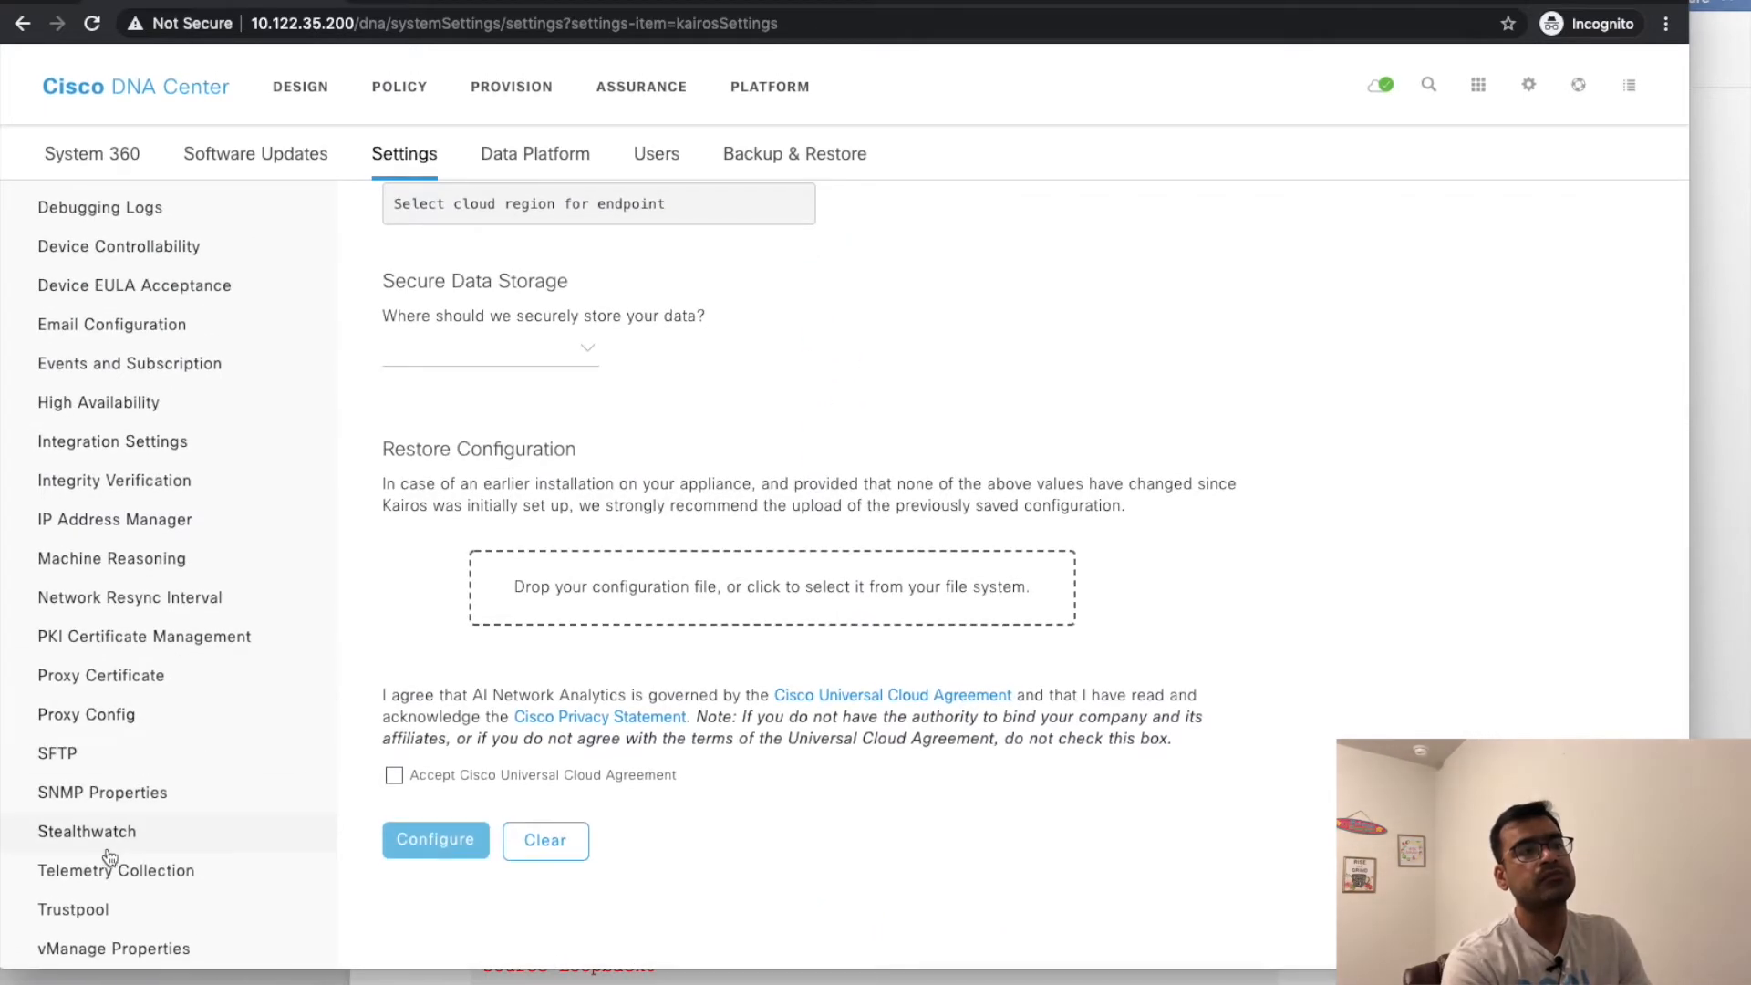
{"action": "left_click", "coordinate": [85, 831]}
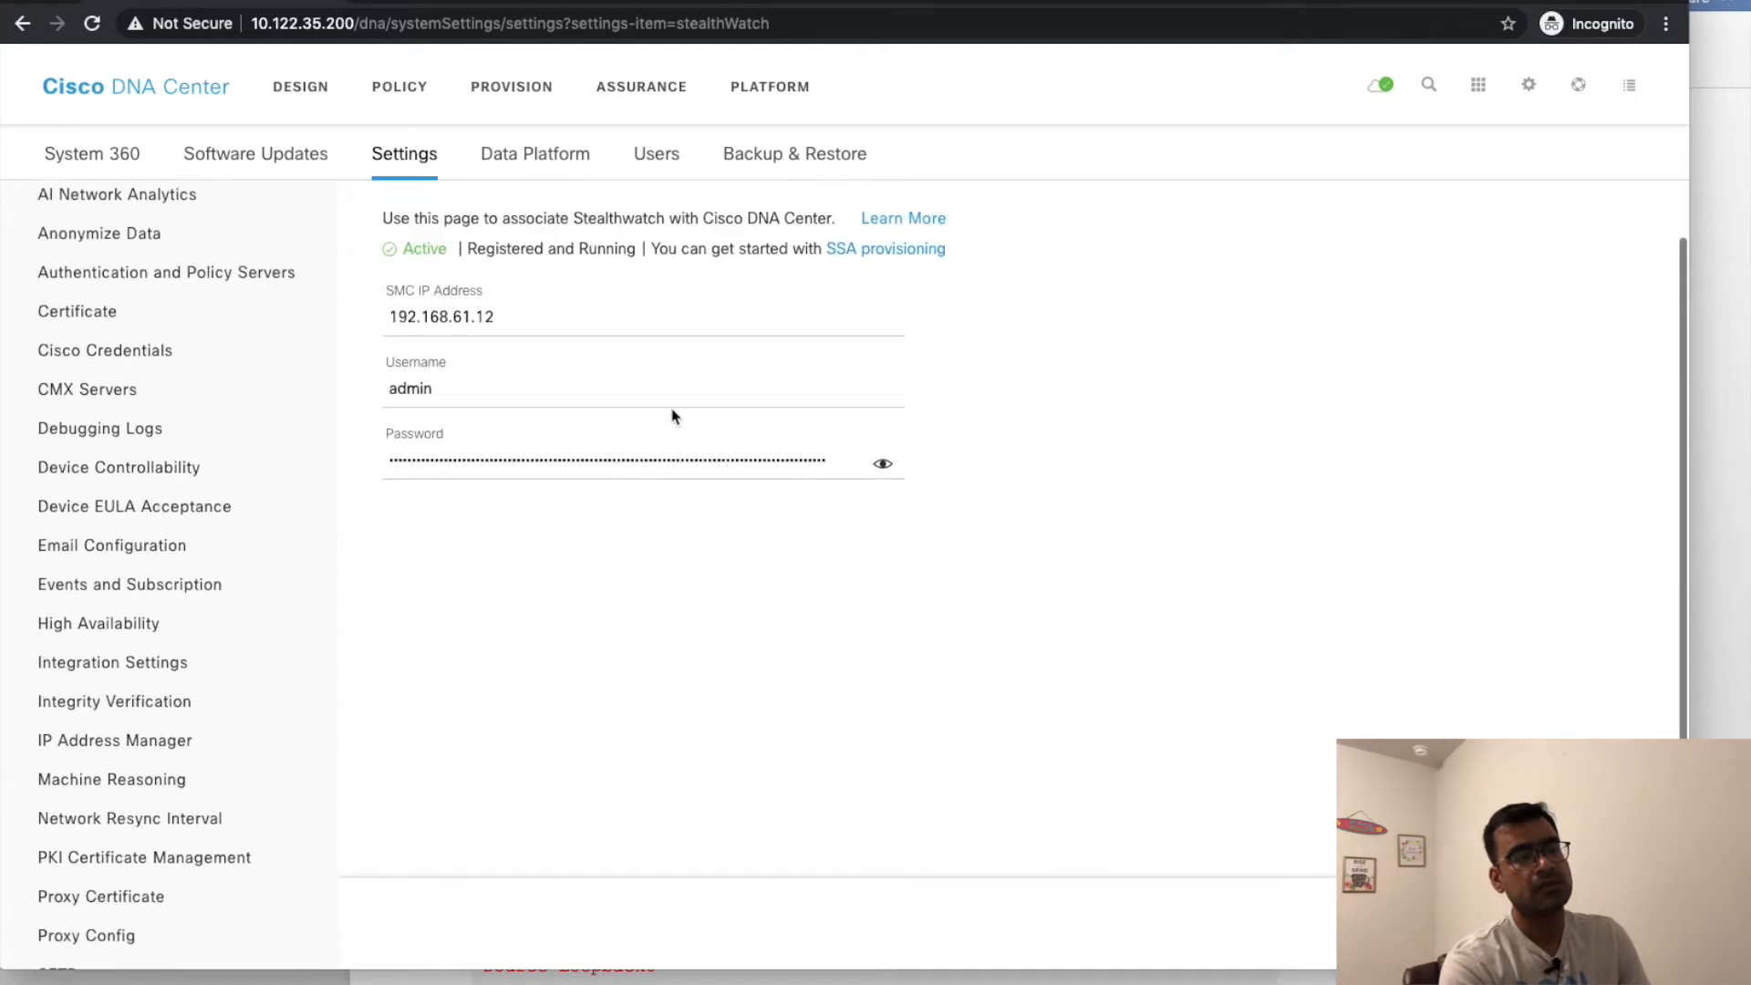
{"action": "scroll", "scroll_direction": "up", "scroll_amount": 3}
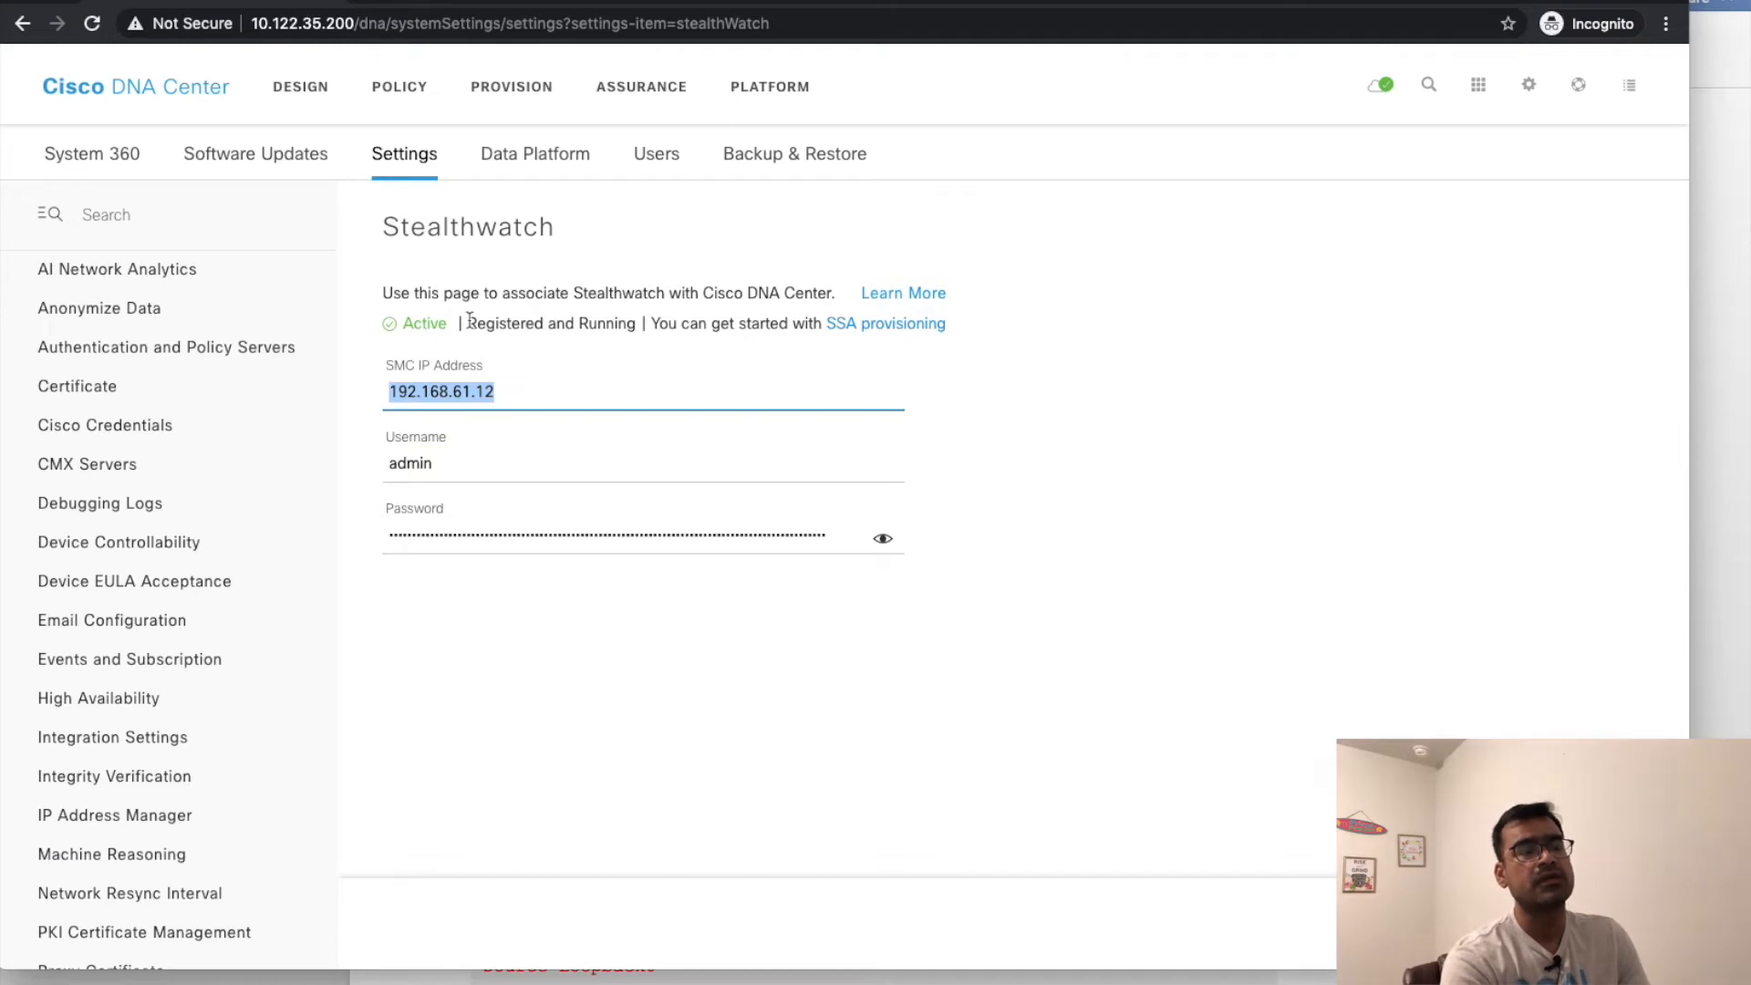
{"action": "mouse_move", "coordinate": [831, 371]}
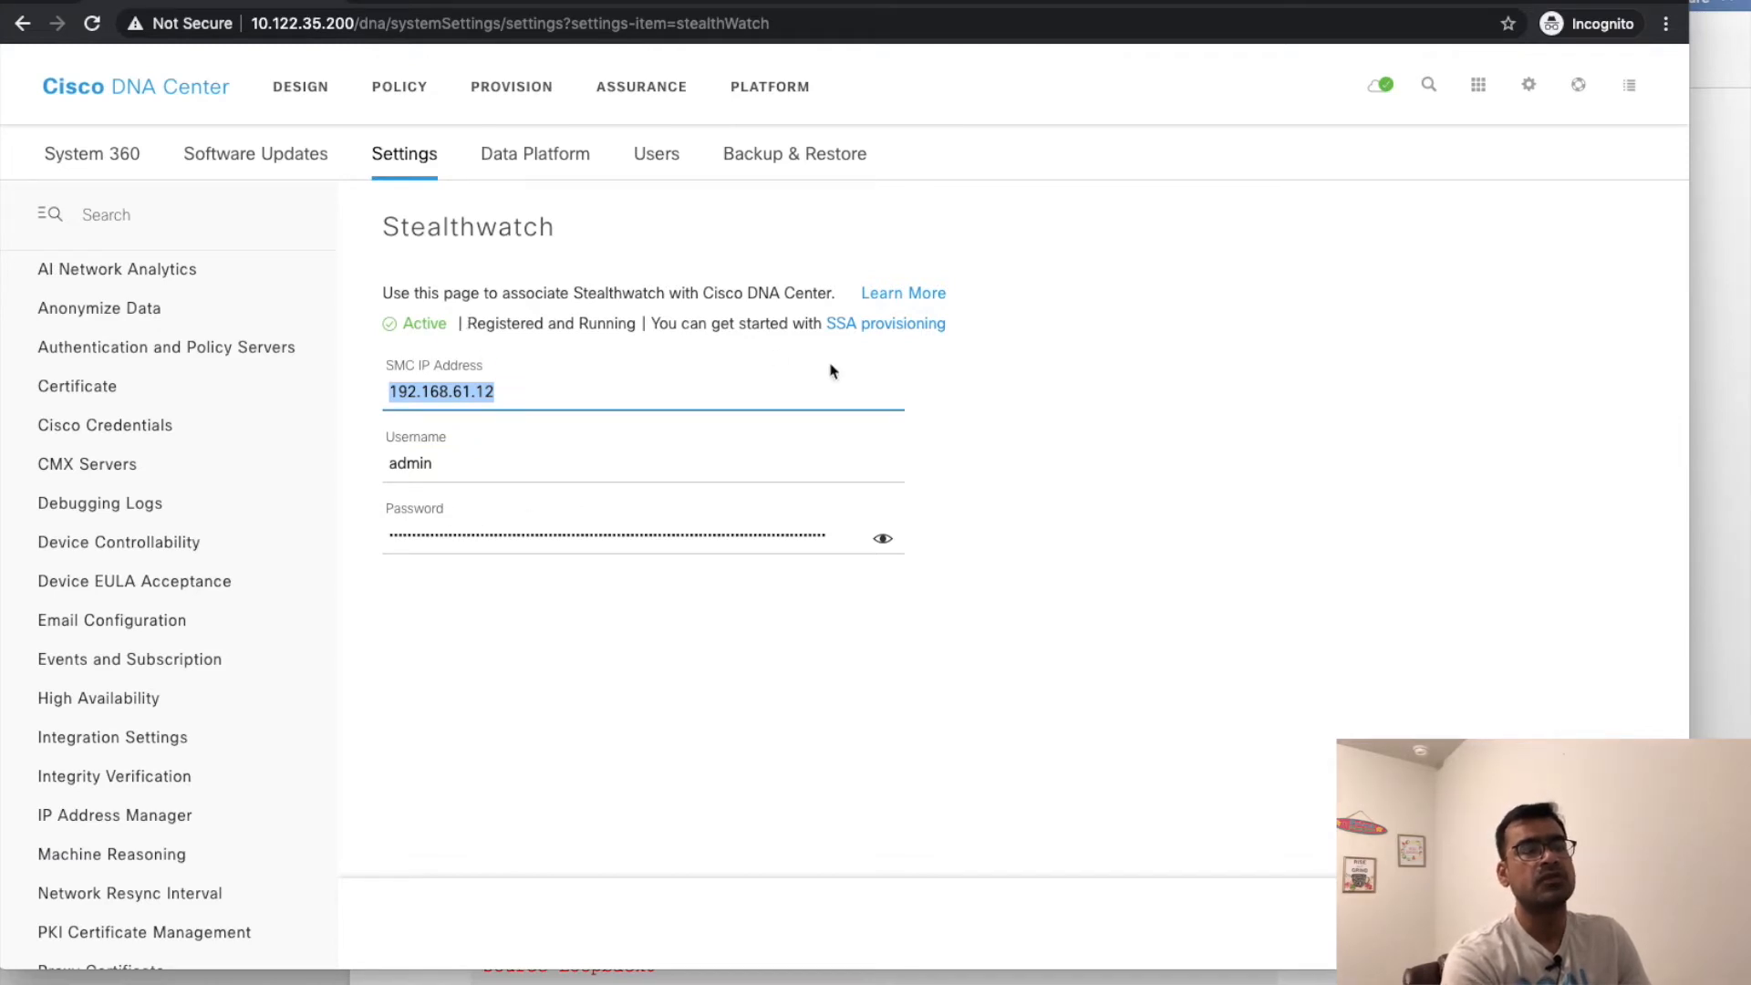
{"action": "mouse_move", "coordinate": [905, 293]}
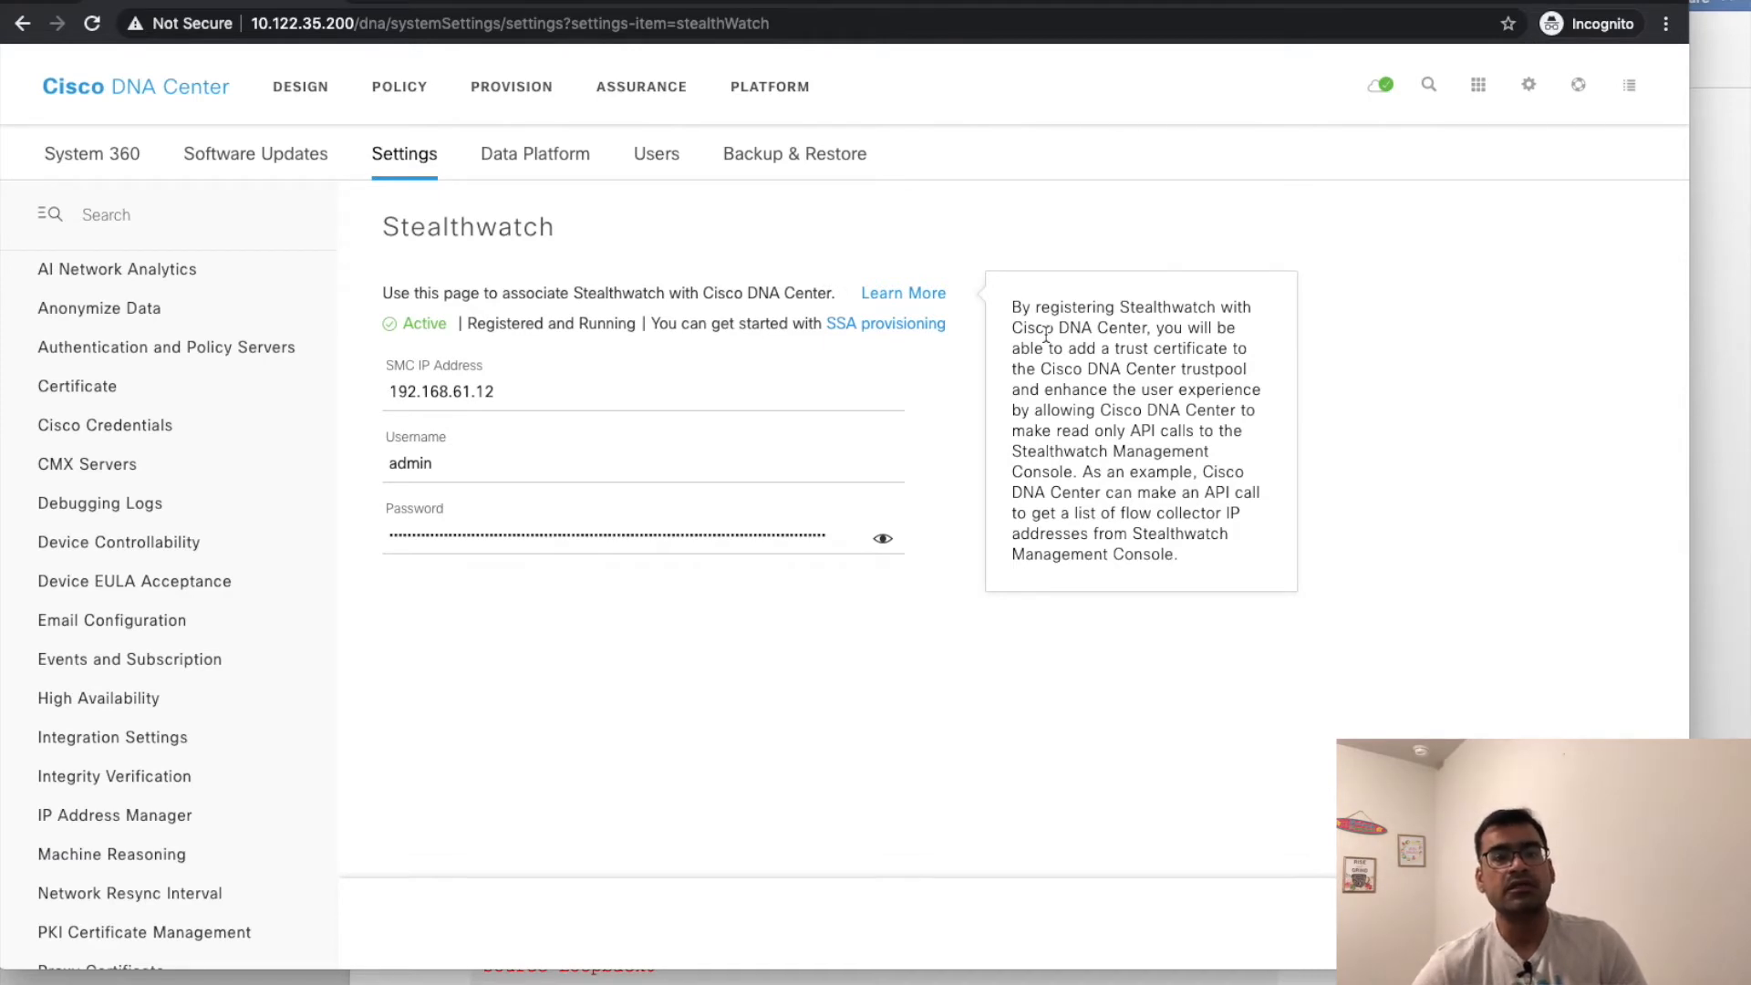
{"action": "mouse_move", "coordinate": [649, 407]}
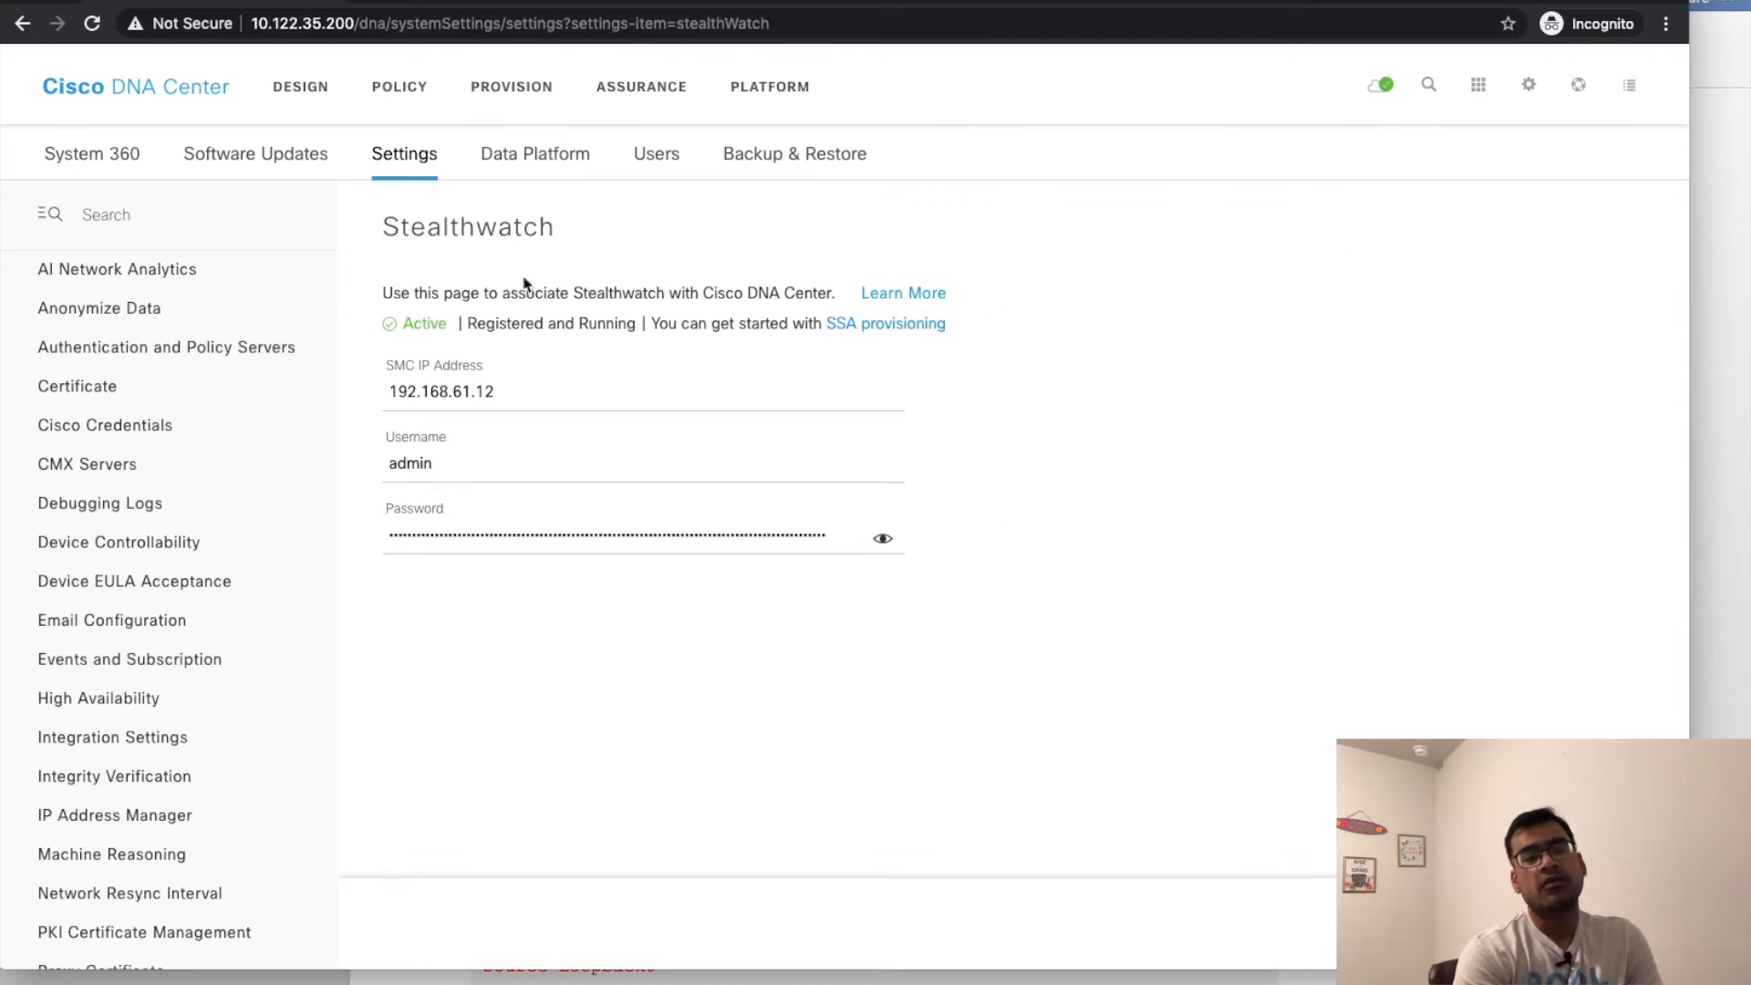
{"action": "left_click", "coordinate": [511, 86]}
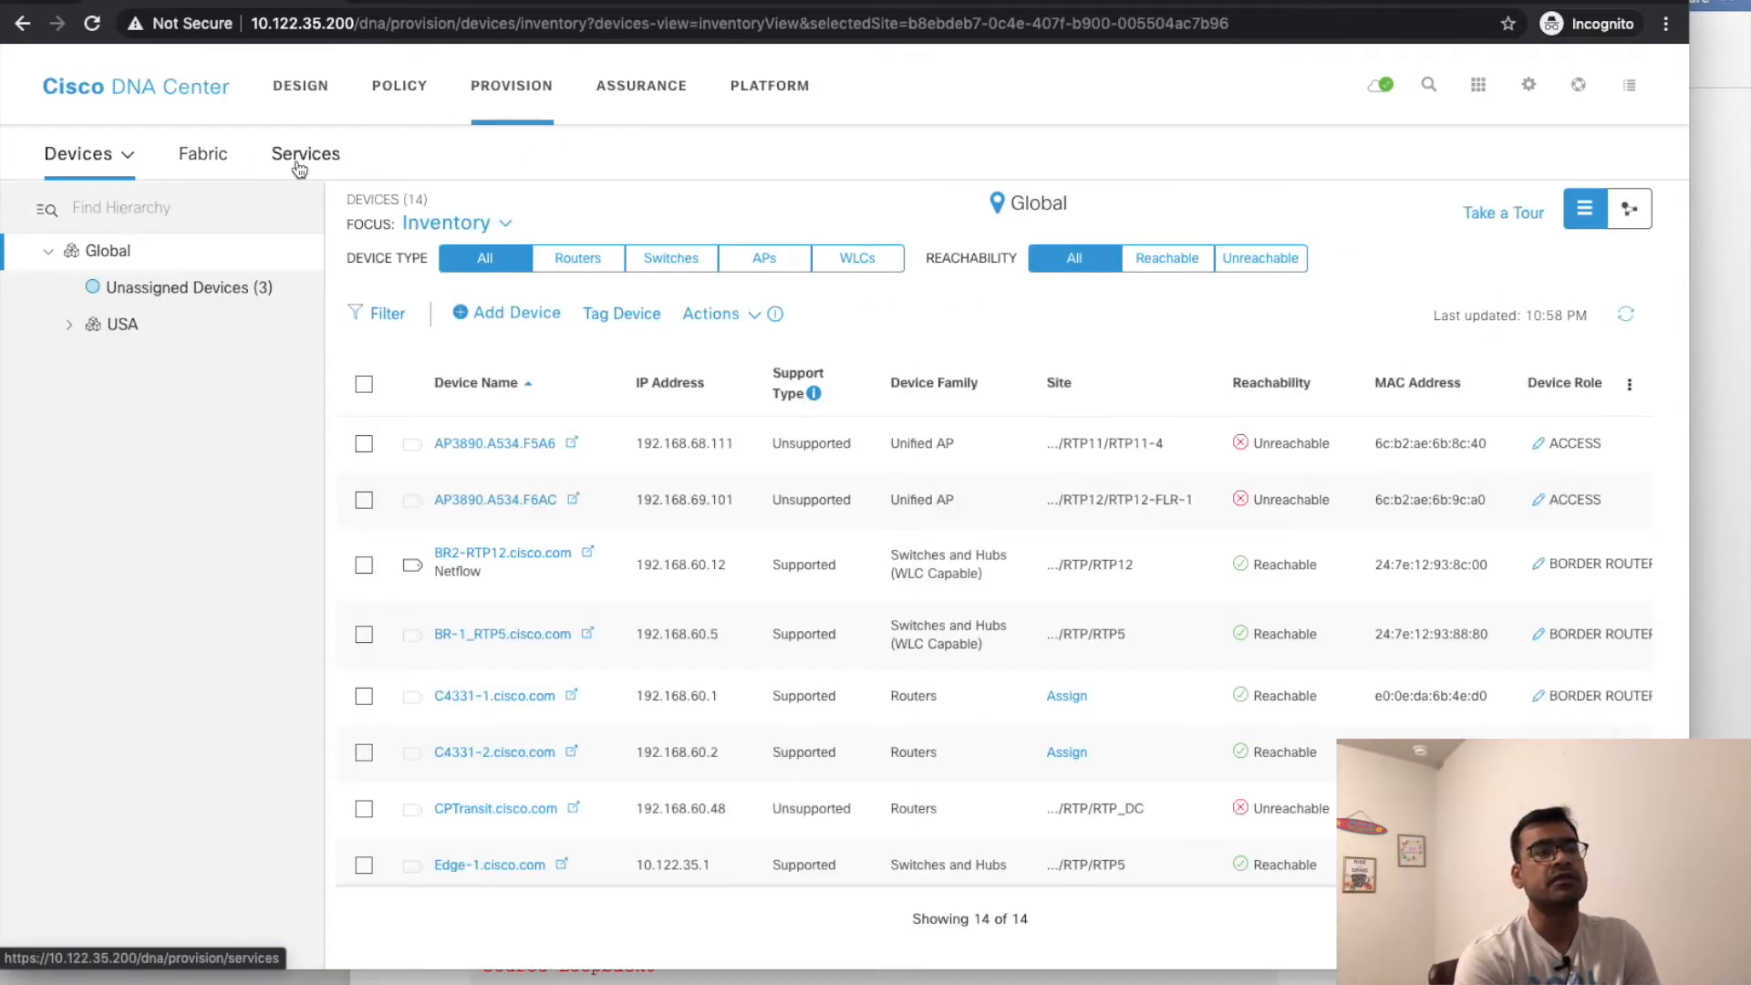
- Open the USA site's SSA deployment details and highlight Edge-1's NaaS with ETA telemetry value
{"action": "left_click", "coordinate": [304, 154]}
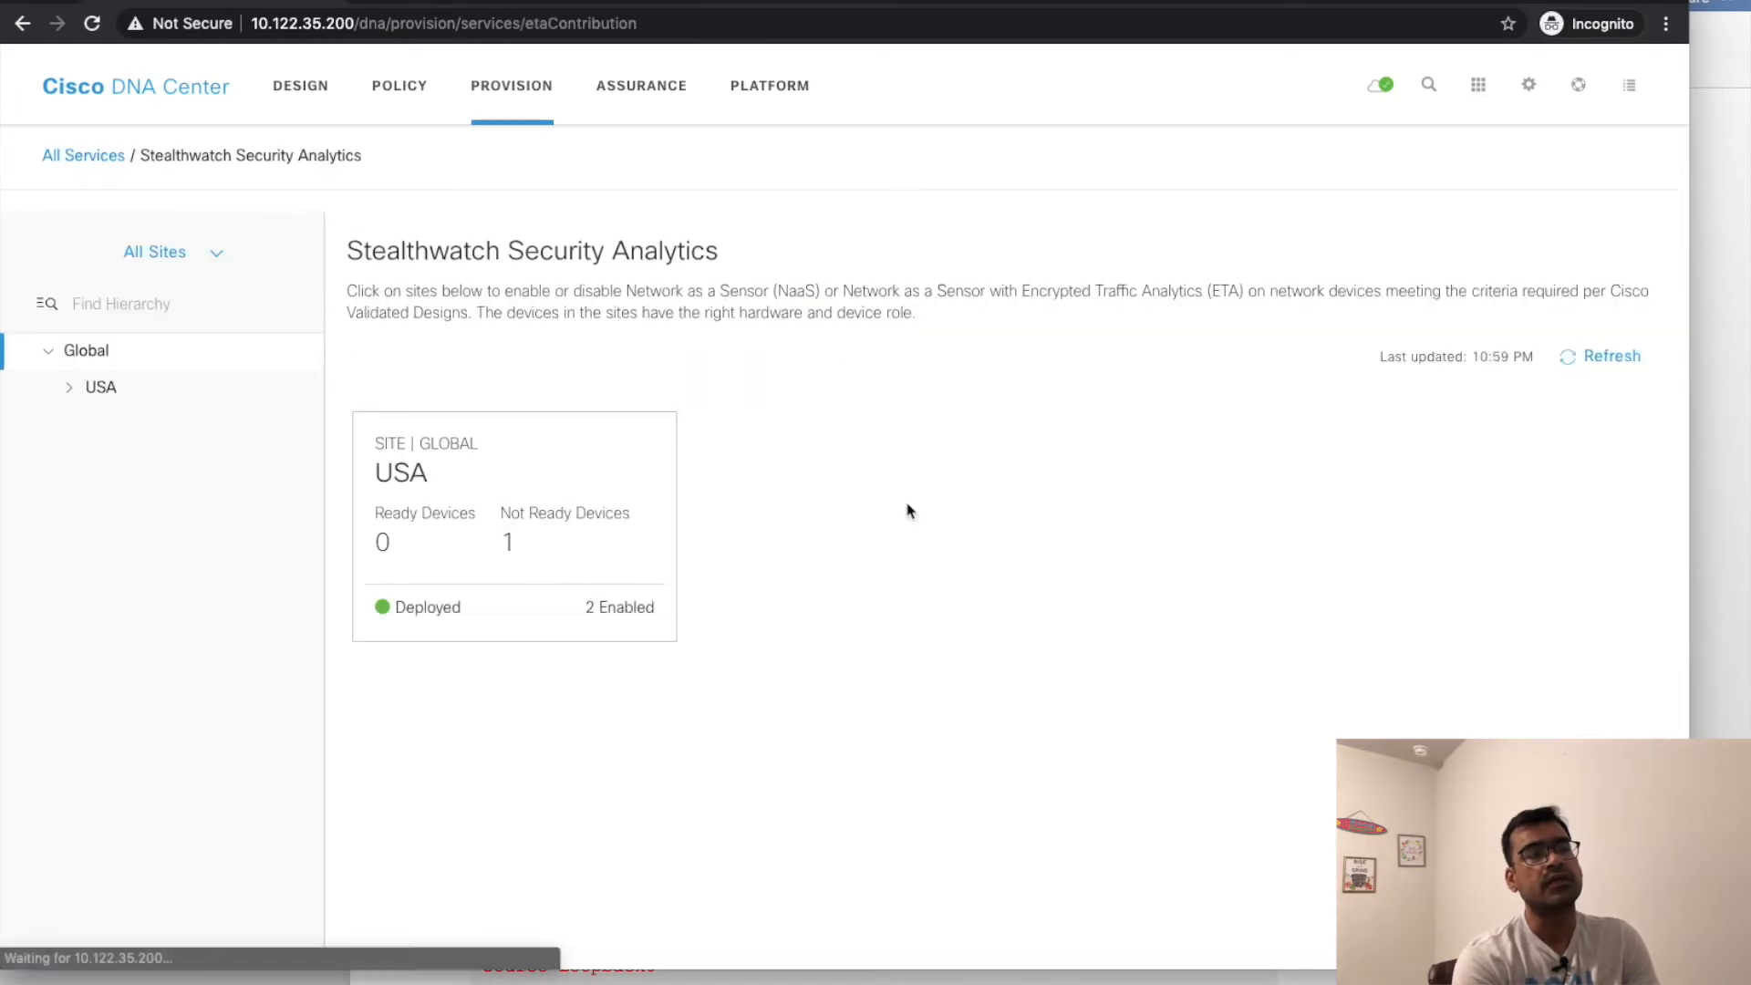
{"action": "left_click", "coordinate": [513, 527]}
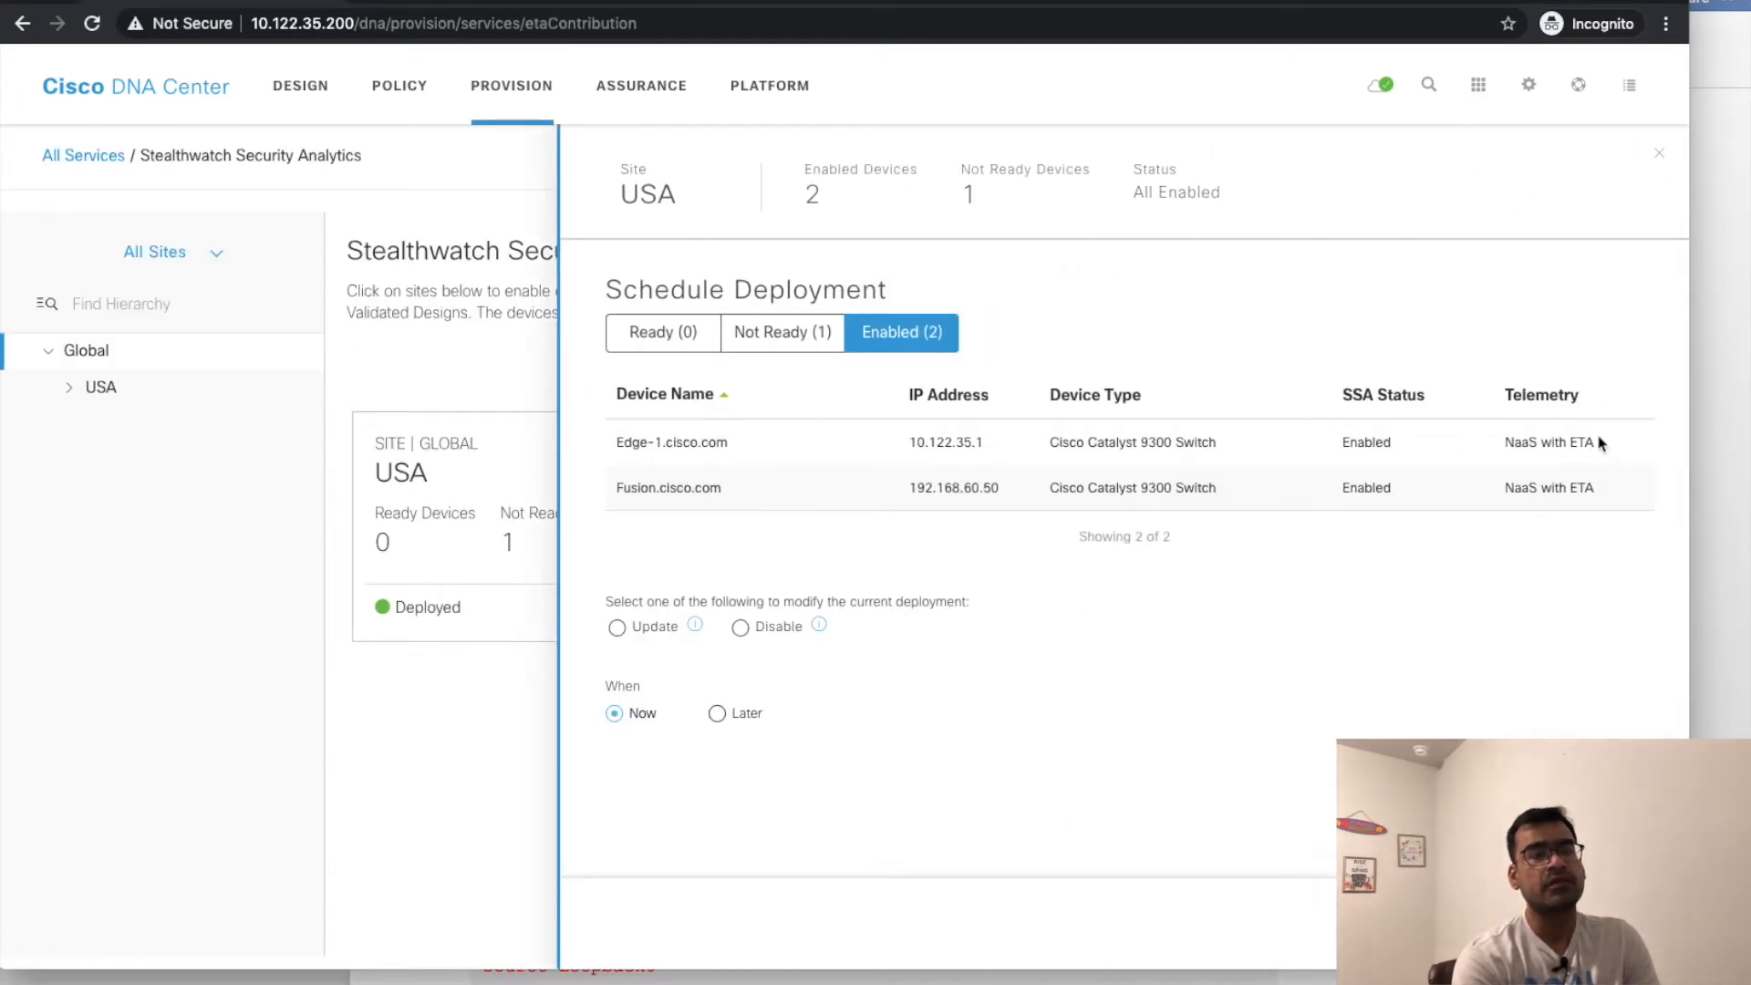
{"action": "double_click", "coordinate": [1549, 443]}
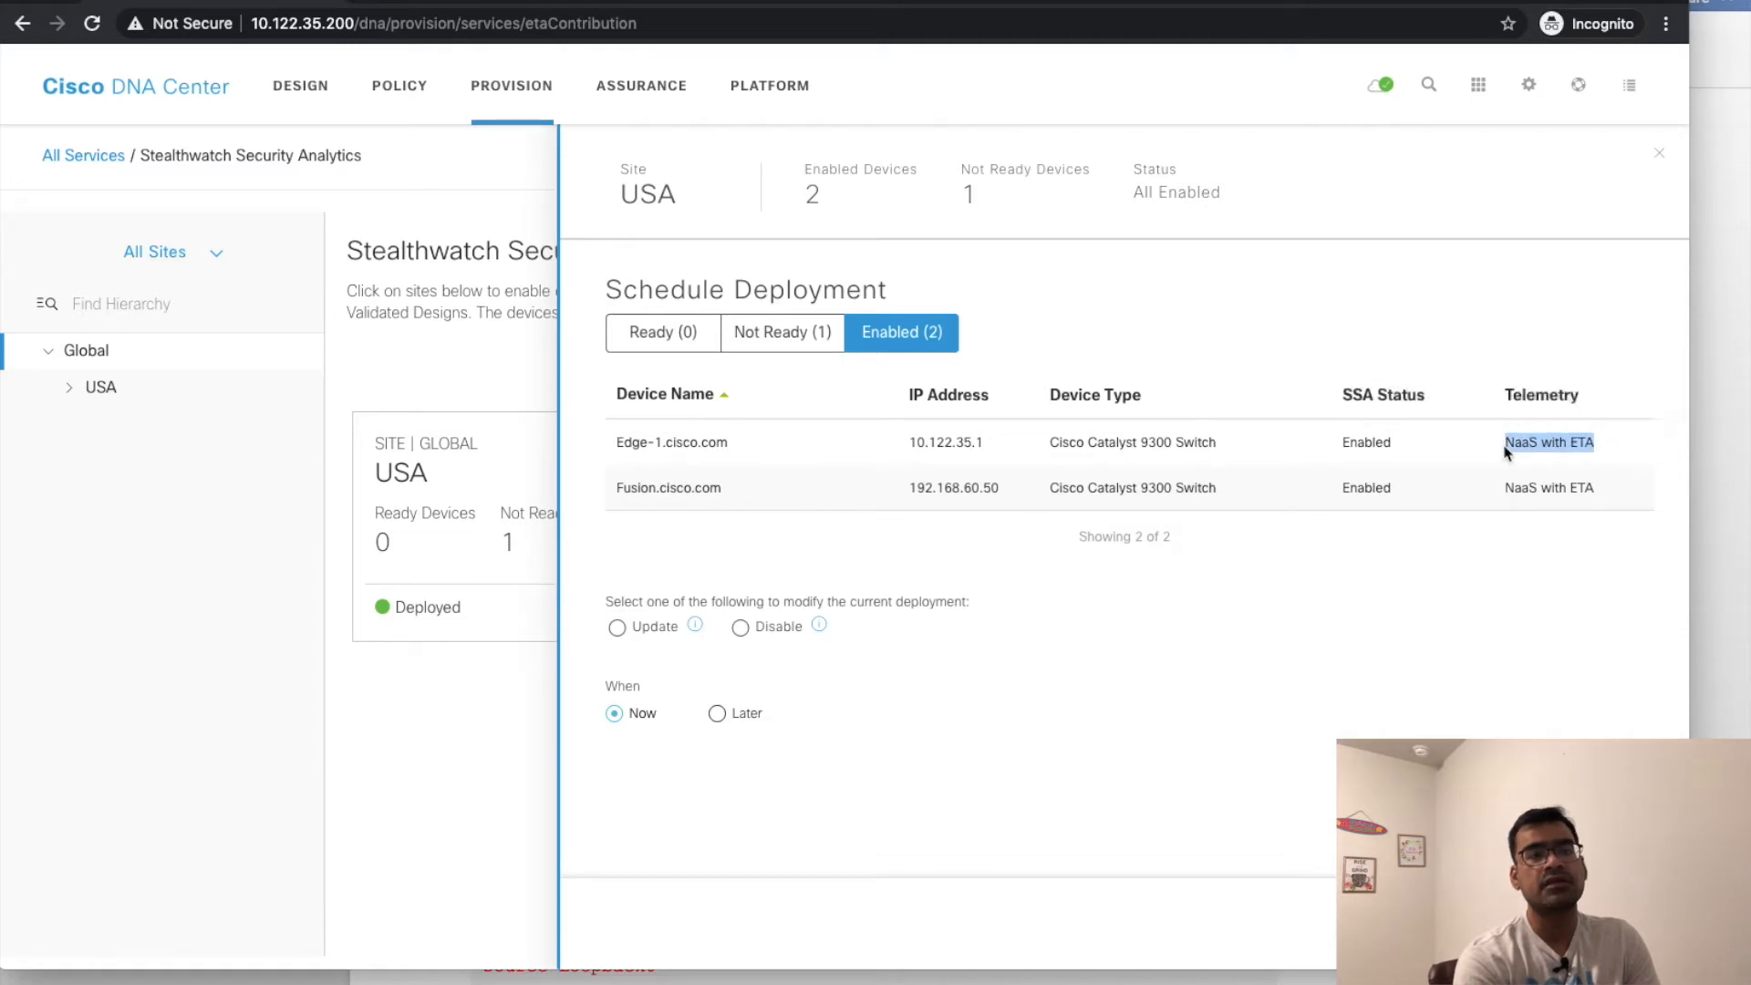
{"action": "mouse_move", "coordinate": [706, 696]}
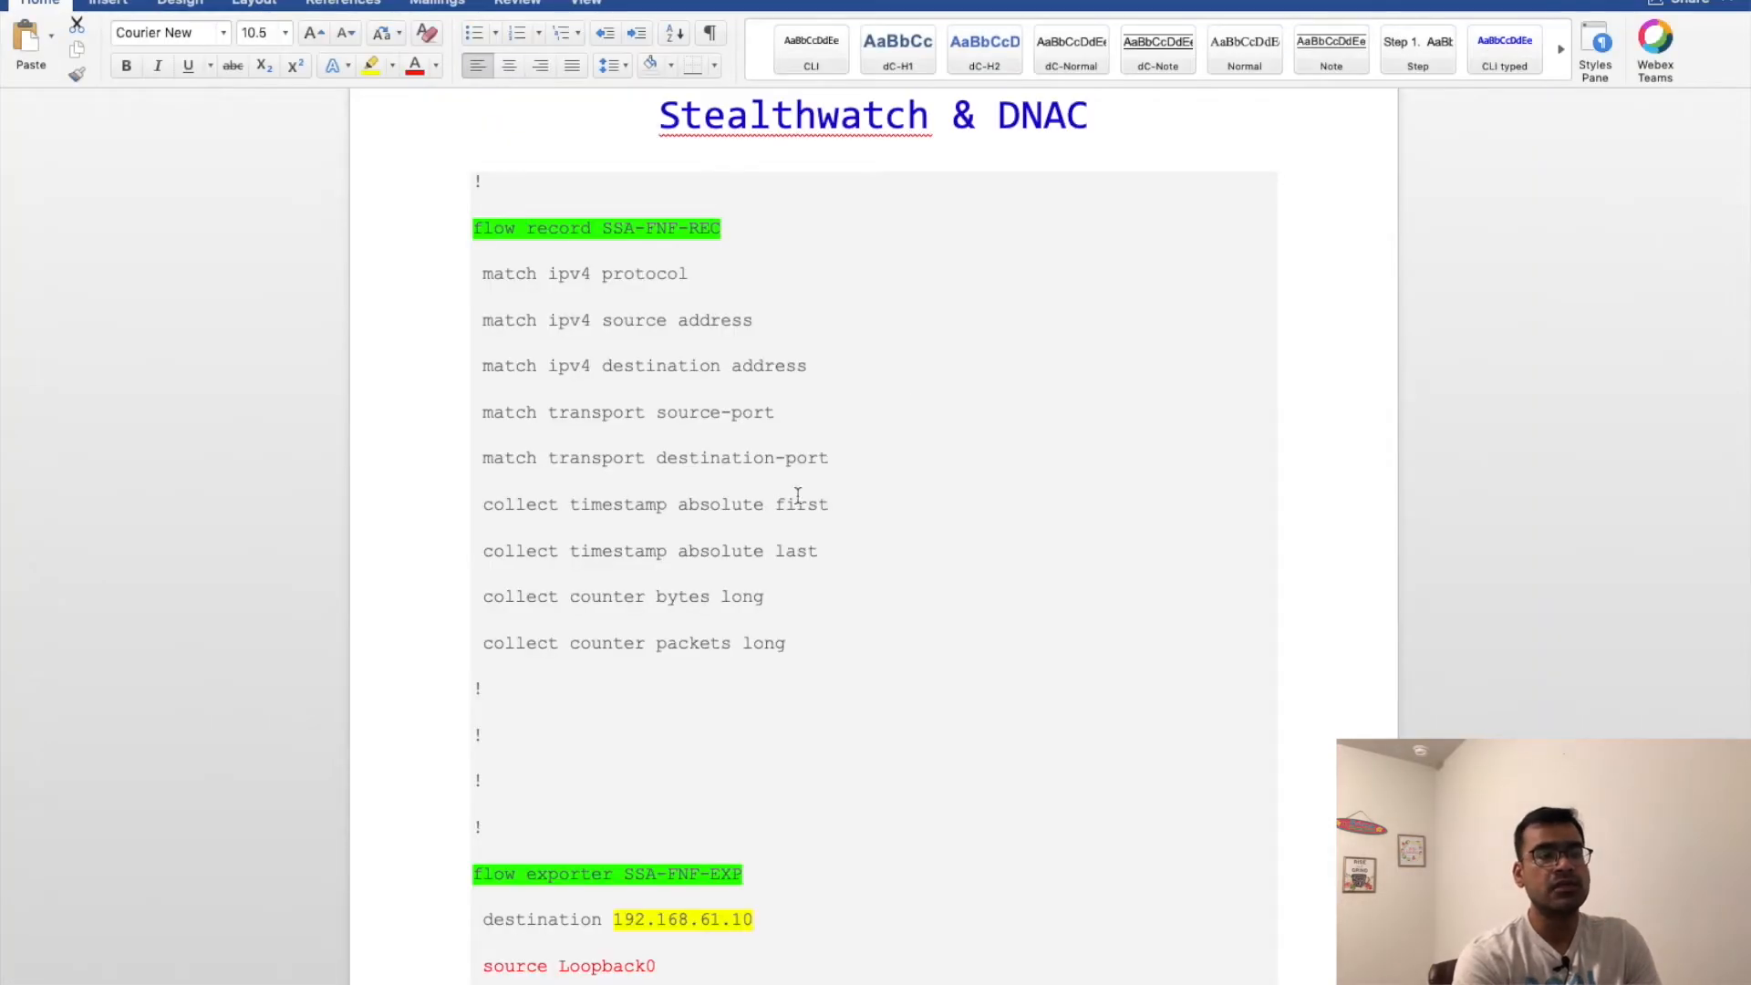
{"action": "mouse_move", "coordinate": [514, 249]}
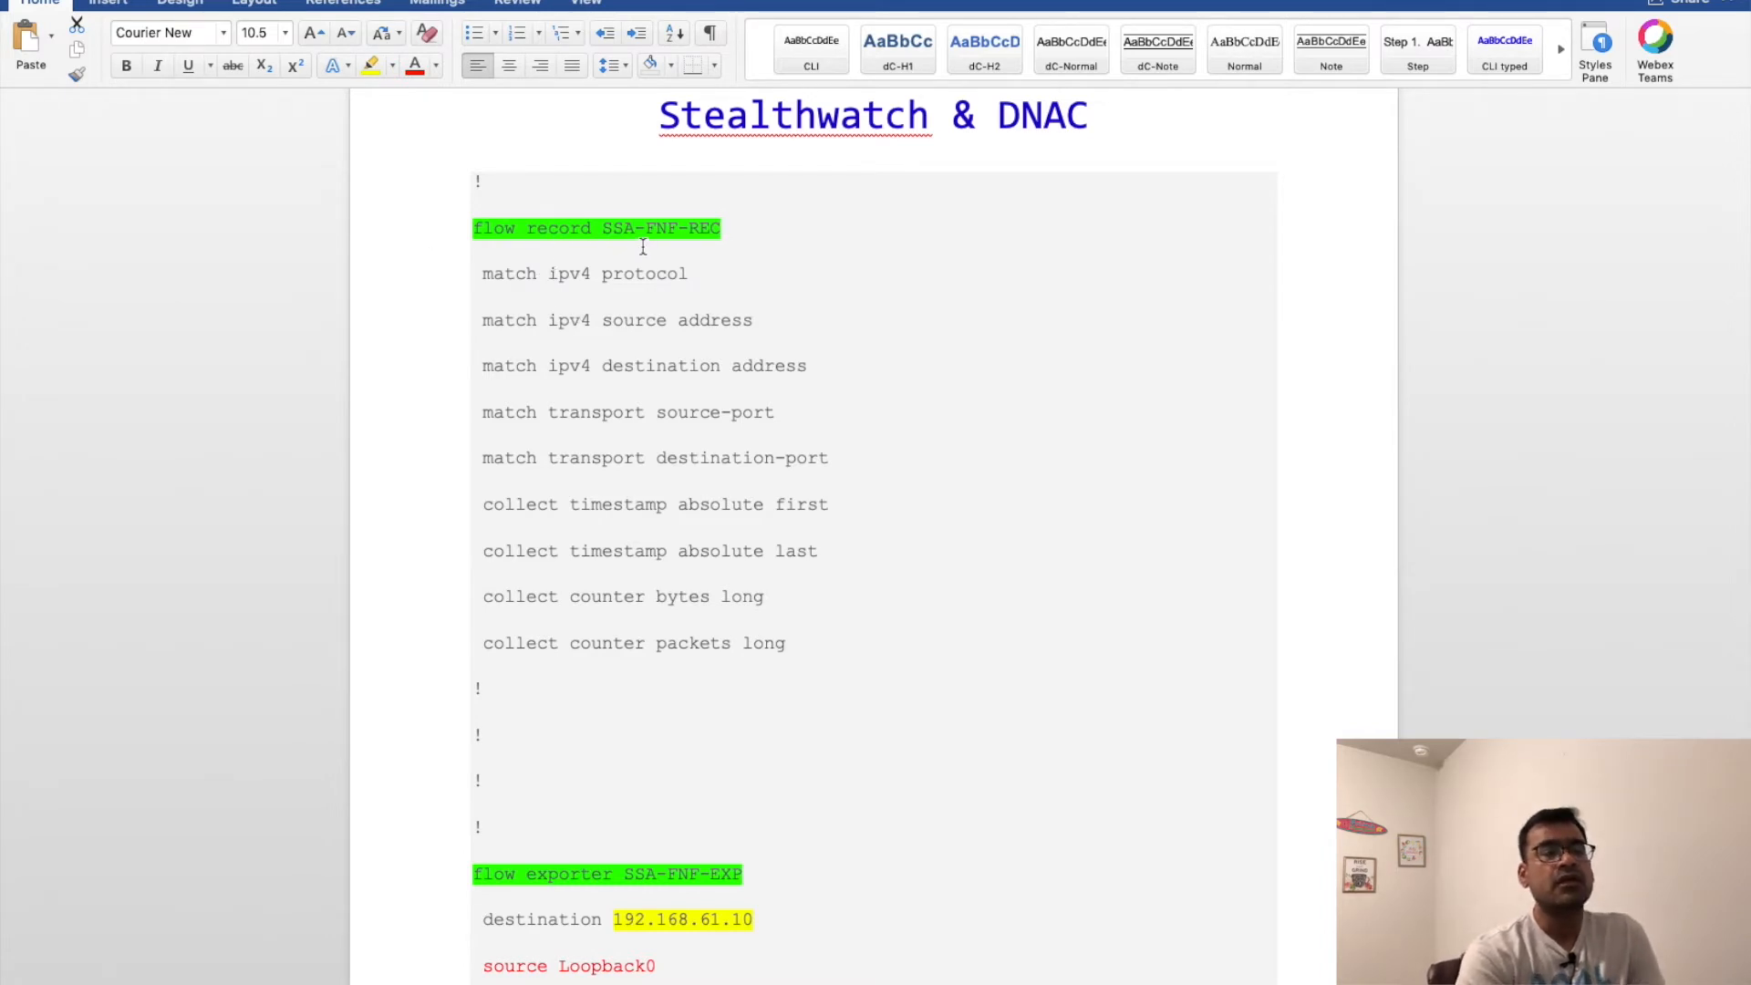
{"action": "mouse_move", "coordinate": [821, 214]}
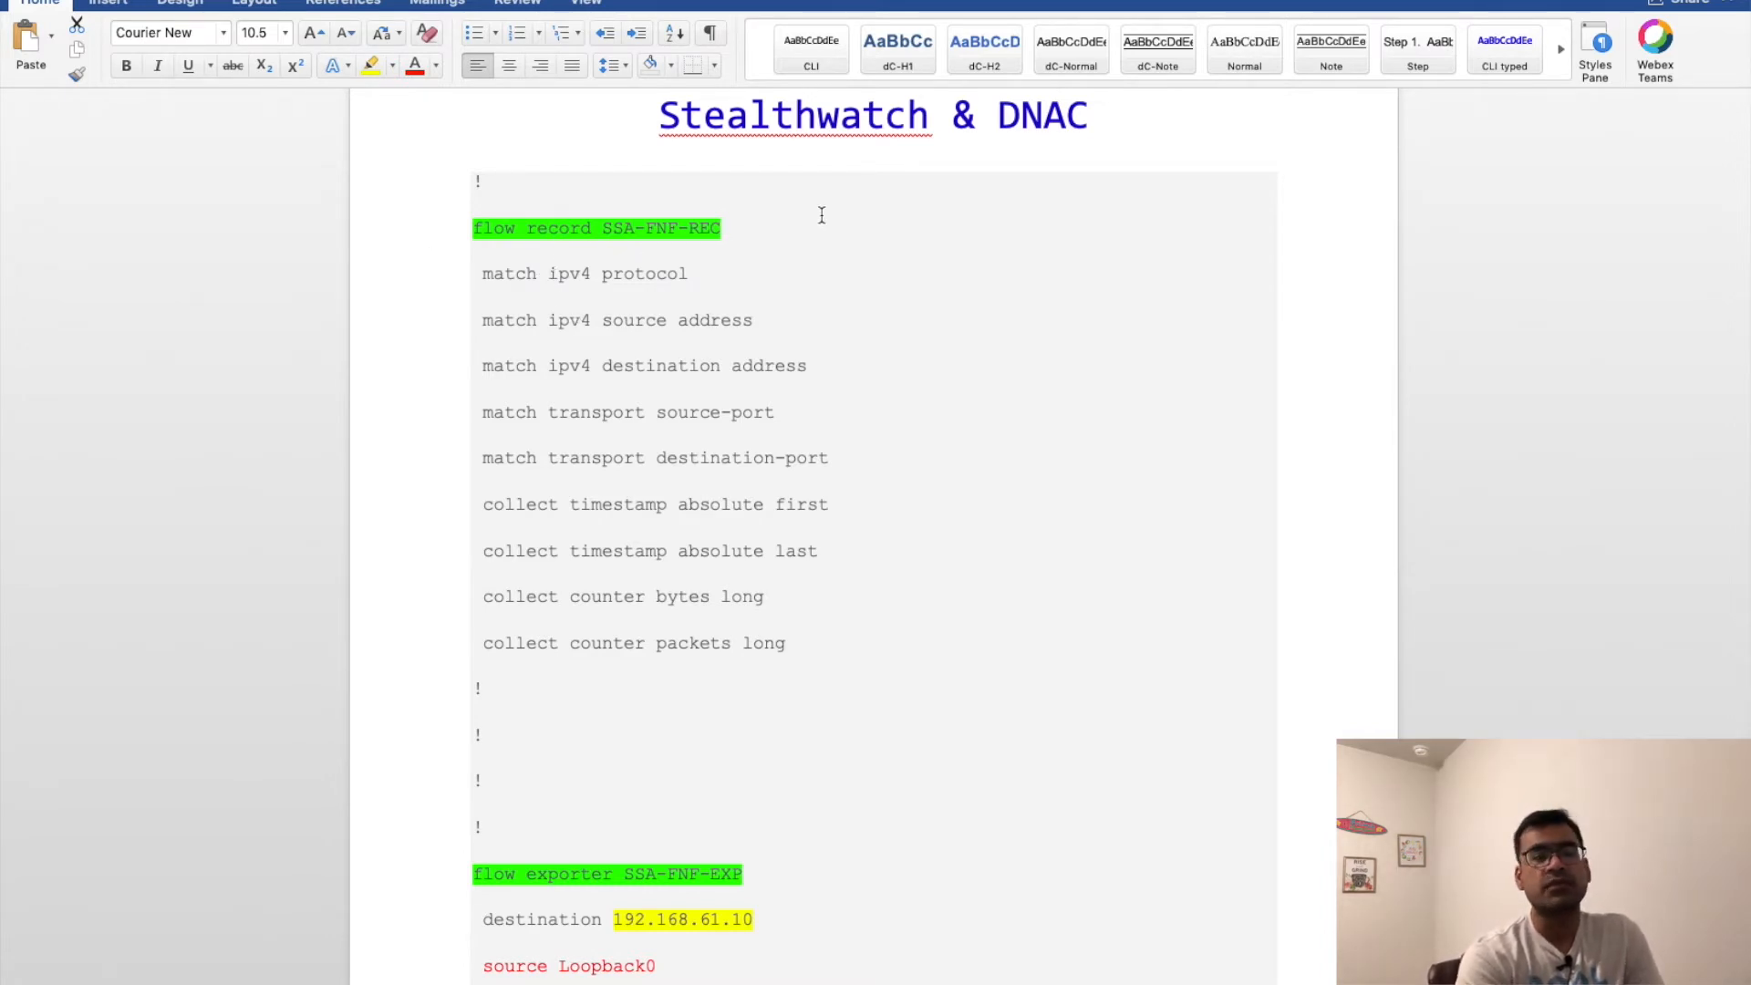
{"action": "mouse_move", "coordinate": [832, 254]}
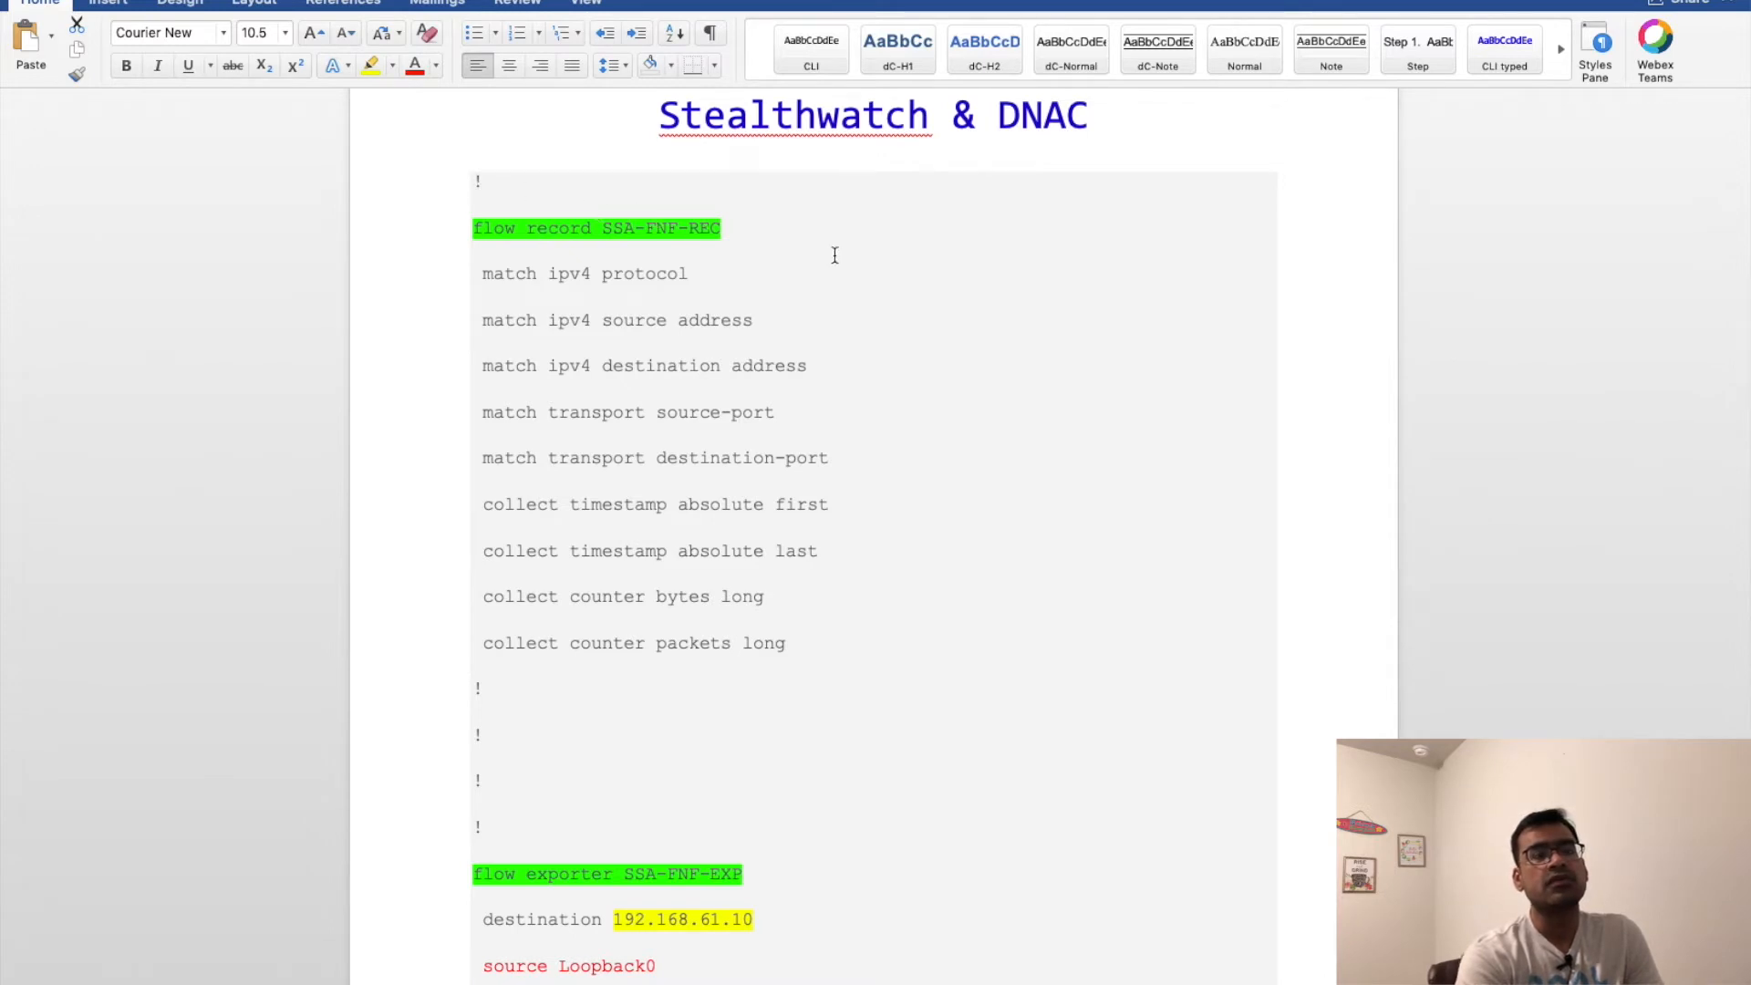
- Highlight the five match lines of flow record SSA-FNF-REC, including the ipv4 destination address
{"action": "scroll", "scroll_direction": "down", "scroll_amount": 3}
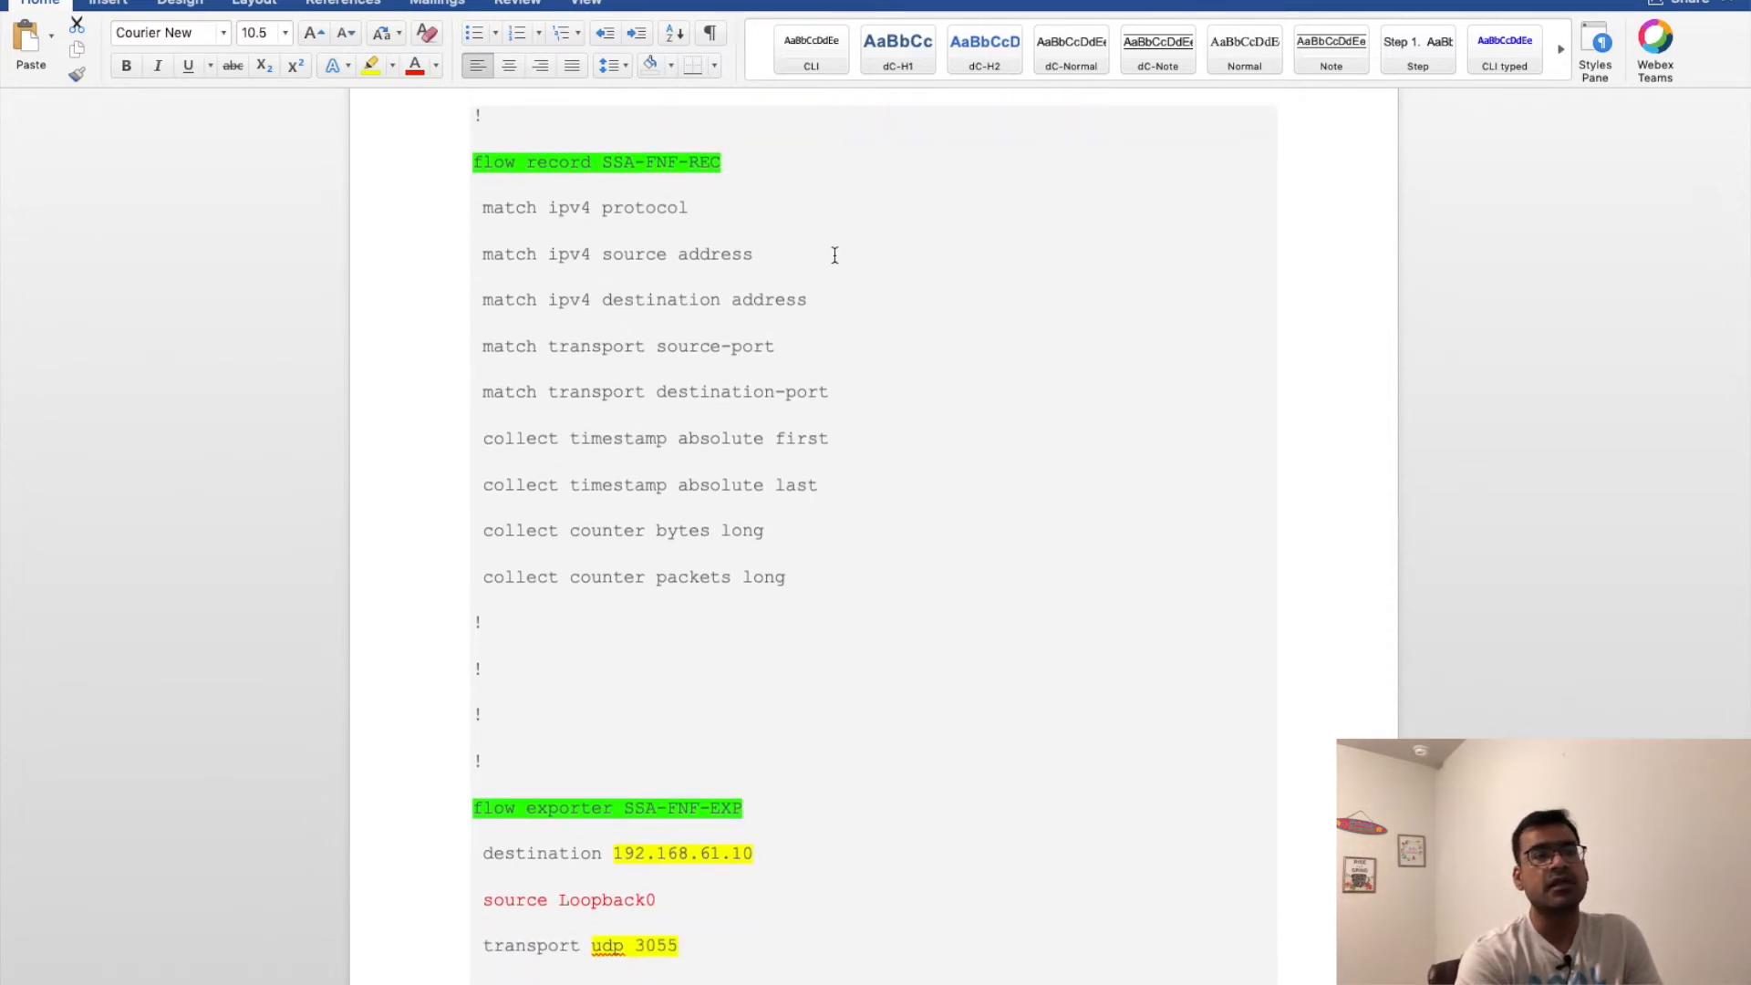
{"action": "scroll", "scroll_direction": "down", "scroll_amount": 3}
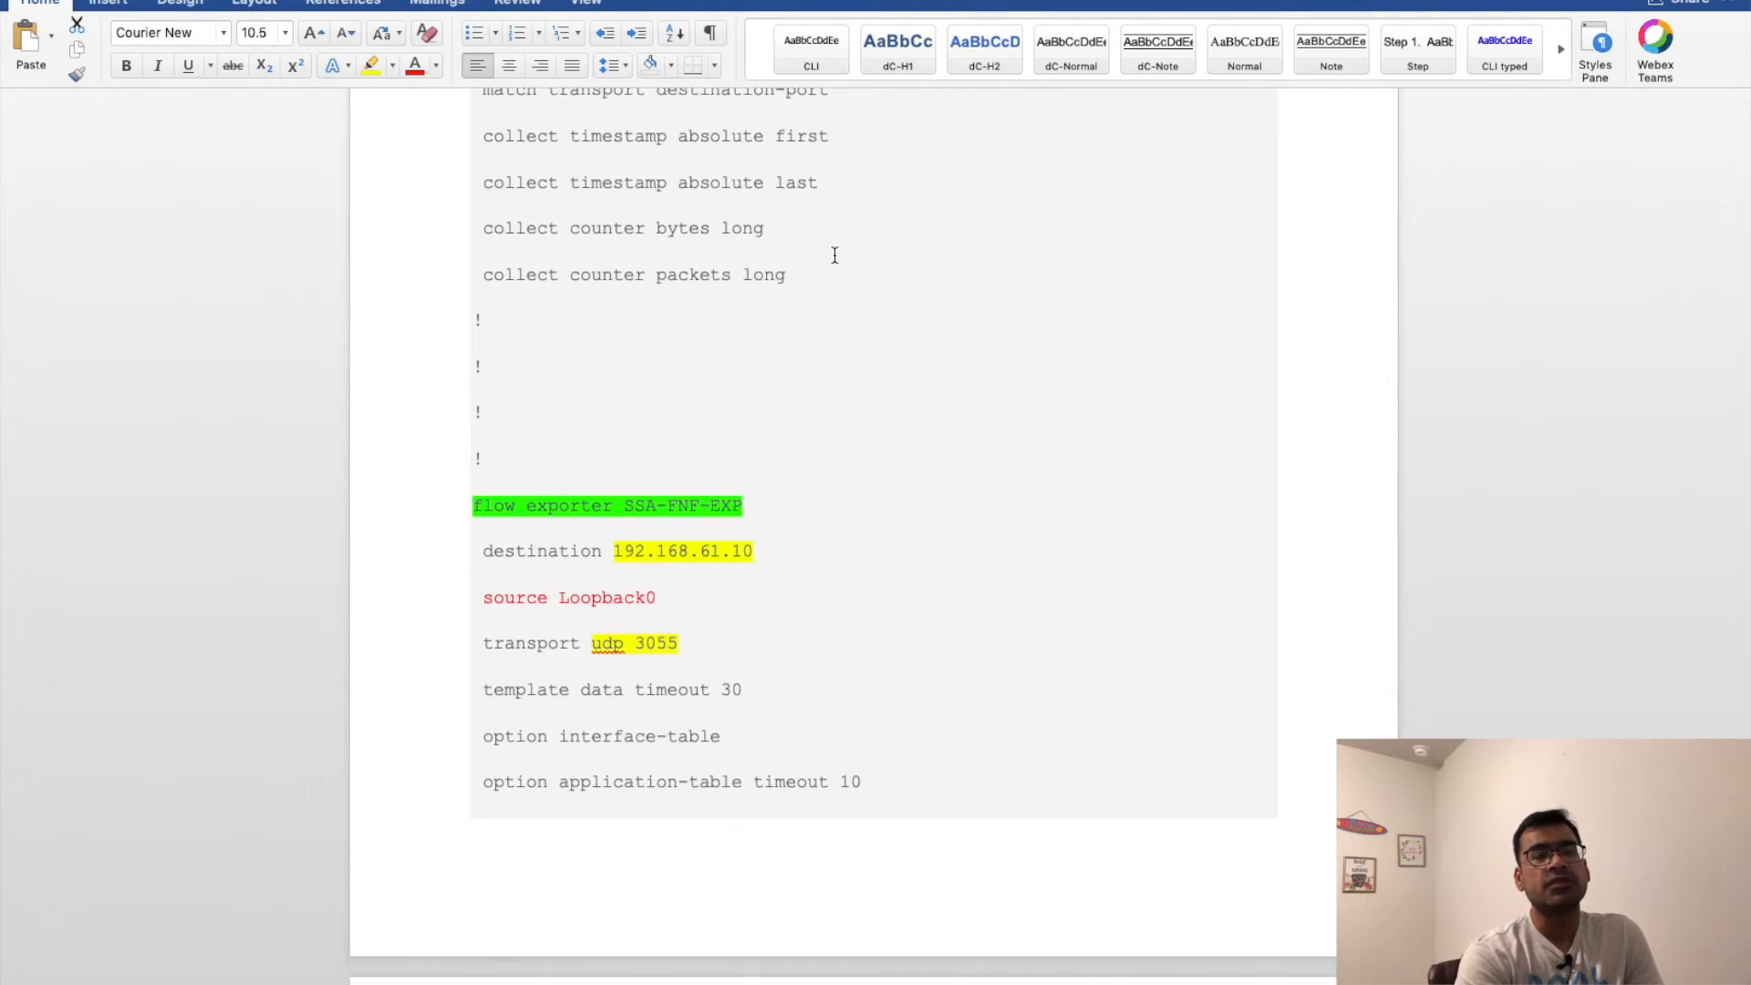
{"action": "scroll", "scroll_direction": "up", "scroll_amount": 3}
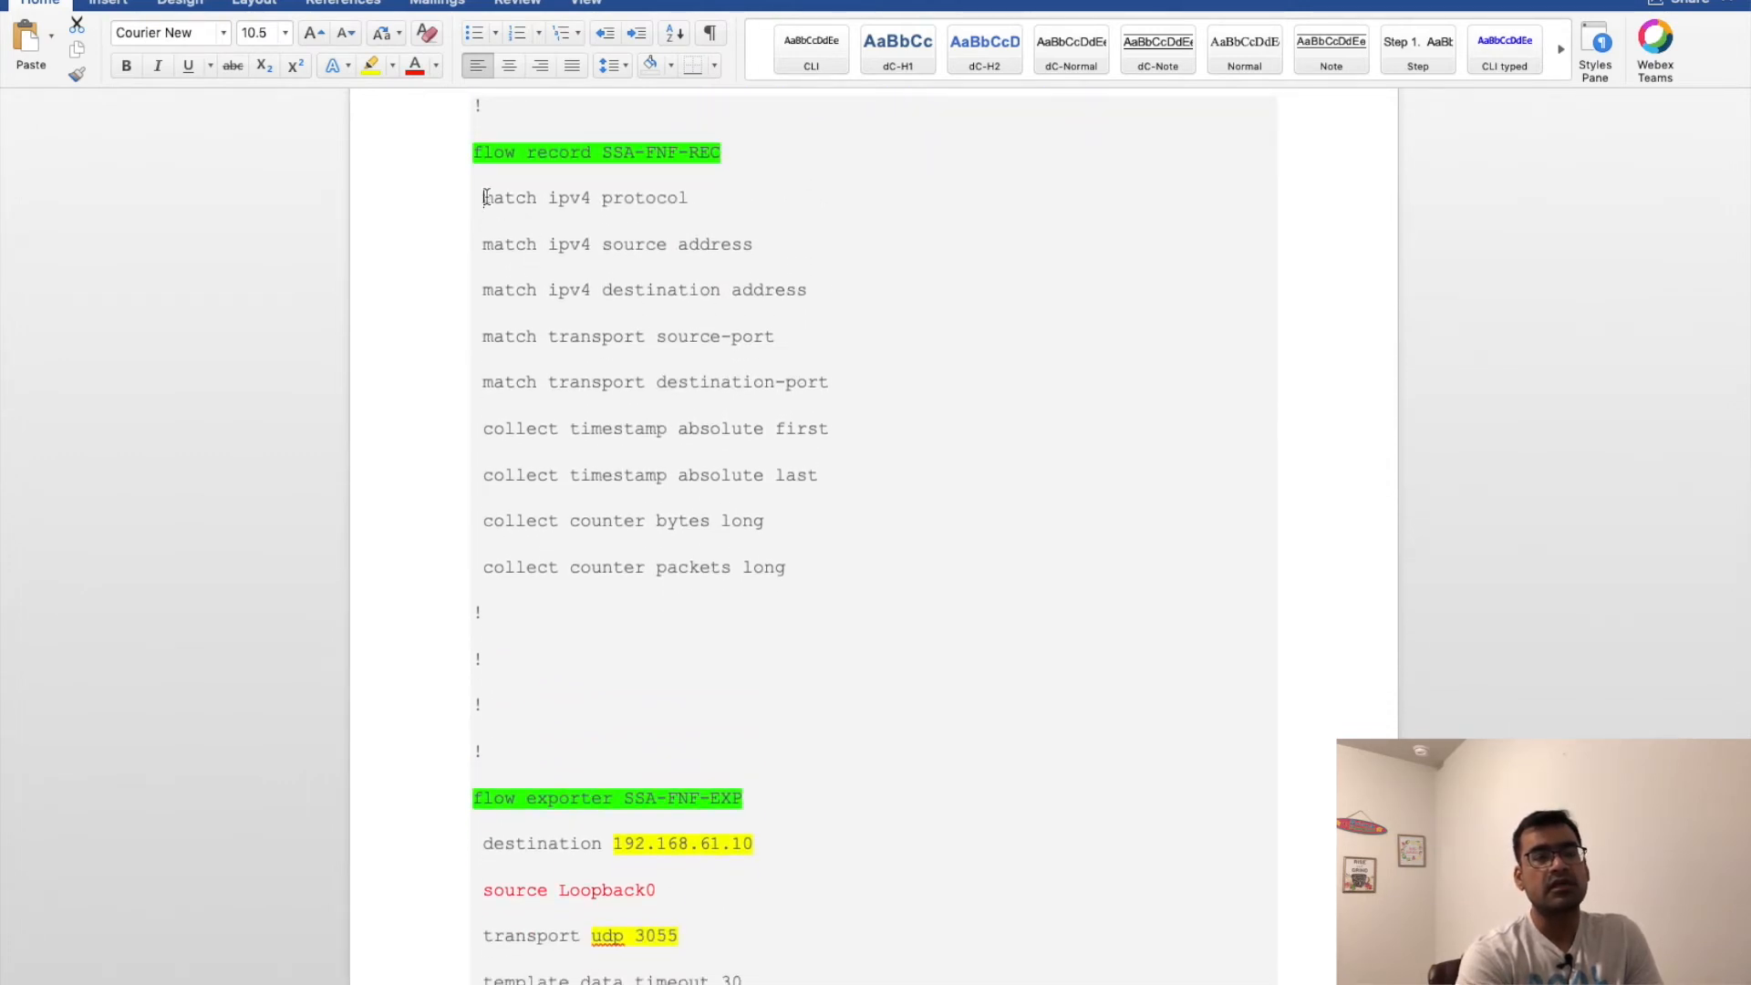
{"action": "left_click_drag", "start_coordinate": [483, 198], "coordinate": [597, 244]}
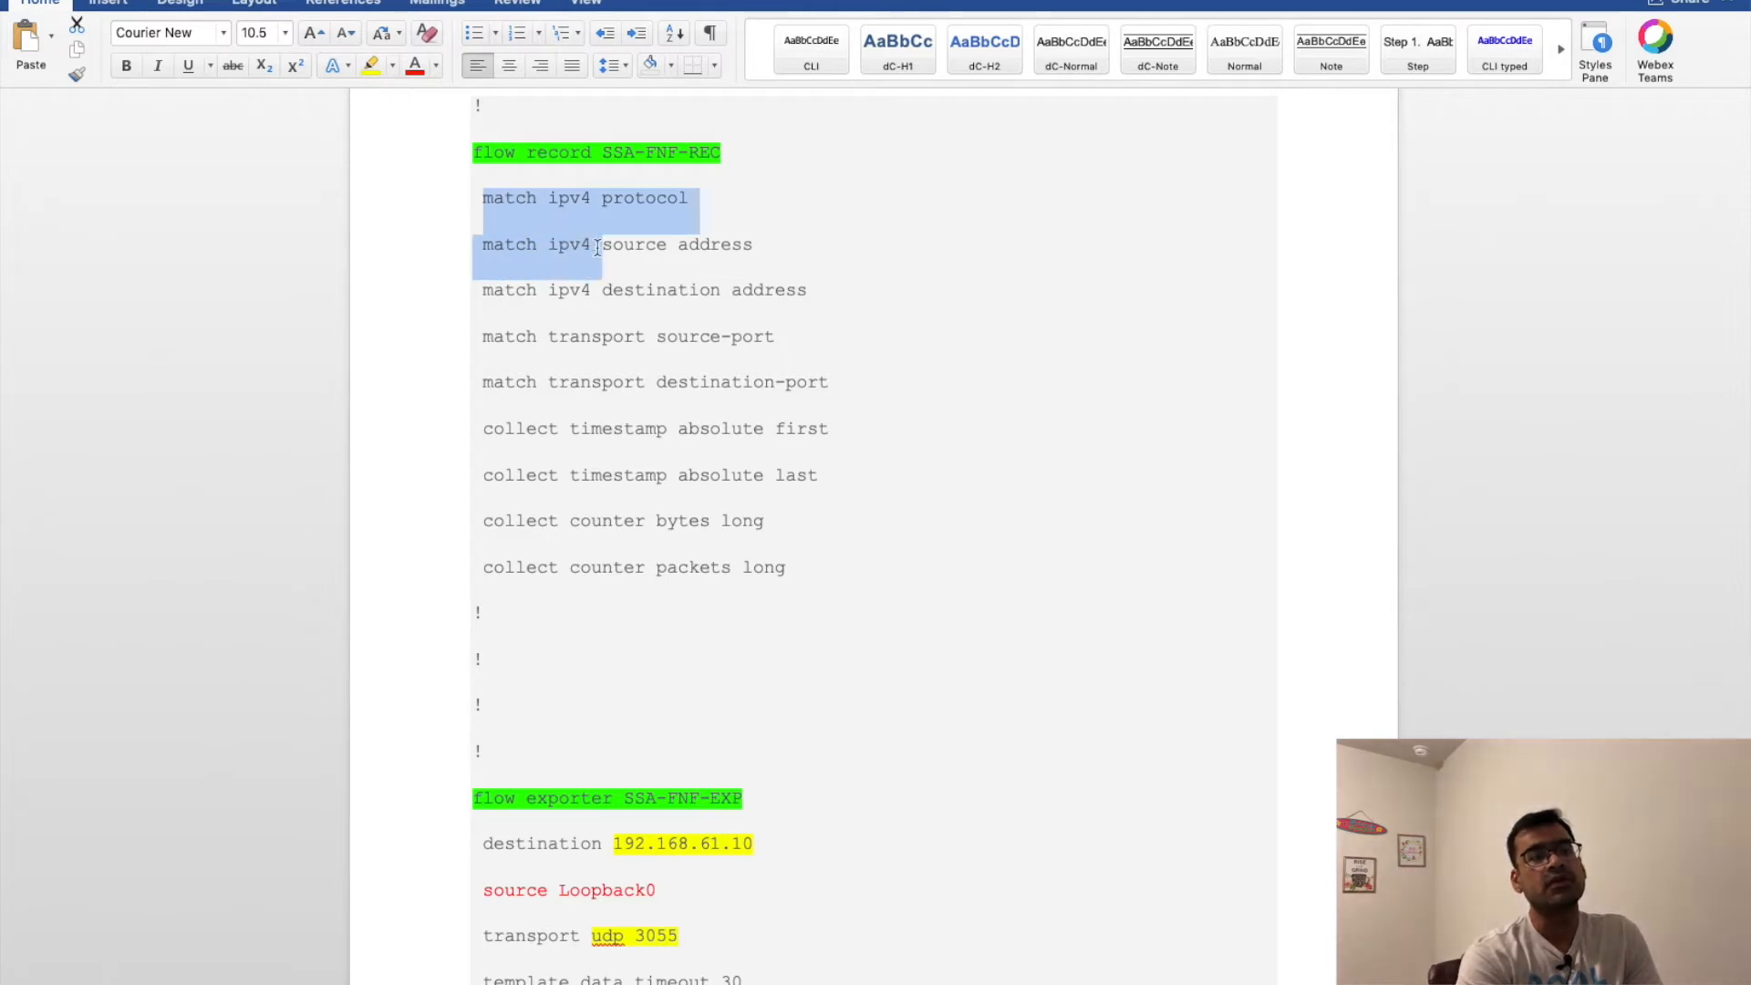
{"action": "left_click_drag", "start_coordinate": [598, 245], "coordinate": [757, 337]}
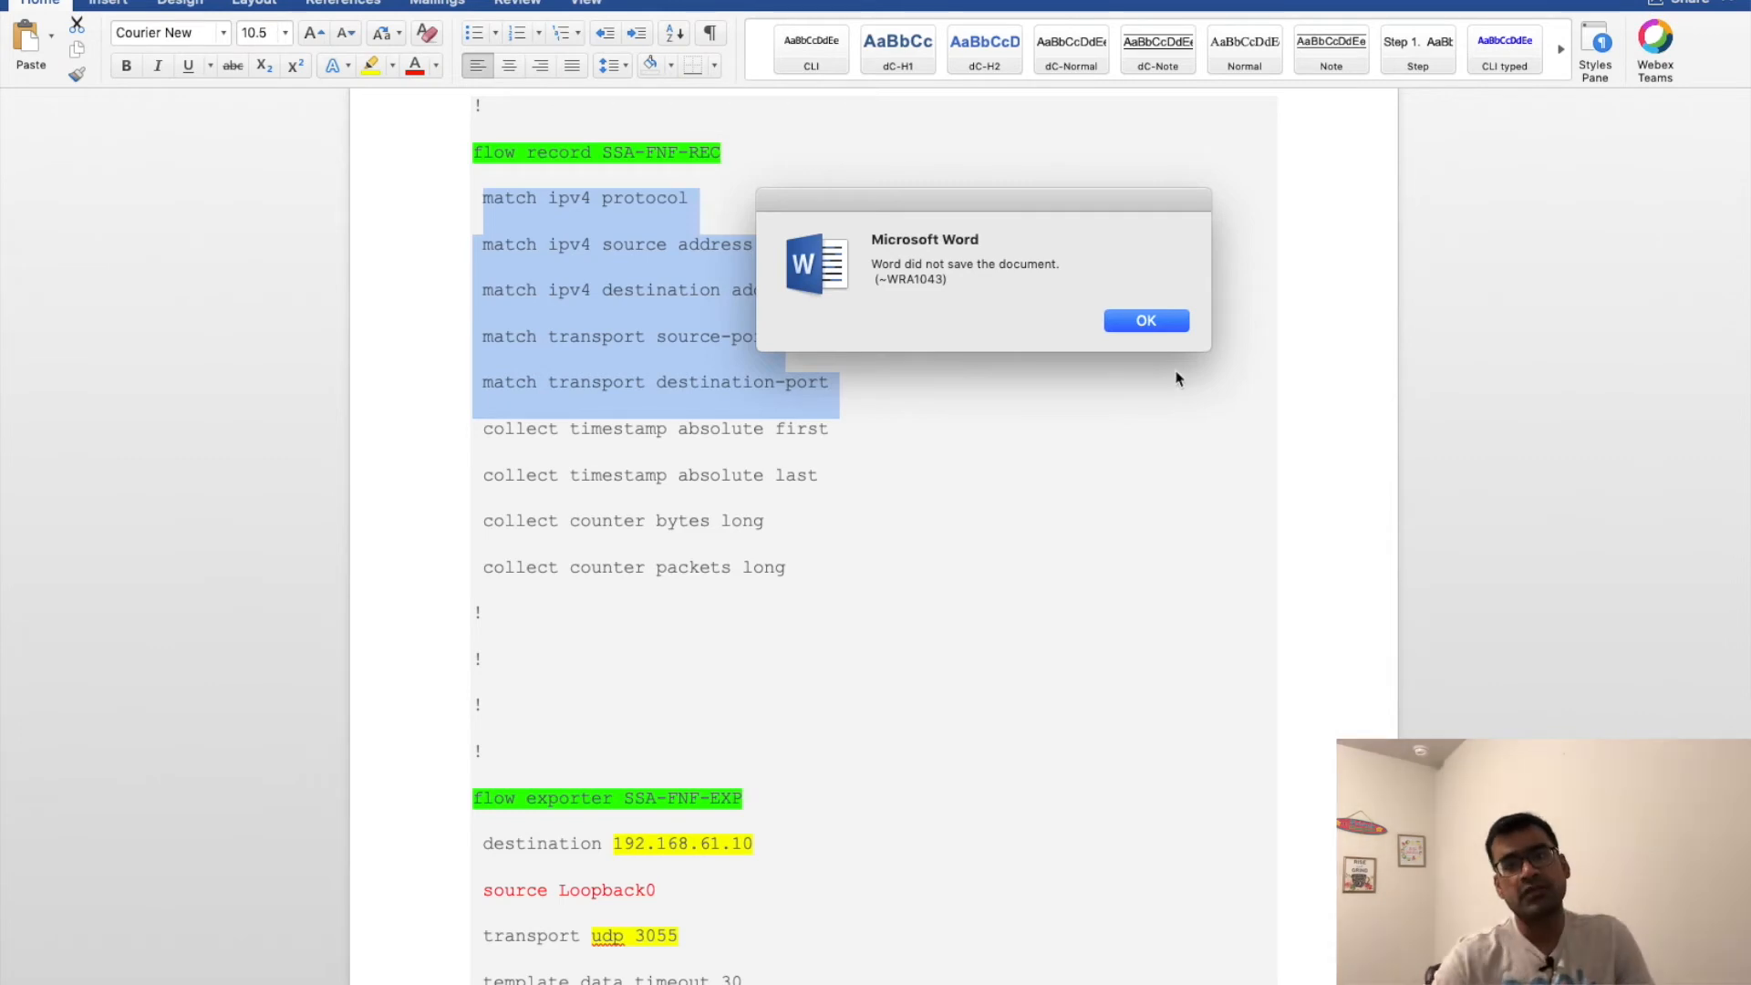
{"action": "left_click", "coordinate": [1144, 320]}
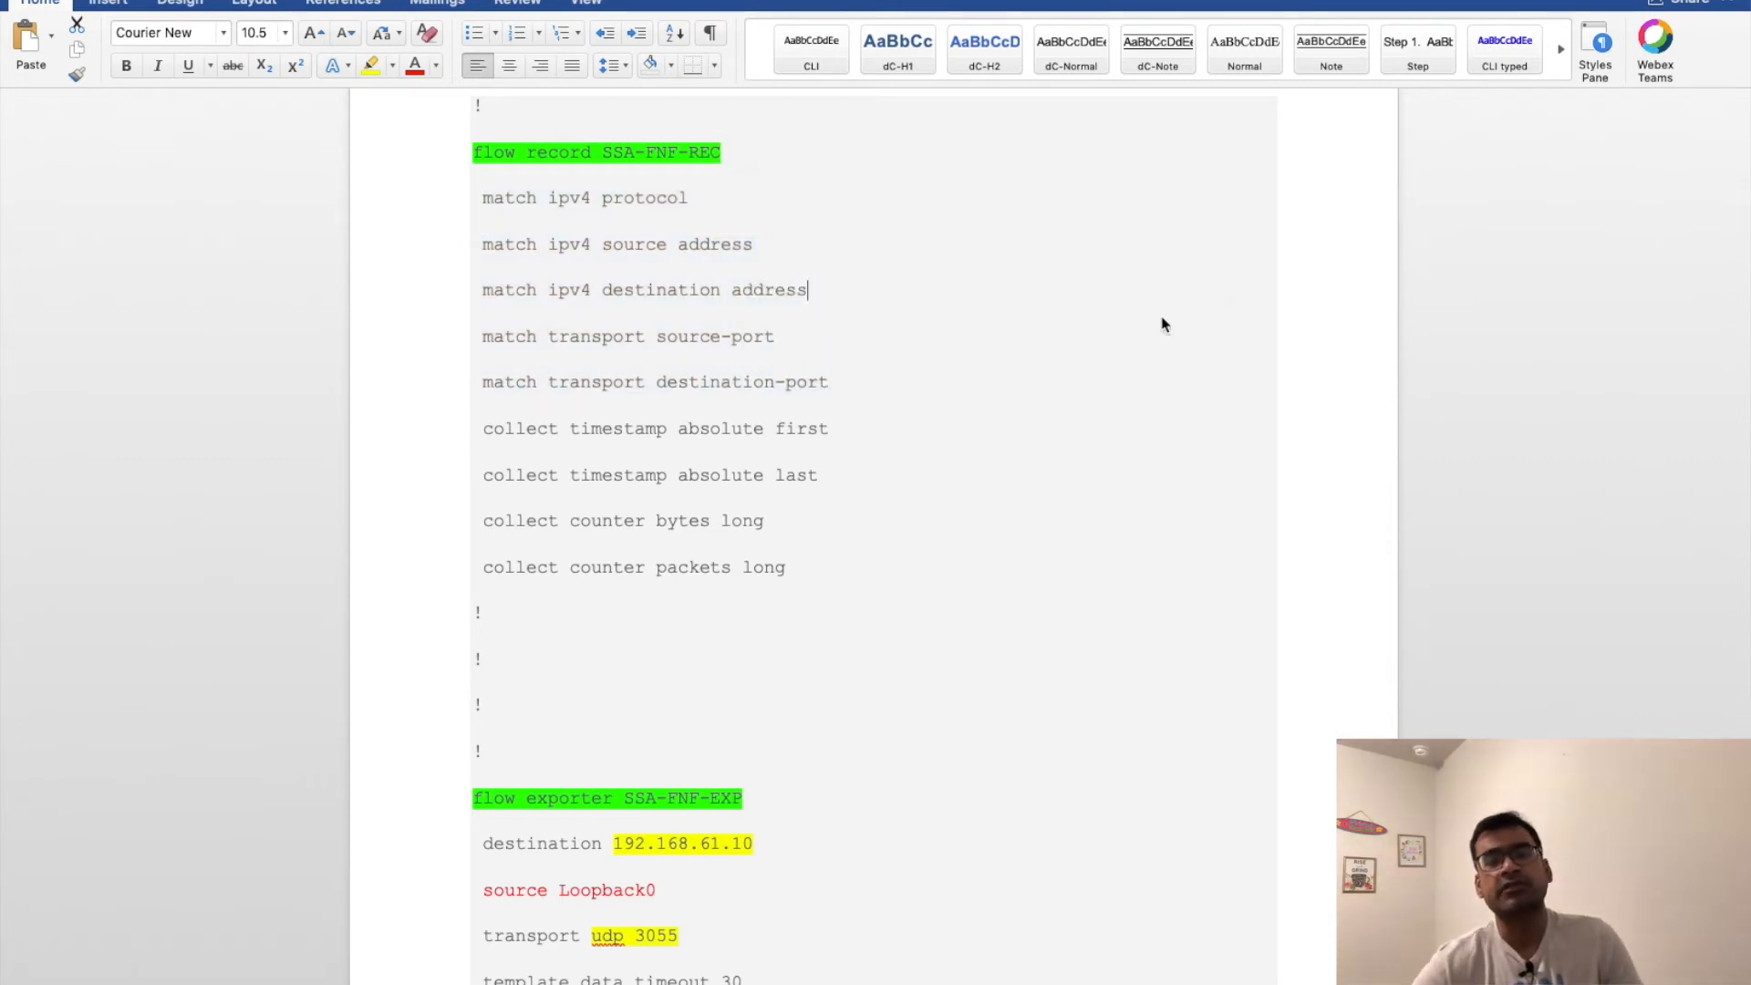
{"action": "mouse_move", "coordinate": [842, 389]}
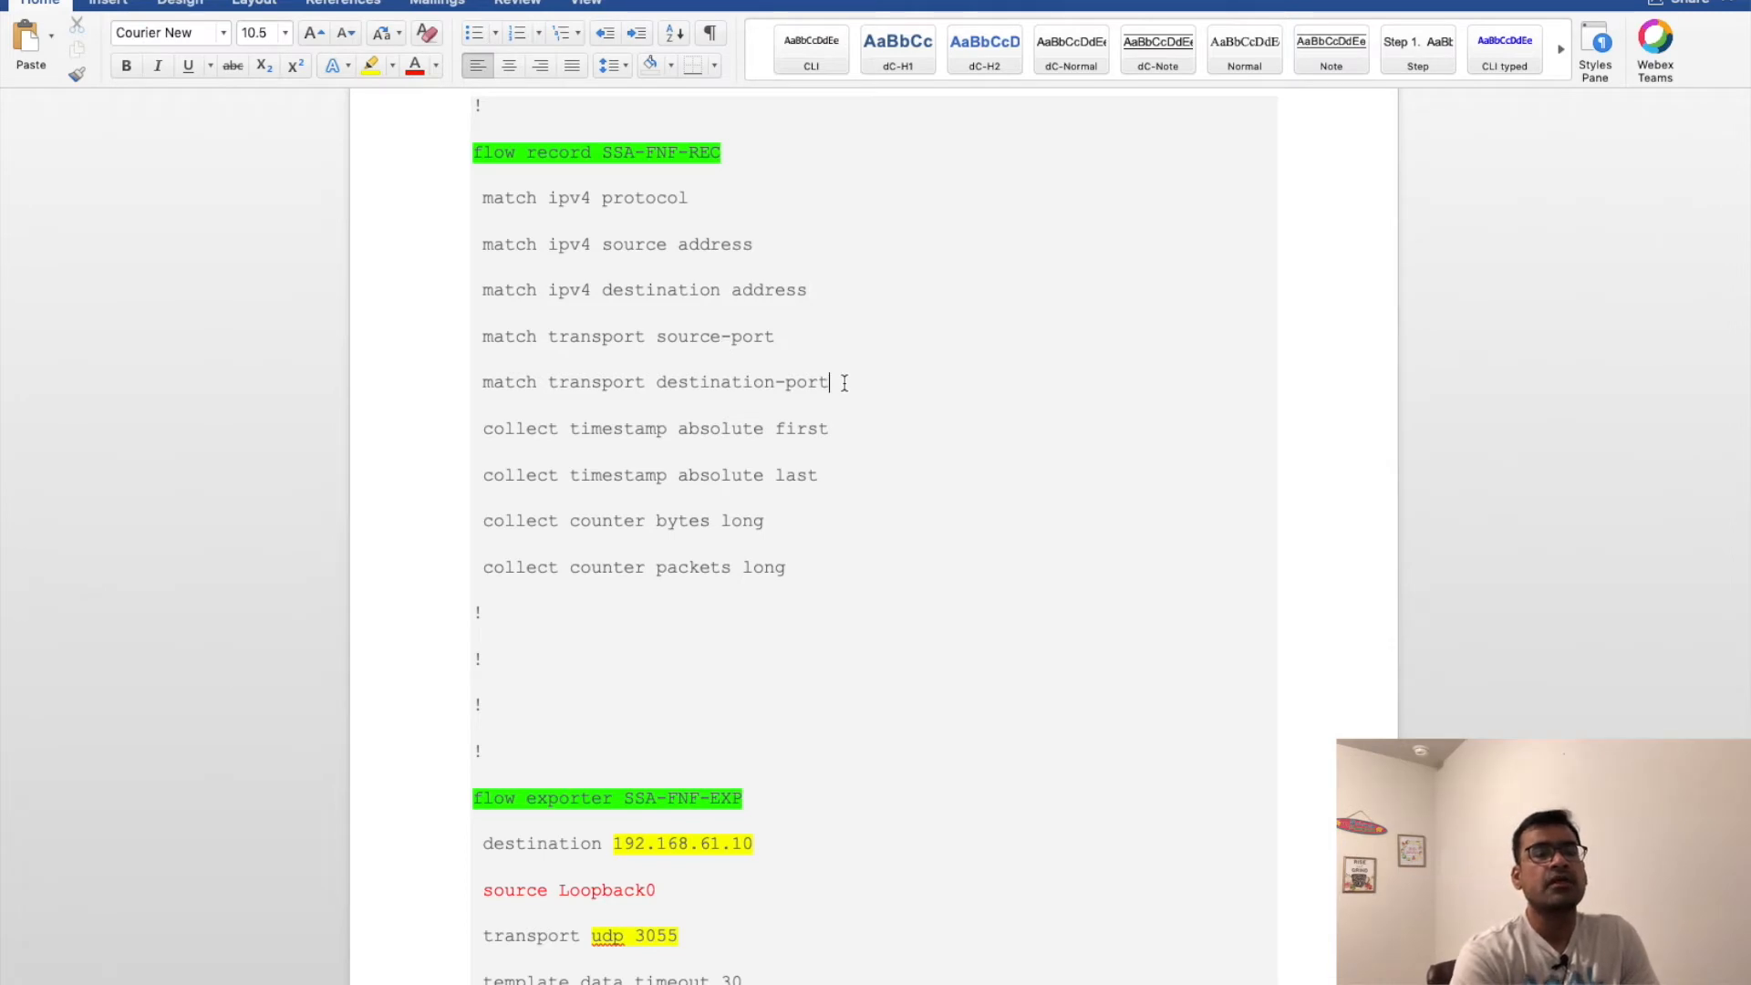
{"action": "mouse_move", "coordinate": [835, 382]}
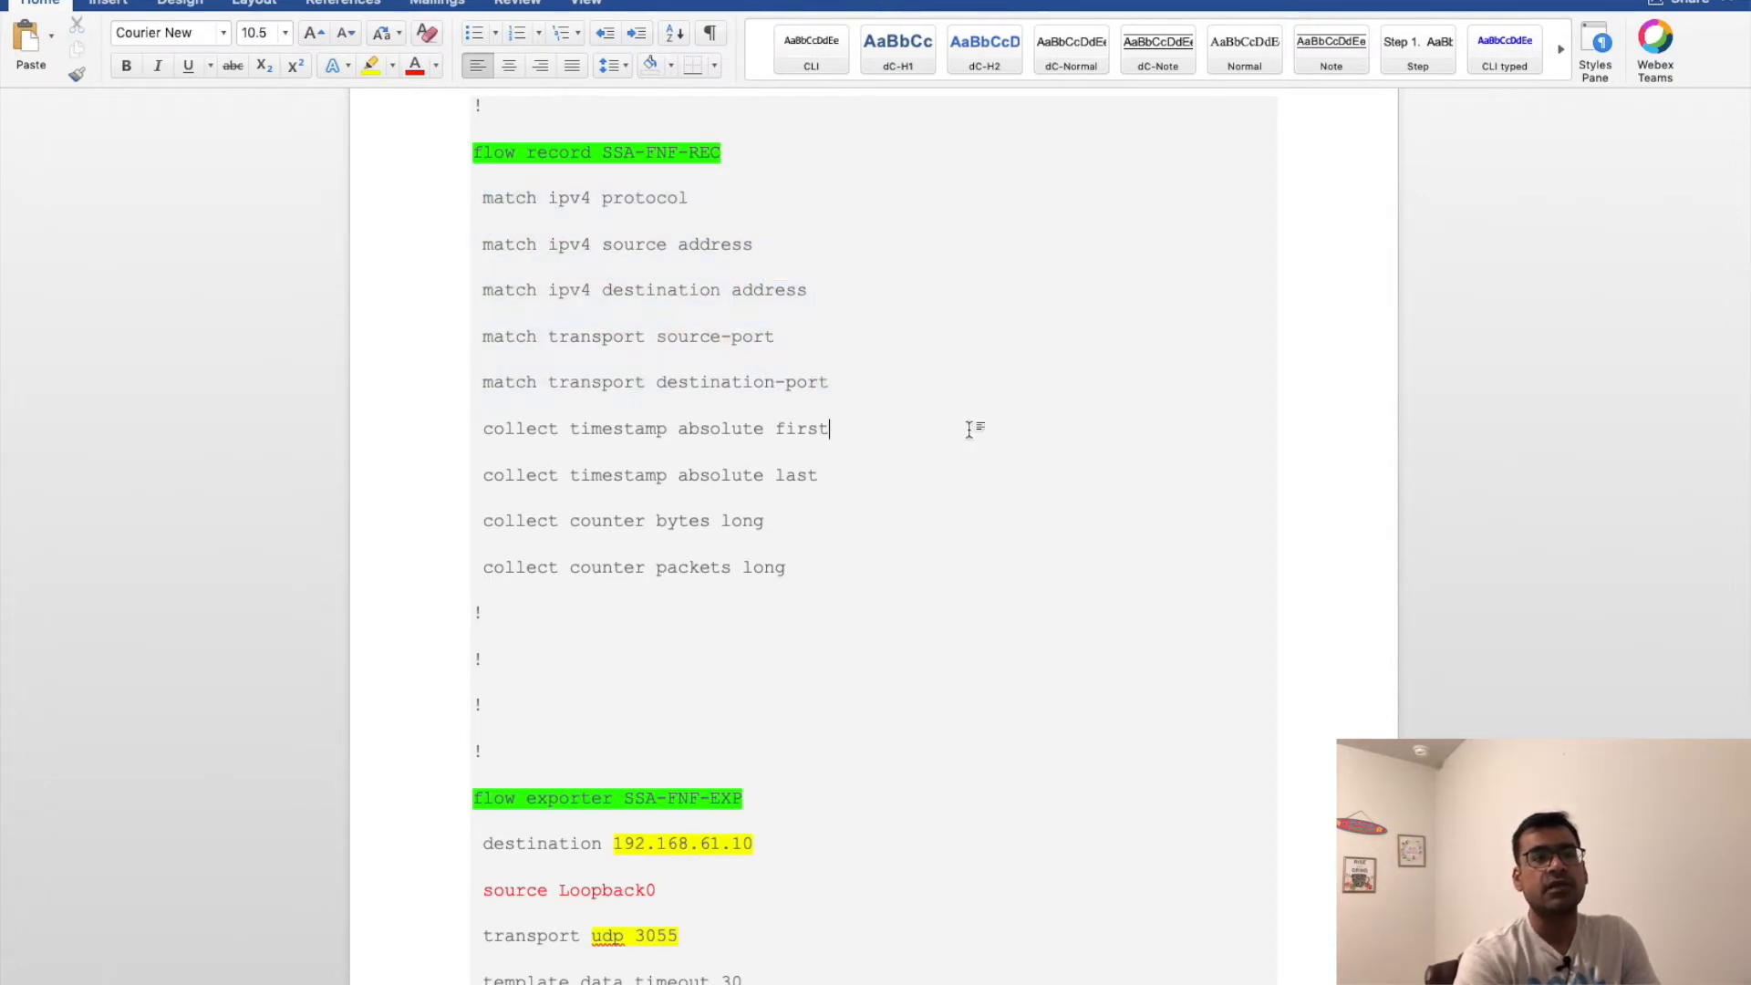
{"action": "left_click", "coordinate": [829, 428]}
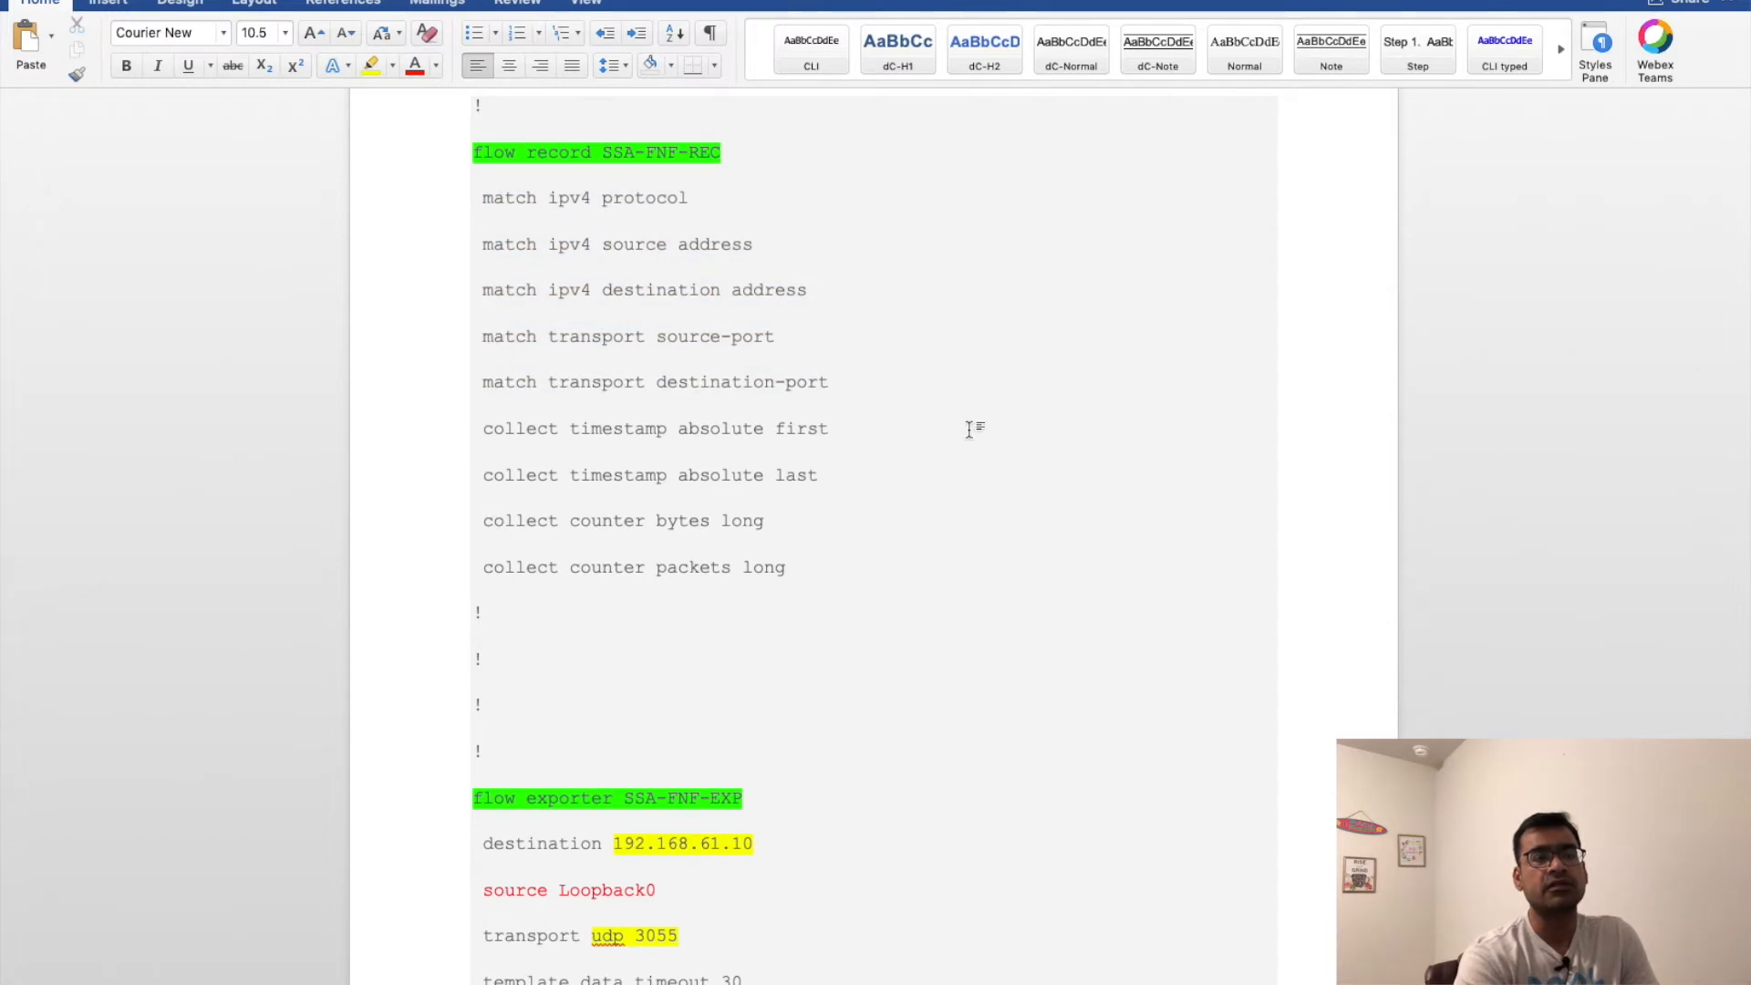
- Review exporter SSA-FNF-EXP's destination 192.168.61.10, source Loopback0 and UDP 3055 transport lines
{"action": "scroll", "scroll_direction": "down", "scroll_amount": 3}
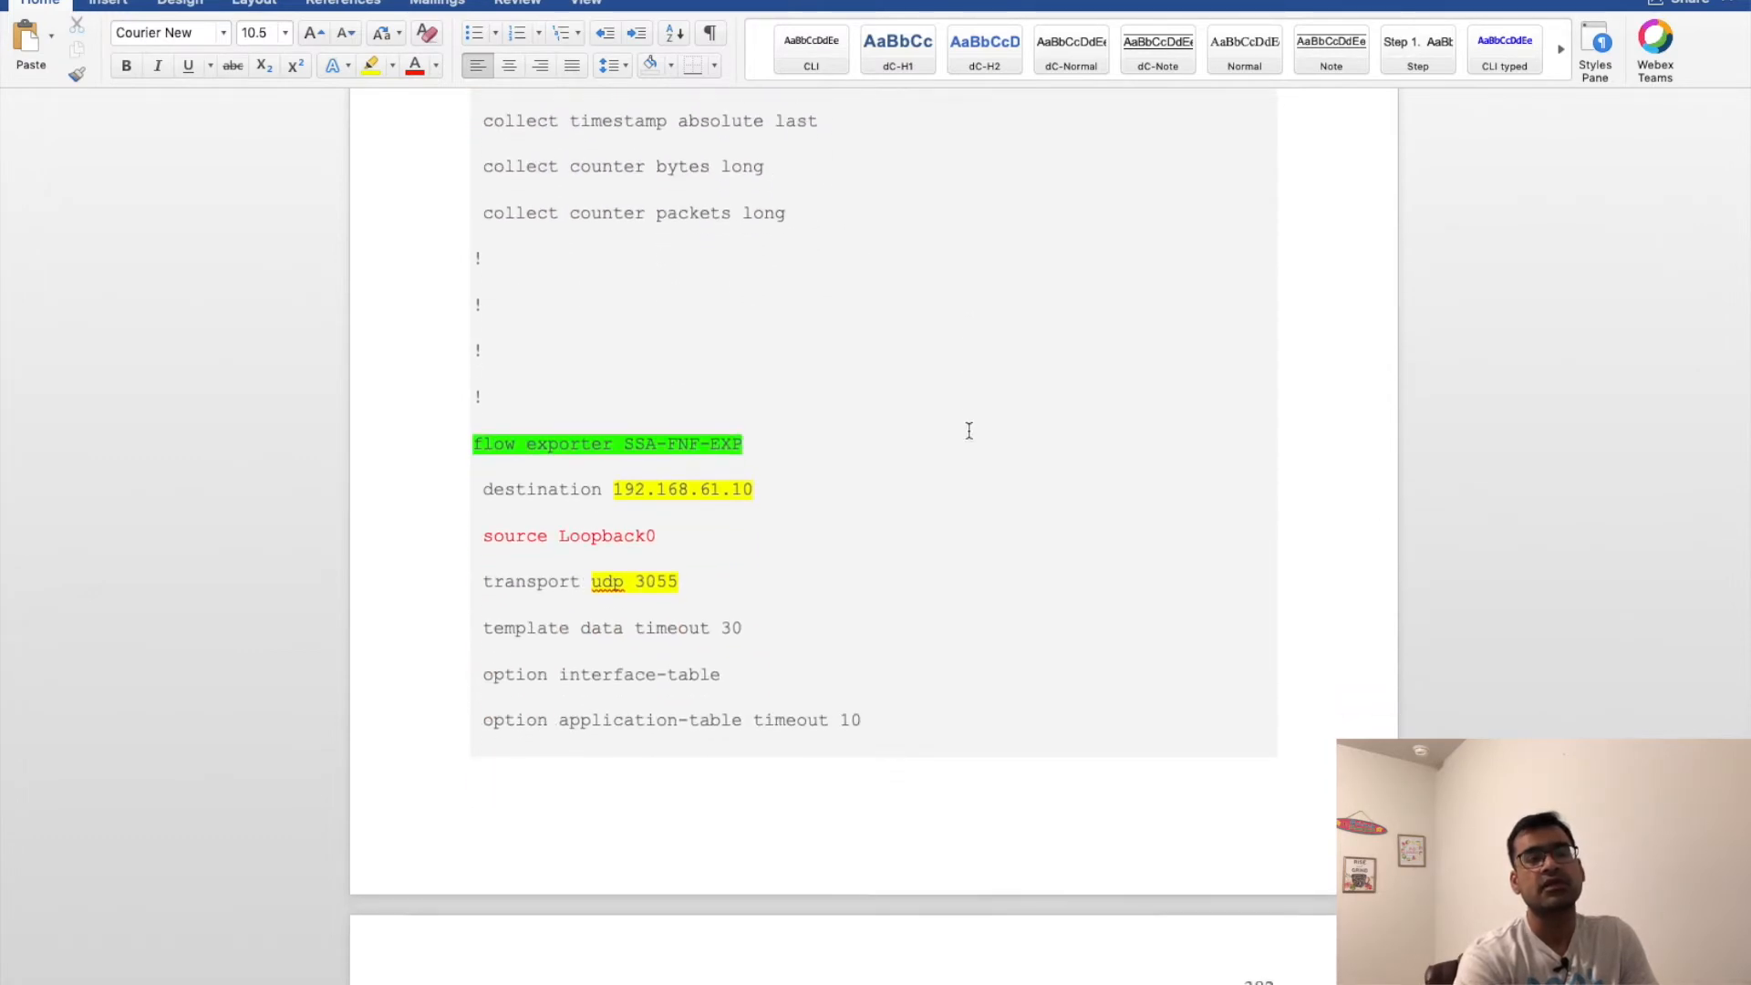
{"action": "scroll", "scroll_direction": "down", "scroll_amount": 3}
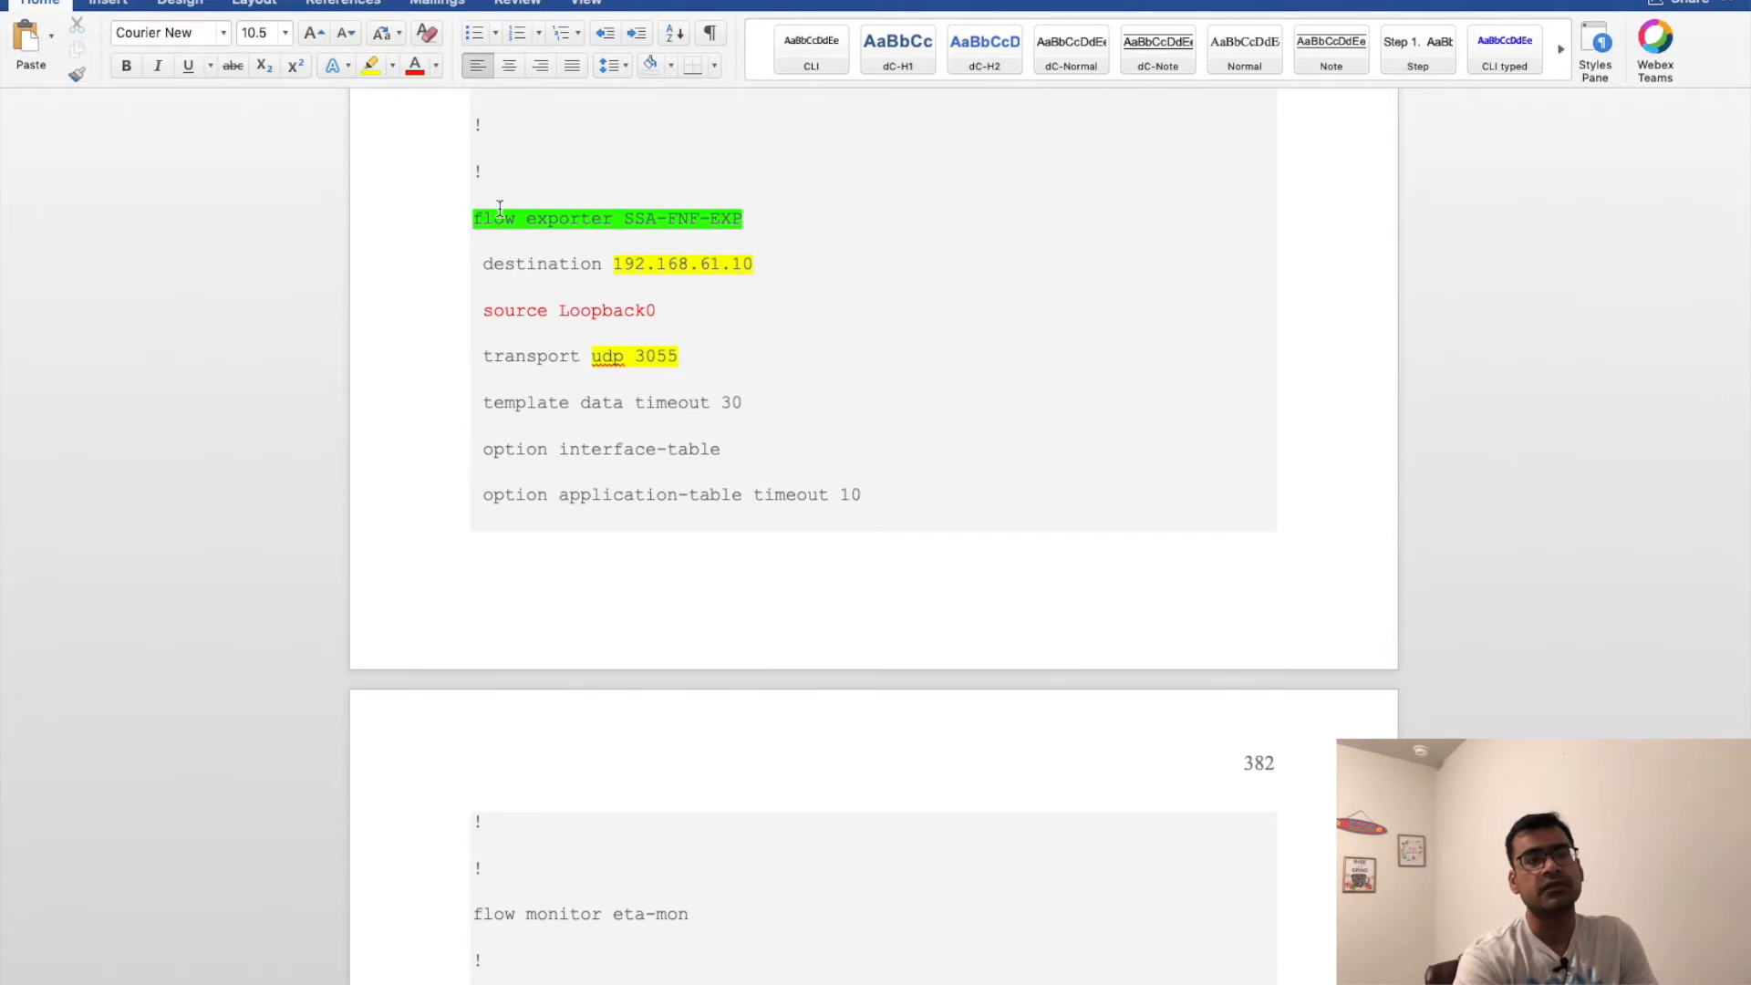
{"action": "mouse_move", "coordinate": [763, 274]}
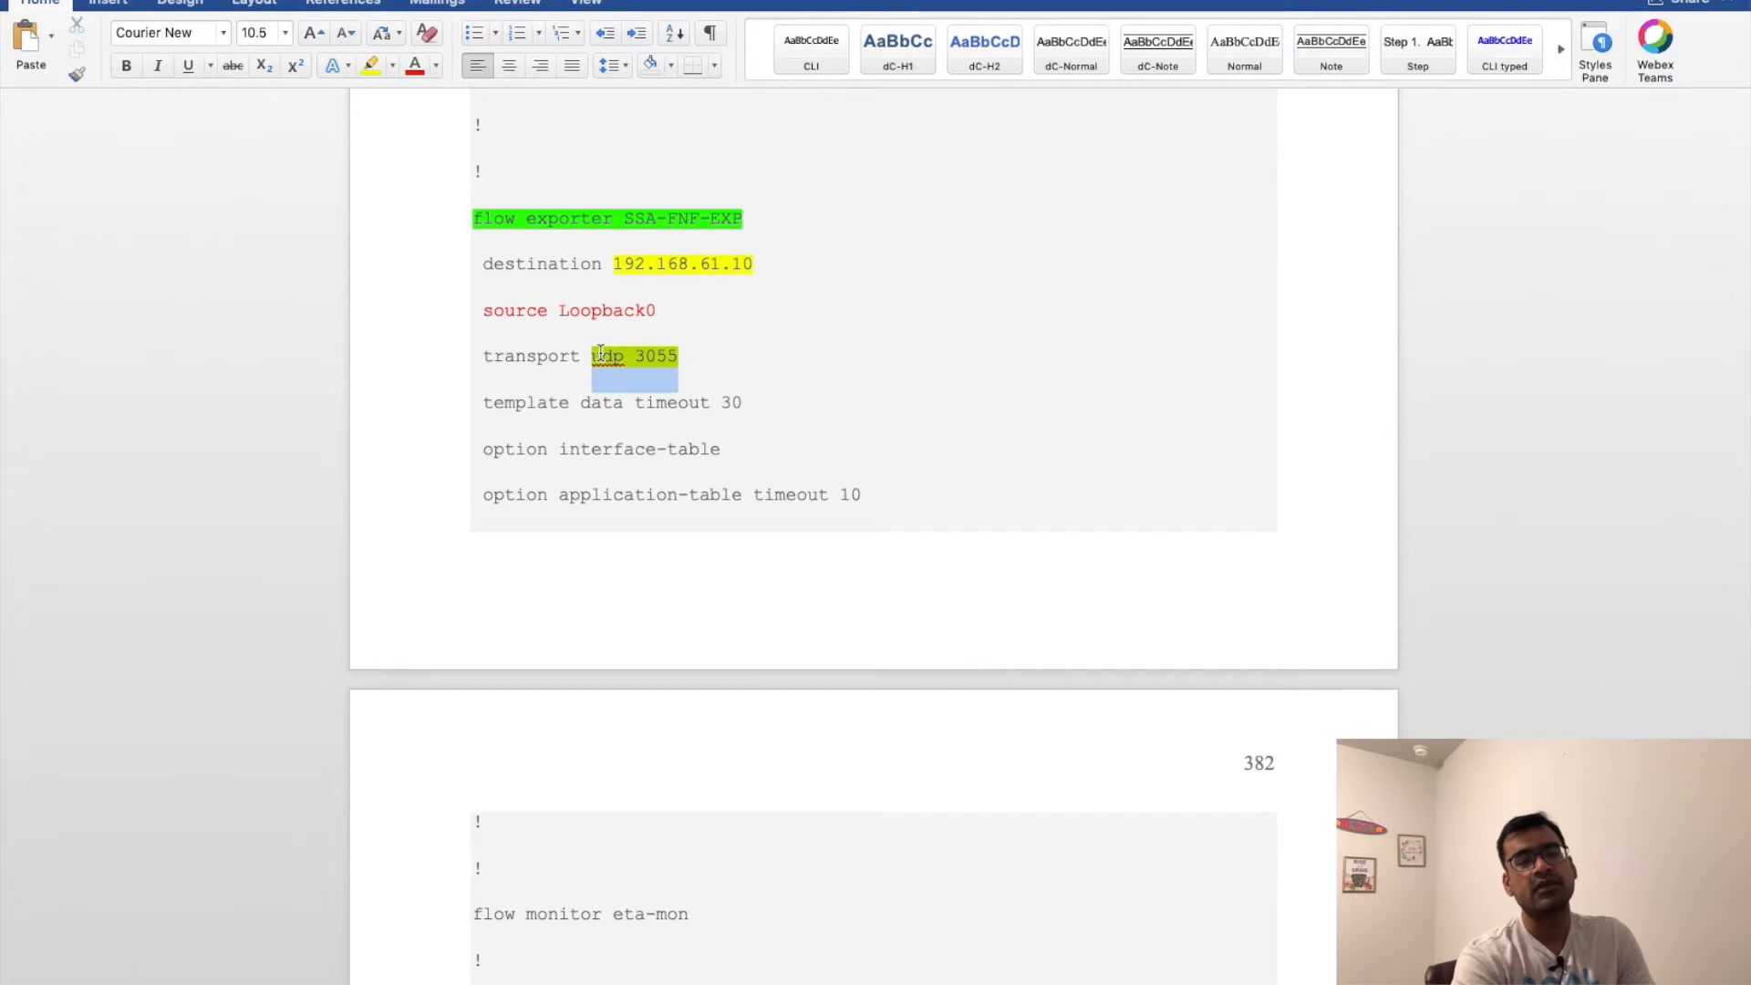
{"action": "mouse_move", "coordinate": [695, 347]}
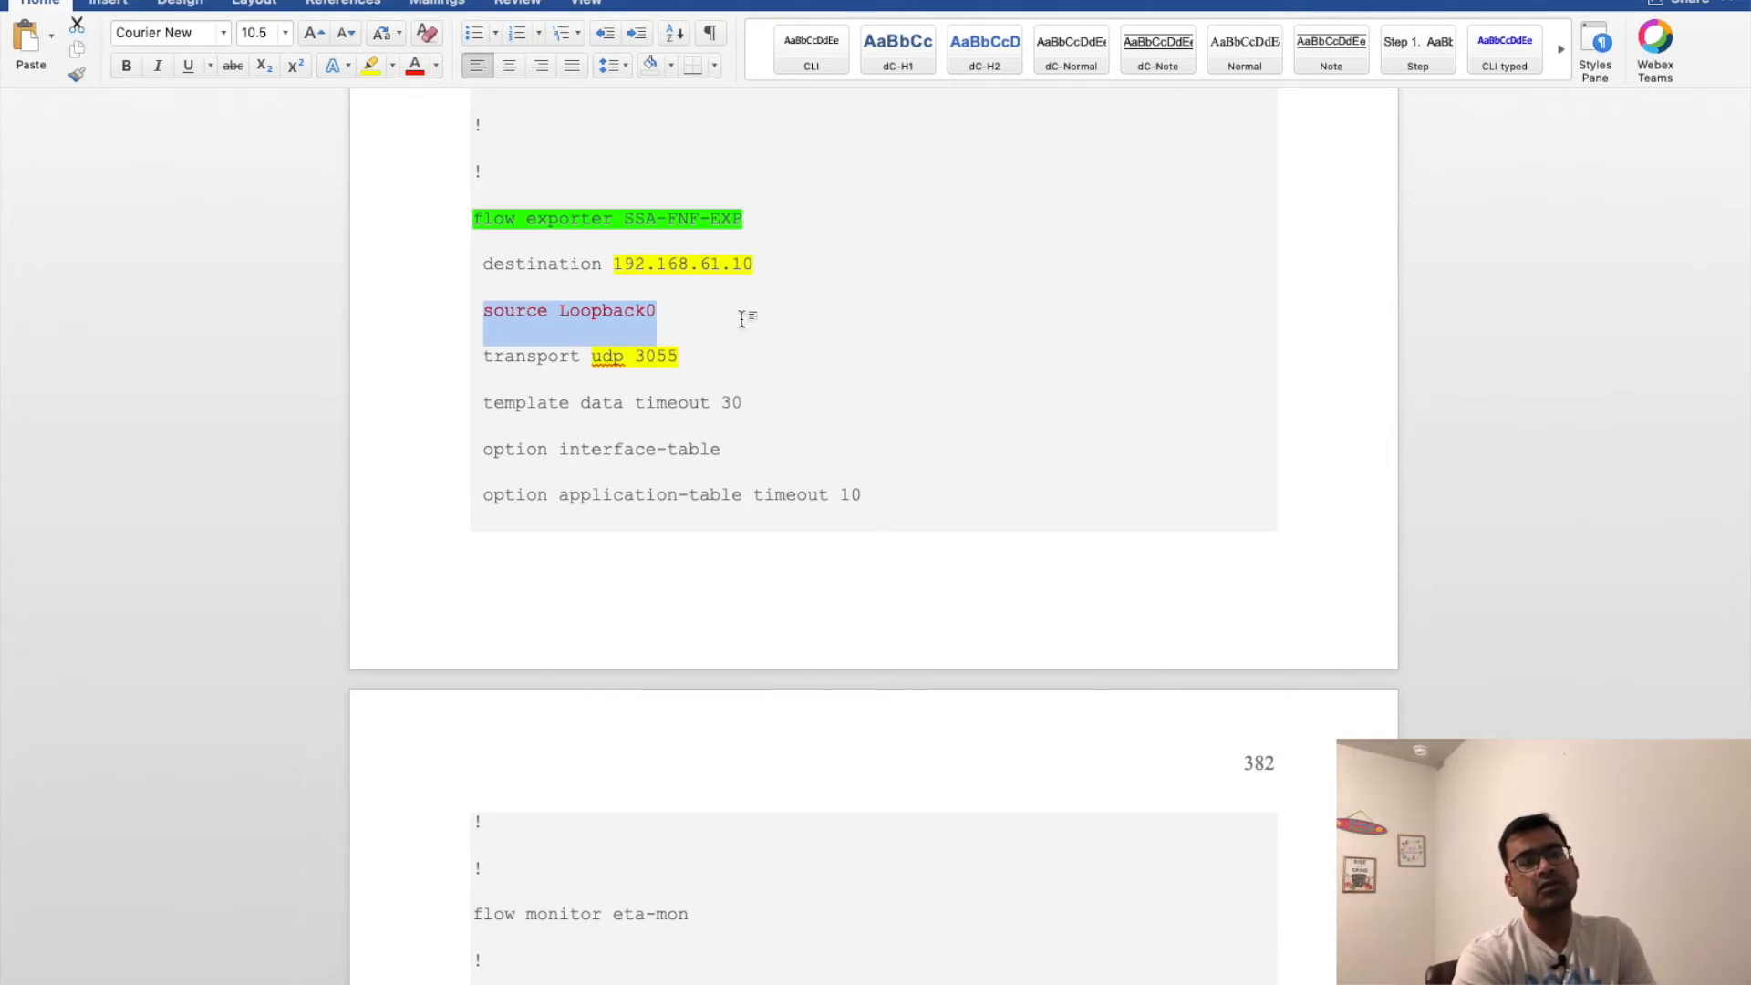
{"action": "mouse_move", "coordinate": [810, 323]}
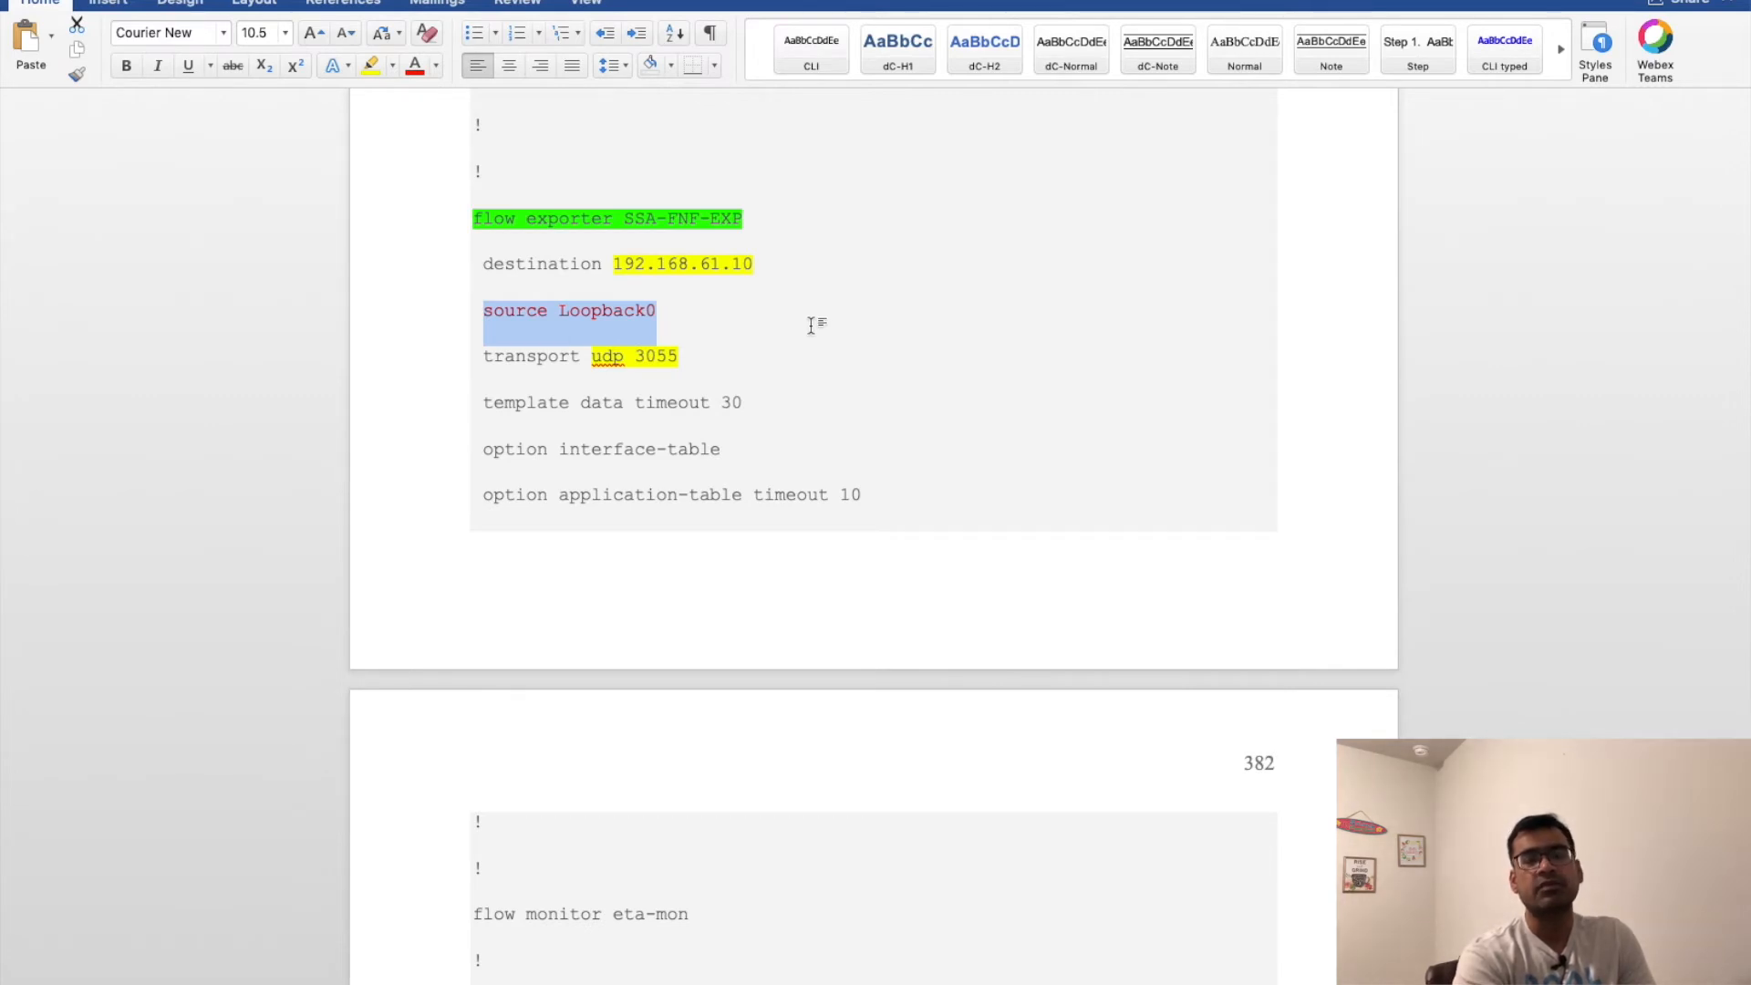
{"action": "mouse_move", "coordinate": [769, 329]}
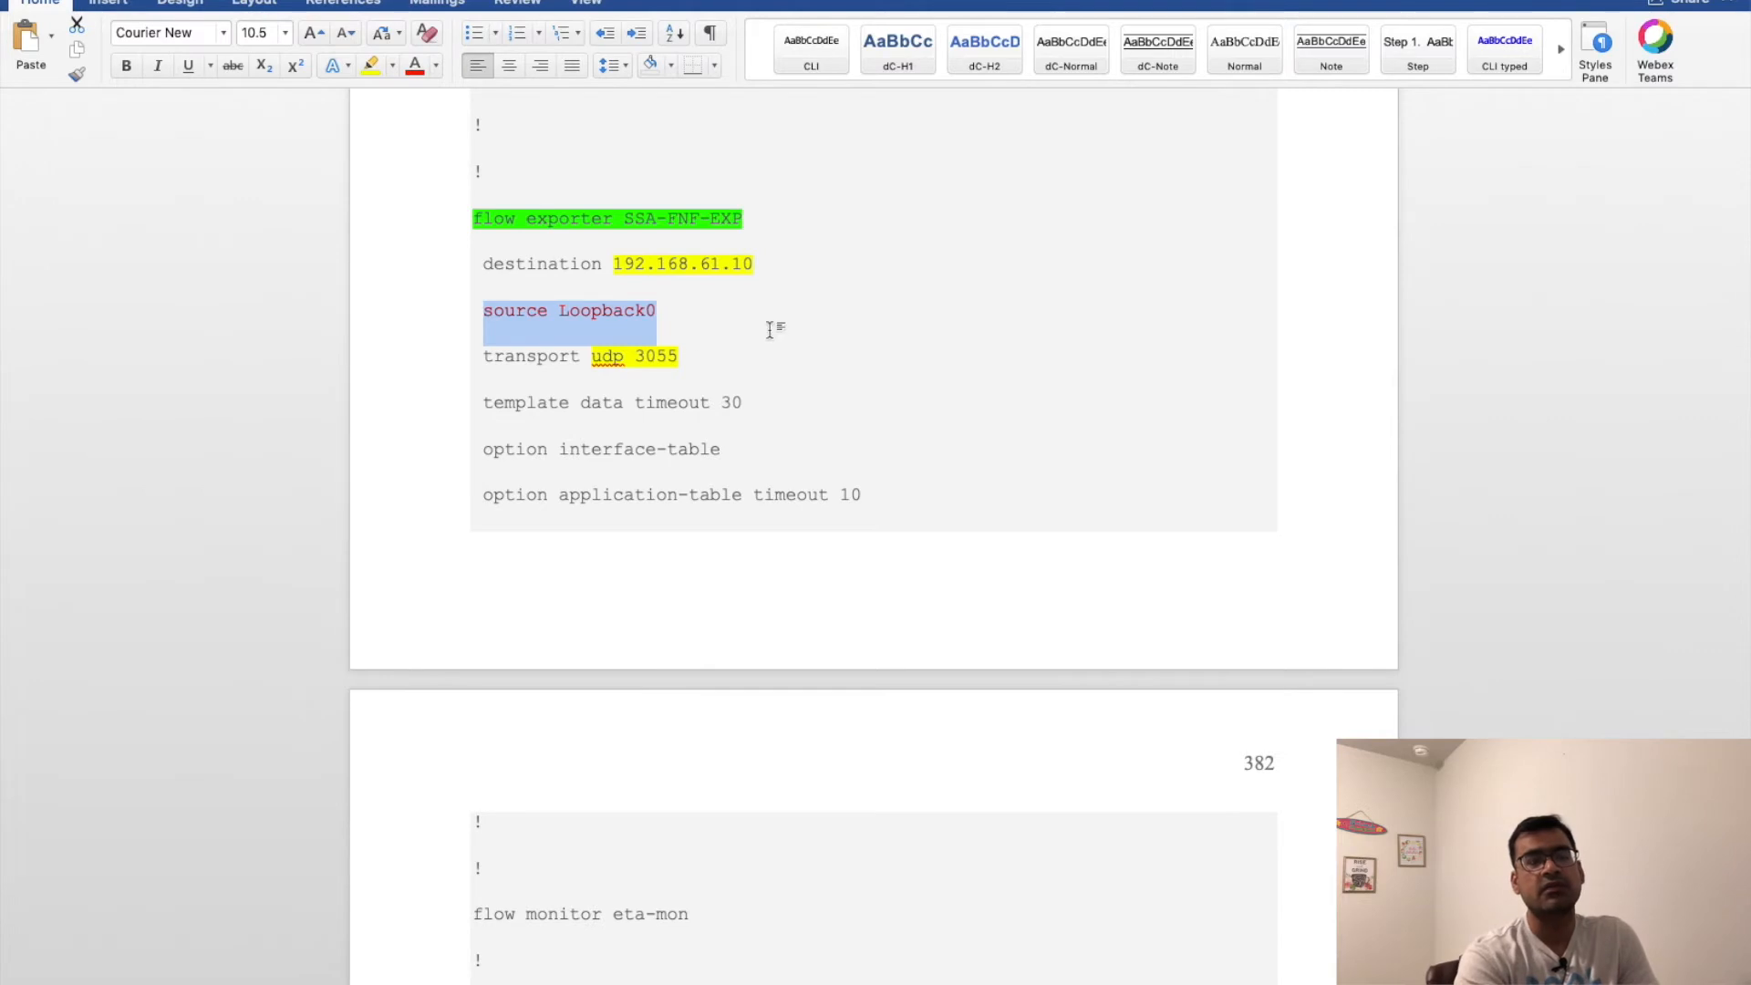
{"action": "left_click", "coordinate": [658, 311]}
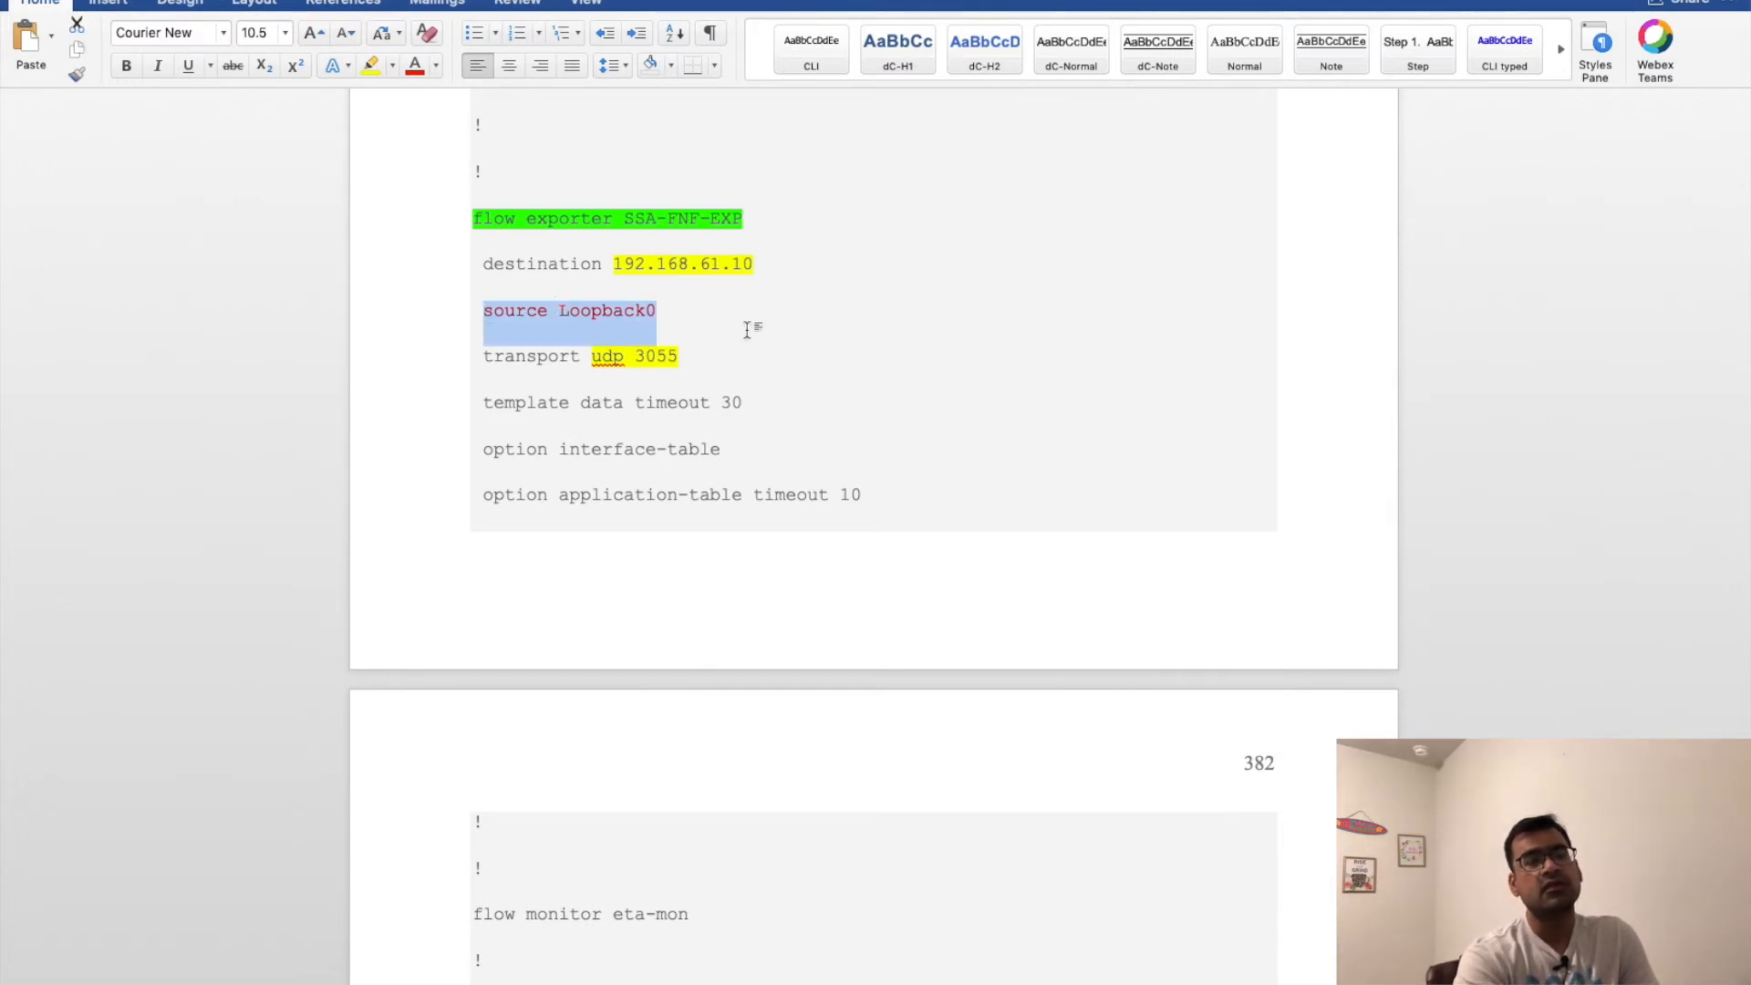
{"action": "mouse_move", "coordinate": [801, 327]}
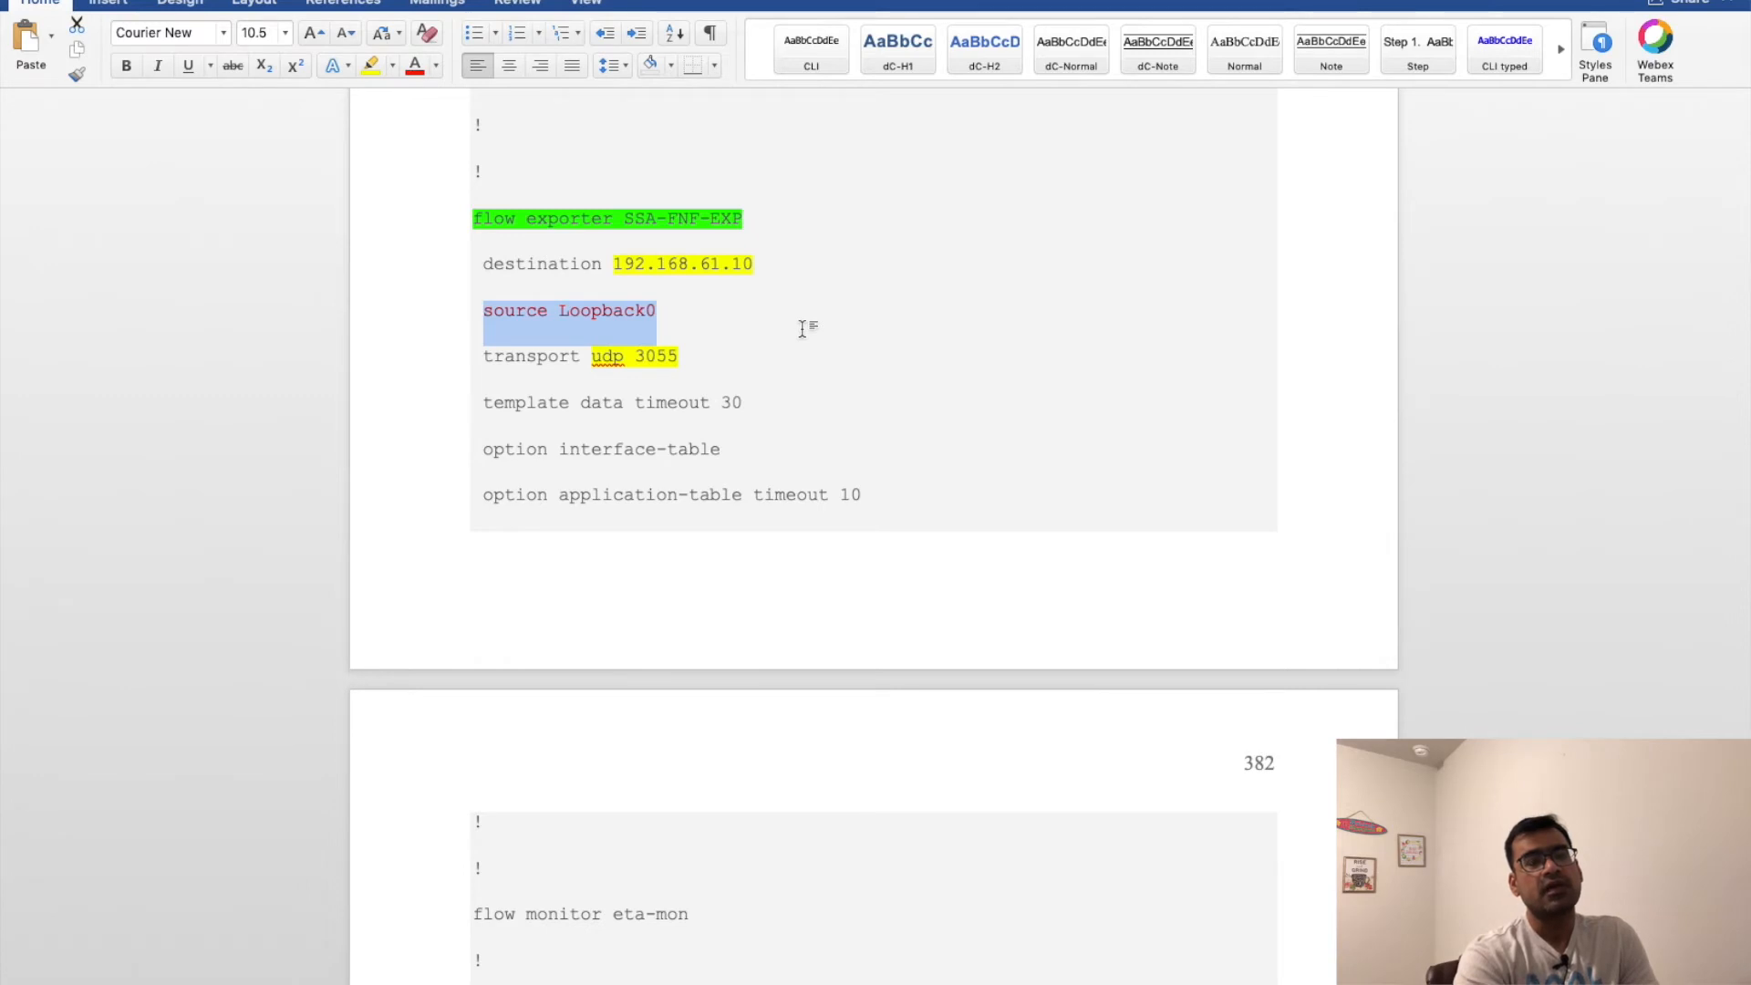
{"action": "left_click", "coordinate": [800, 328]}
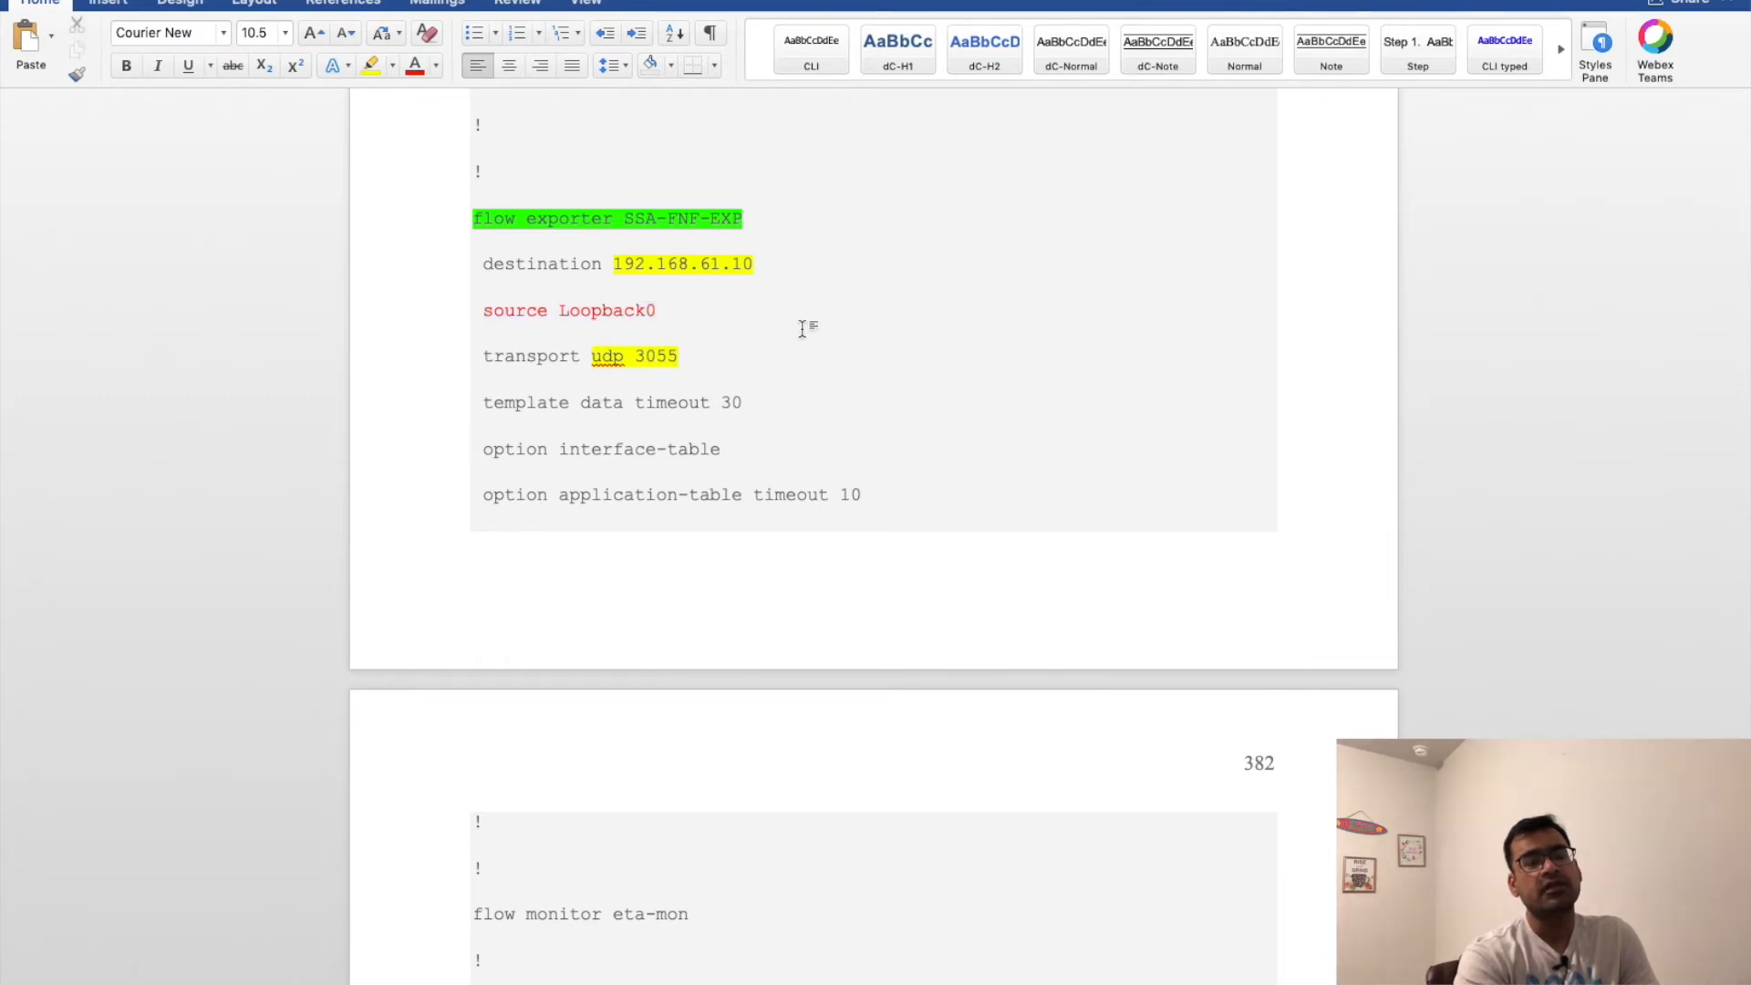
{"action": "scroll", "scroll_direction": "down", "scroll_amount": 3}
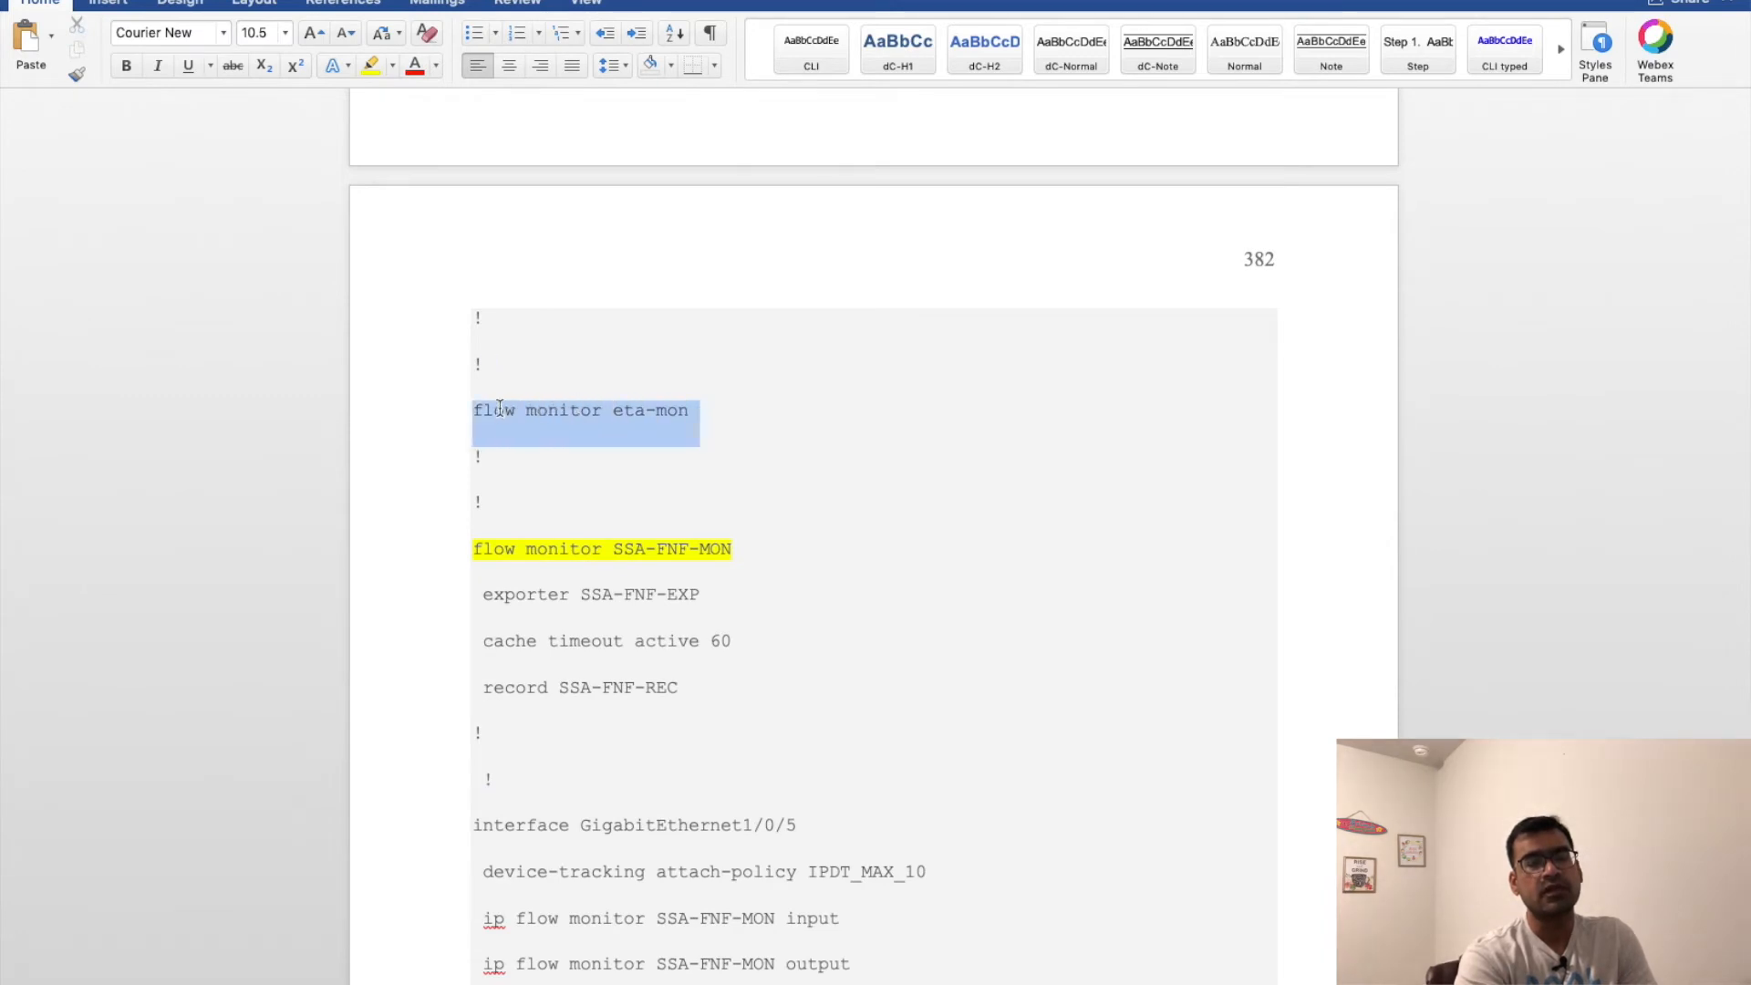
- Review SSA-FNF-MON input/output monitors and et-analytics on GigabitEthernet1/0/5, clearing highlights
{"action": "scroll", "scroll_direction": "down", "scroll_amount": 3}
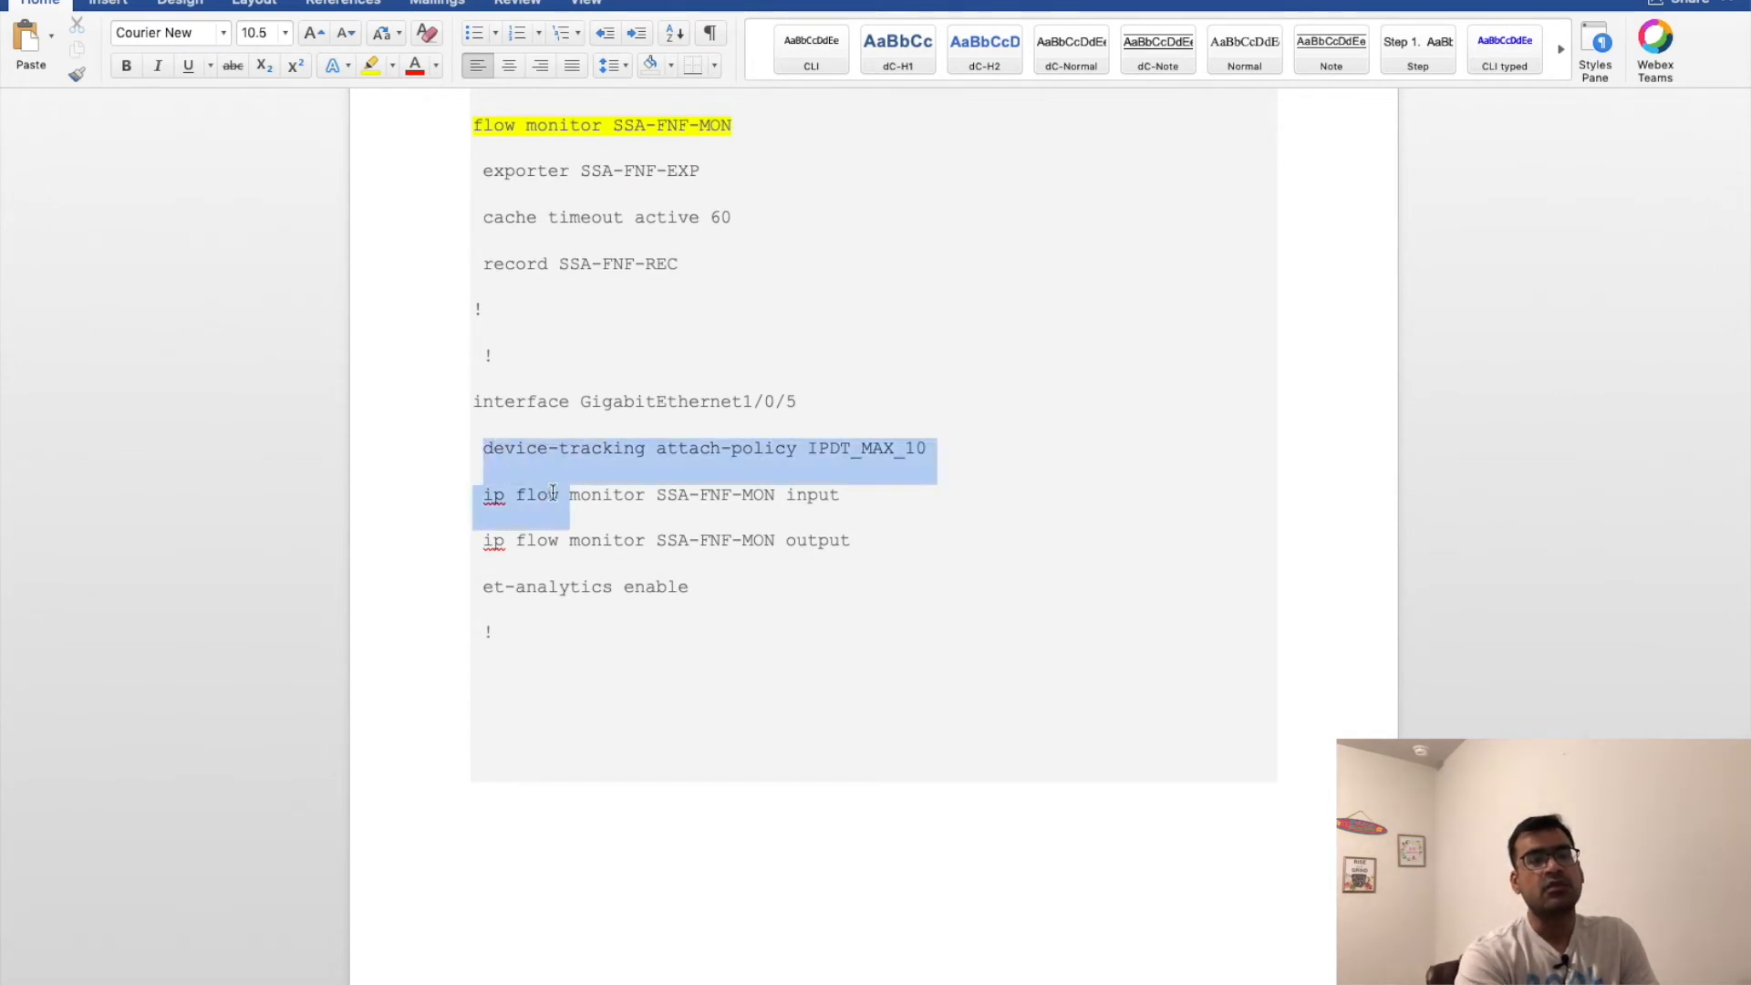
{"action": "left_click", "coordinate": [825, 504]}
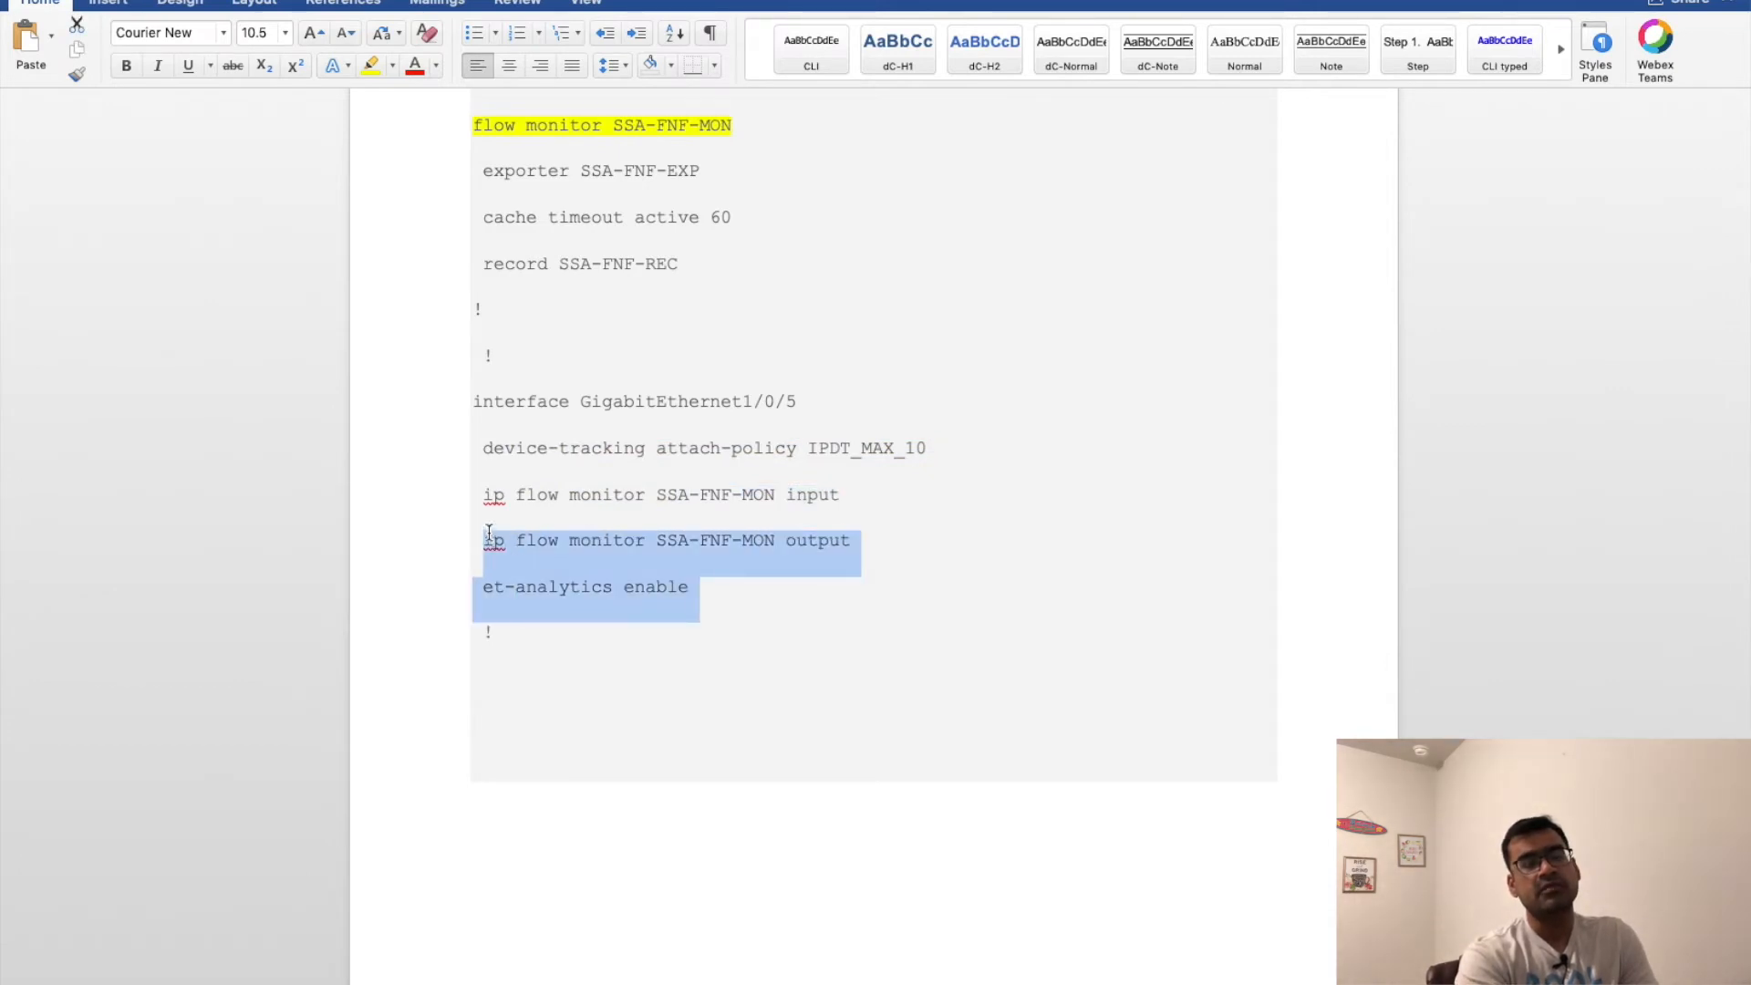
{"action": "left_click", "coordinate": [793, 401]}
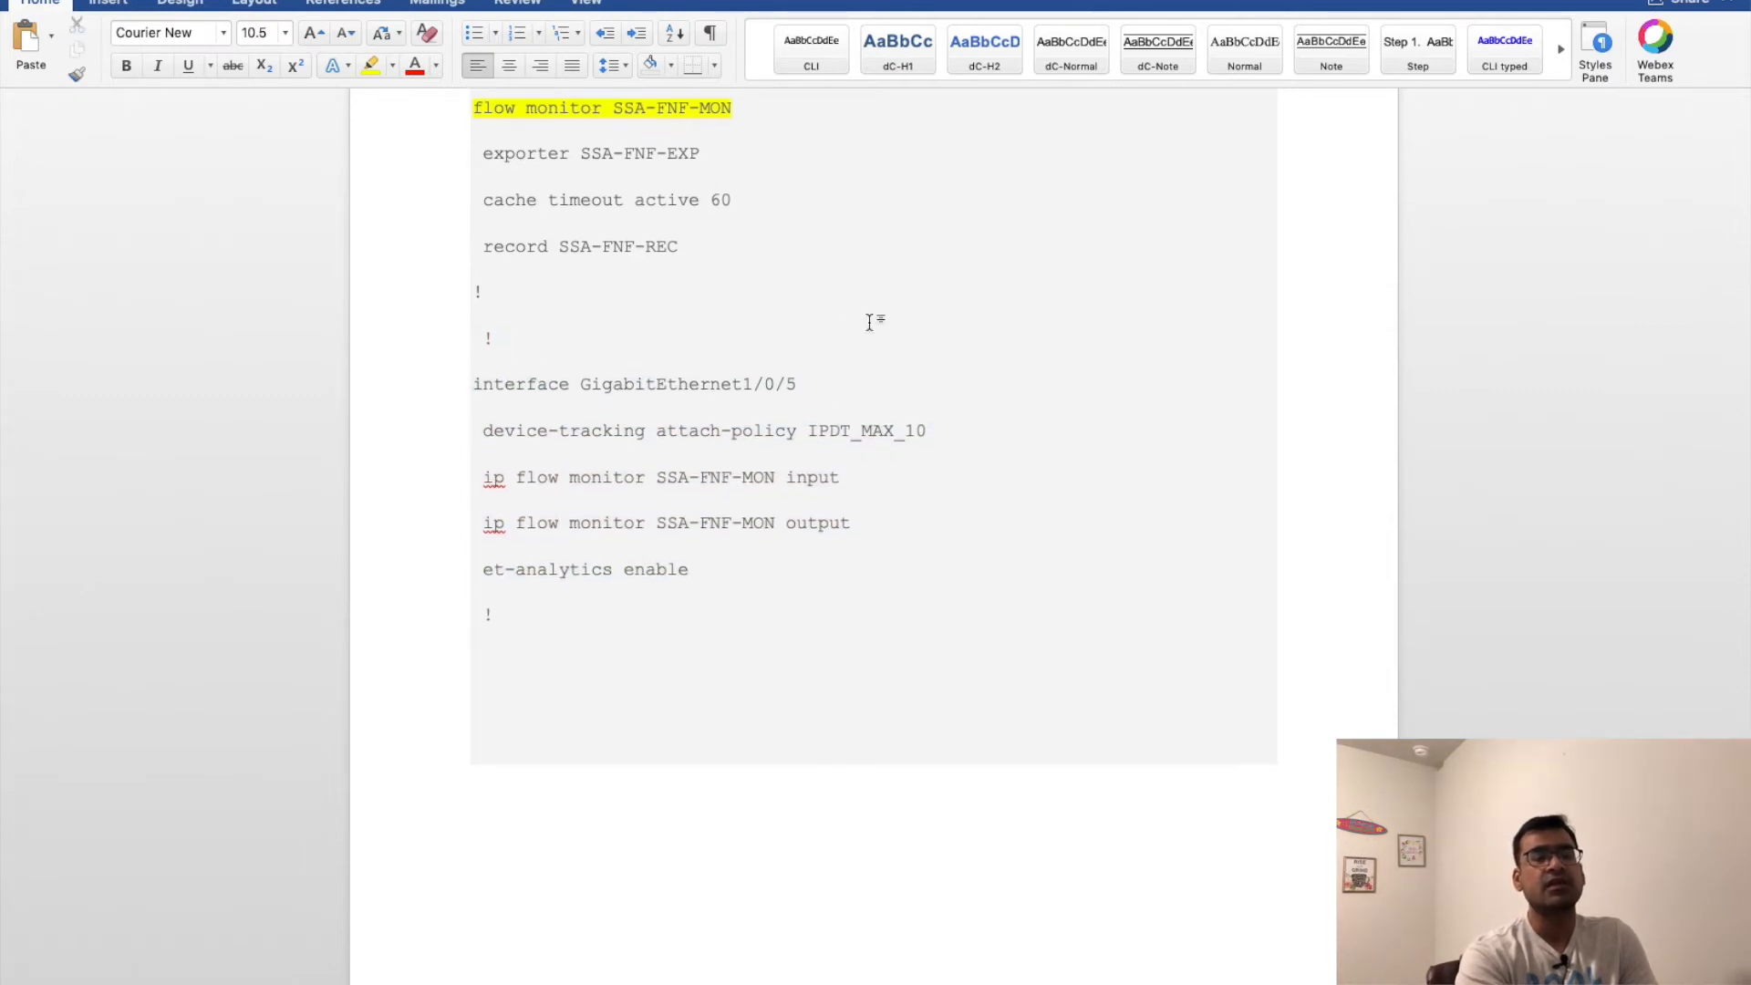
- Scroll past the show flow monitor SSA-FNF-MON cache command to the Logs heading
{"action": "scroll", "scroll_direction": "down", "scroll_amount": 3}
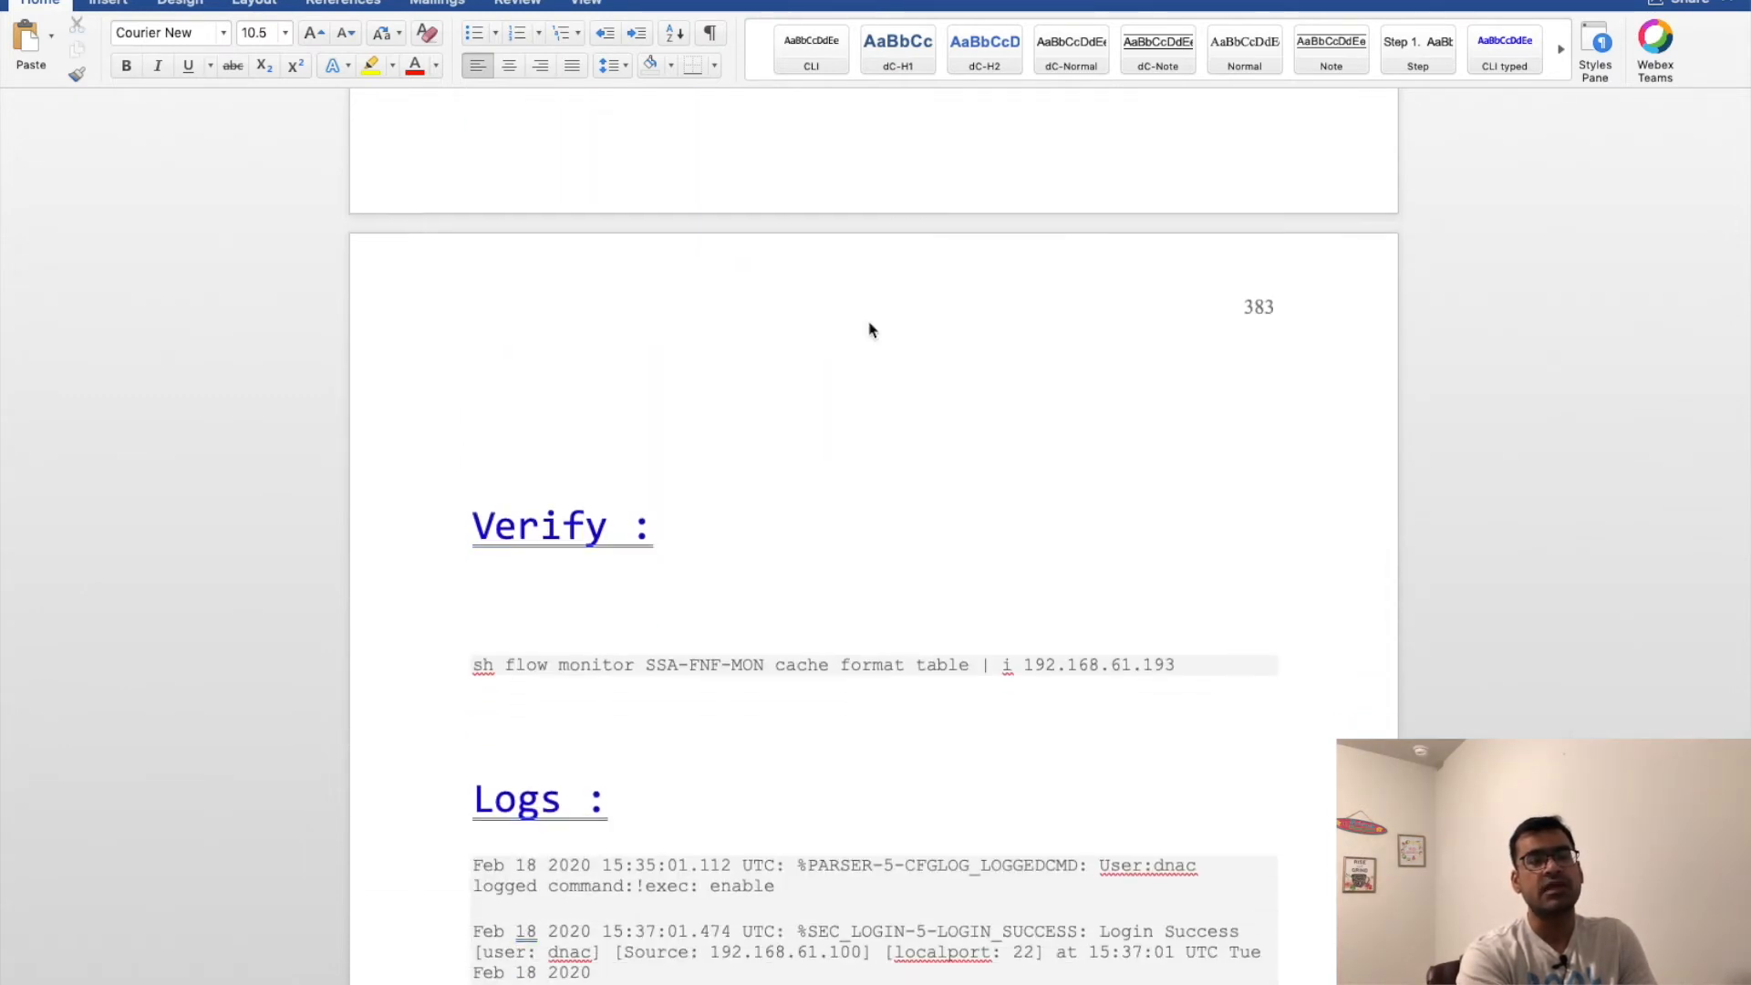
{"action": "scroll", "scroll_direction": "down", "scroll_amount": 3}
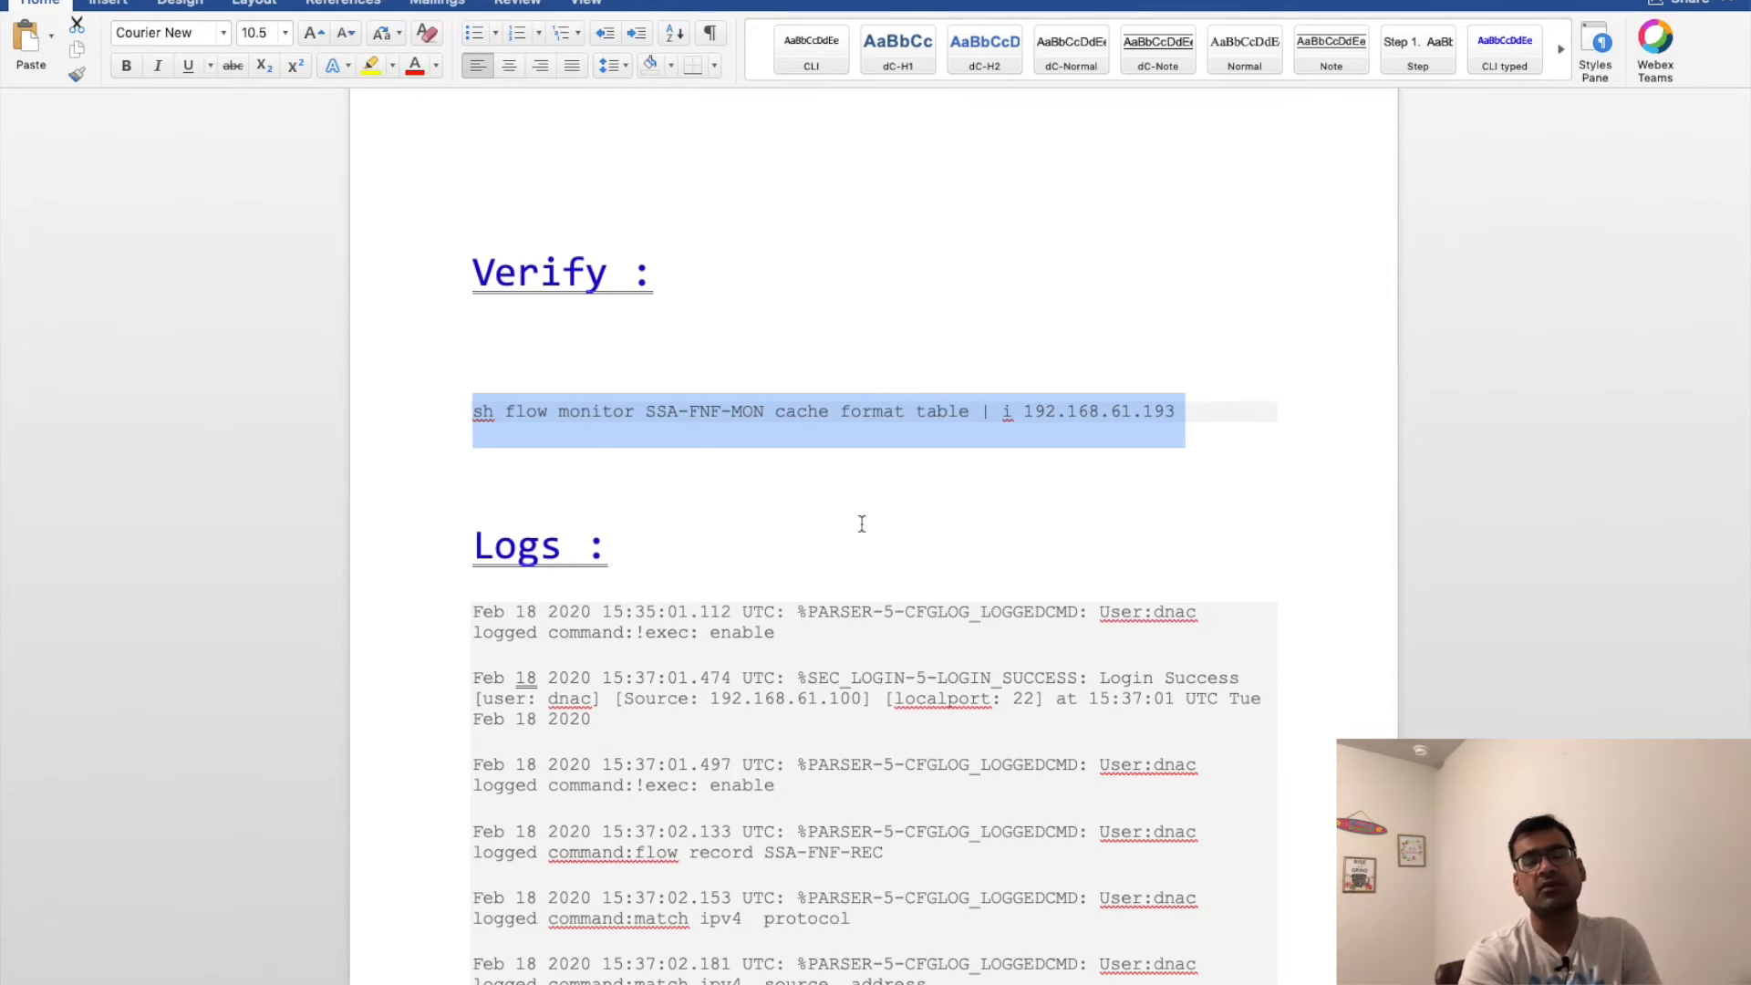
{"action": "scroll", "scroll_direction": "down", "scroll_amount": 3}
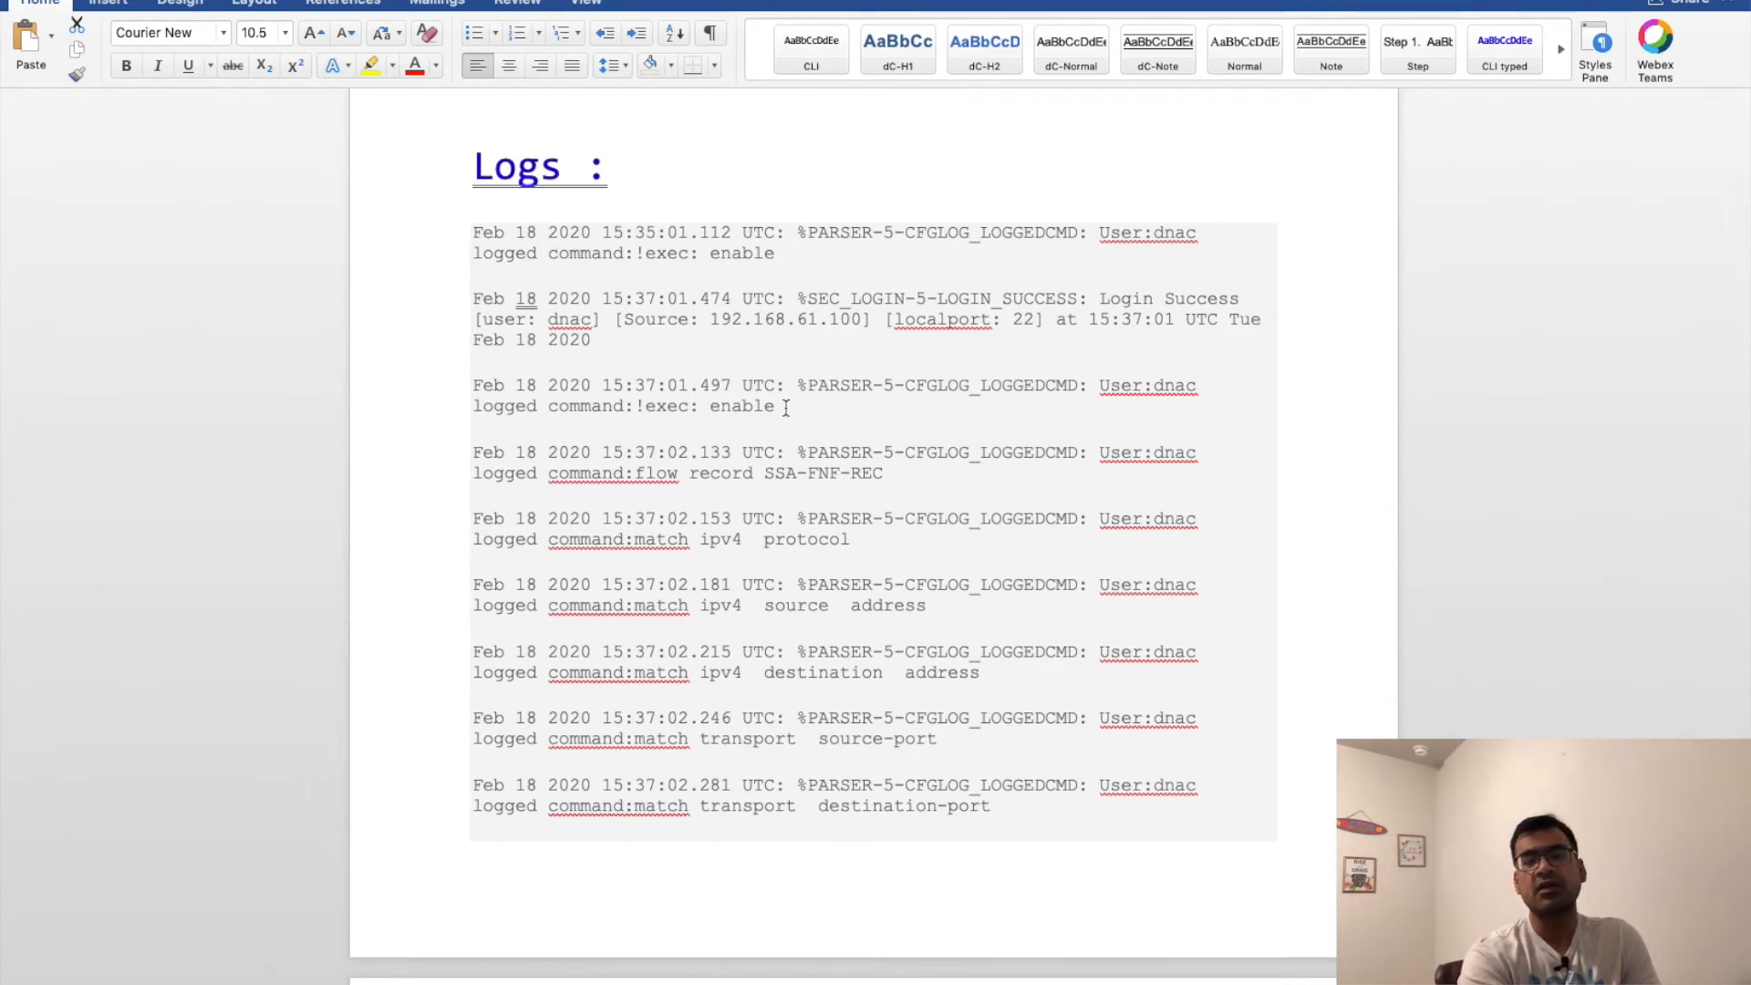
- Scroll through the logged exporter and monitor commands to the GigabitEthernet1/0/2 and 1/0/3 entries
{"action": "scroll", "scroll_direction": "down", "scroll_amount": 3}
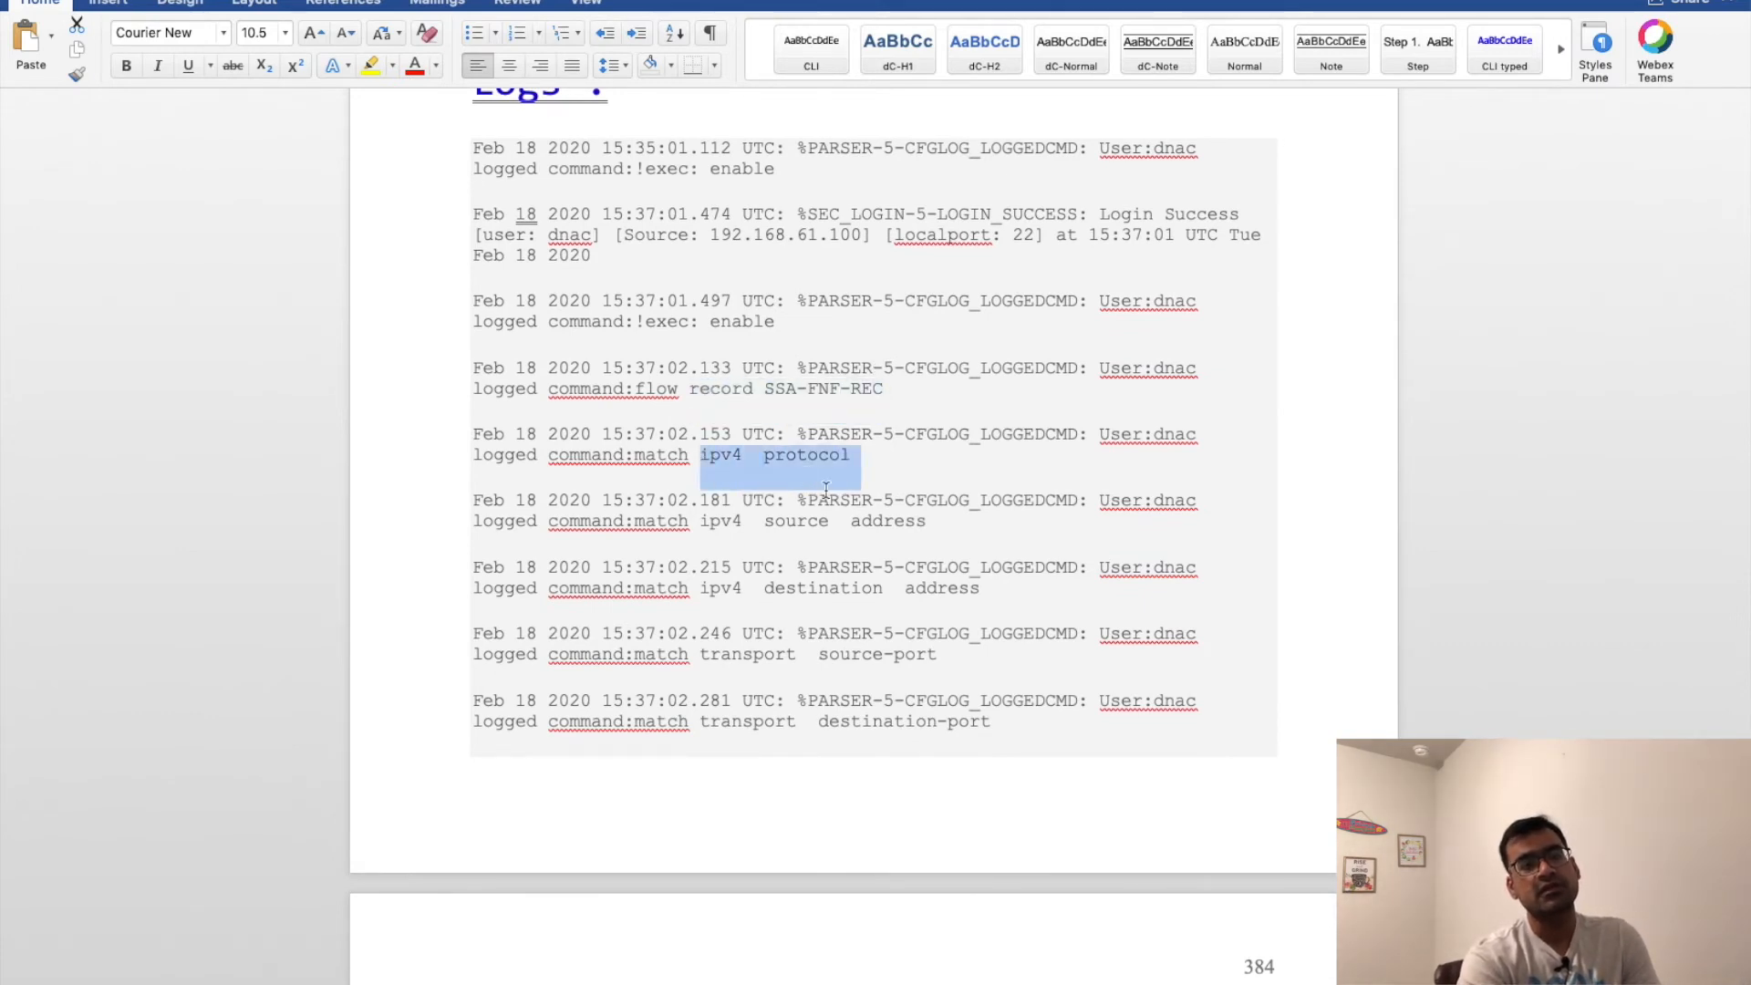
{"action": "mouse_move", "coordinate": [825, 597]}
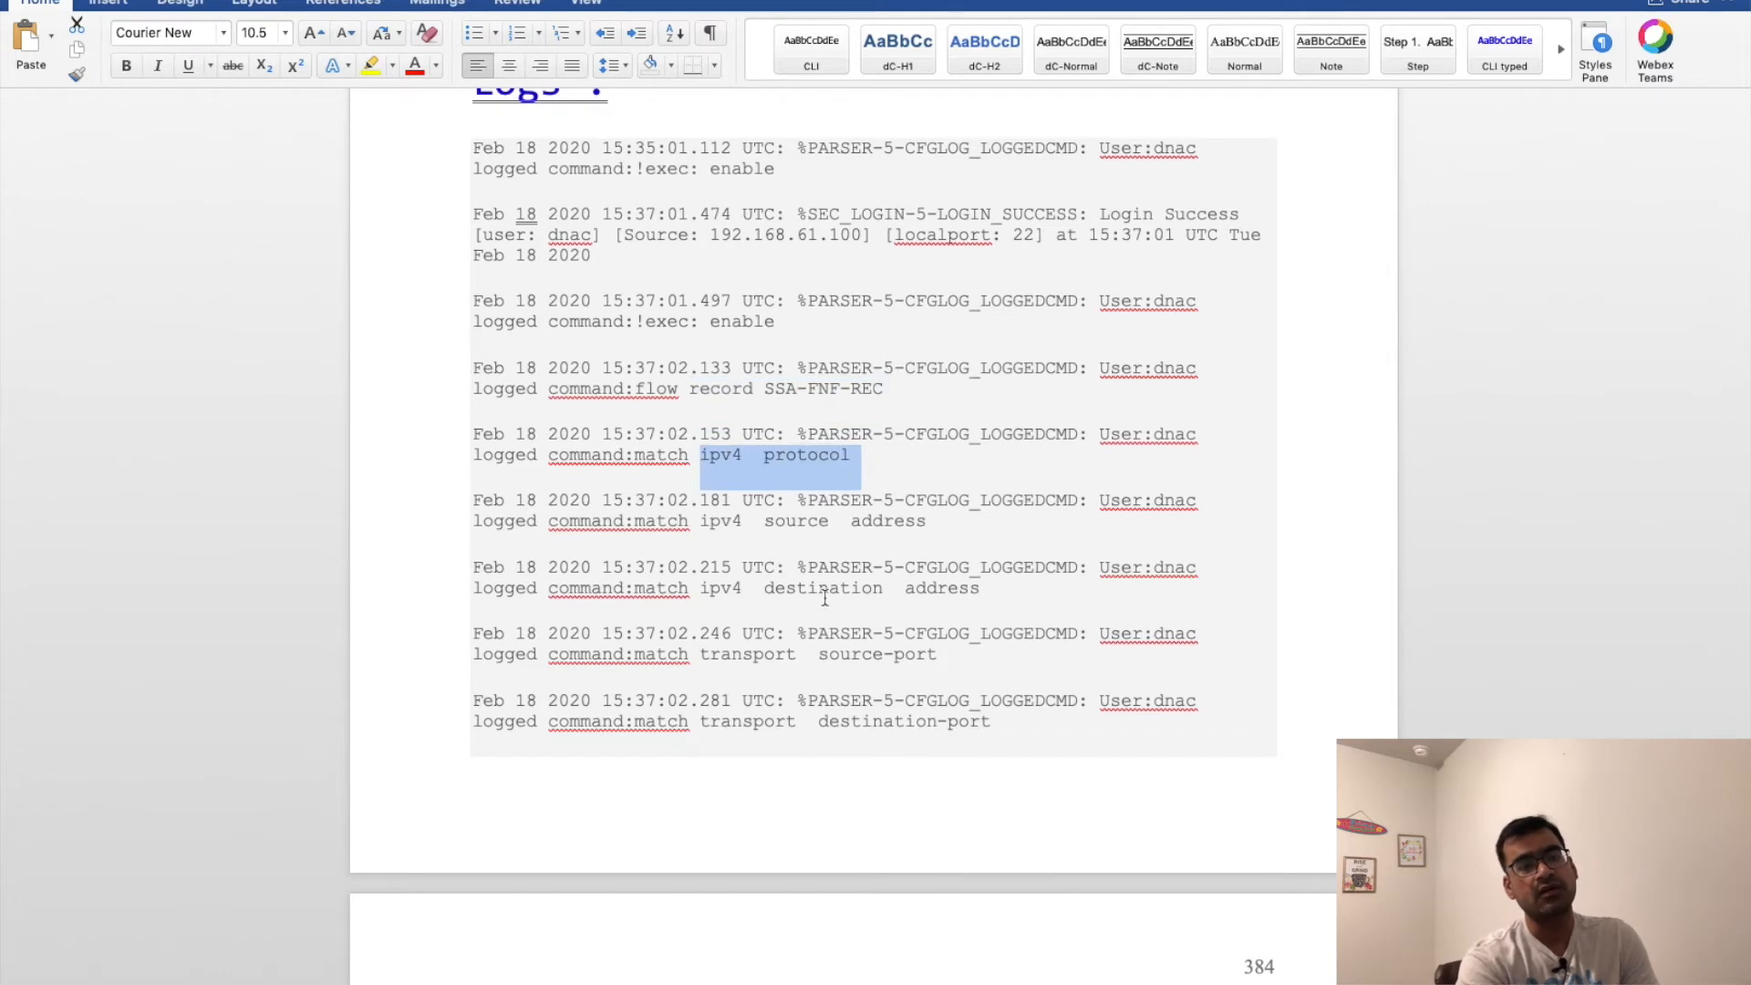
{"action": "scroll", "scroll_direction": "down", "scroll_amount": 3}
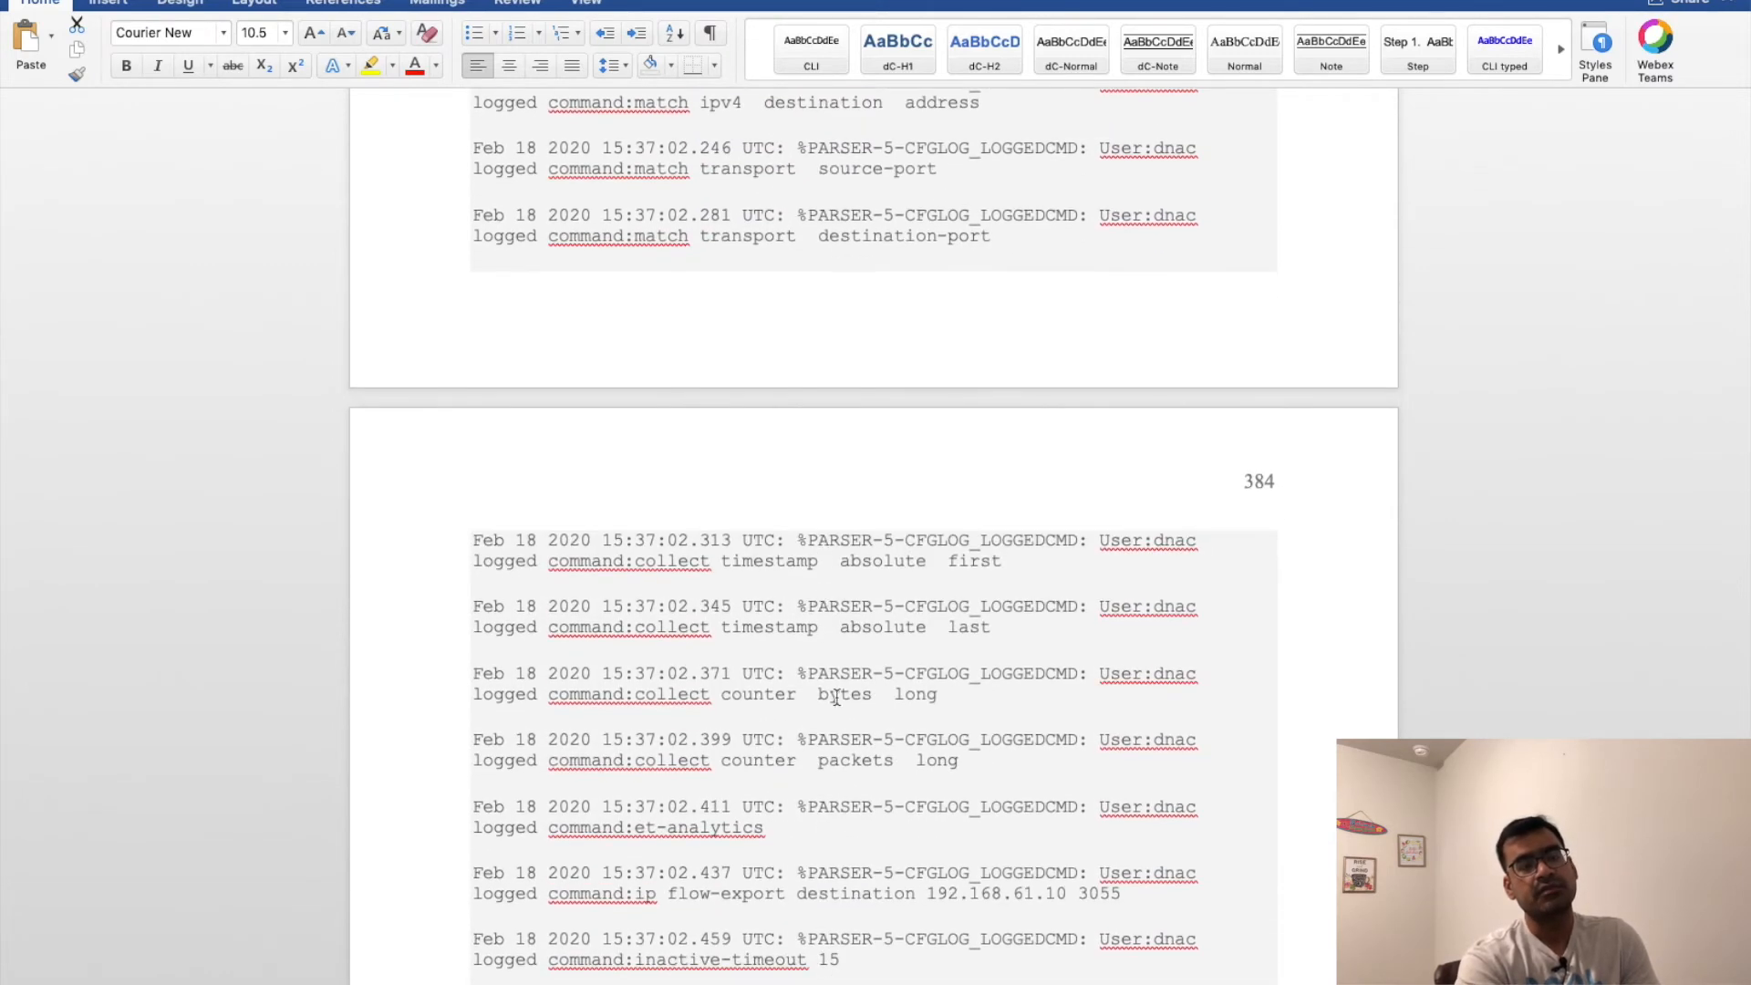
{"action": "scroll", "scroll_direction": "down", "scroll_amount": 3}
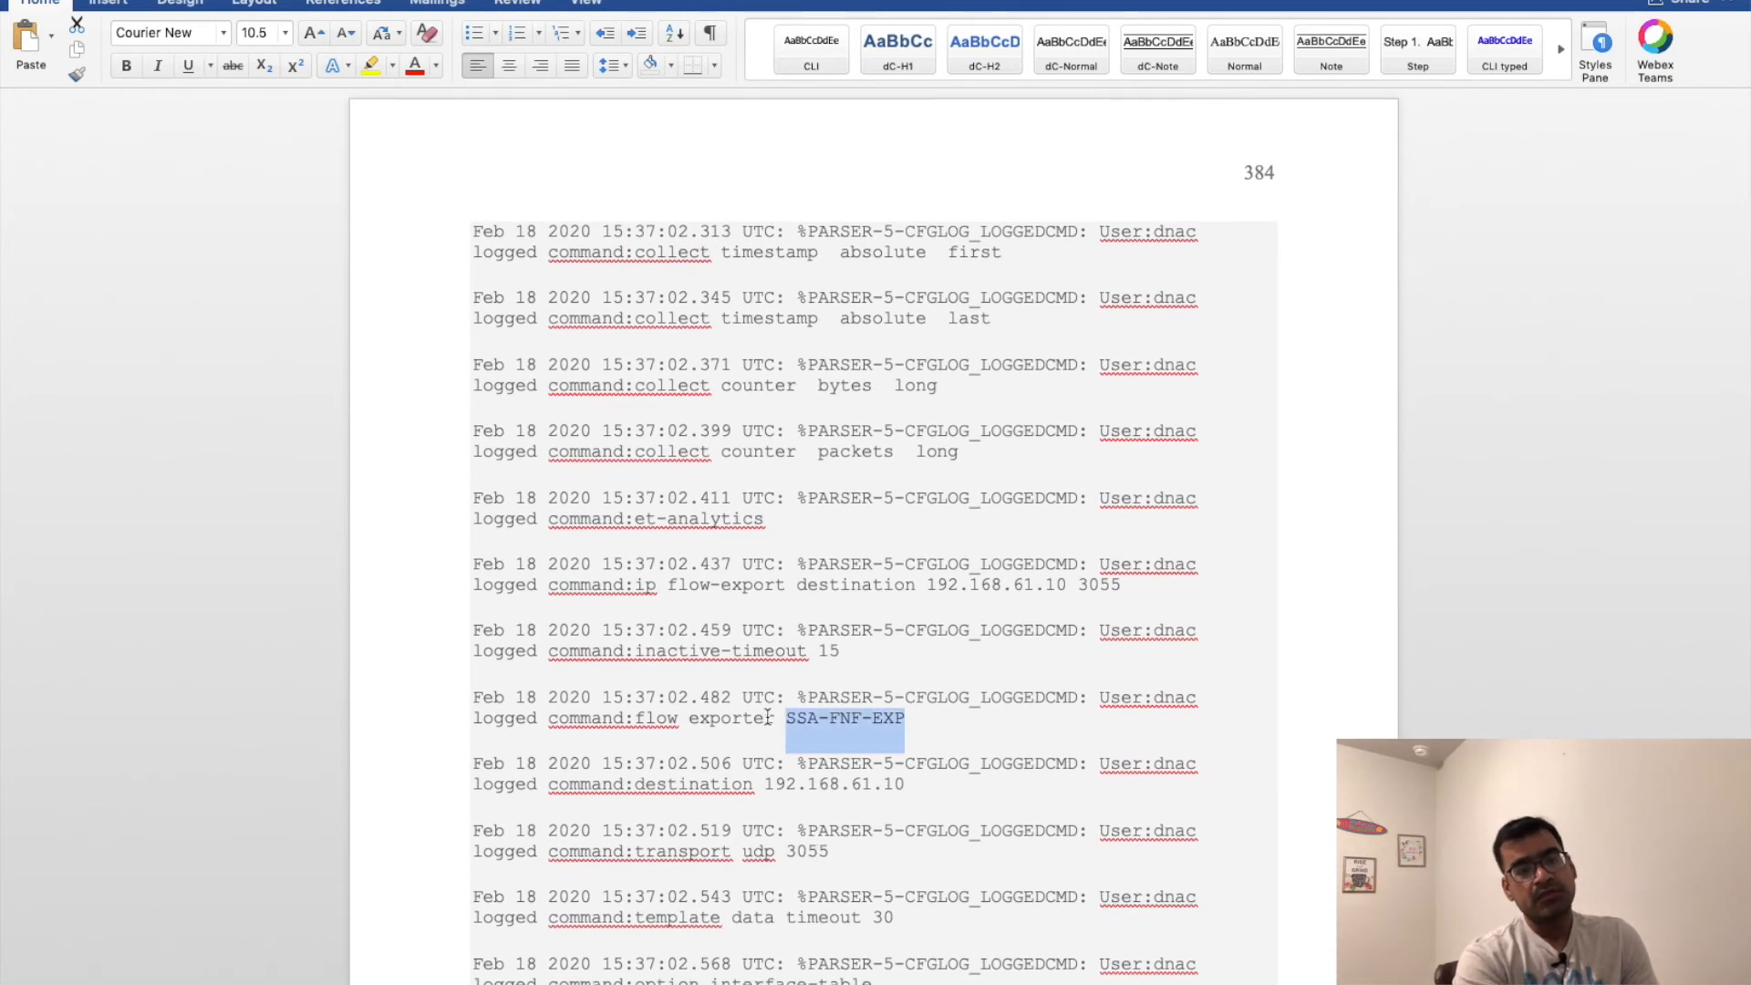
{"action": "scroll", "scroll_direction": "down", "scroll_amount": 3}
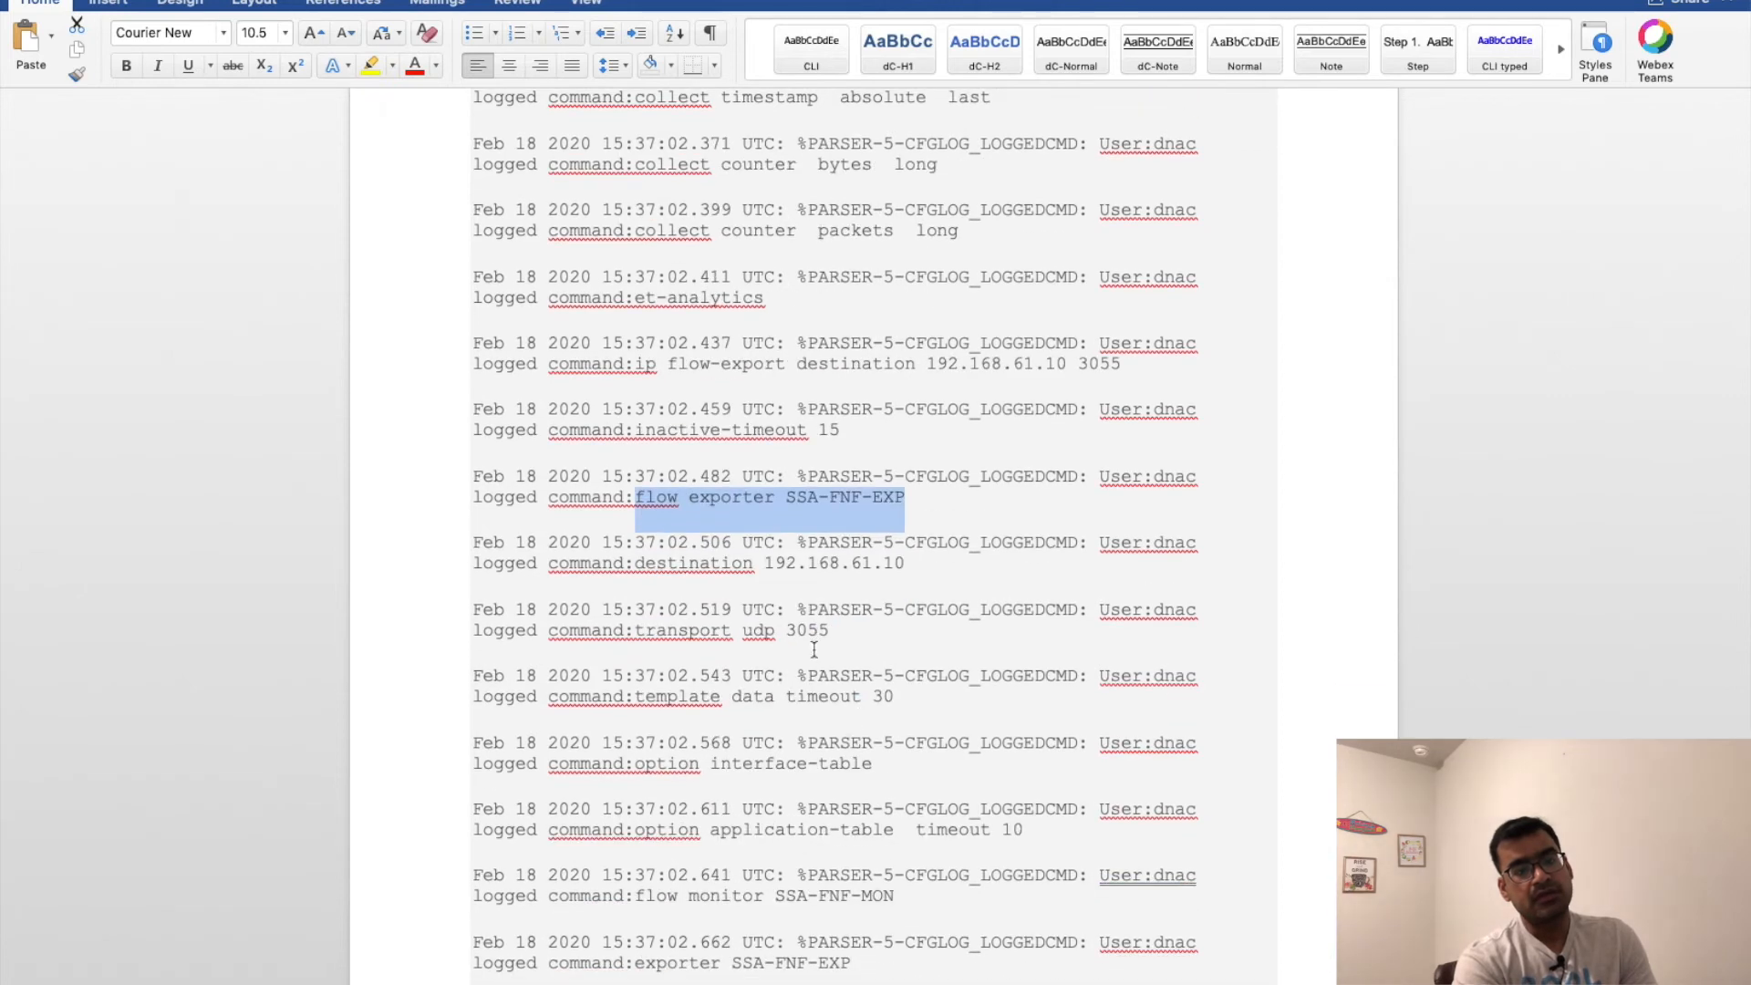
{"action": "scroll", "scroll_direction": "down", "scroll_amount": 3}
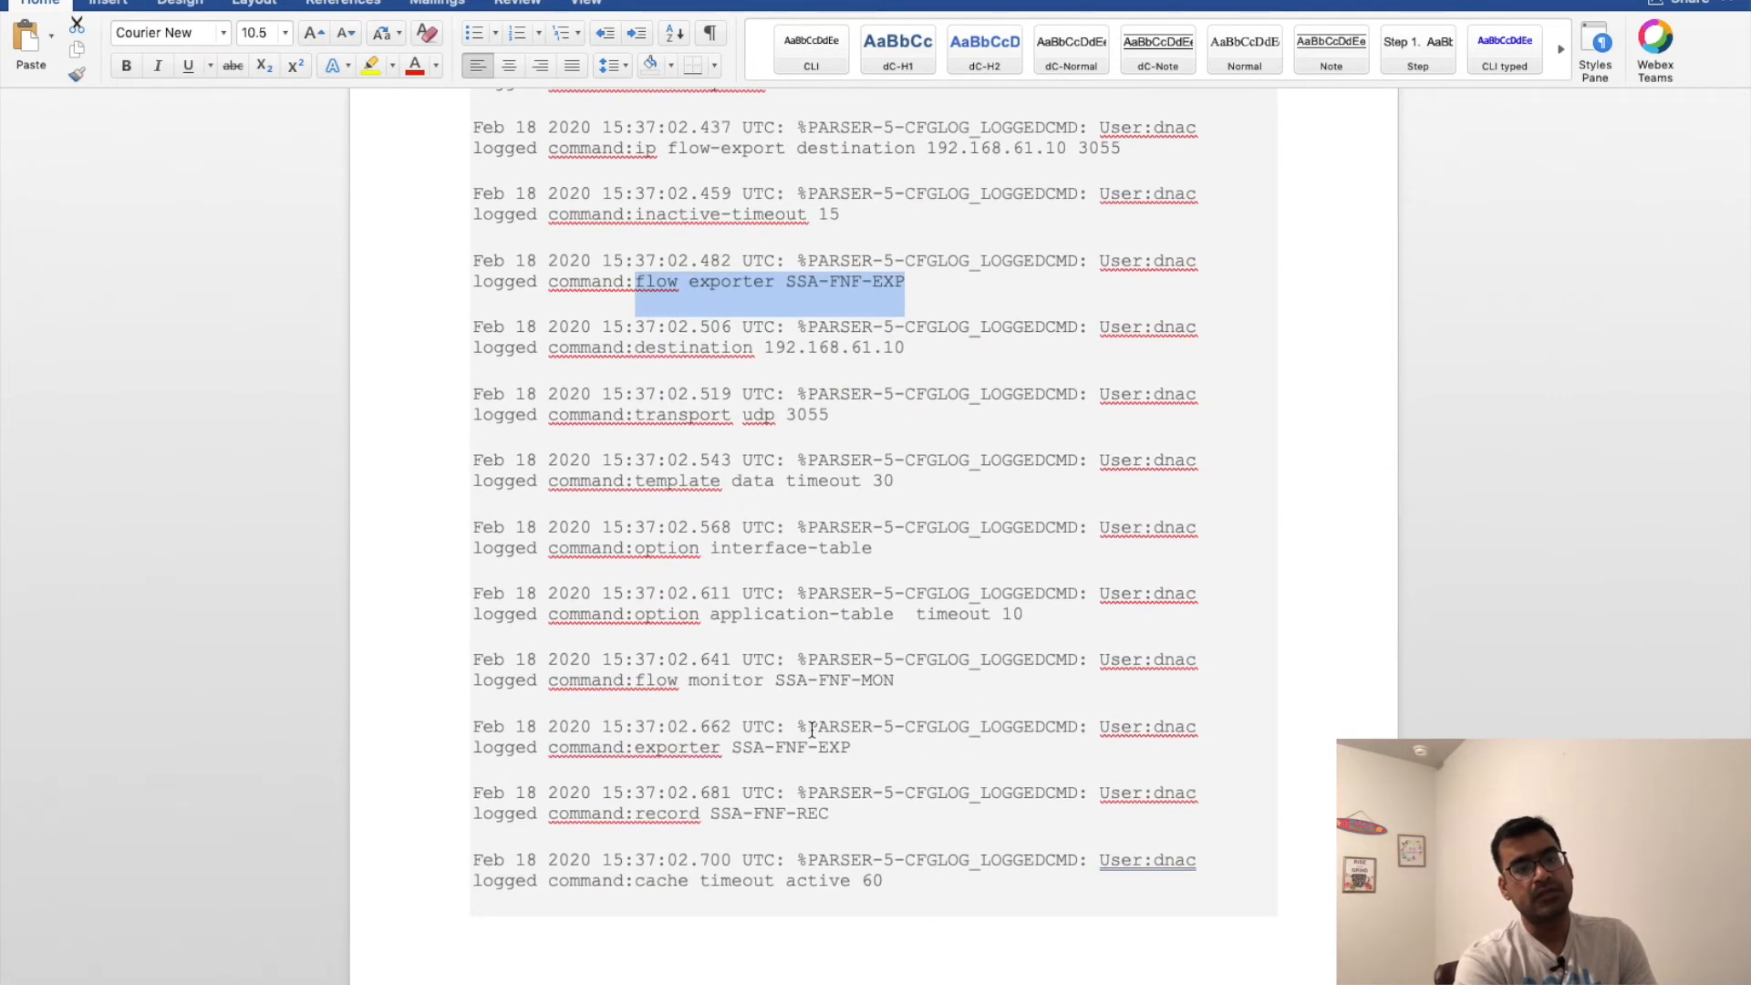
{"action": "scroll", "scroll_direction": "down", "scroll_amount": 3}
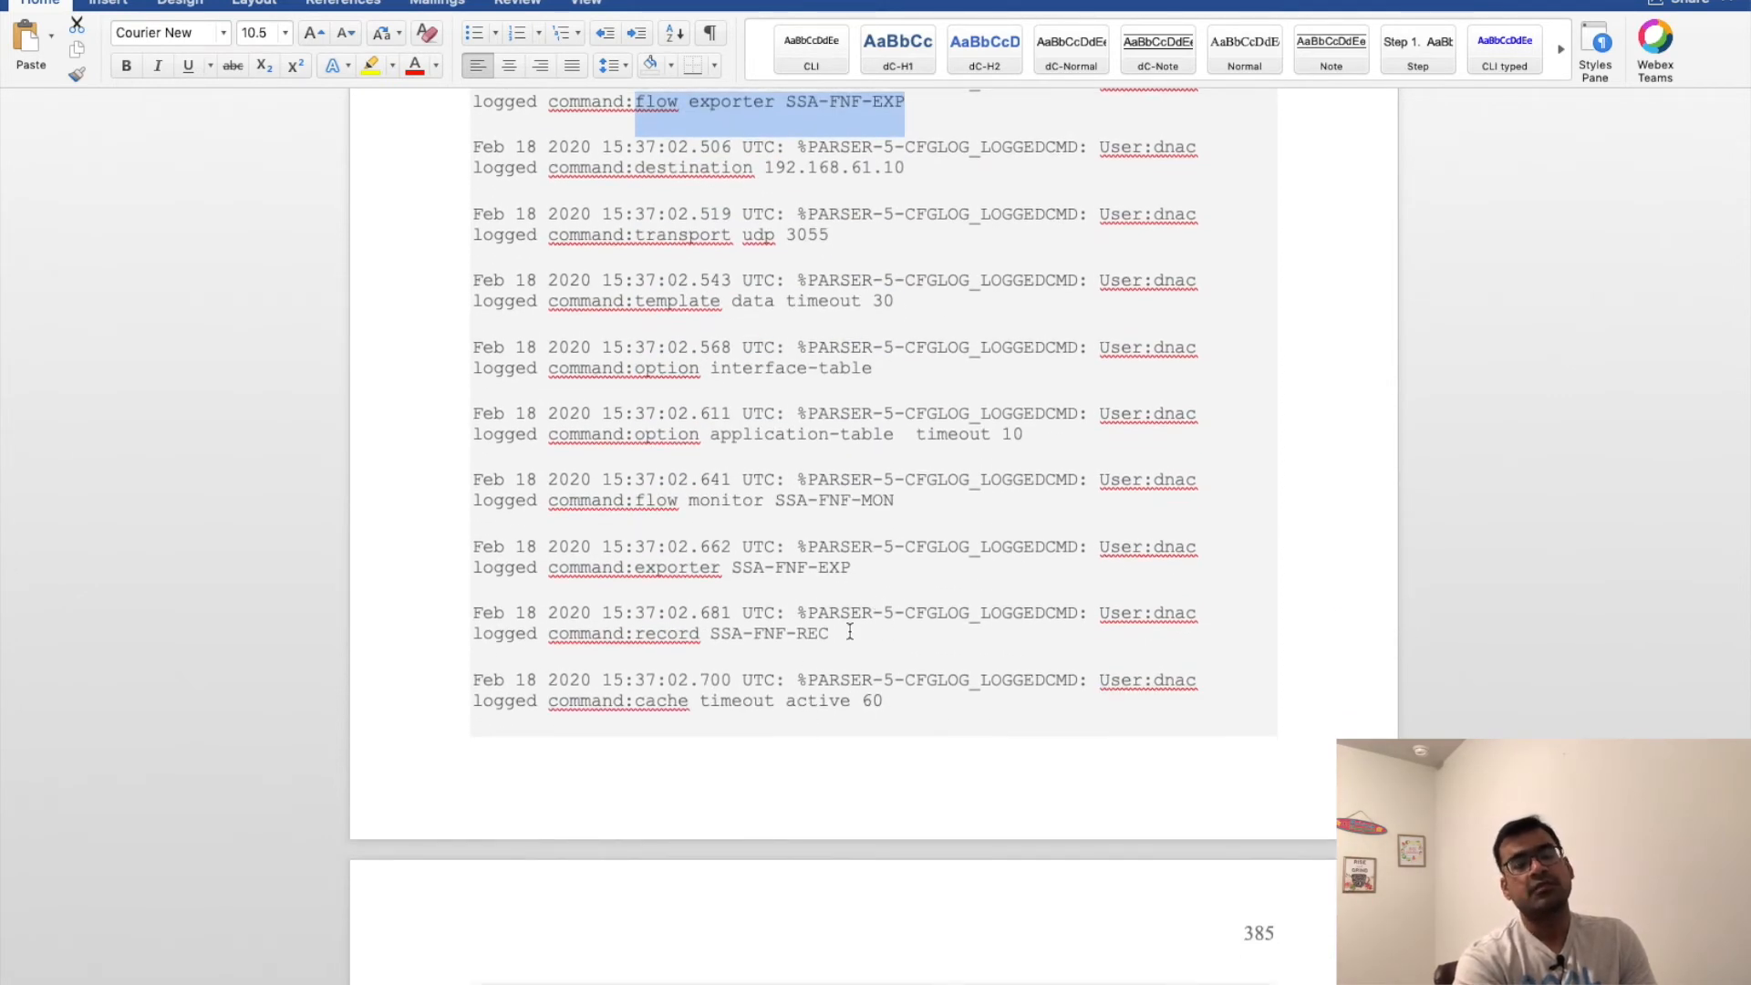
{"action": "mouse_move", "coordinate": [910, 502]}
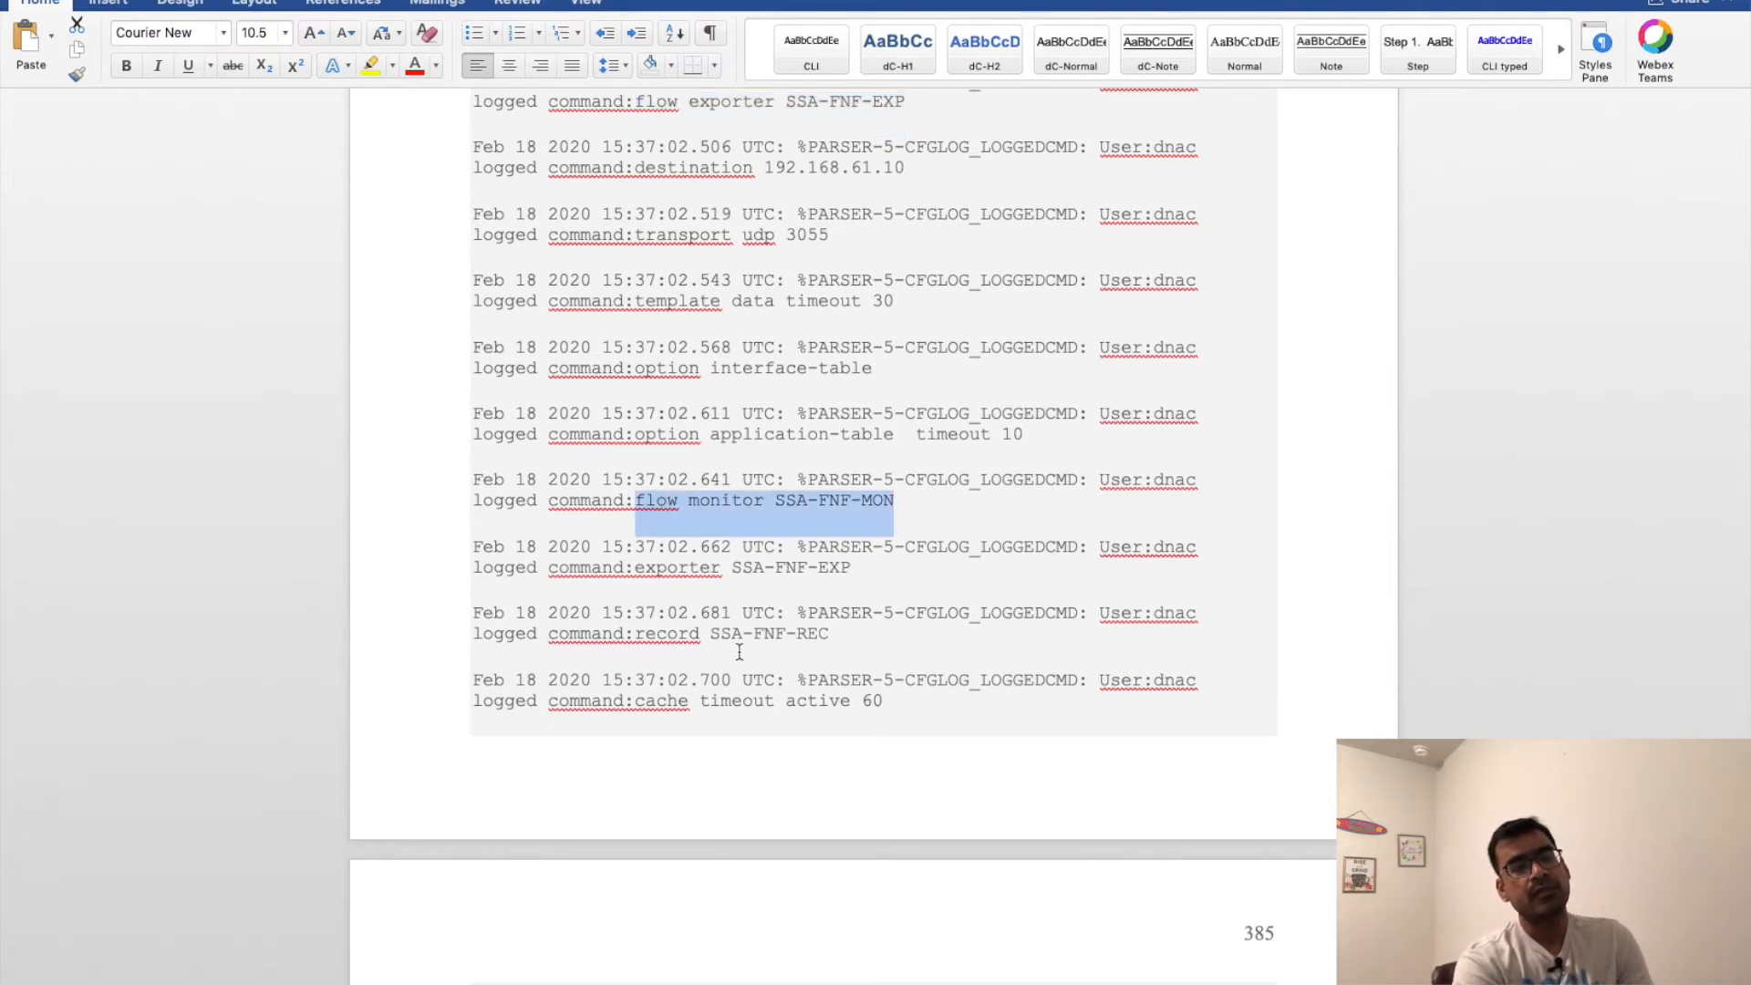
{"action": "scroll", "scroll_direction": "down", "scroll_amount": 3}
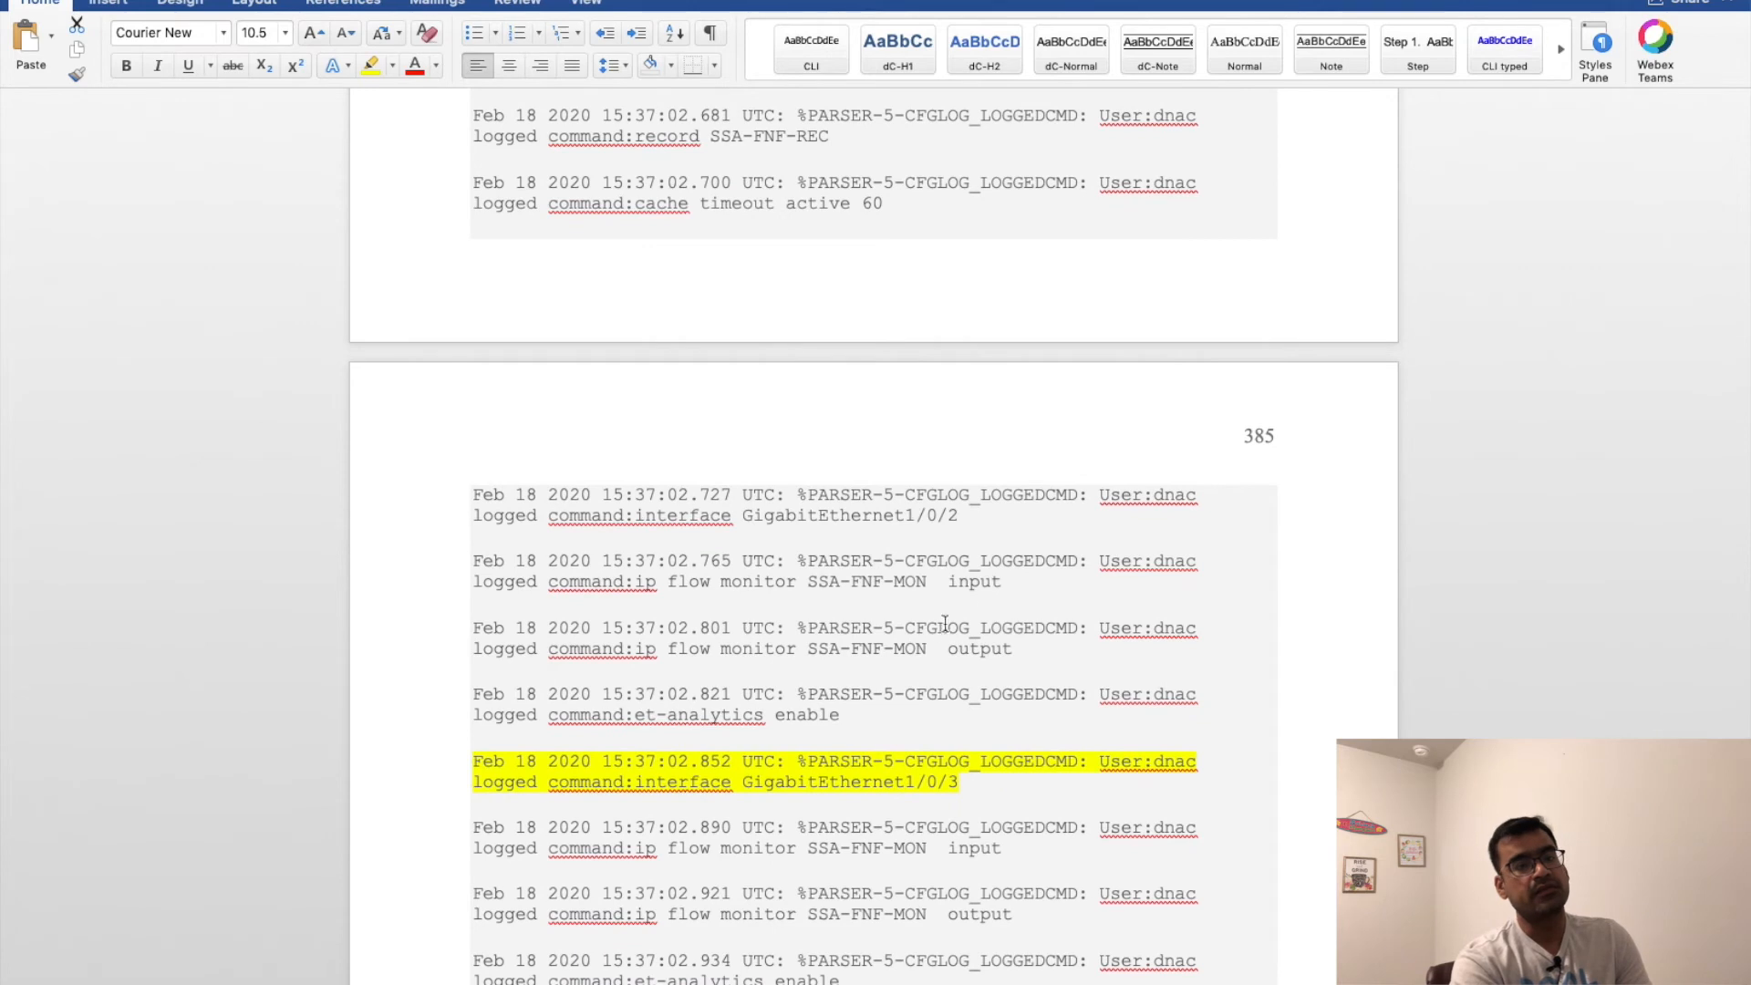
{"action": "double_click", "coordinate": [851, 515]}
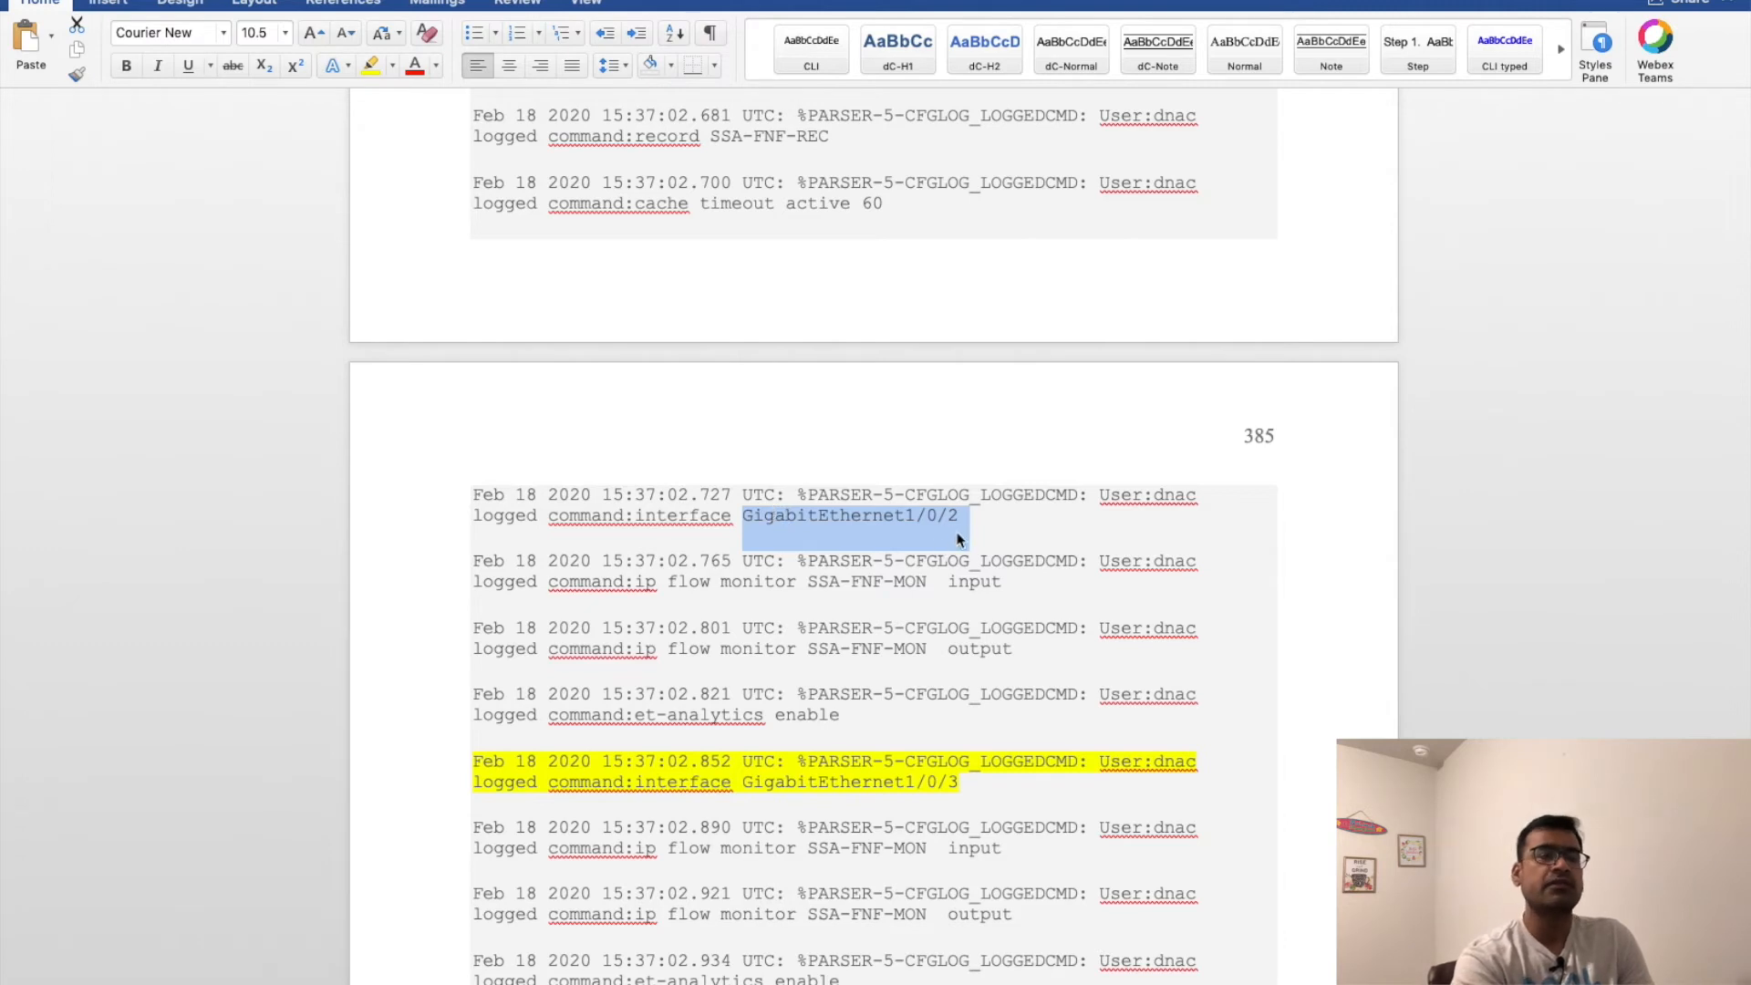
{"action": "scroll", "scroll_direction": "down", "scroll_amount": 3}
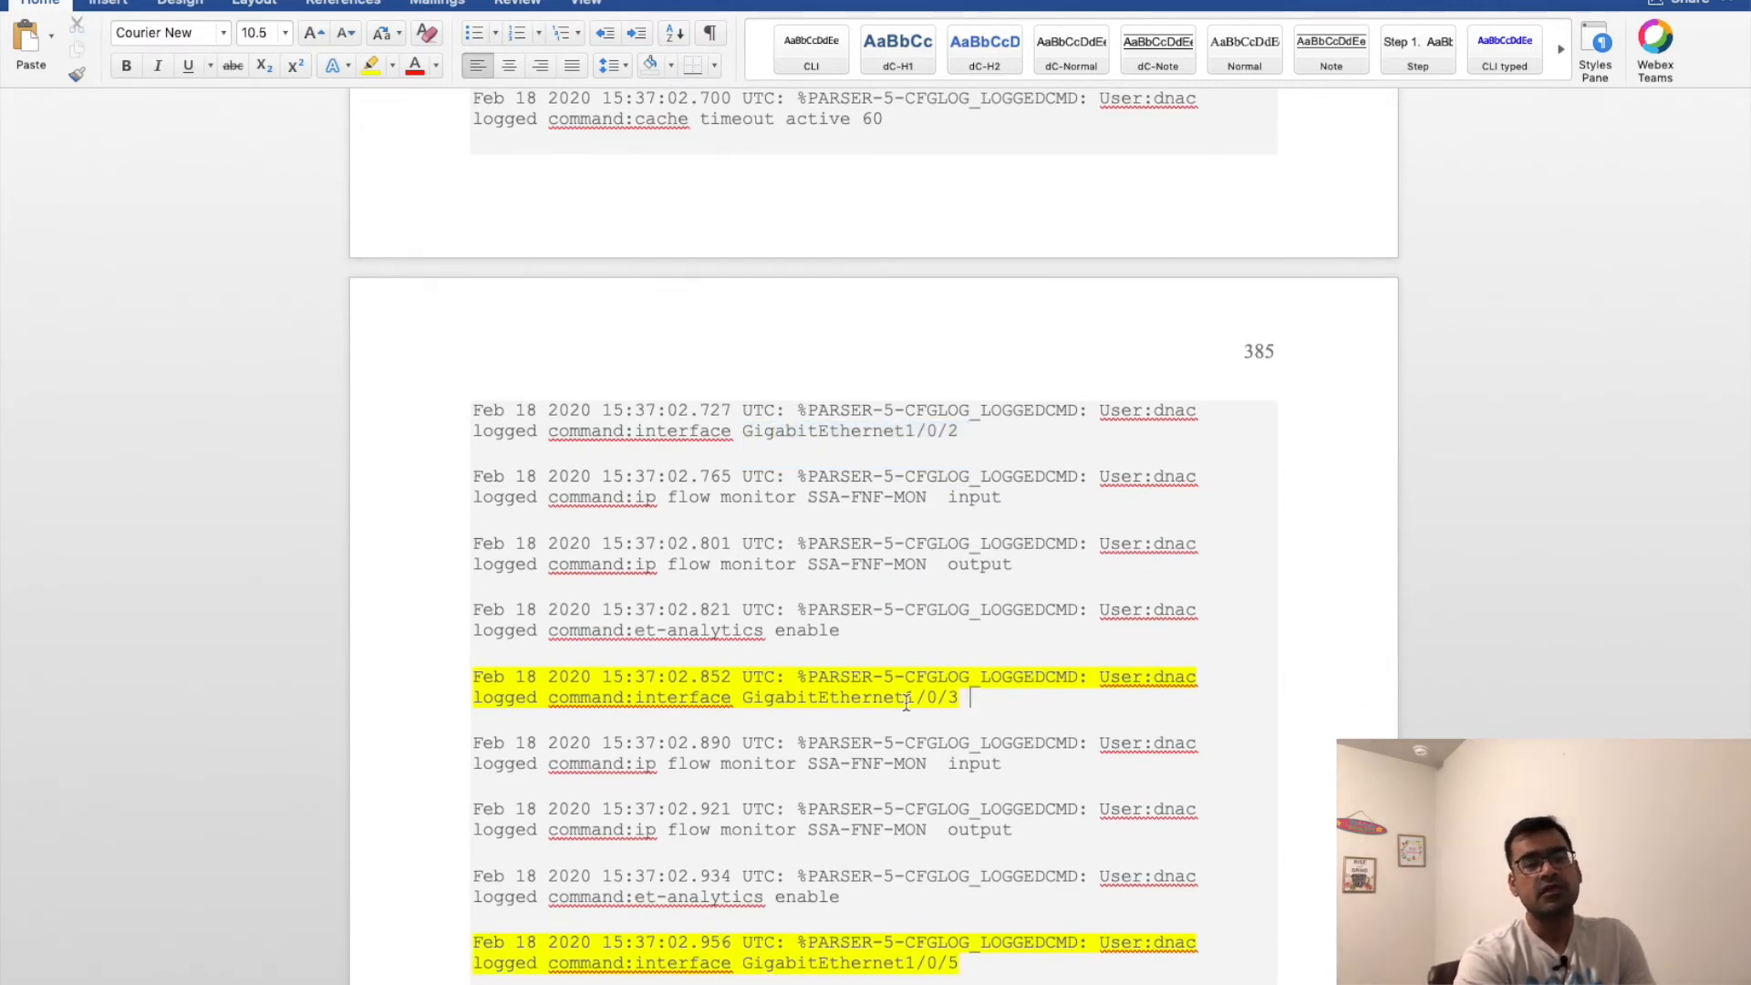
{"action": "scroll", "scroll_direction": "down", "scroll_amount": 3}
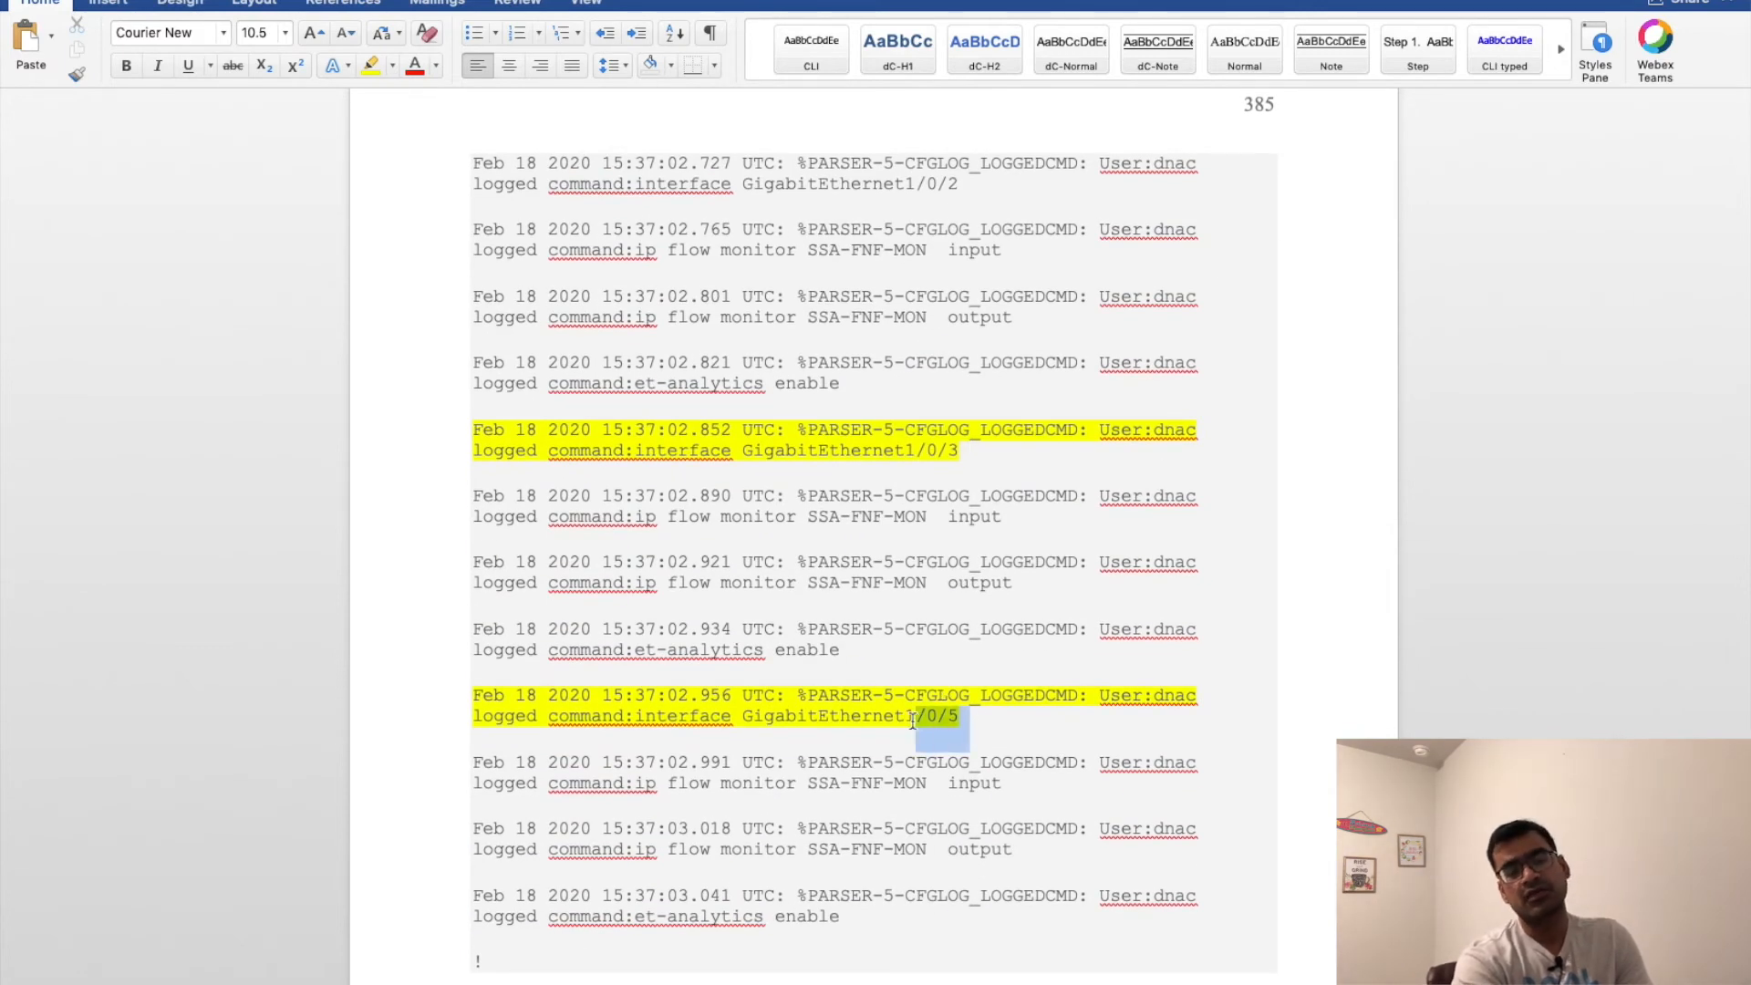
{"action": "scroll", "scroll_direction": "down", "scroll_amount": 3}
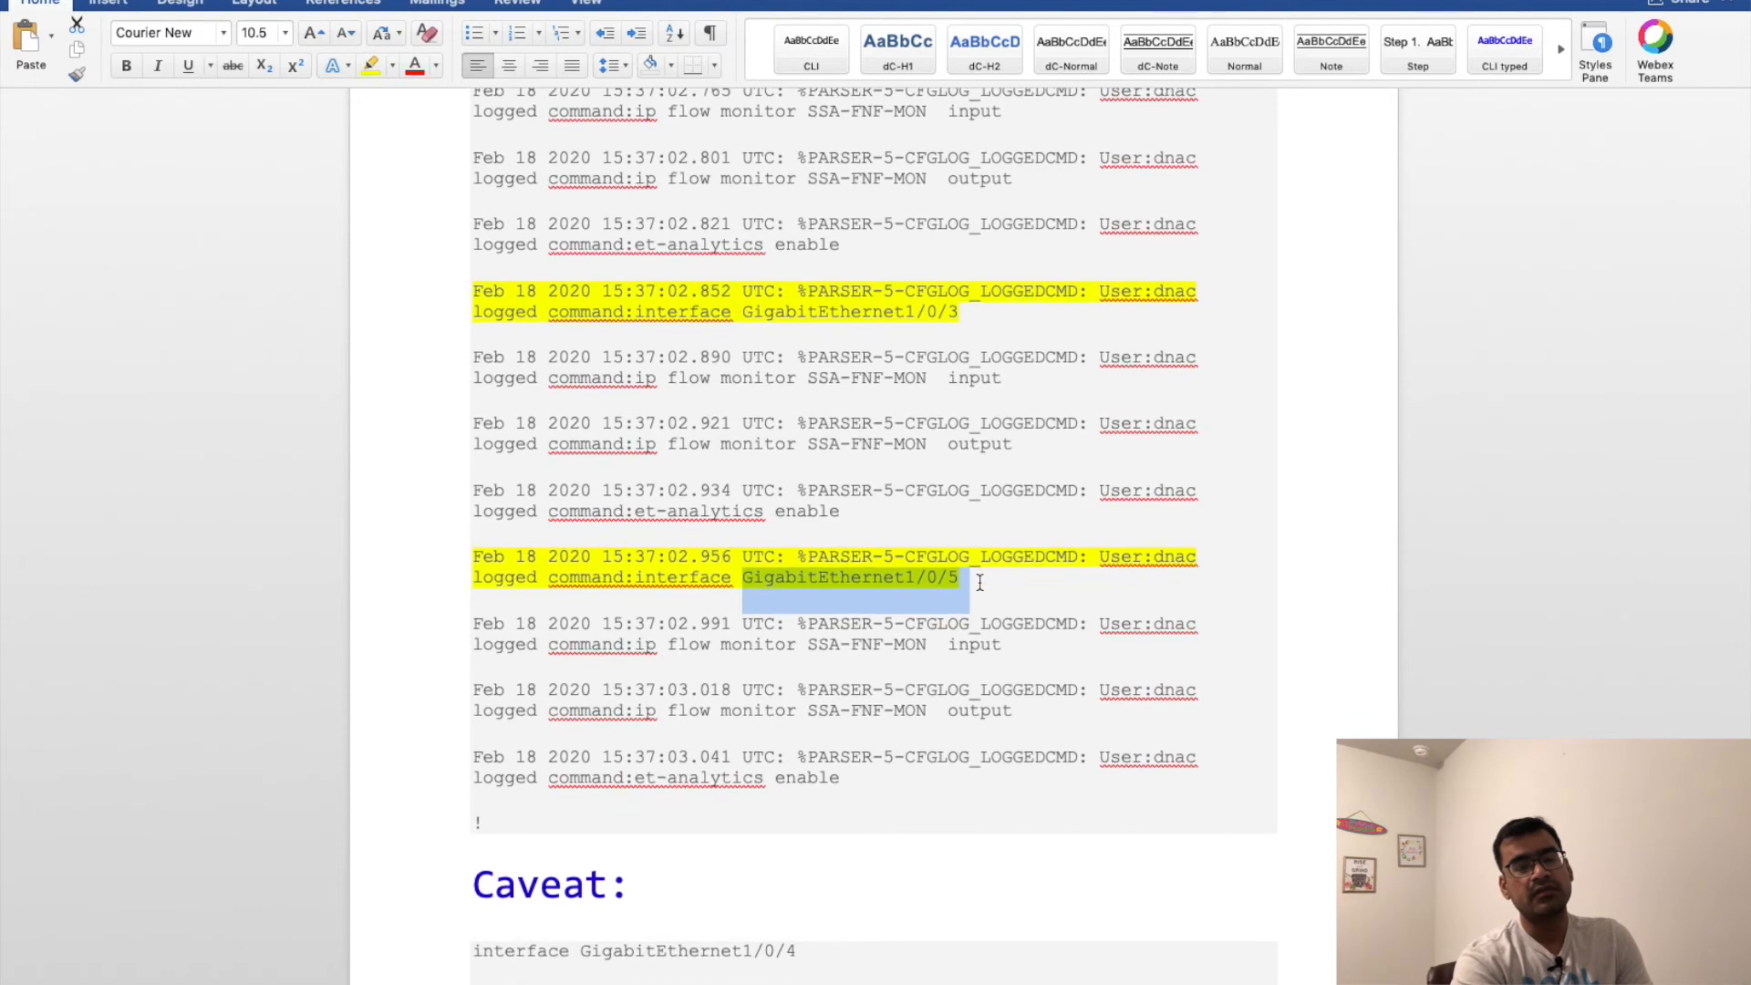
{"action": "scroll", "scroll_direction": "up", "scroll_amount": 3}
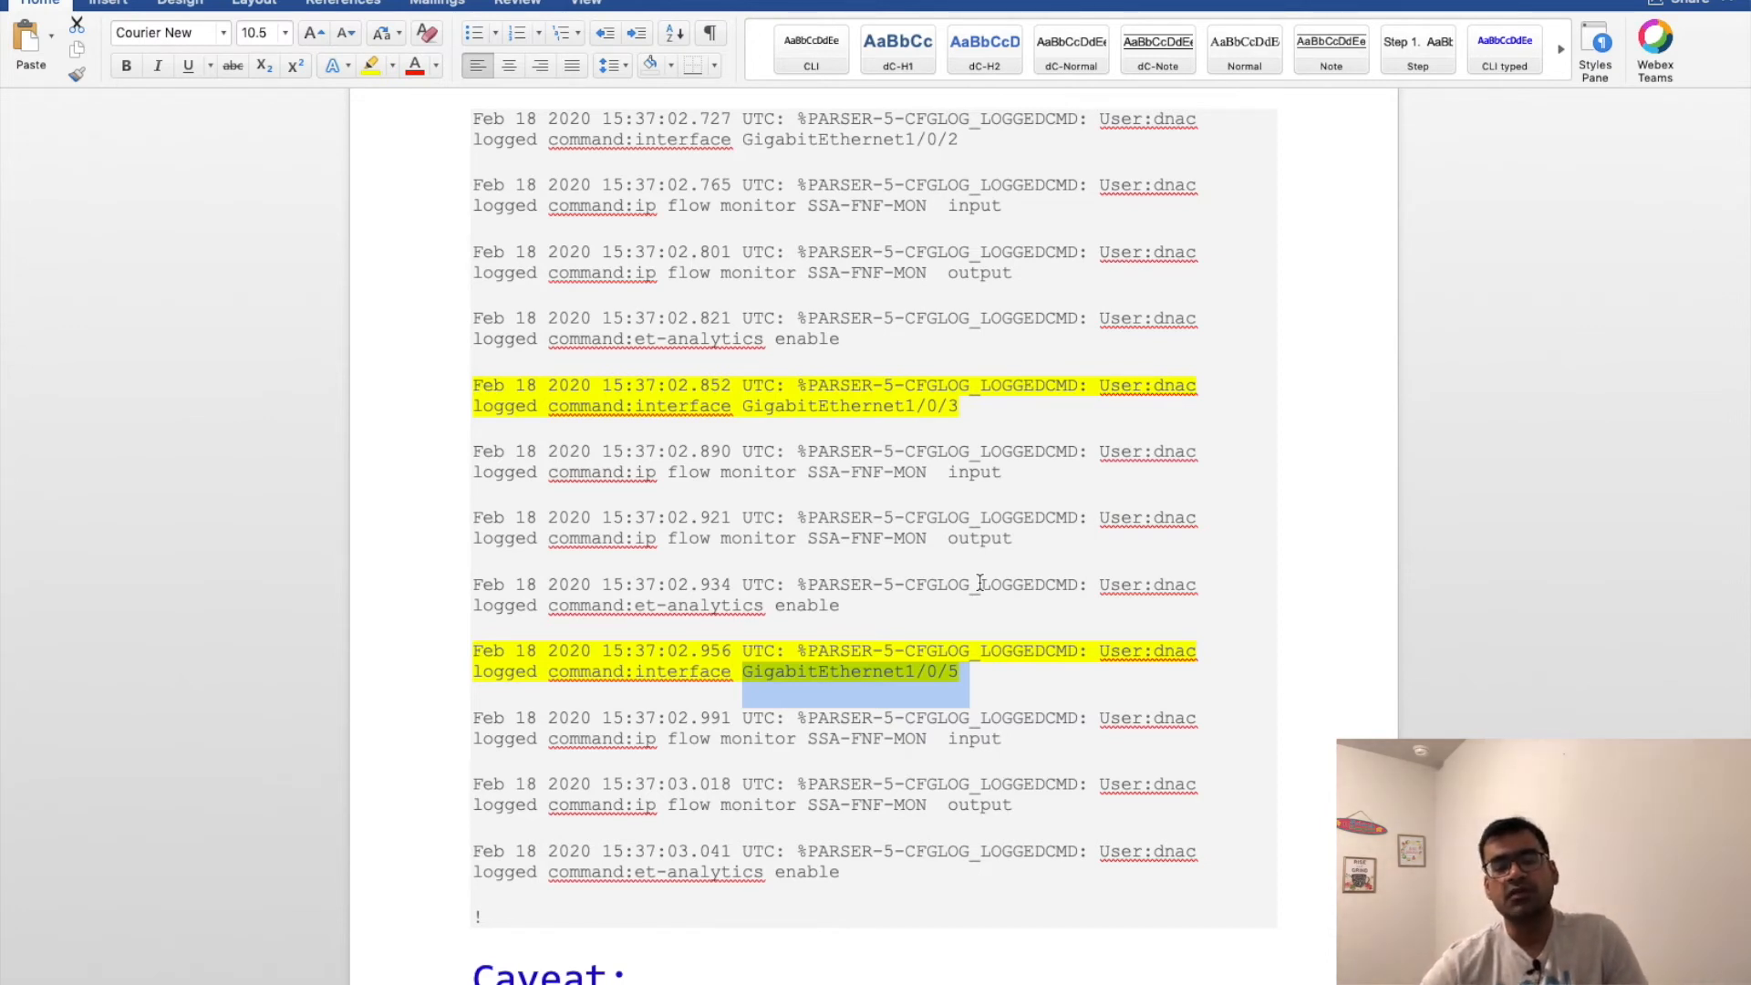
{"action": "scroll", "scroll_direction": "down", "scroll_amount": 3}
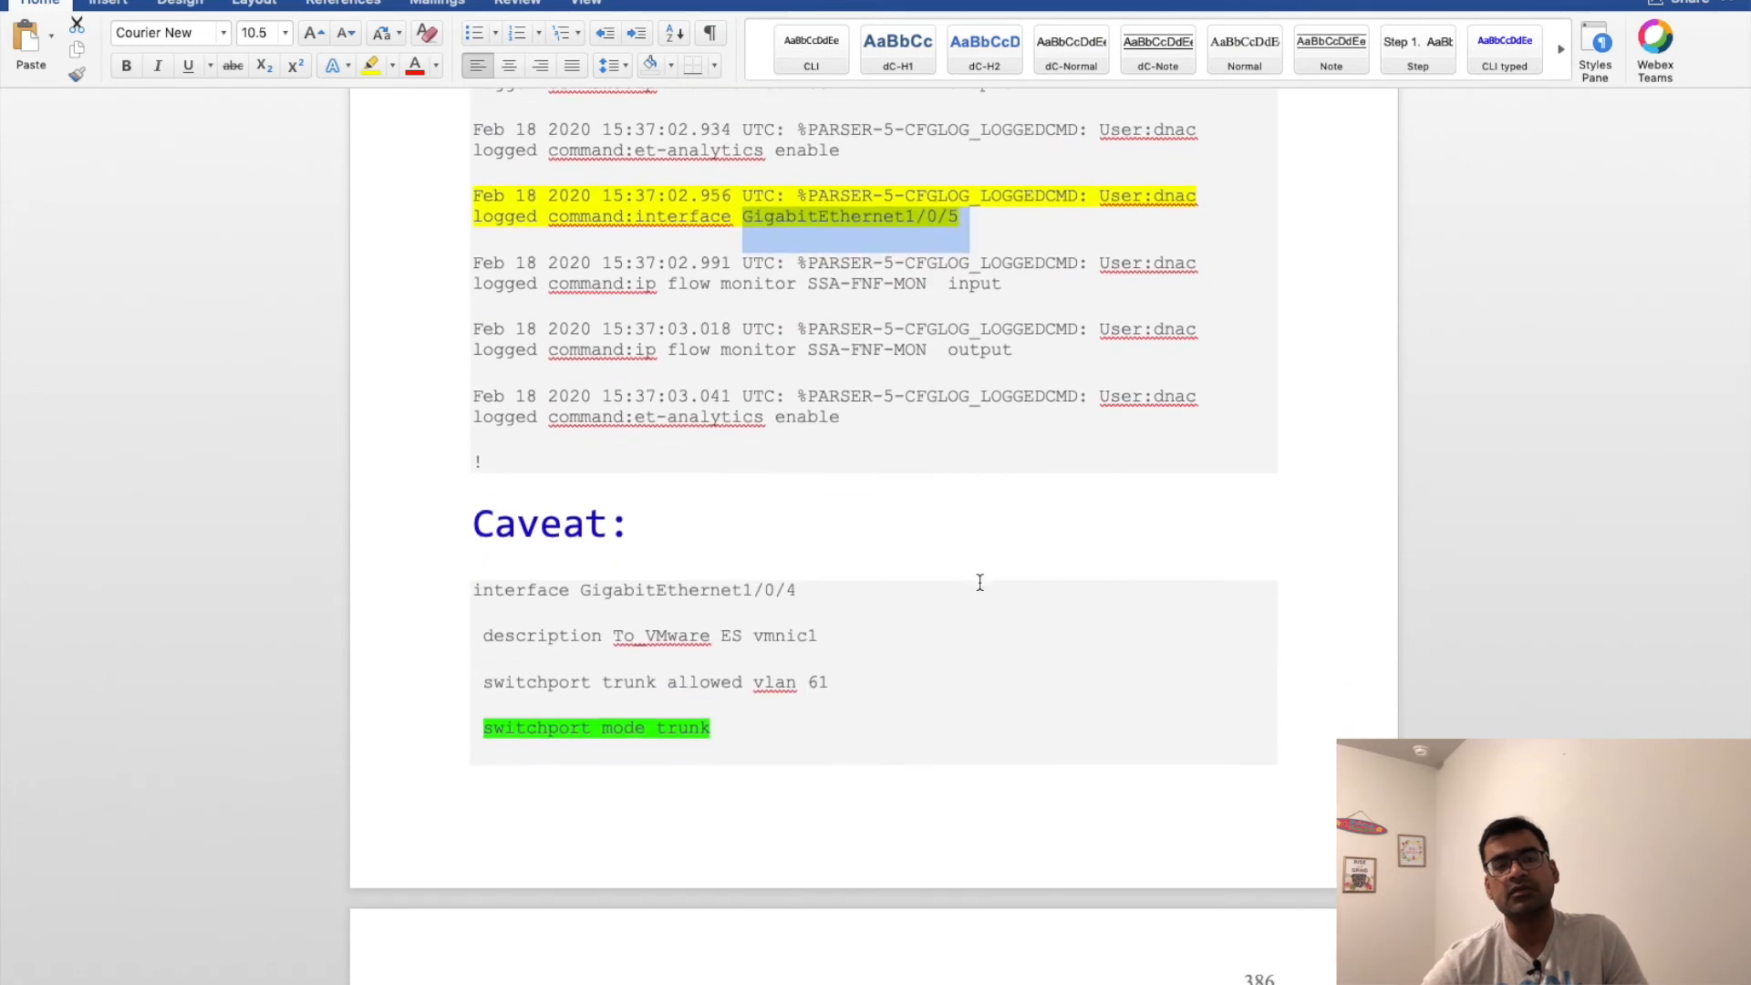
{"action": "scroll", "scroll_direction": "down", "scroll_amount": 3}
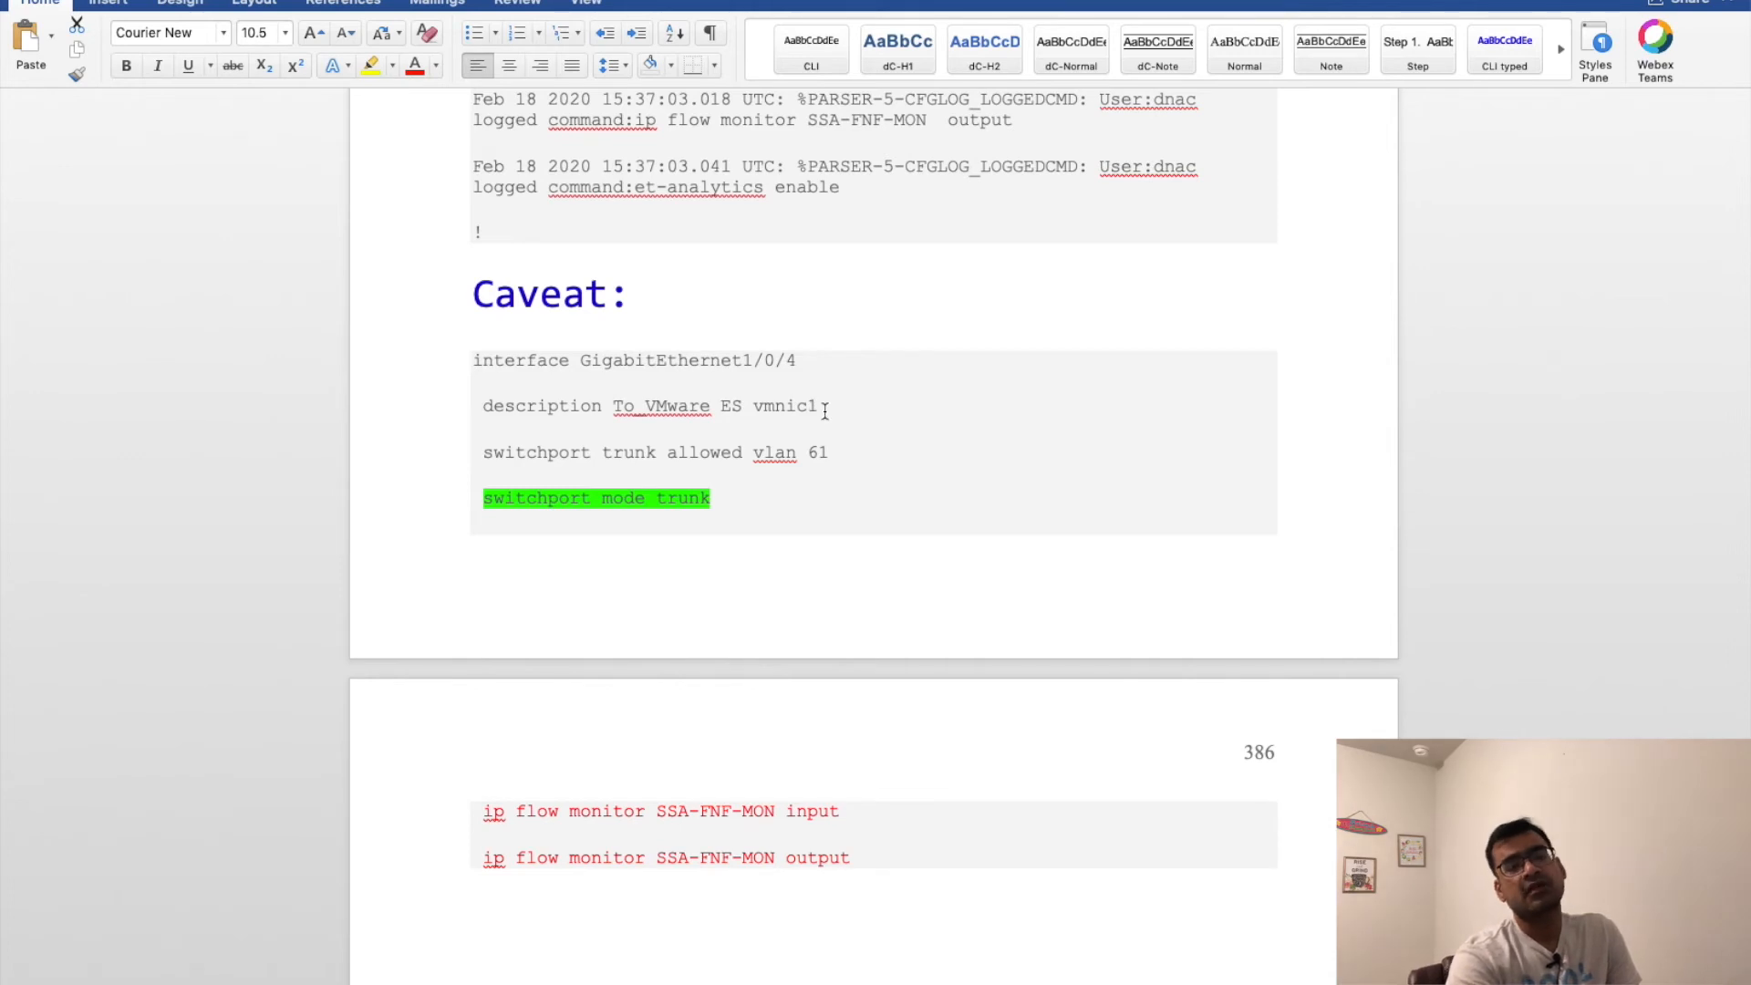
{"action": "scroll", "scroll_direction": "down", "scroll_amount": 3}
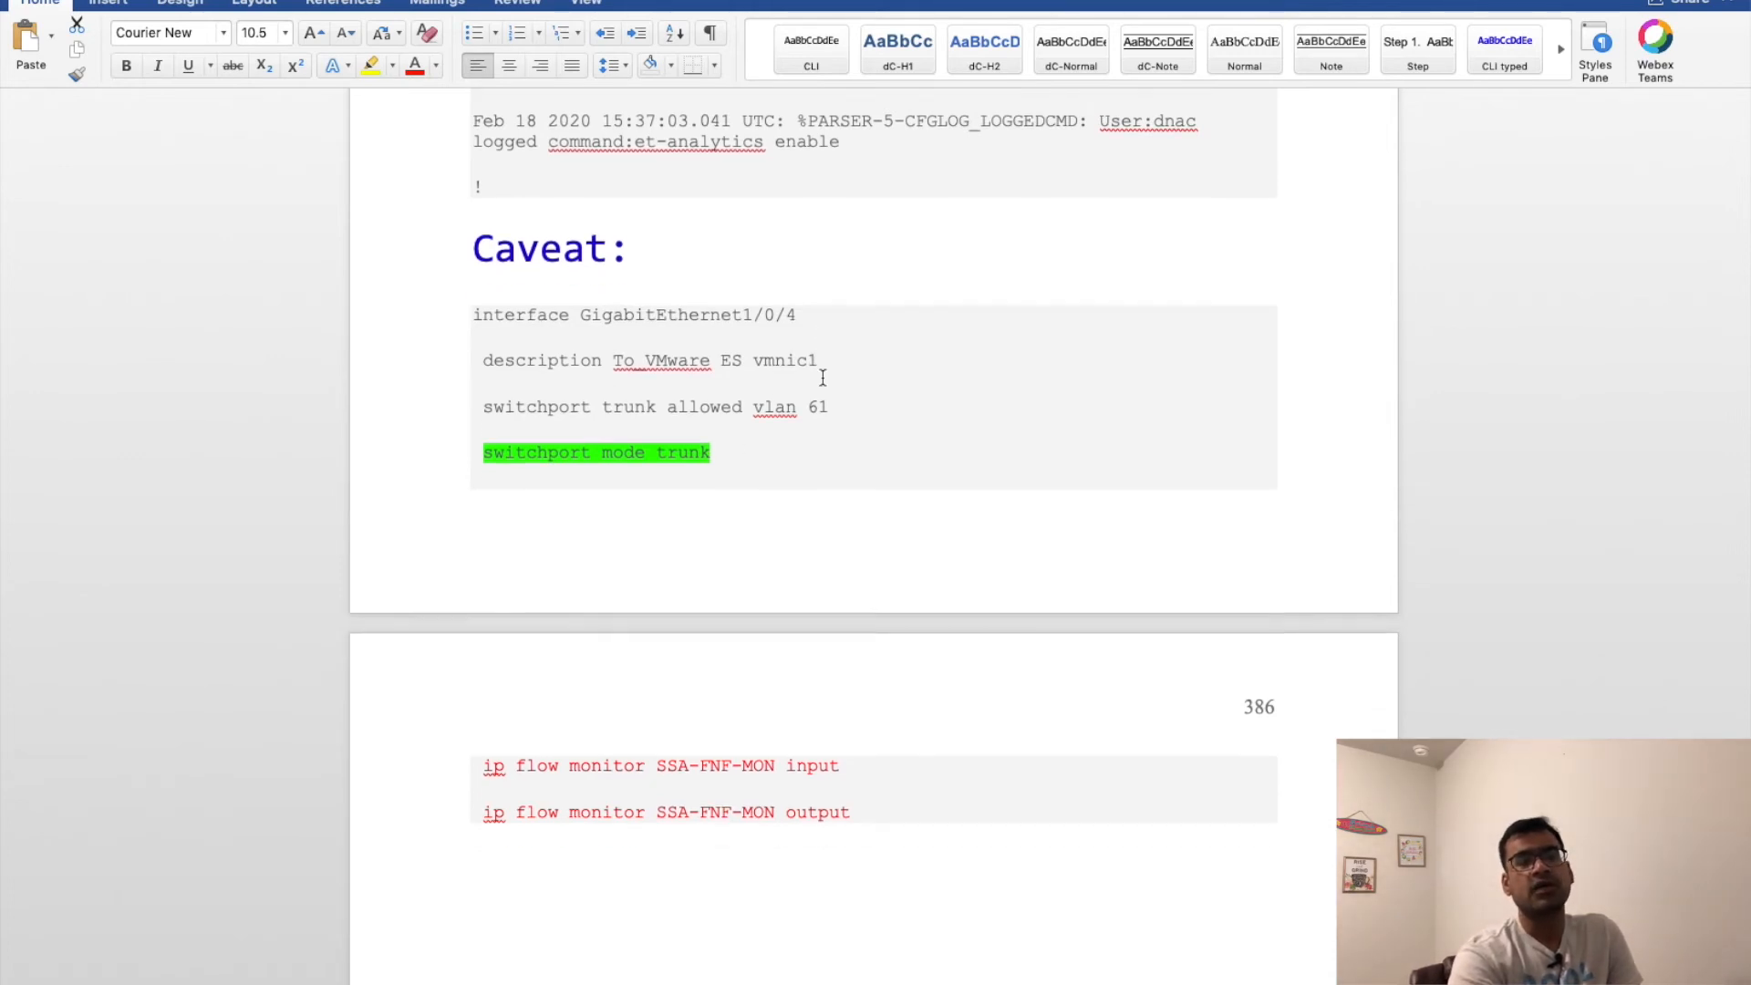
{"action": "scroll", "scroll_direction": "up", "scroll_amount": 3}
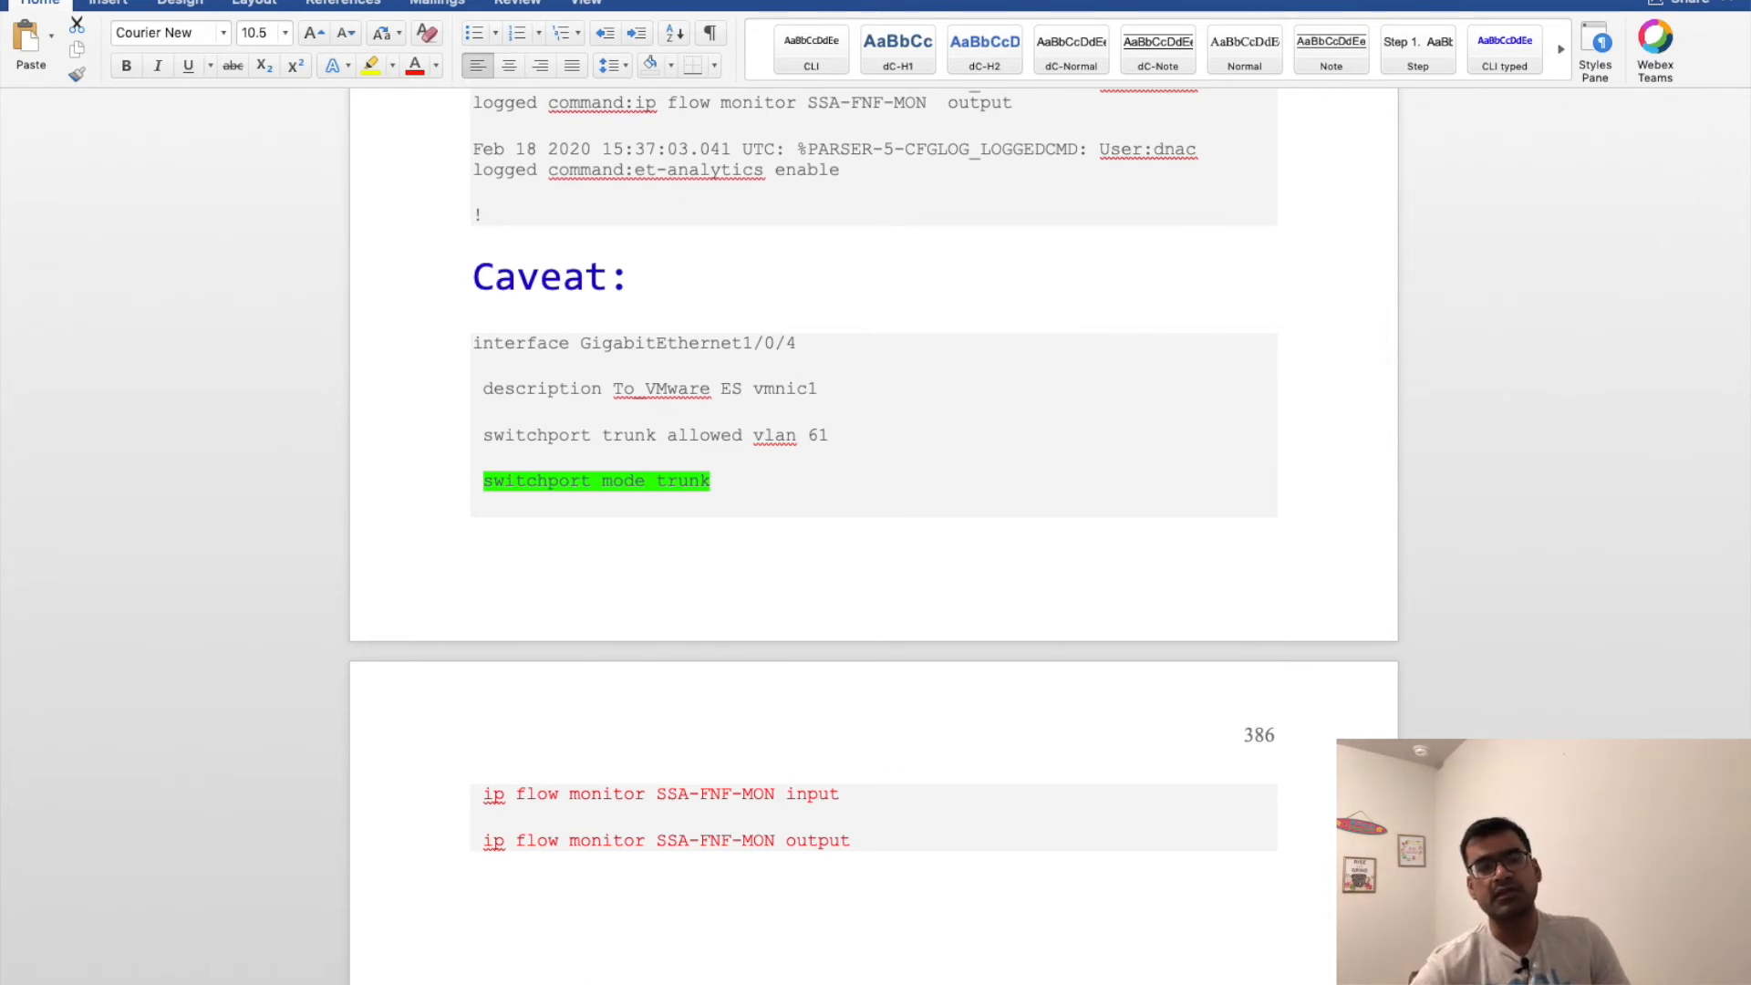
{"action": "mouse_move", "coordinate": [711, 620]}
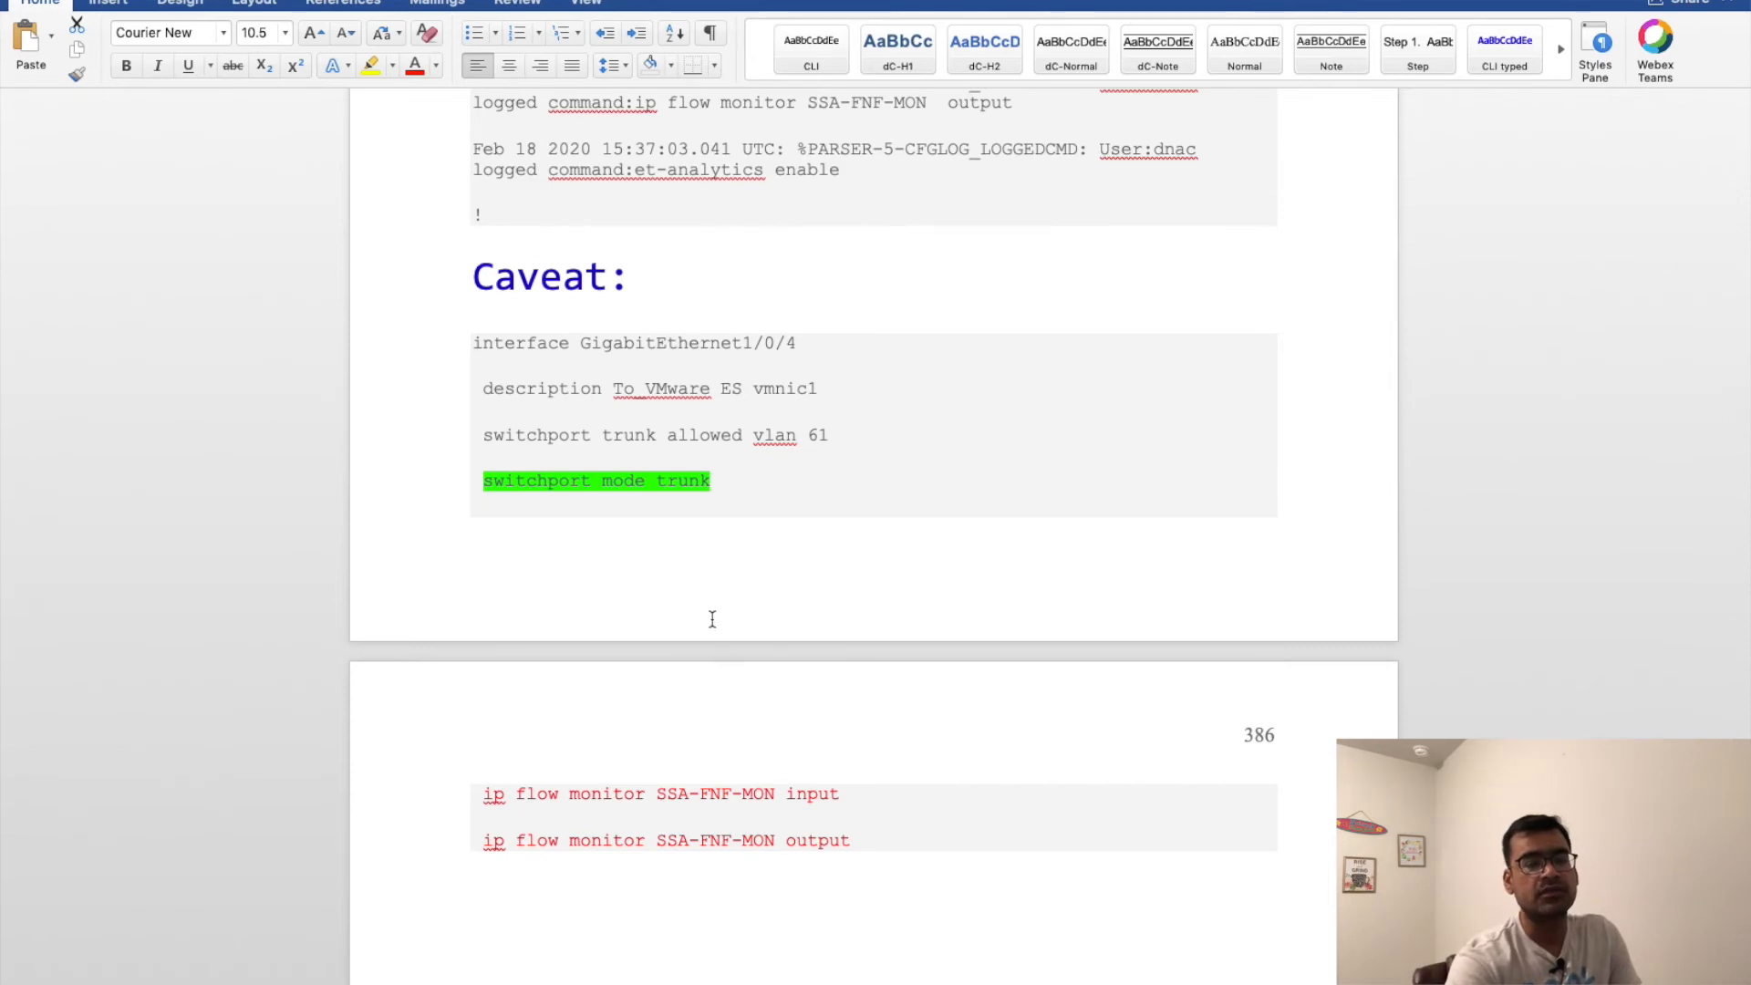
- Scroll back to the Verify command 'sh flow monitor SSA-FNF-MON cache format table' and deselect it
{"action": "scroll", "scroll_direction": "up", "scroll_amount": 3}
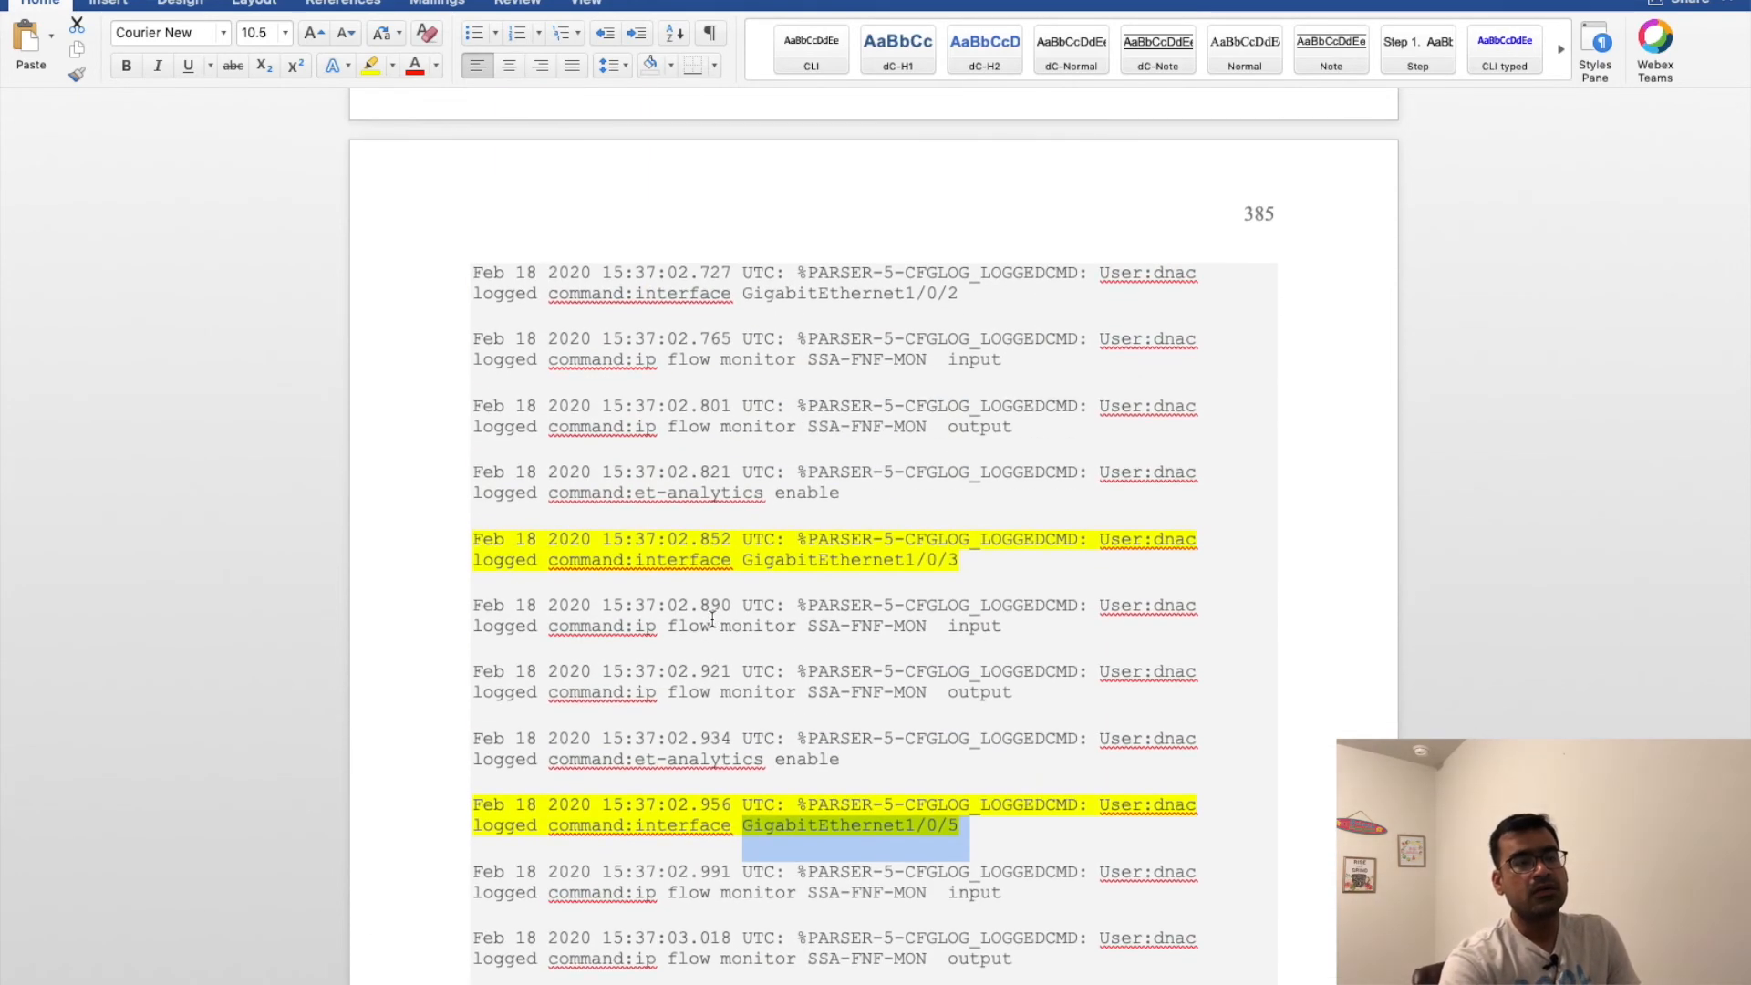
{"action": "scroll", "scroll_direction": "up", "scroll_amount": 3}
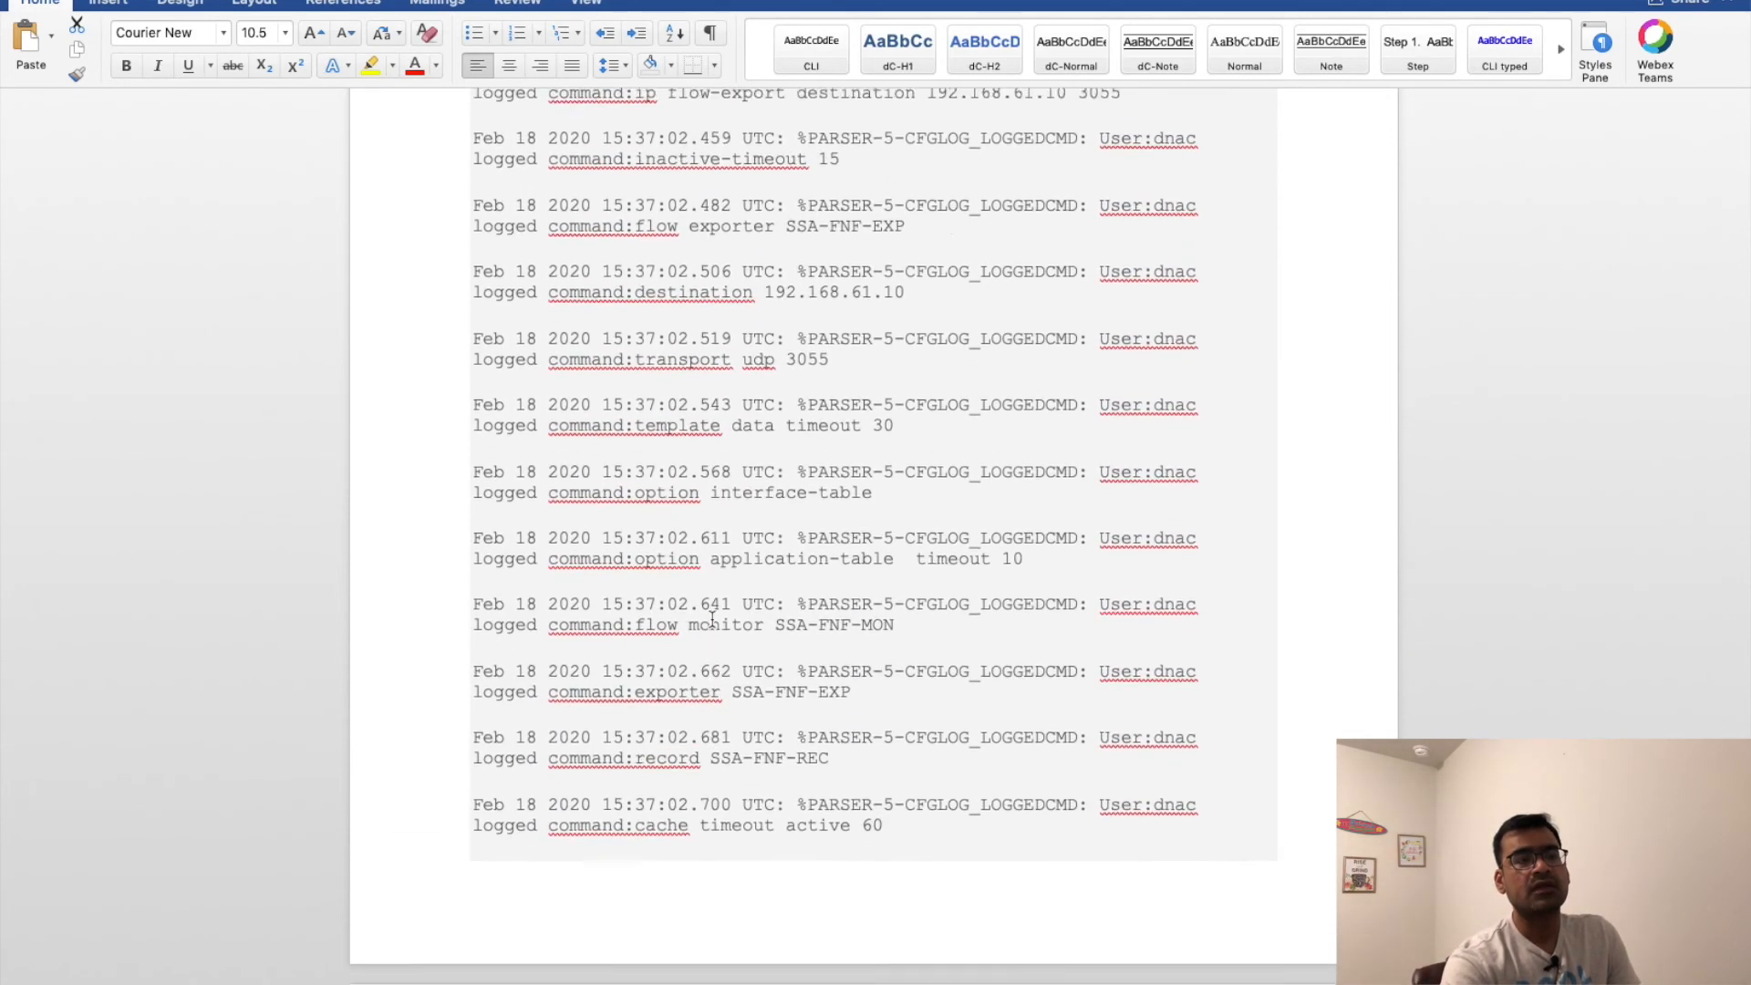
{"action": "scroll", "scroll_direction": "up", "scroll_amount": 3}
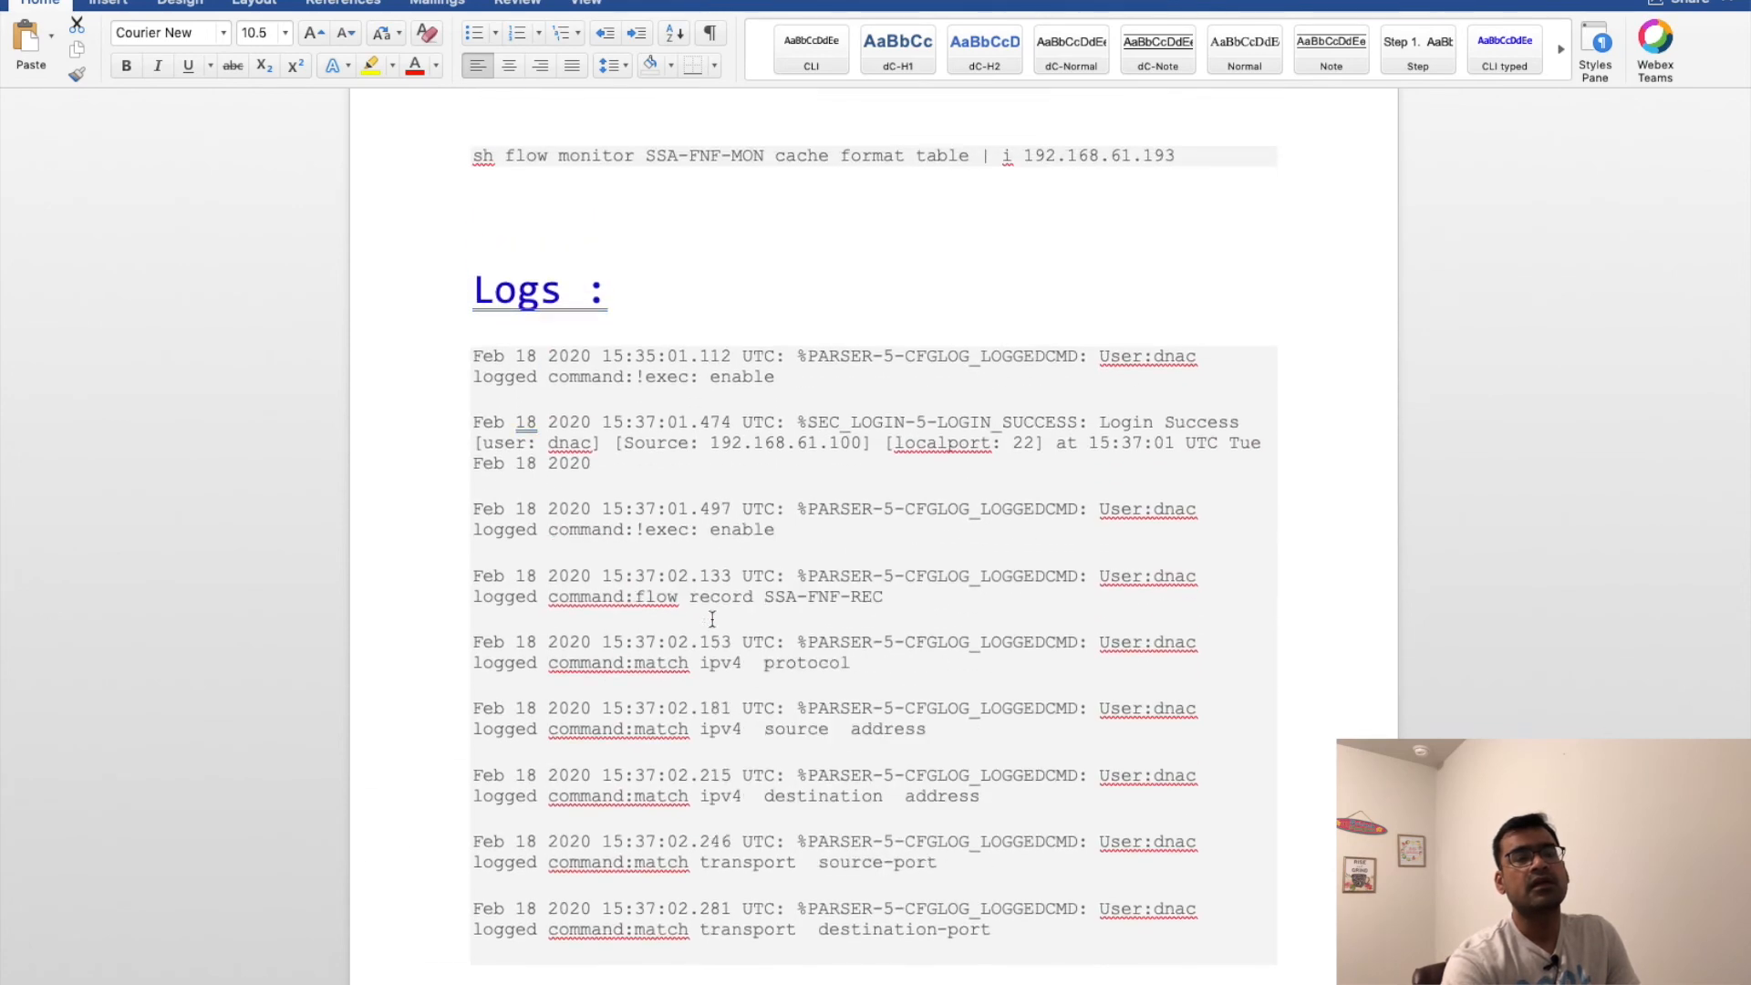
{"action": "scroll", "scroll_direction": "up", "scroll_amount": 3}
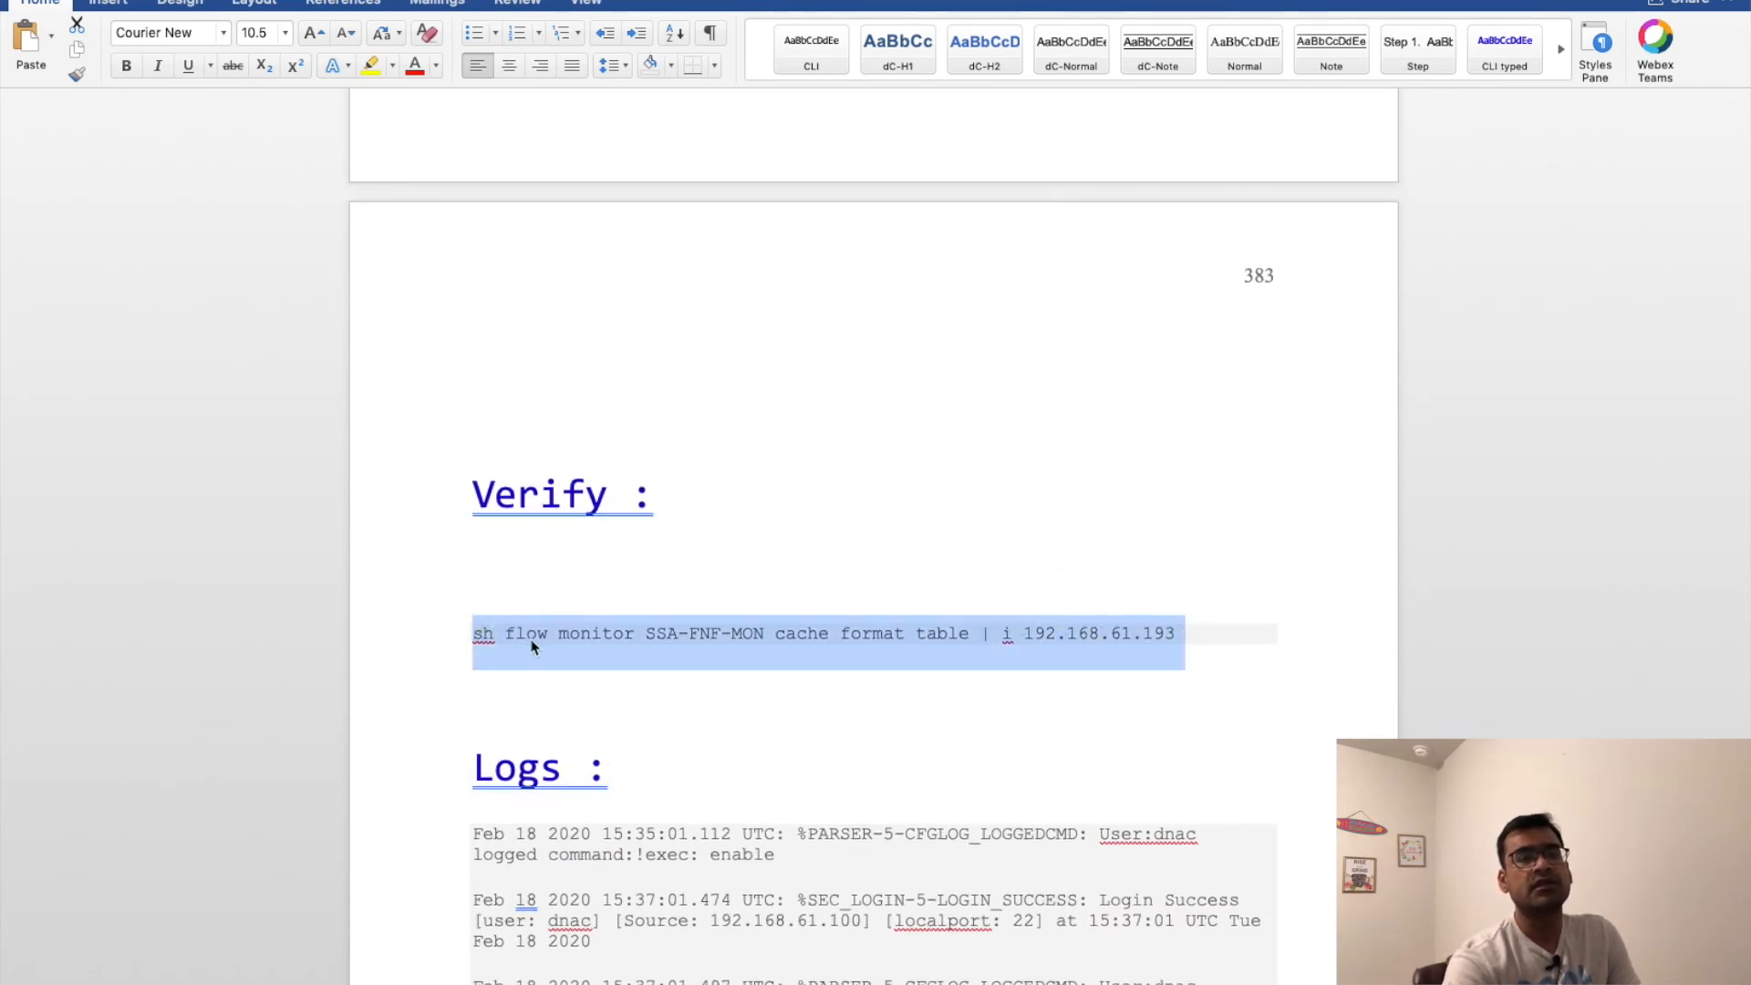
{"action": "mouse_move", "coordinate": [697, 950]}
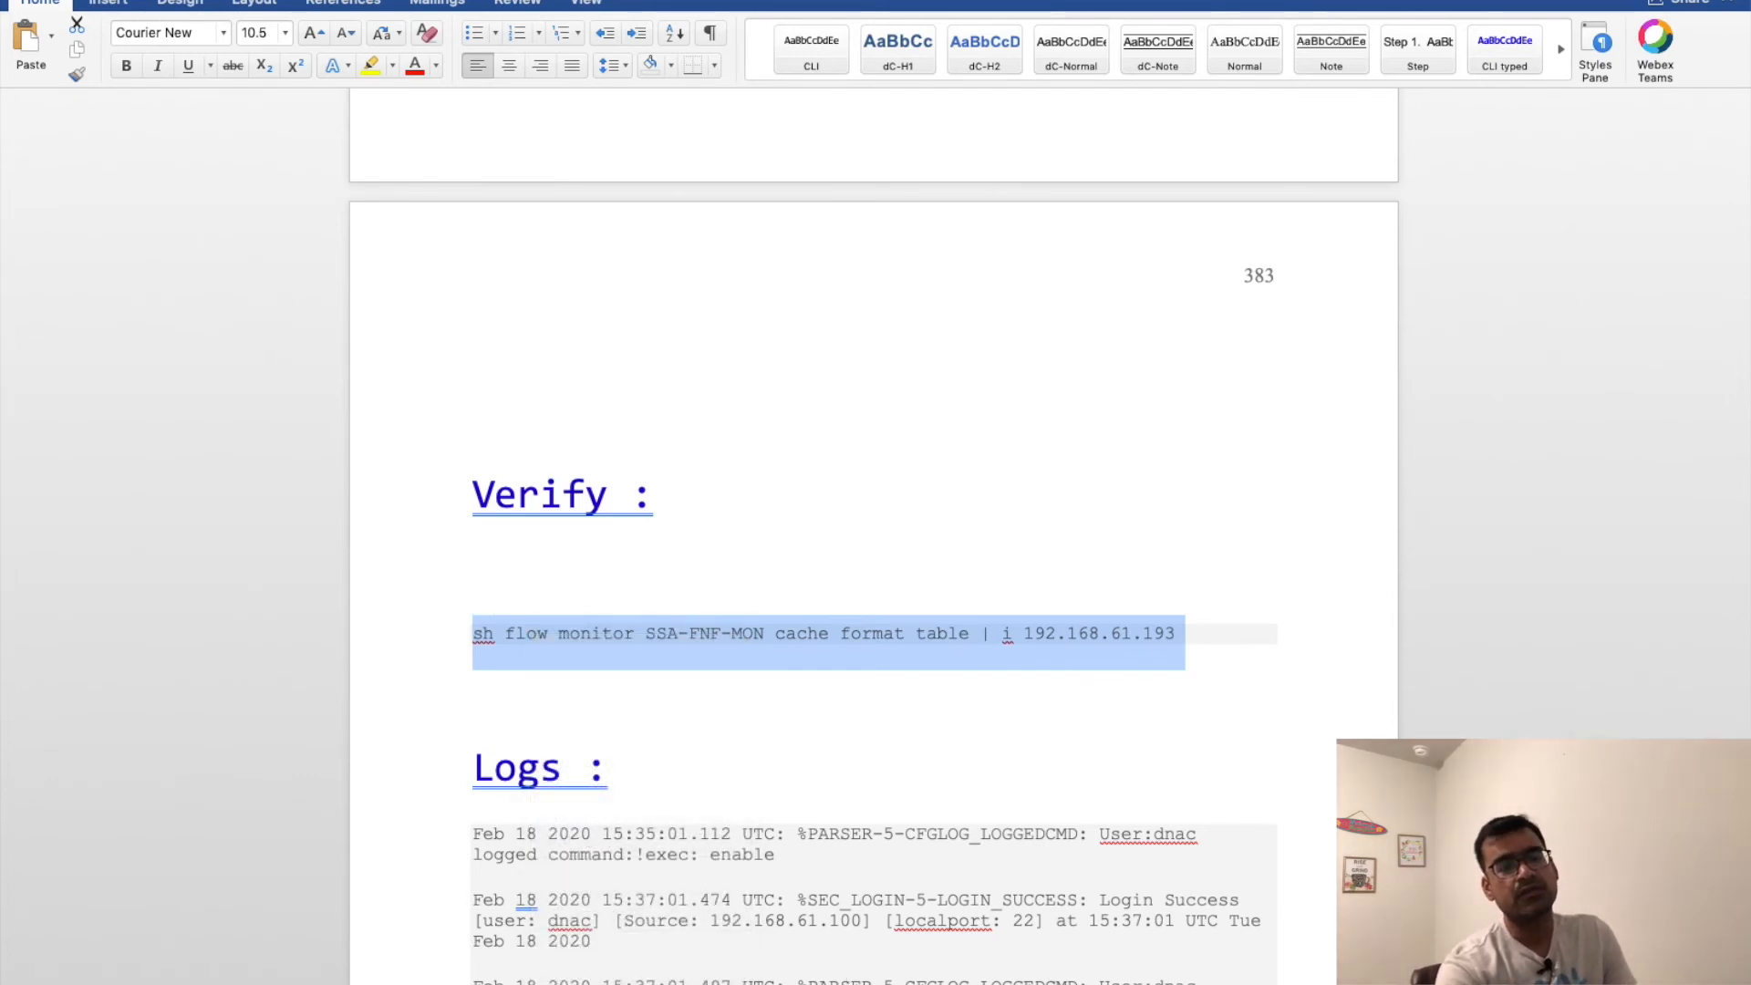
{"action": "left_click", "coordinate": [279, 875]}
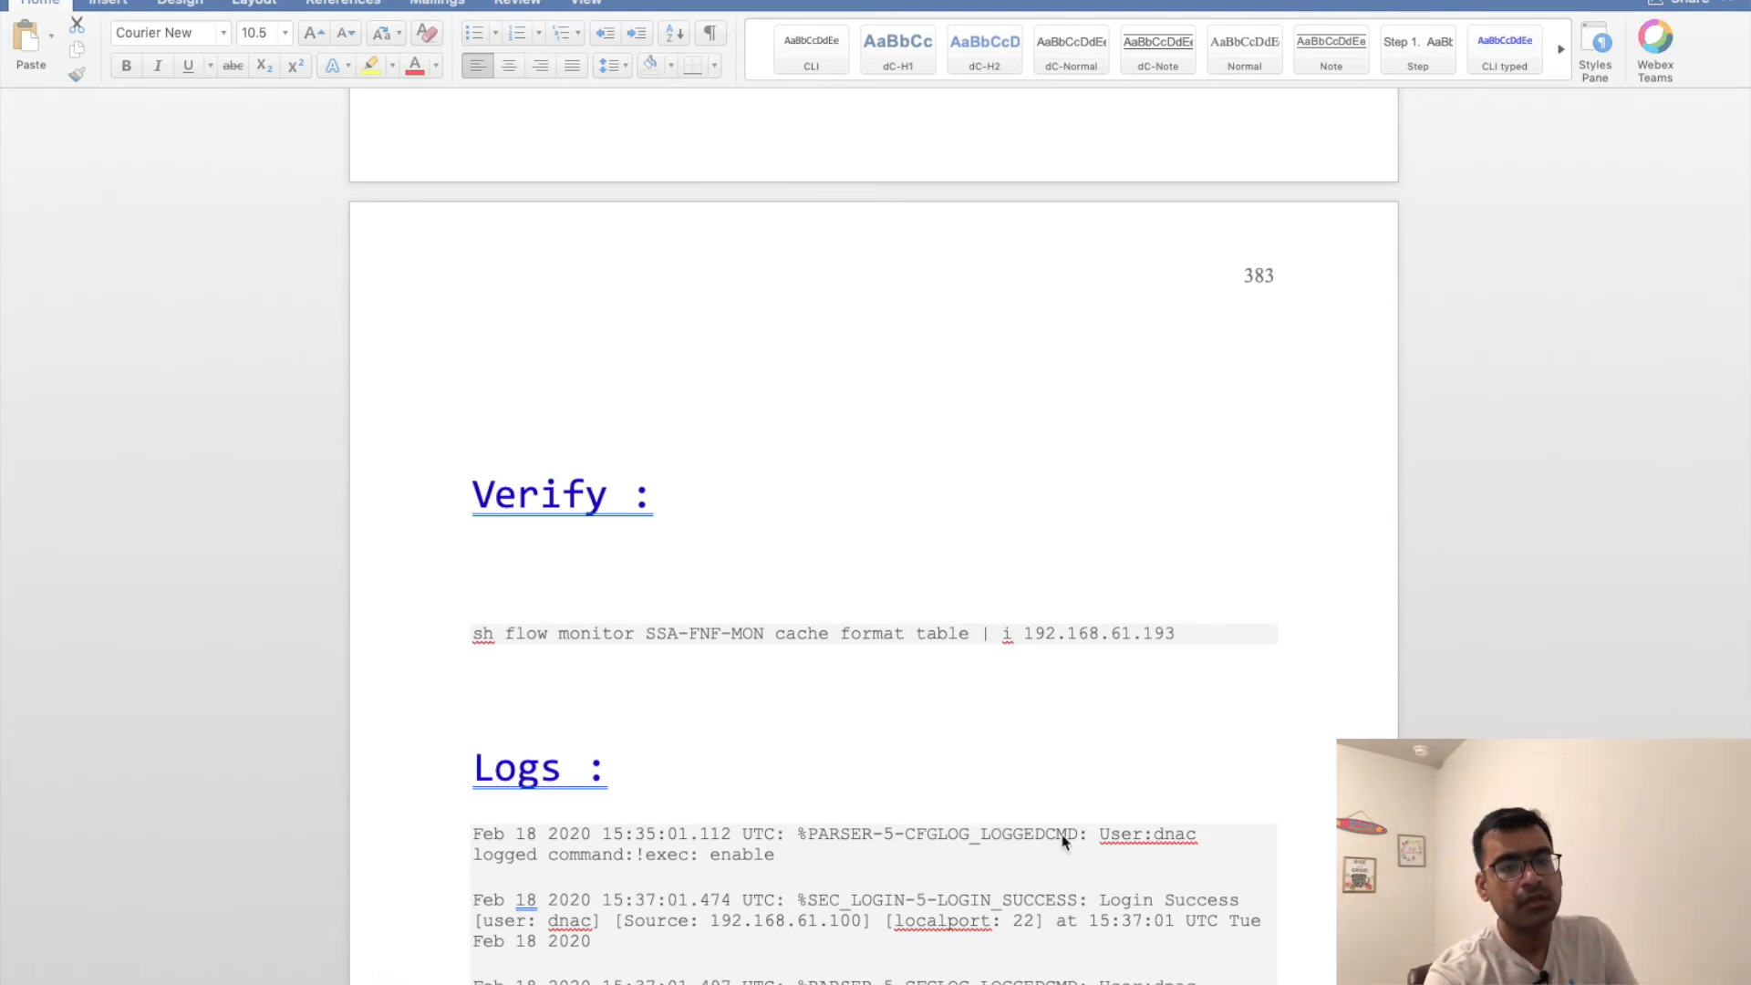
{"action": "mouse_move", "coordinate": [1061, 845]}
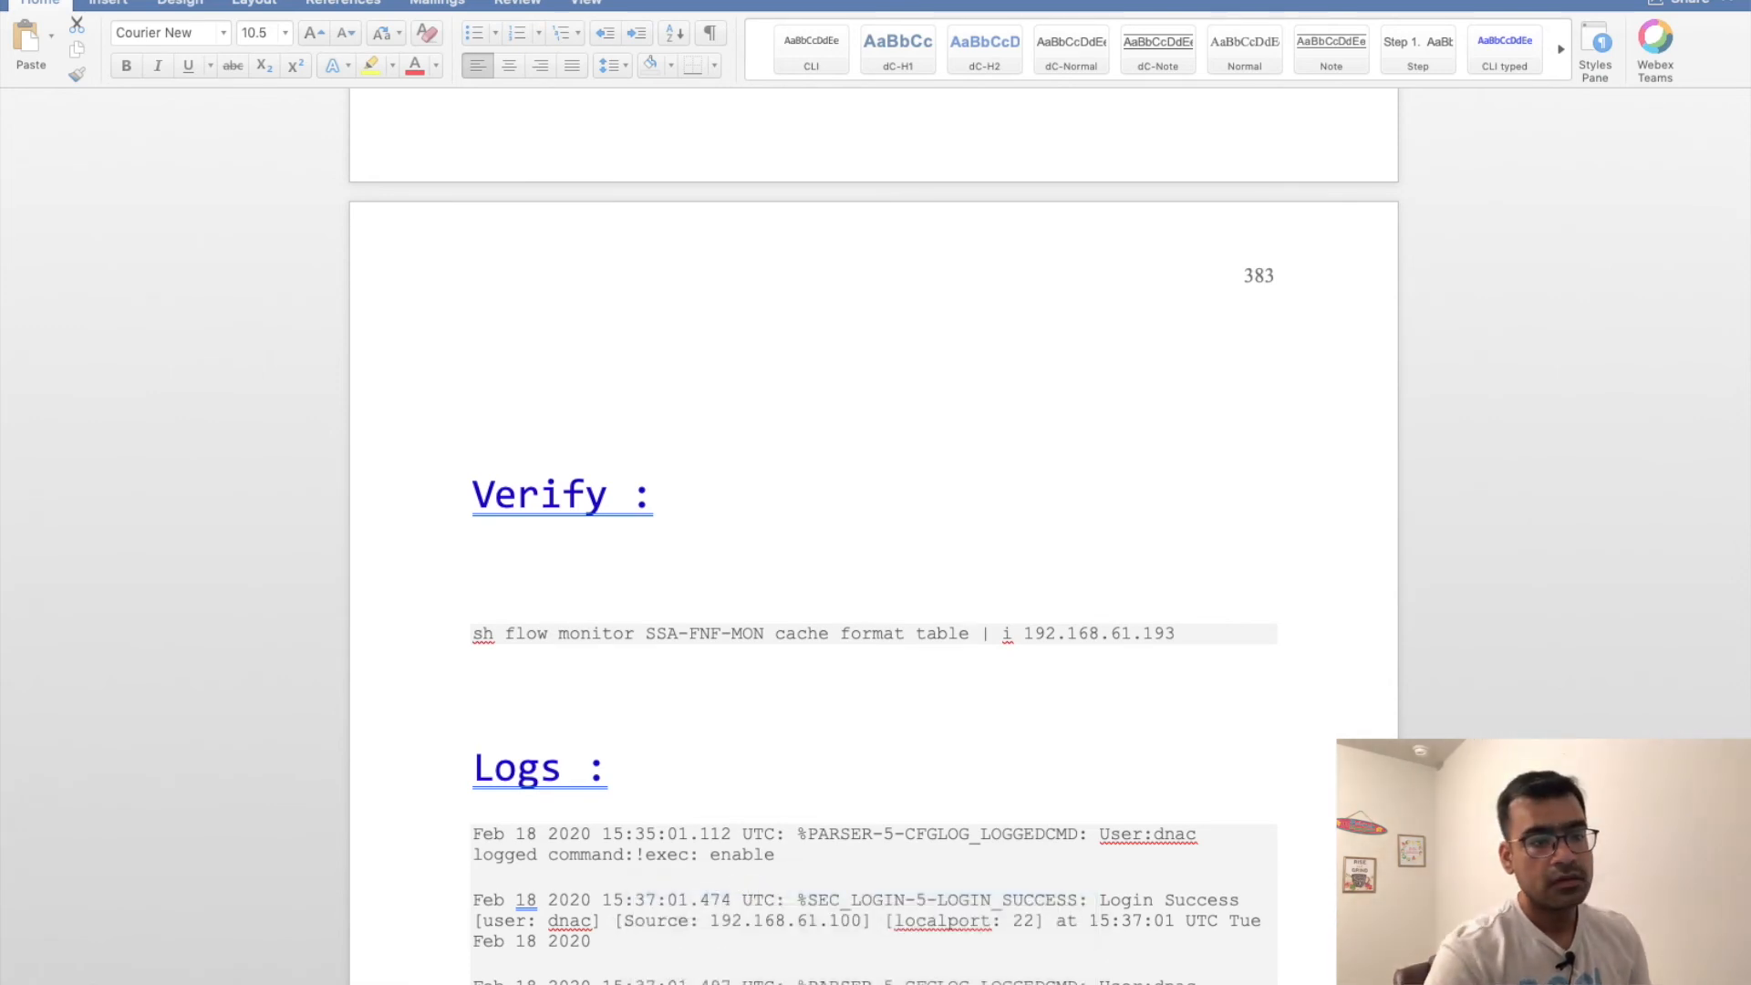
{"action": "mouse_move", "coordinate": [192, 852]}
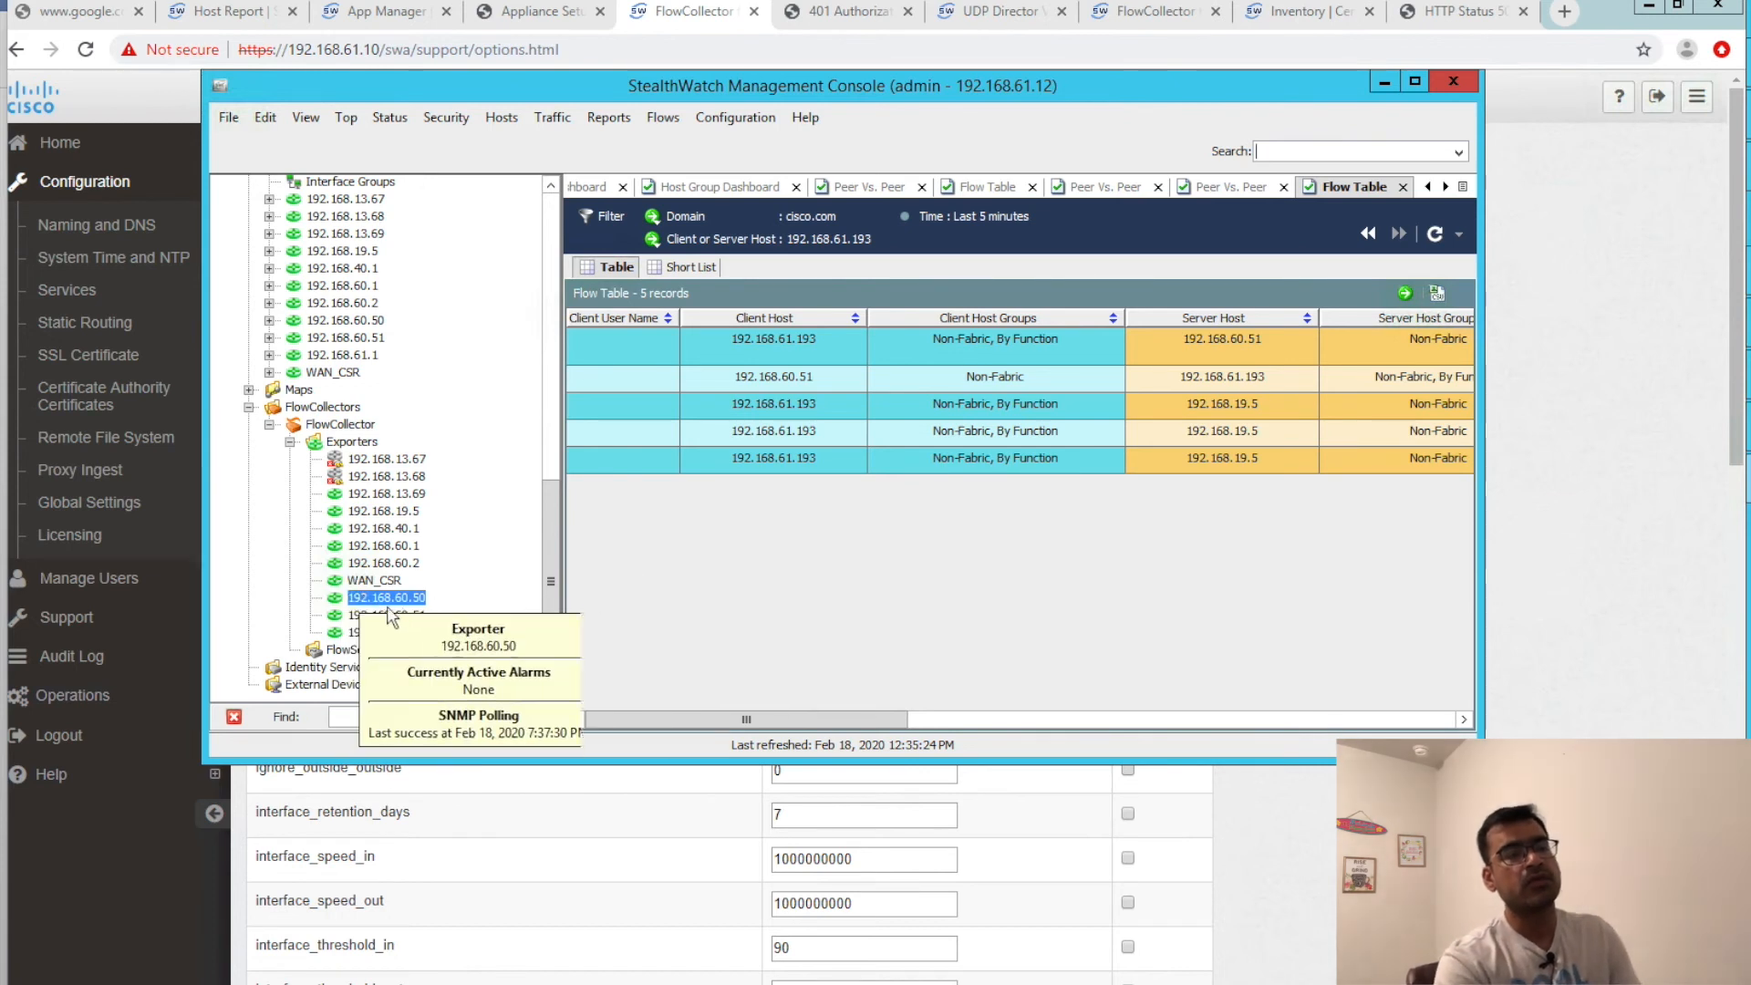
- Inspect exporter 192.168.60.50's menu, select the first flow row, and scroll right to Service Summary
{"action": "right_click", "coordinate": [385, 597]}
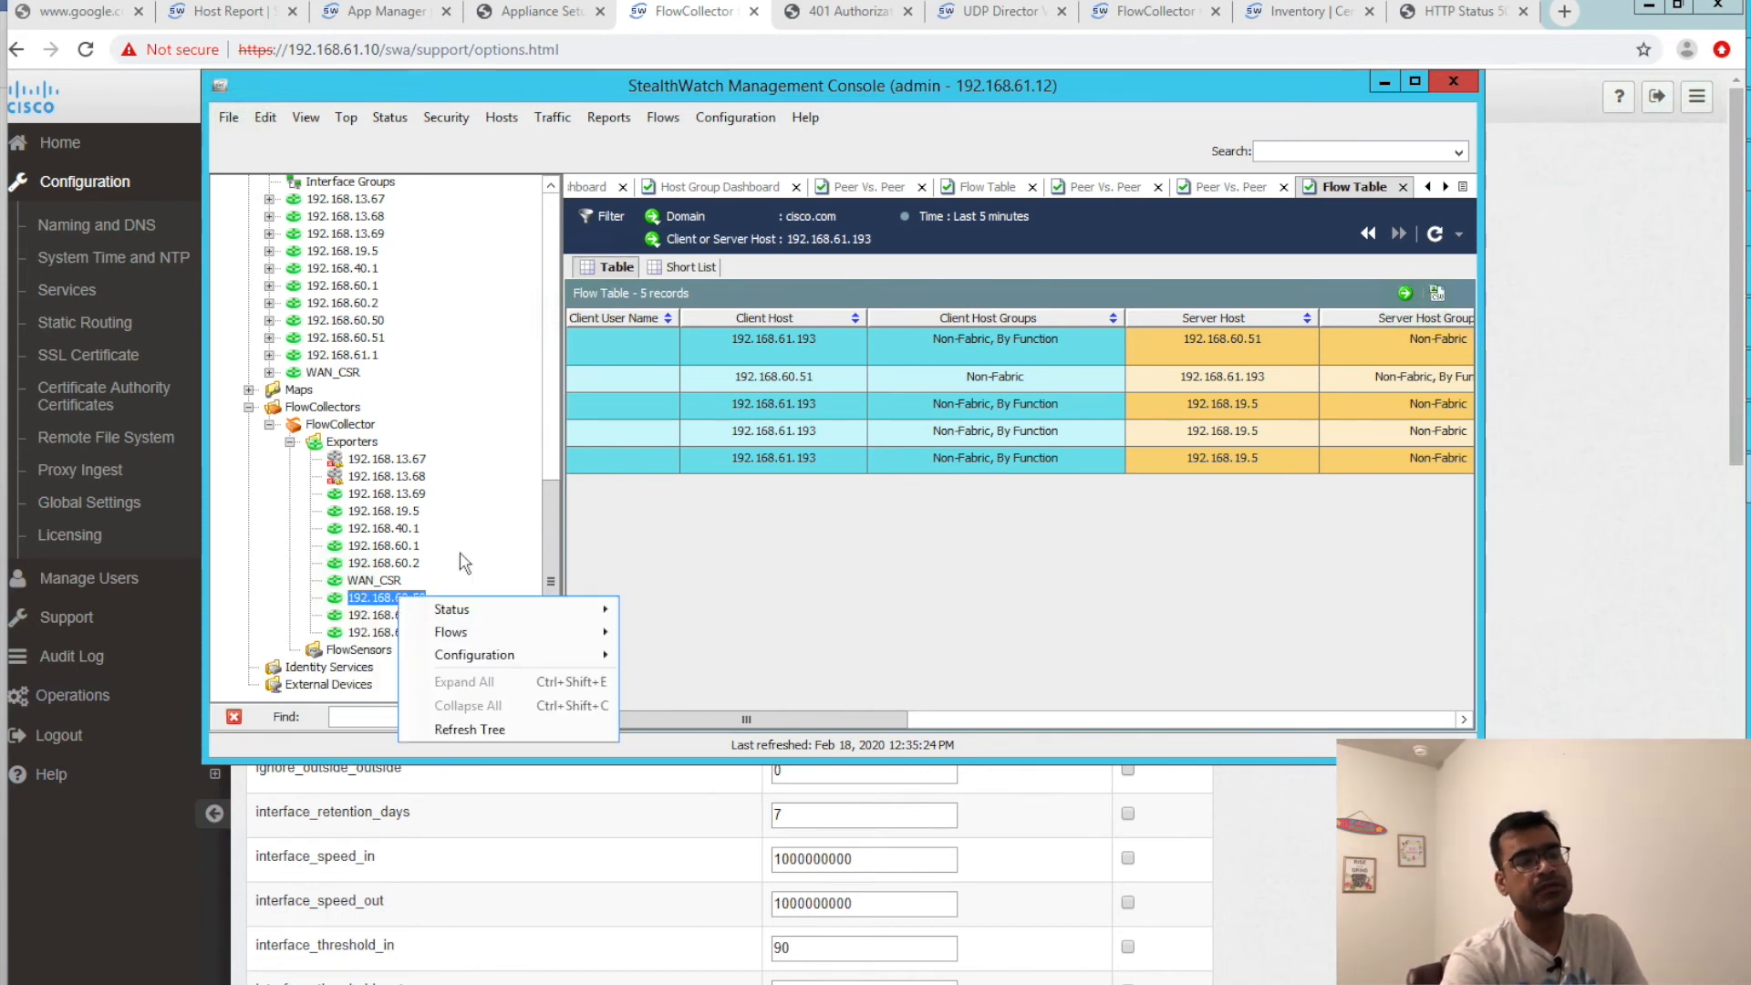
{"action": "mouse_move", "coordinate": [473, 655]}
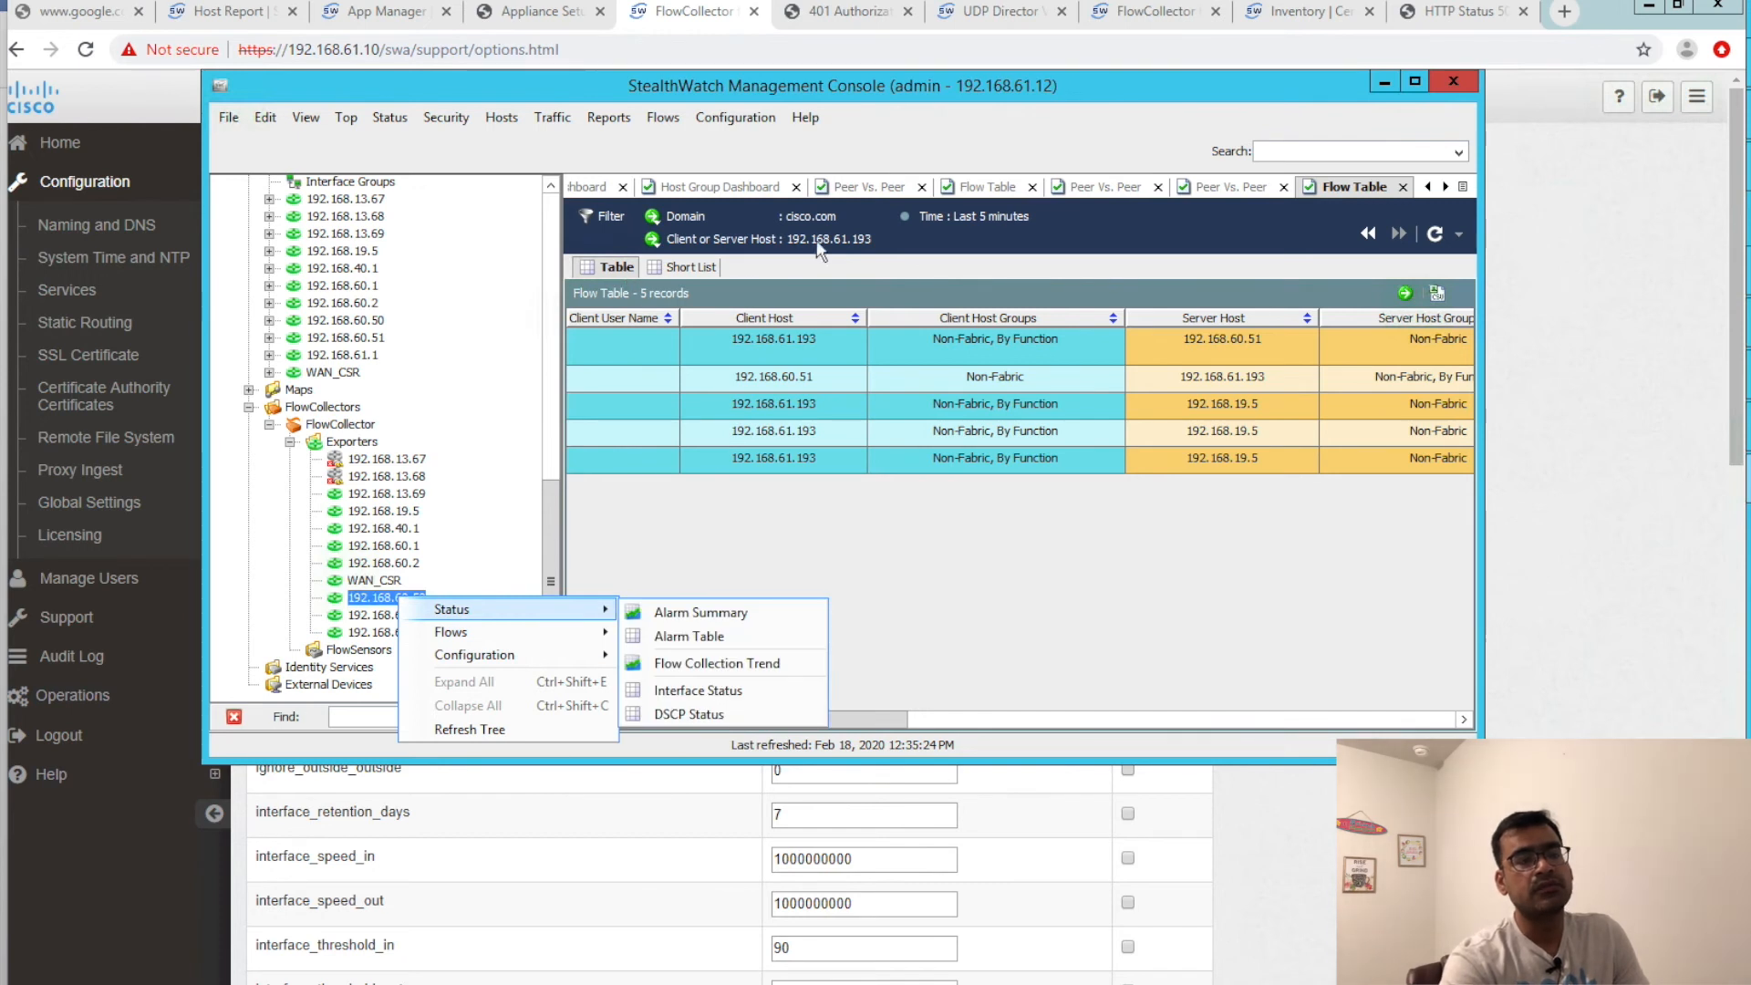
{"action": "mouse_move", "coordinate": [871, 244]}
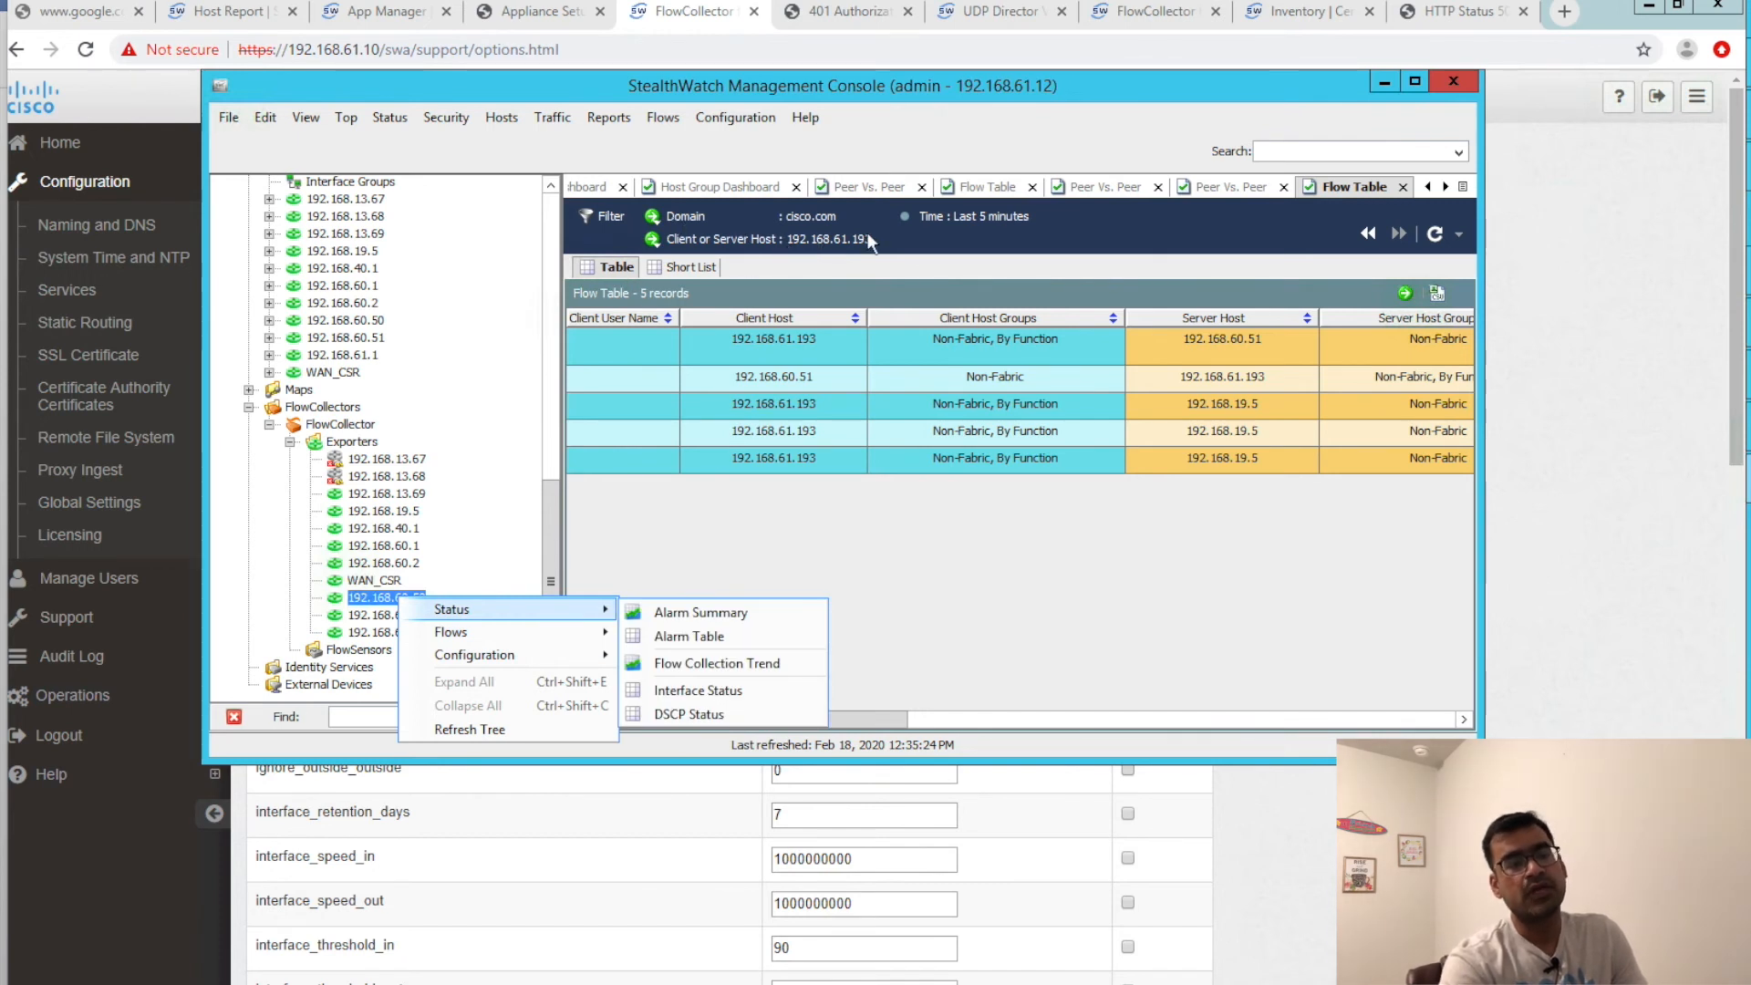
{"action": "mouse_move", "coordinate": [647, 293]}
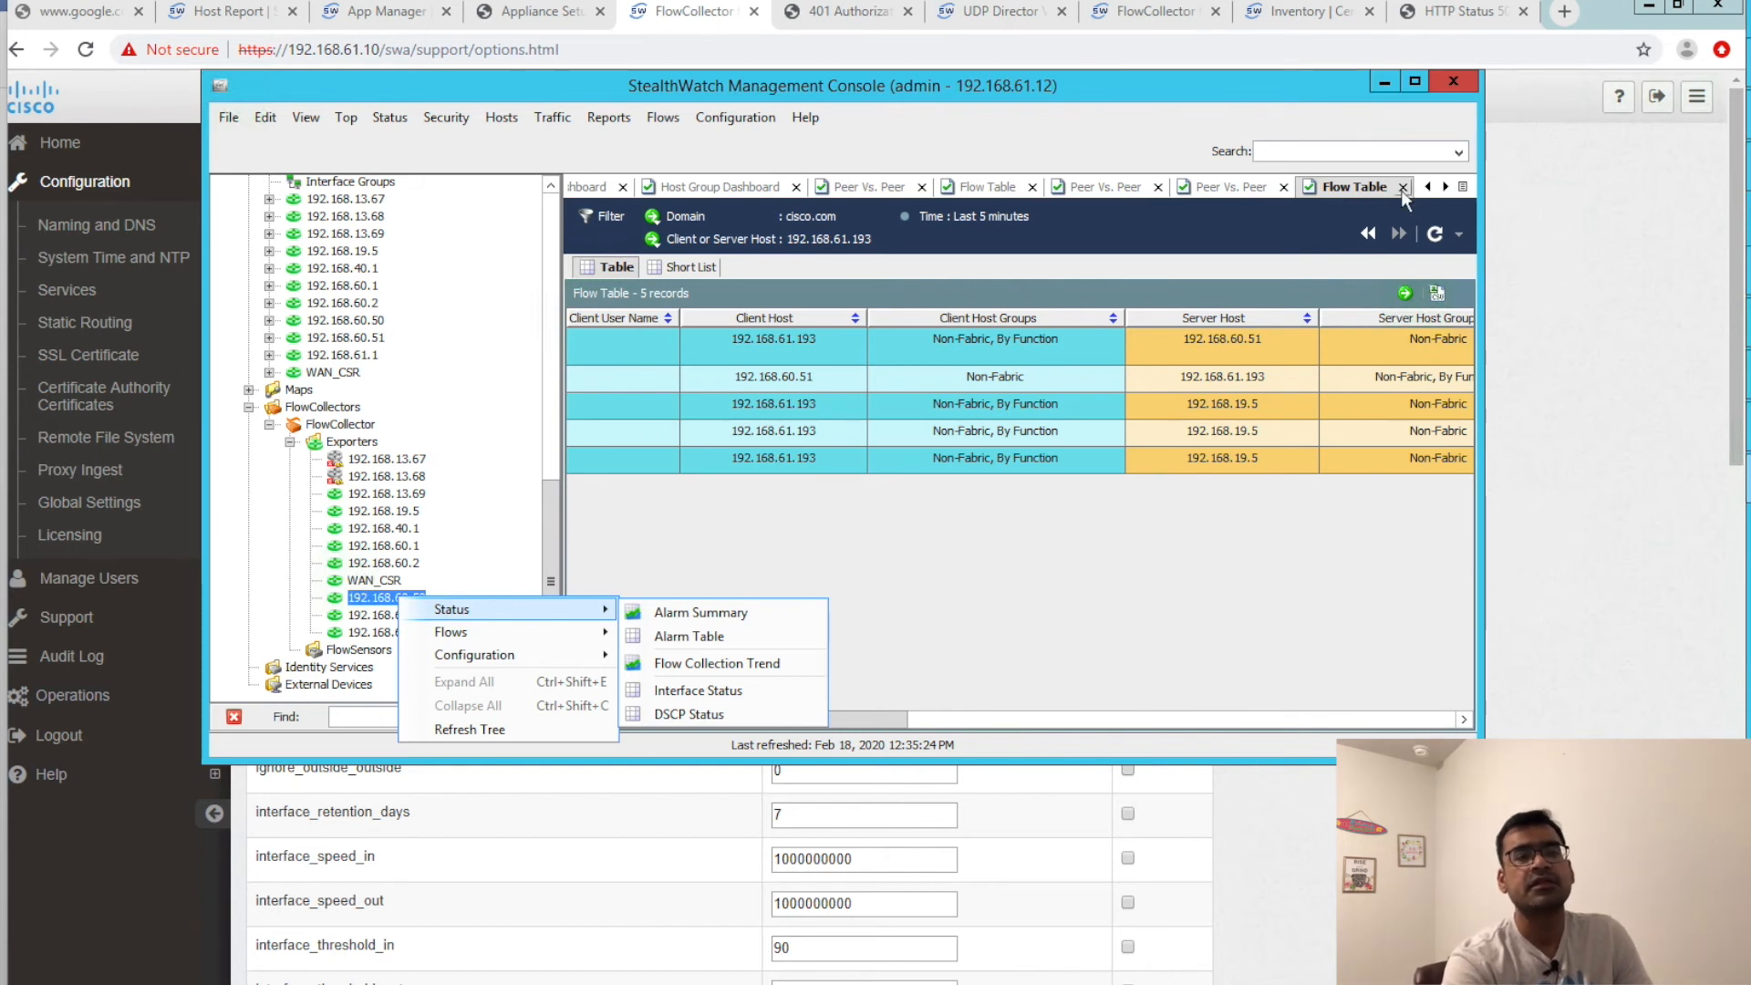
{"action": "mouse_move", "coordinate": [869, 241]}
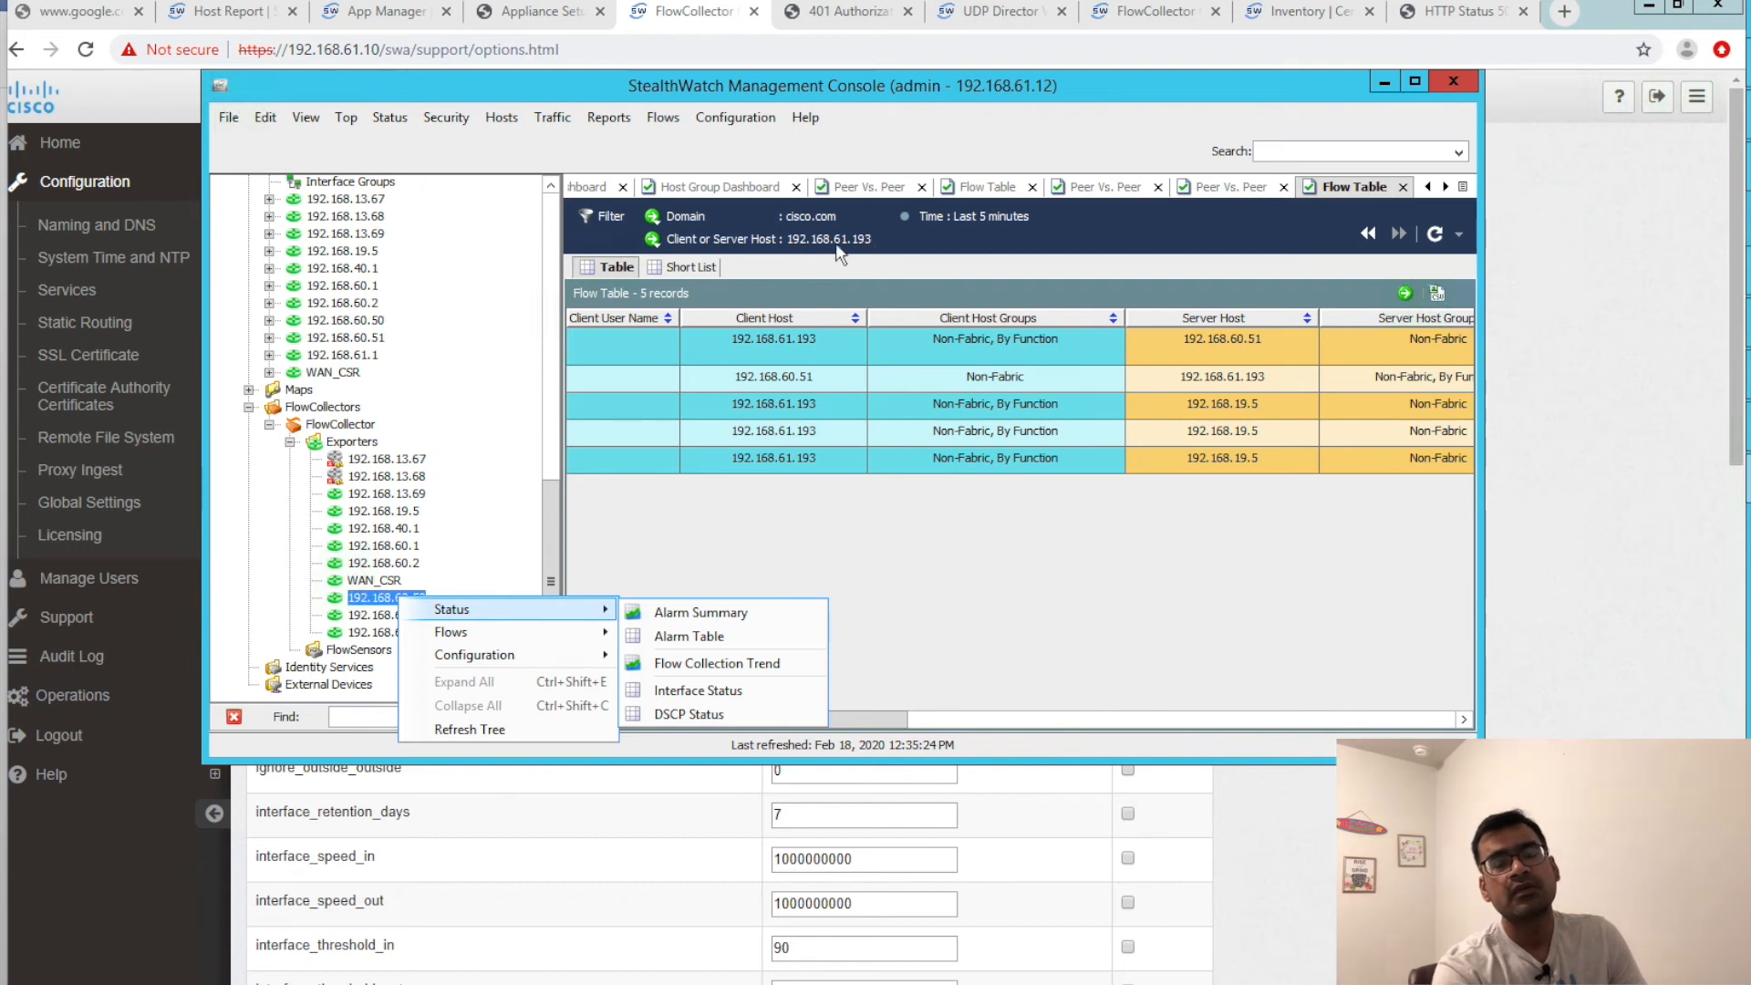
{"action": "mouse_move", "coordinate": [880, 252]}
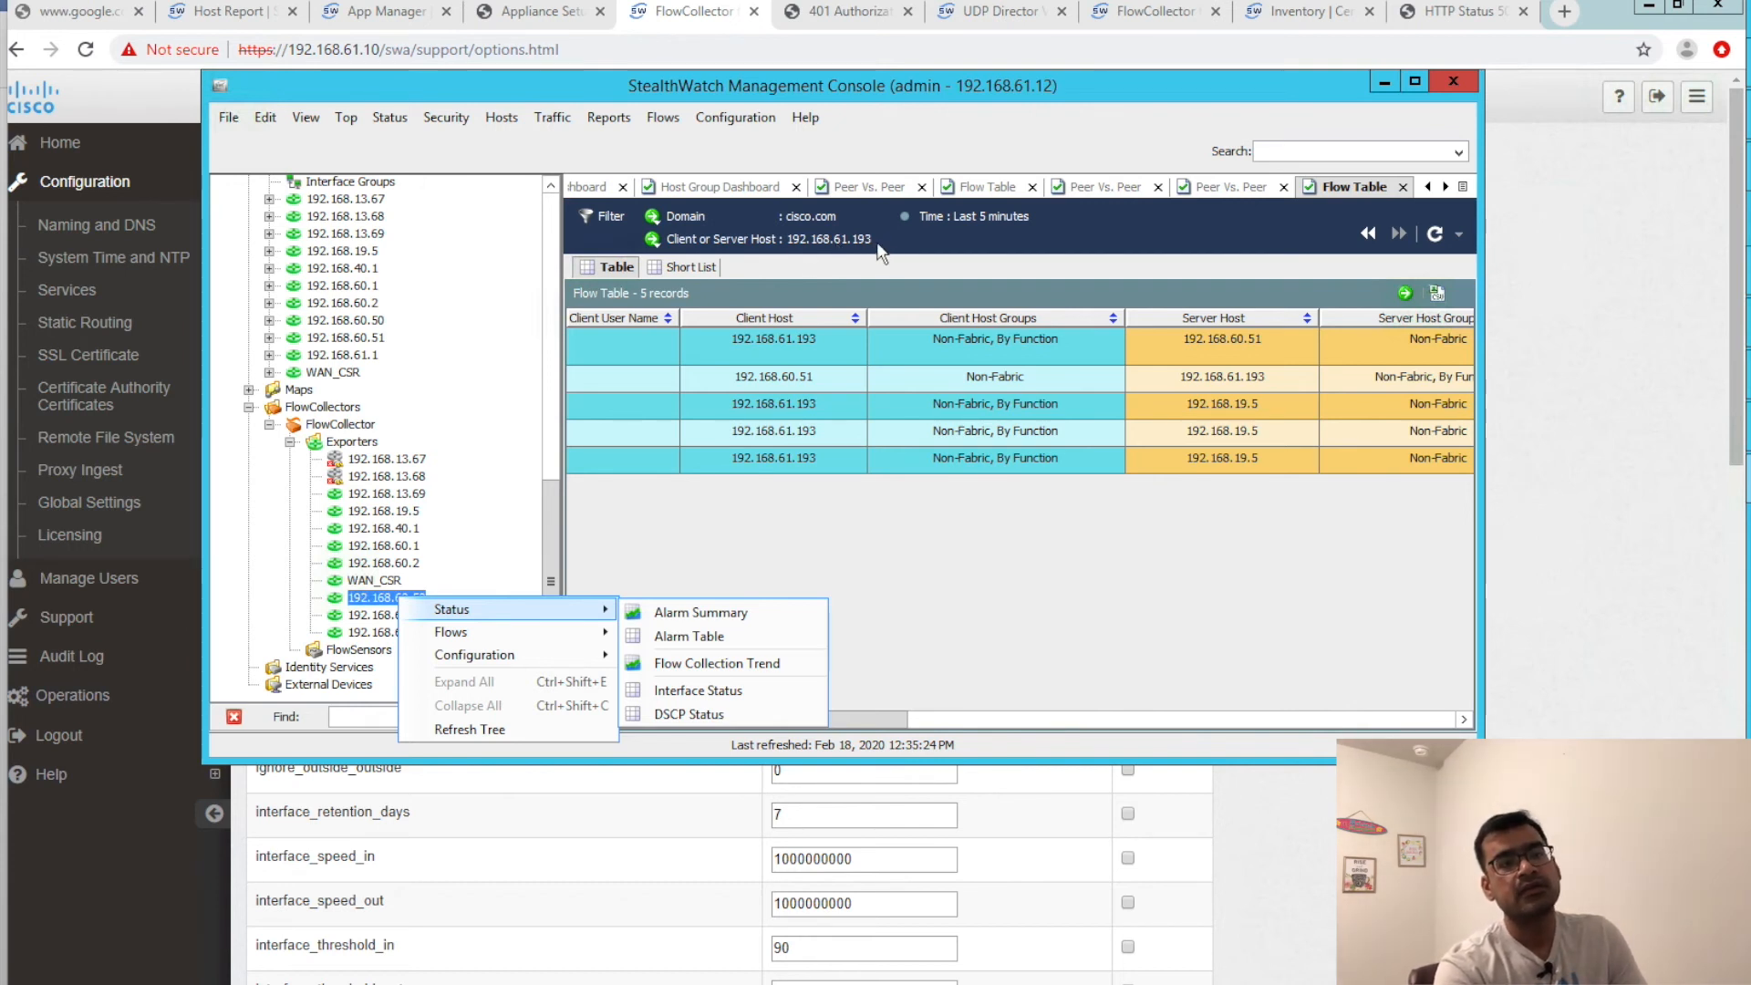
{"action": "left_click", "coordinate": [860, 486]}
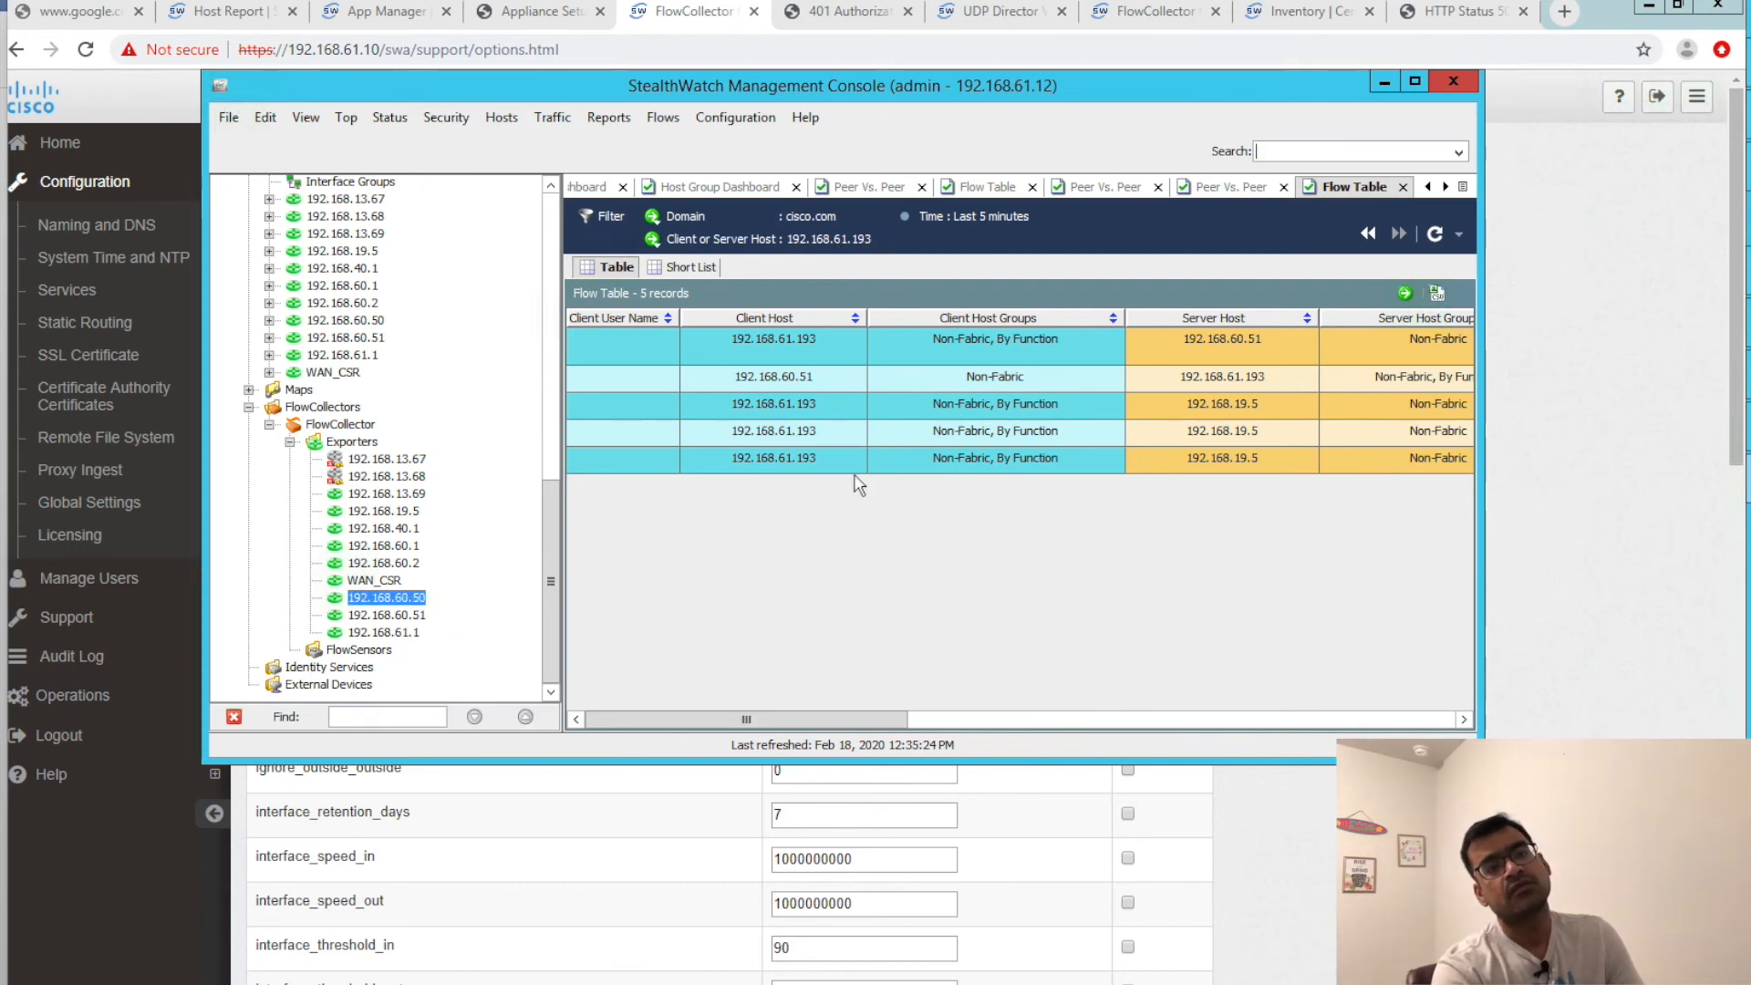
{"action": "left_click", "coordinate": [772, 338]}
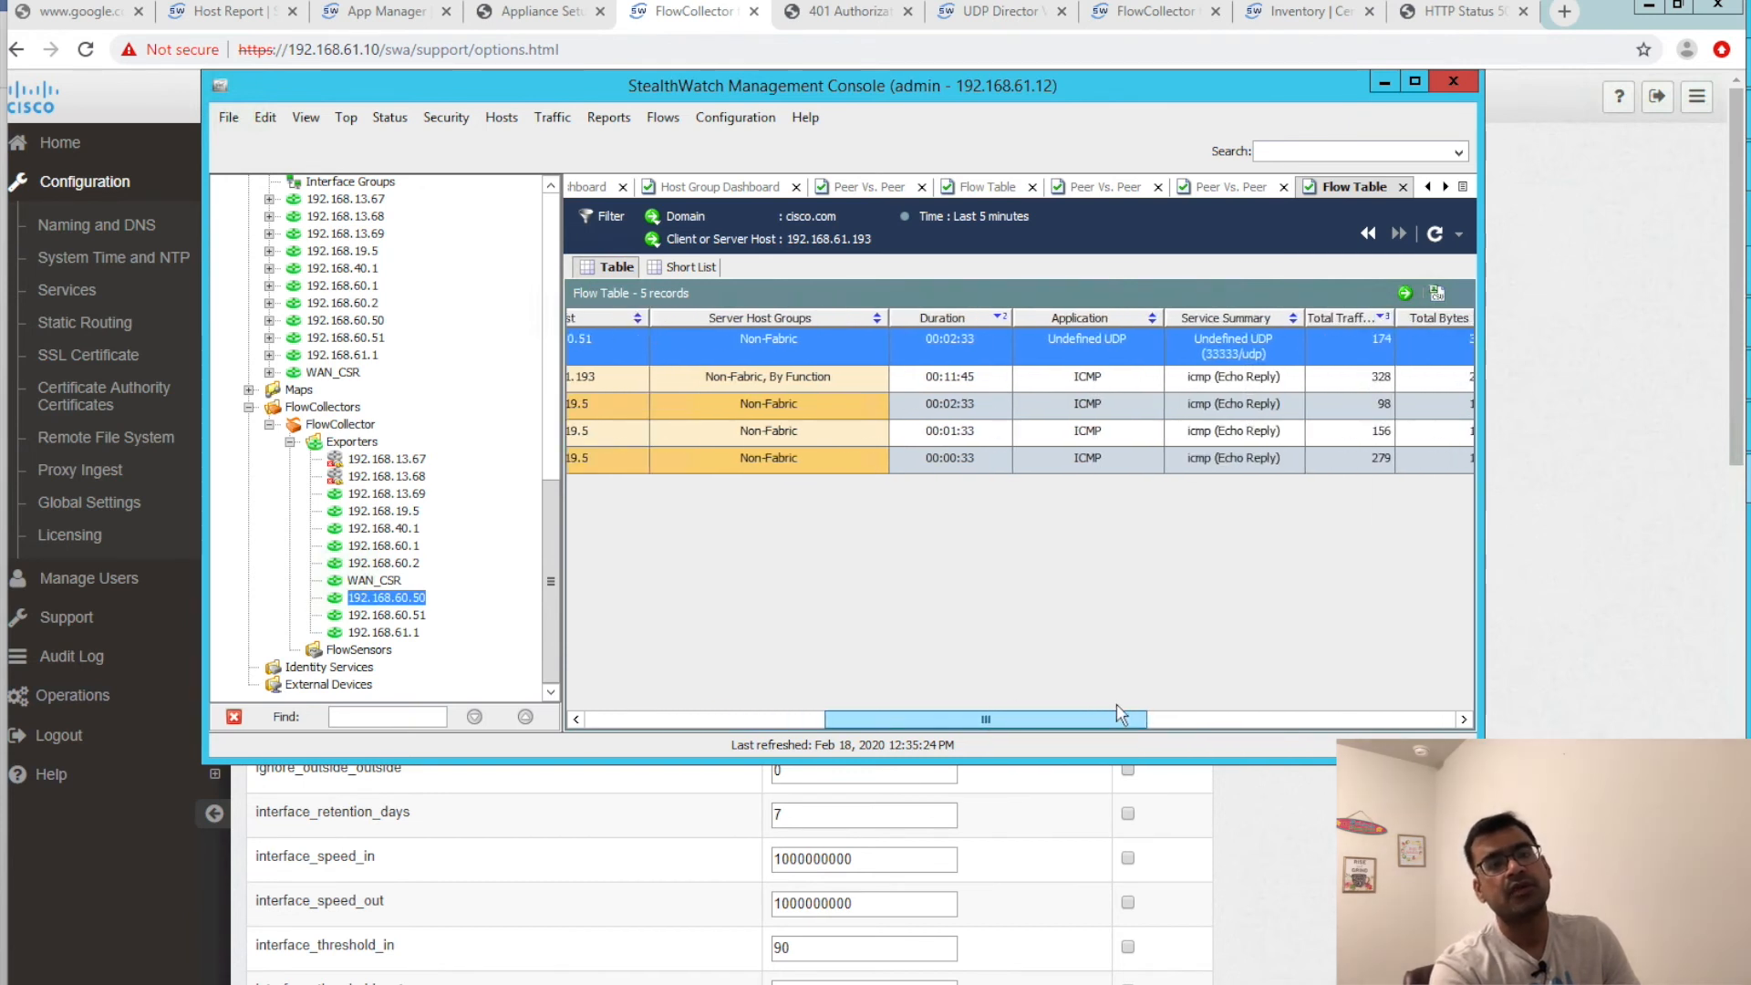
{"action": "scroll", "scroll_direction": "right", "scroll_amount": 3}
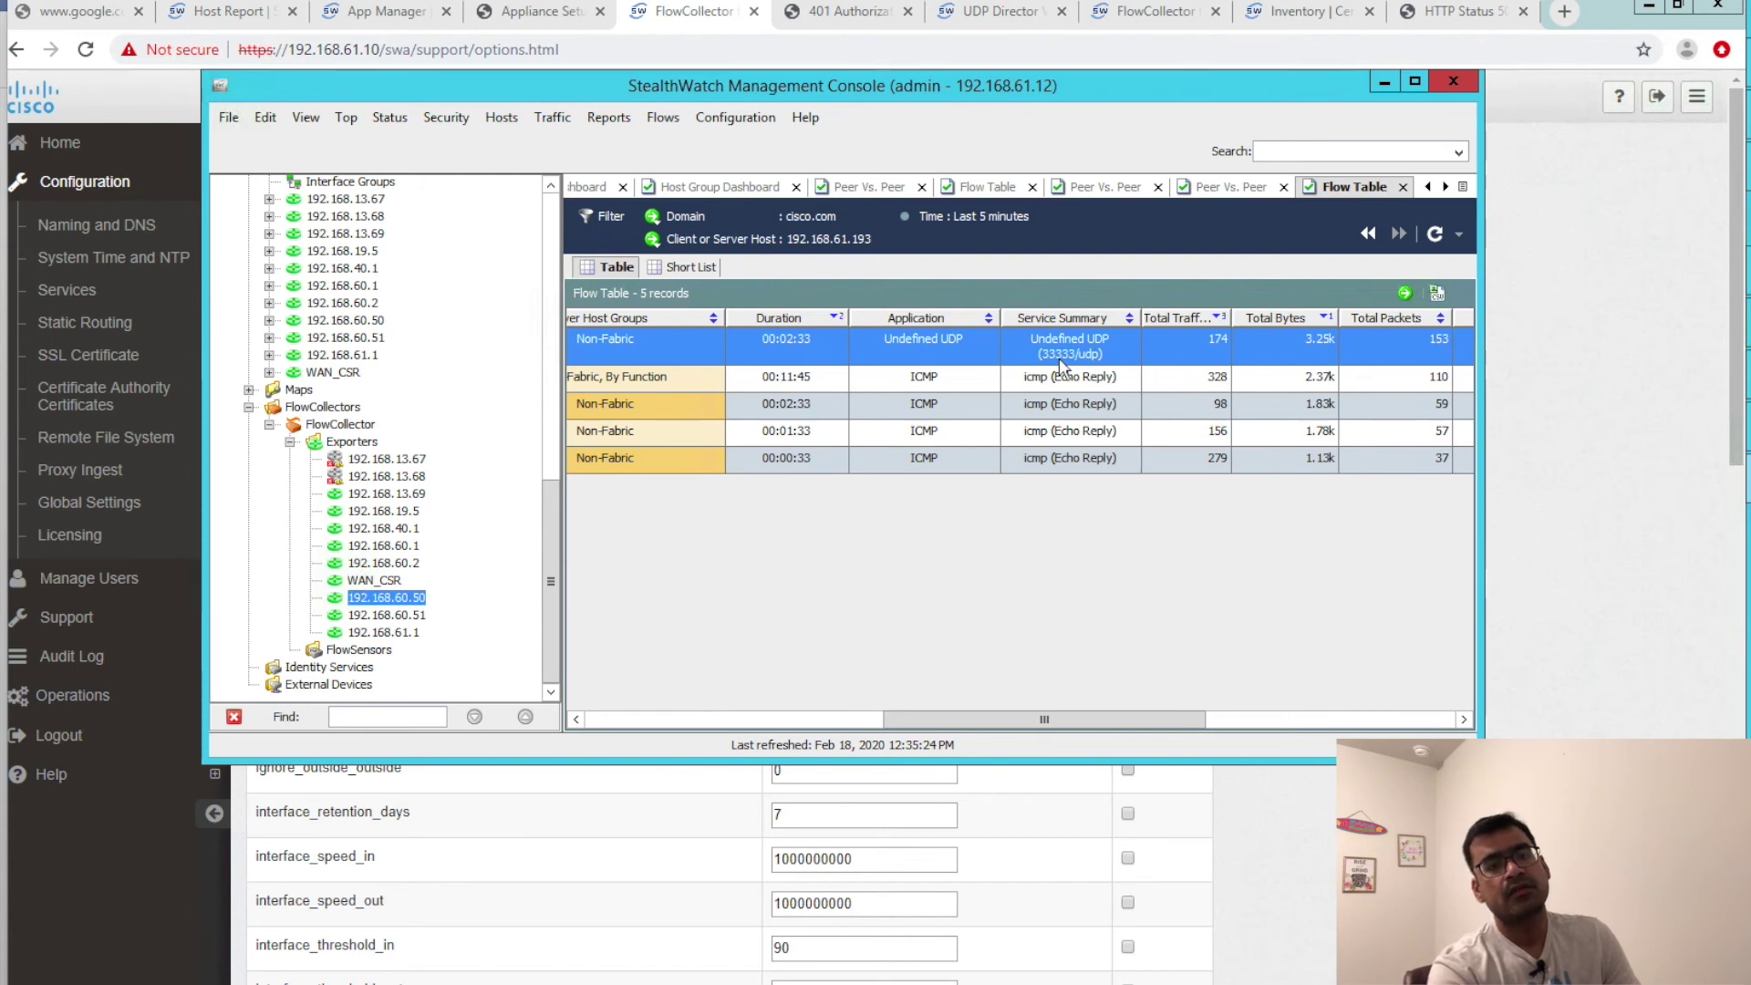
{"action": "mouse_move", "coordinate": [1073, 447]}
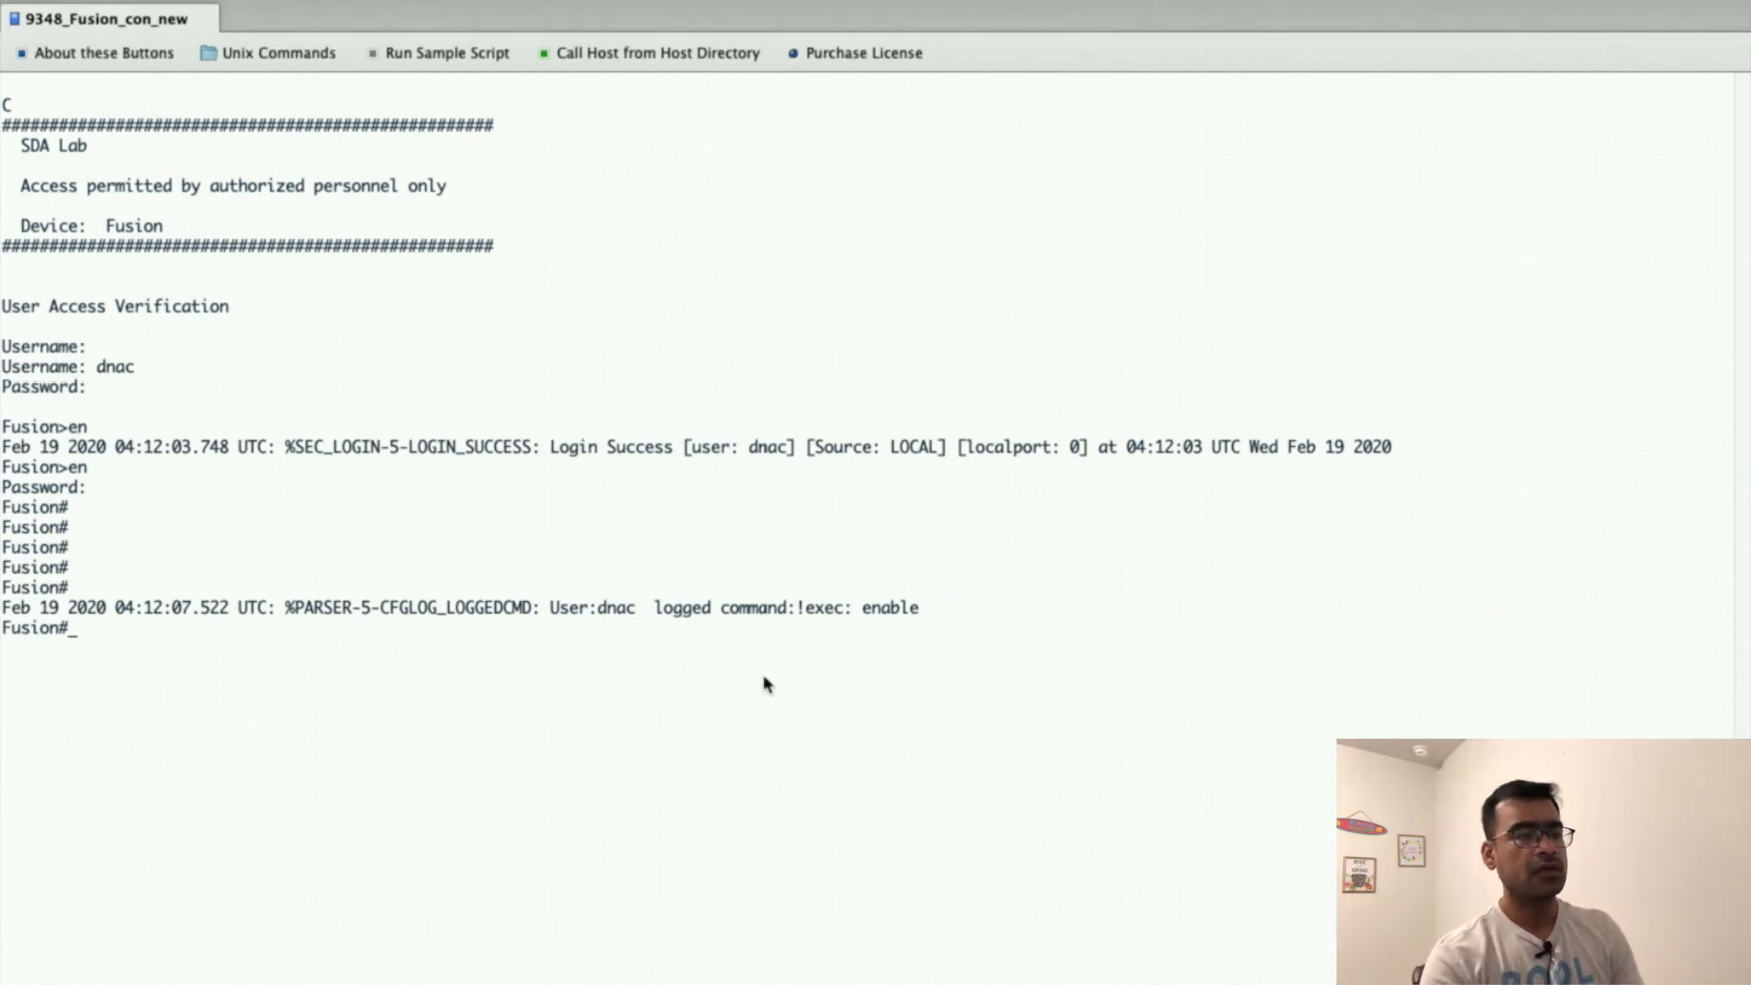
- Paste the show flow monitor SSA-FNF-MON cache command for 192.168.61.193 at the Fusion prompt
{"action": "right_click", "coordinate": [766, 685]}
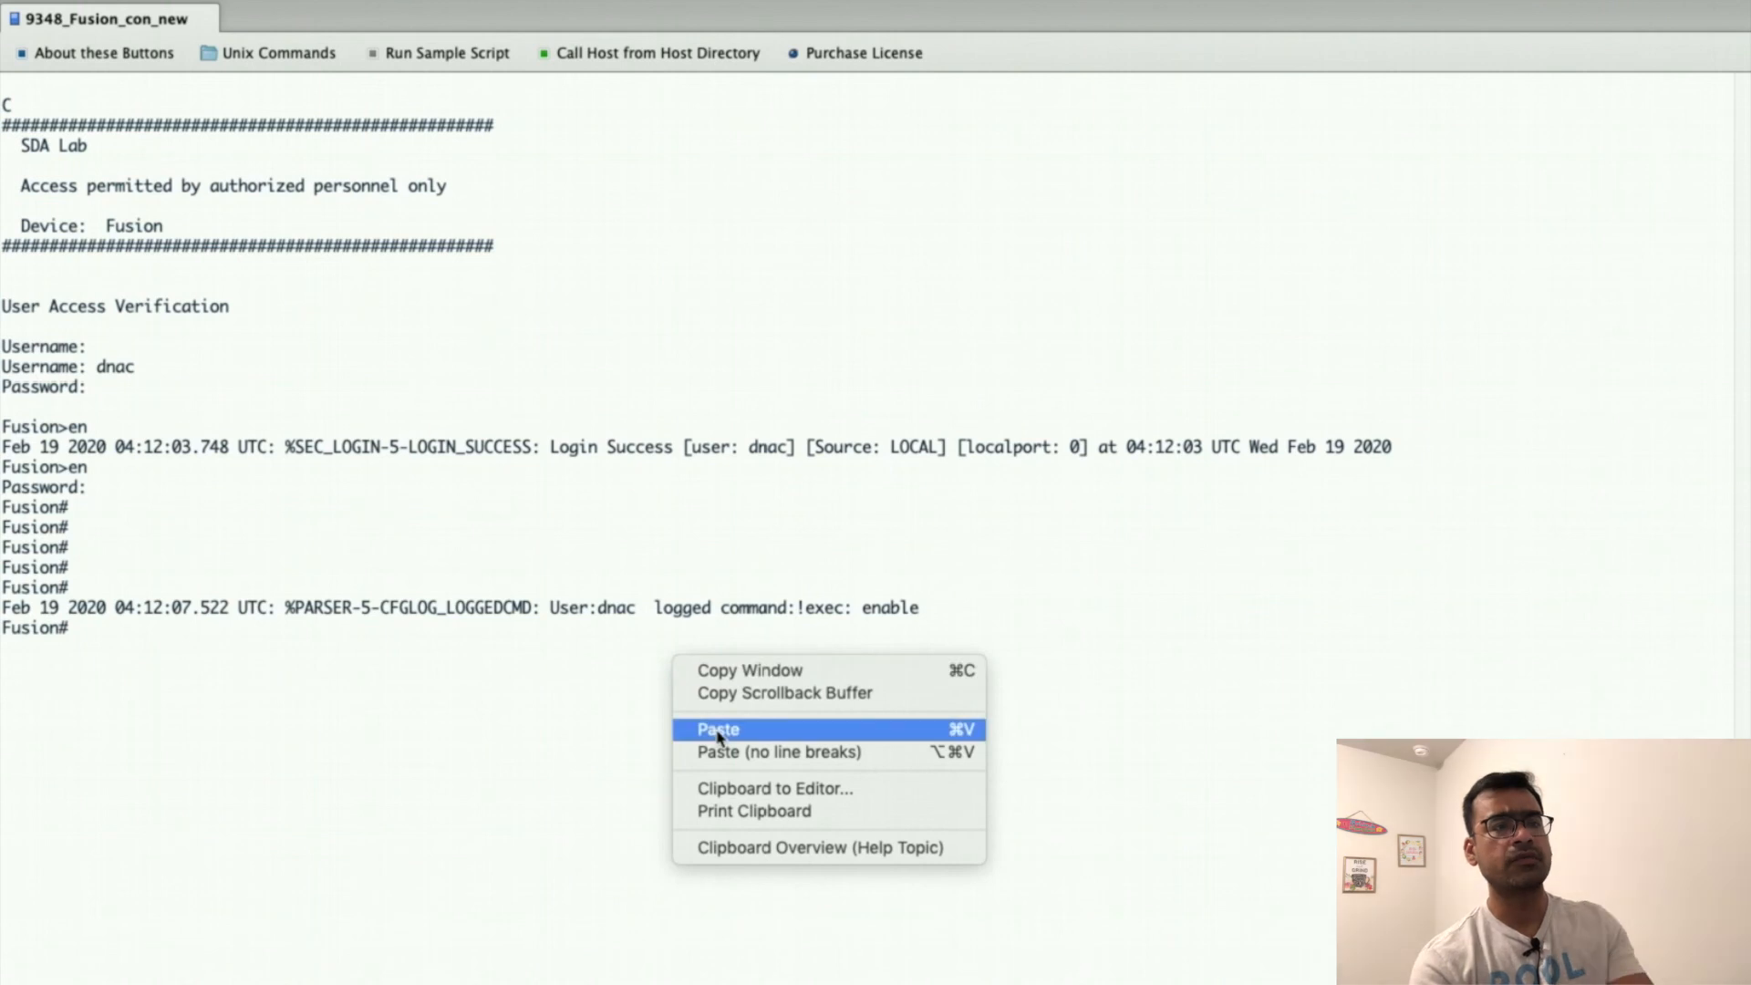
{"action": "left_click", "coordinate": [717, 728]}
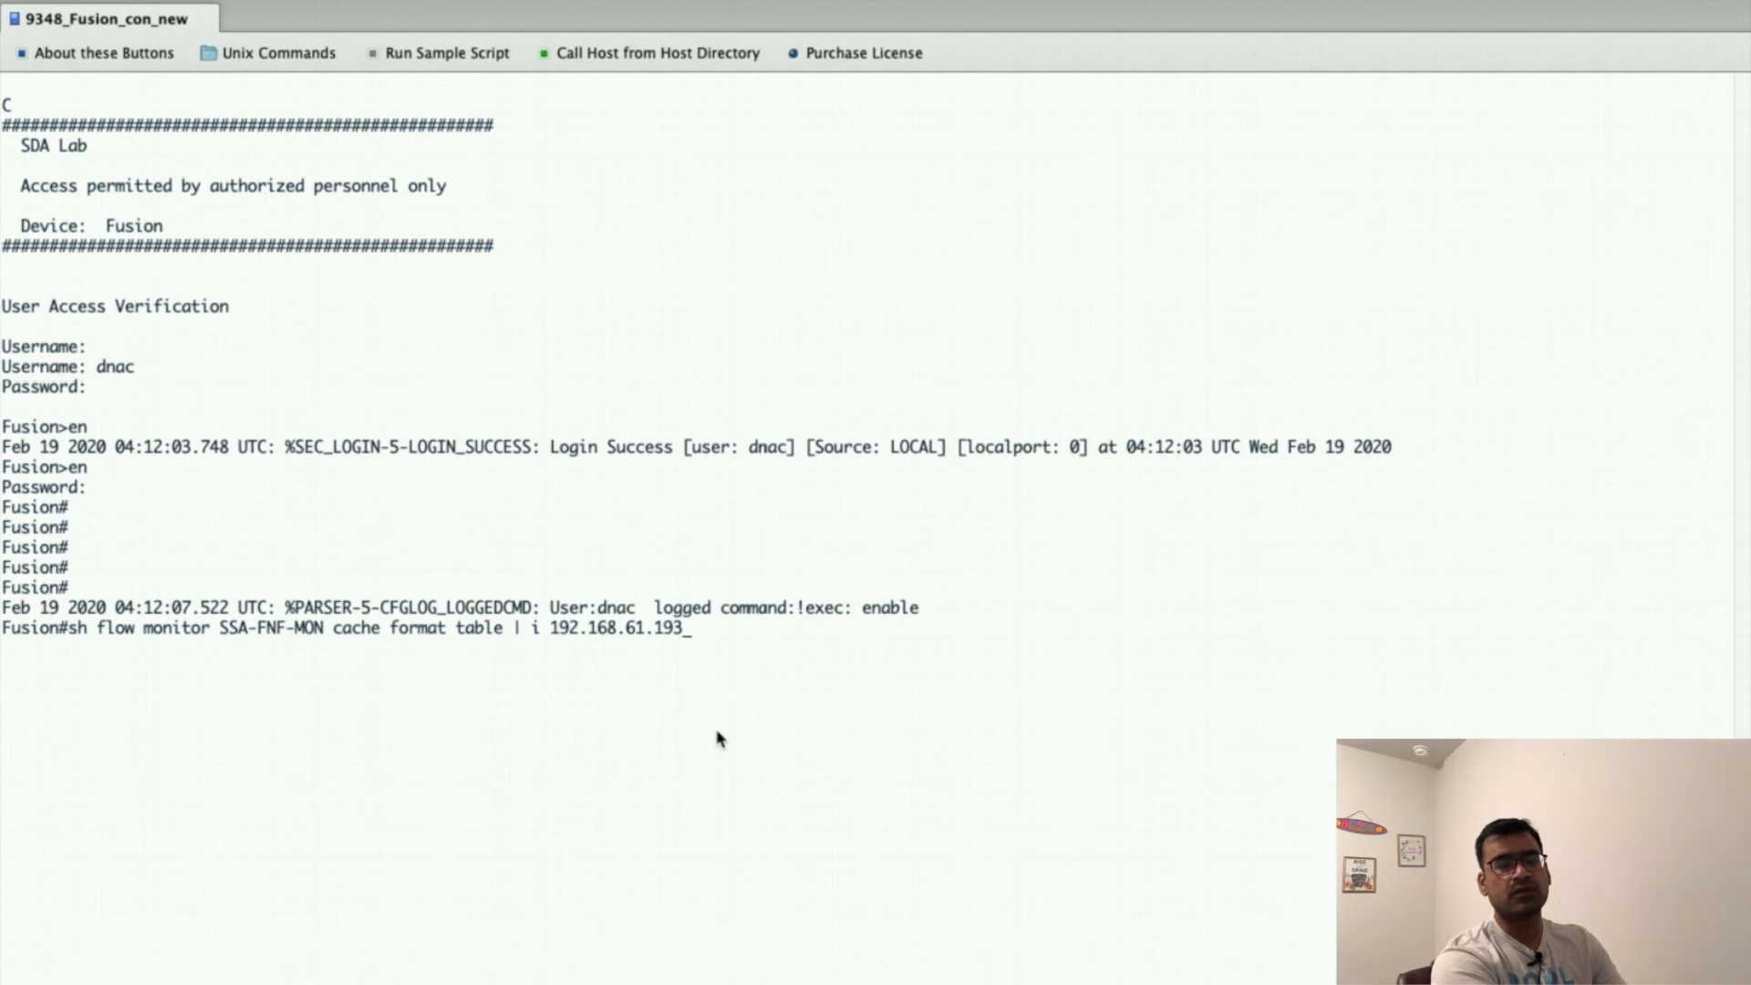
- Run the cache command and highlight the UDP flow's source port 44444 in the output
{"action": "key", "text": "Return"}
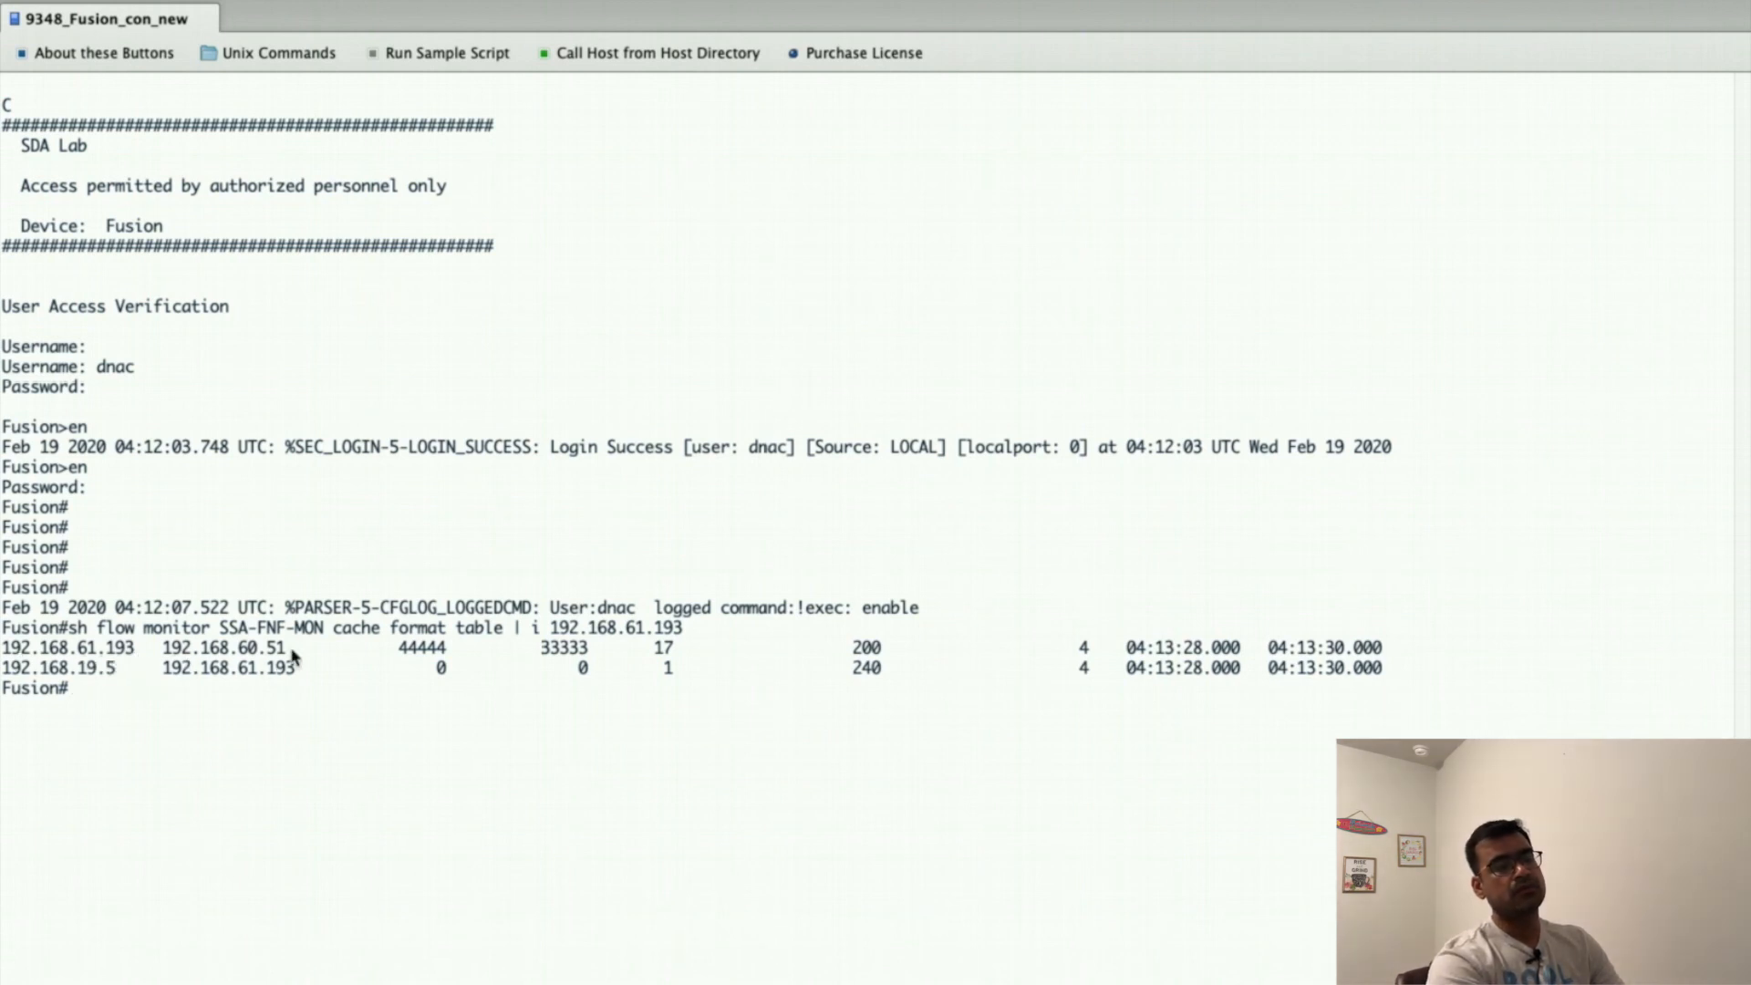
{"action": "double_click", "coordinate": [222, 647]}
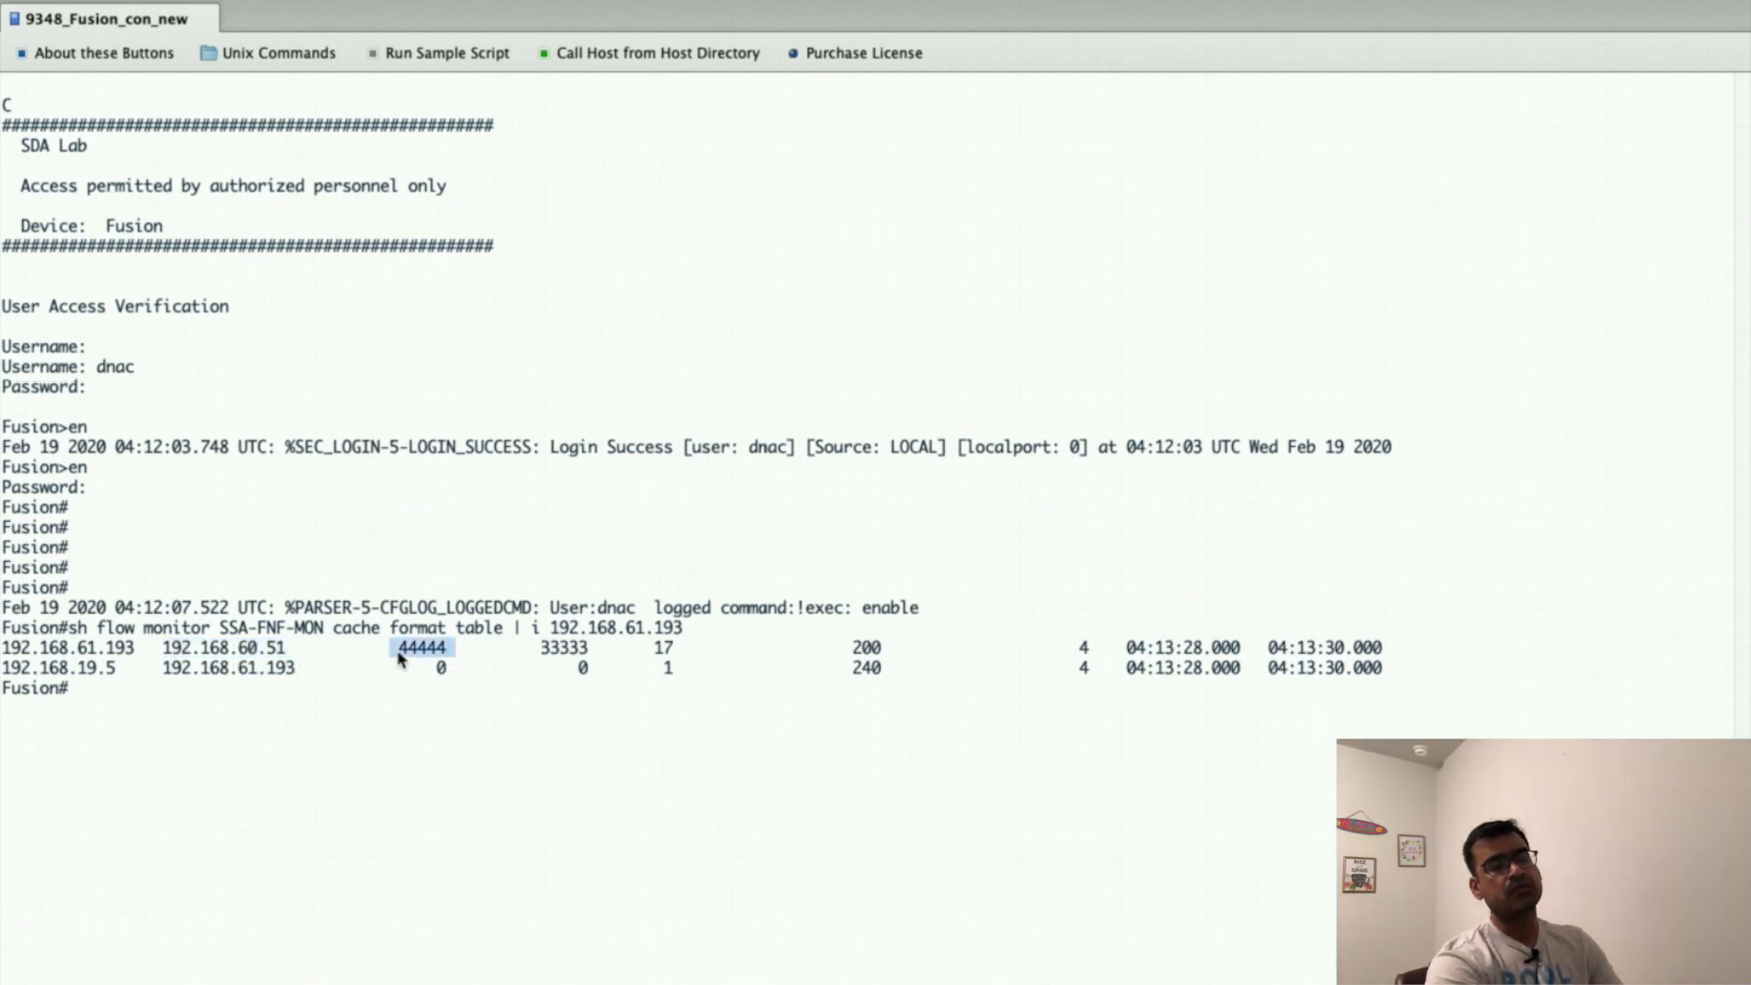
{"action": "mouse_move", "coordinate": [531, 670]}
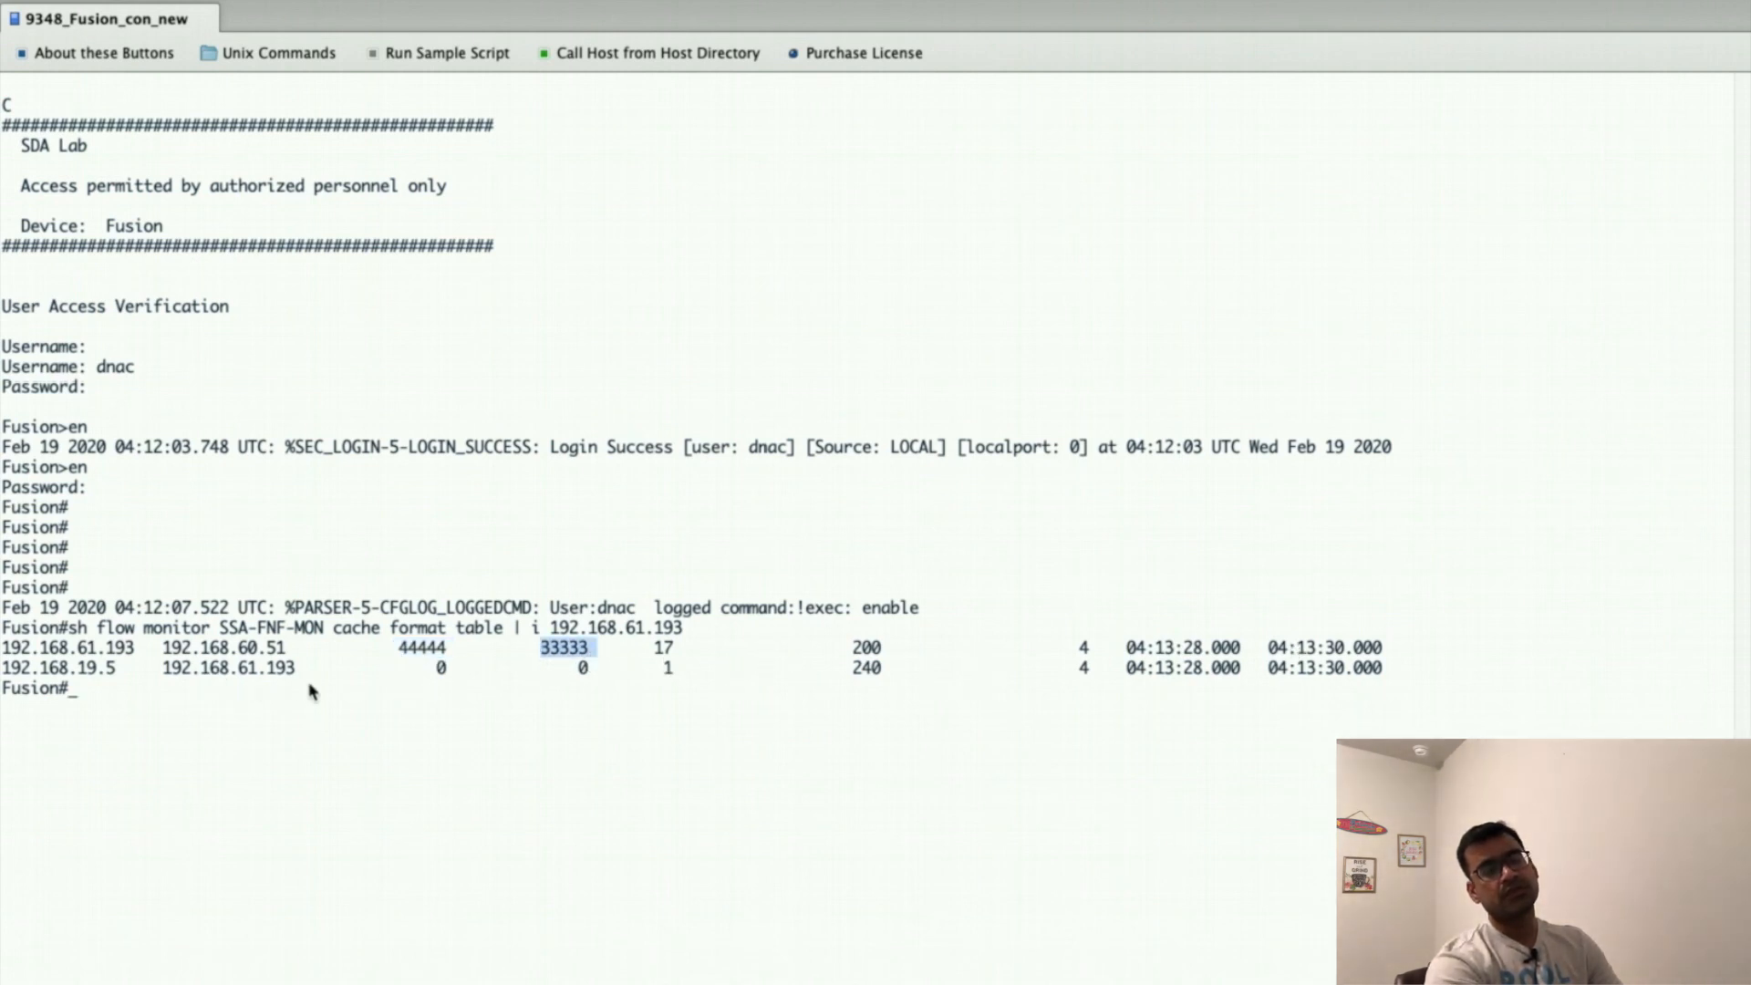
{"action": "mouse_move", "coordinate": [307, 735]}
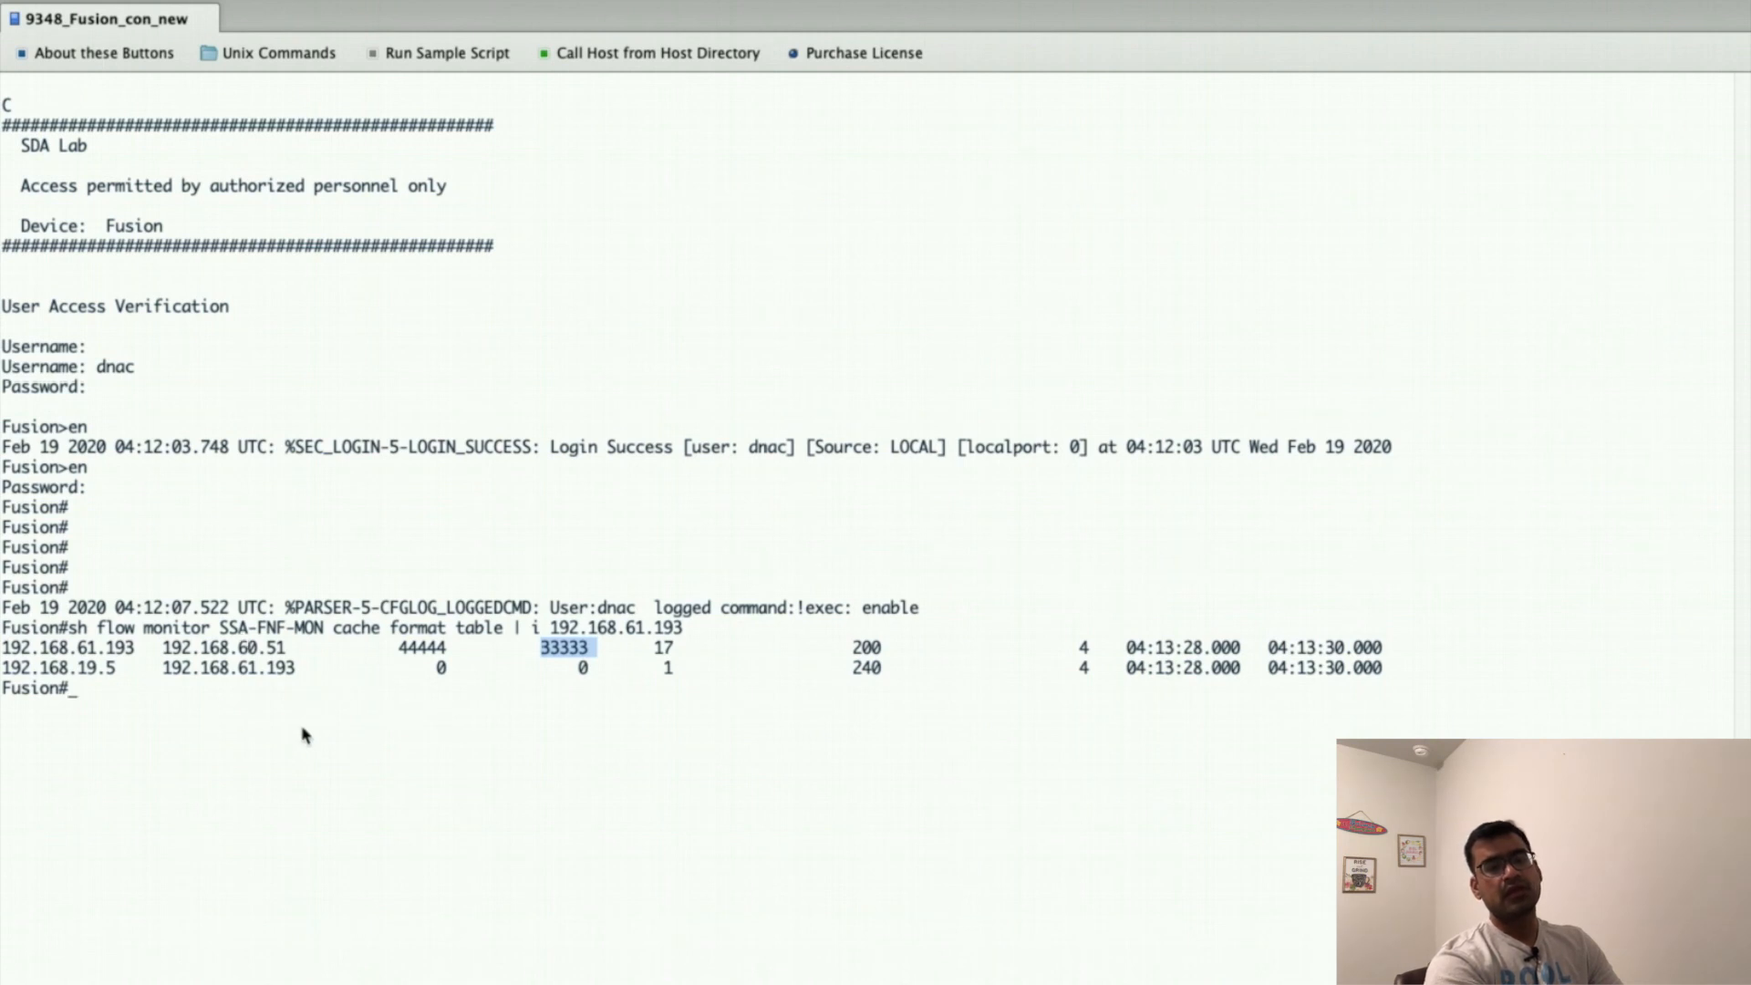
{"action": "mouse_move", "coordinate": [223, 698]}
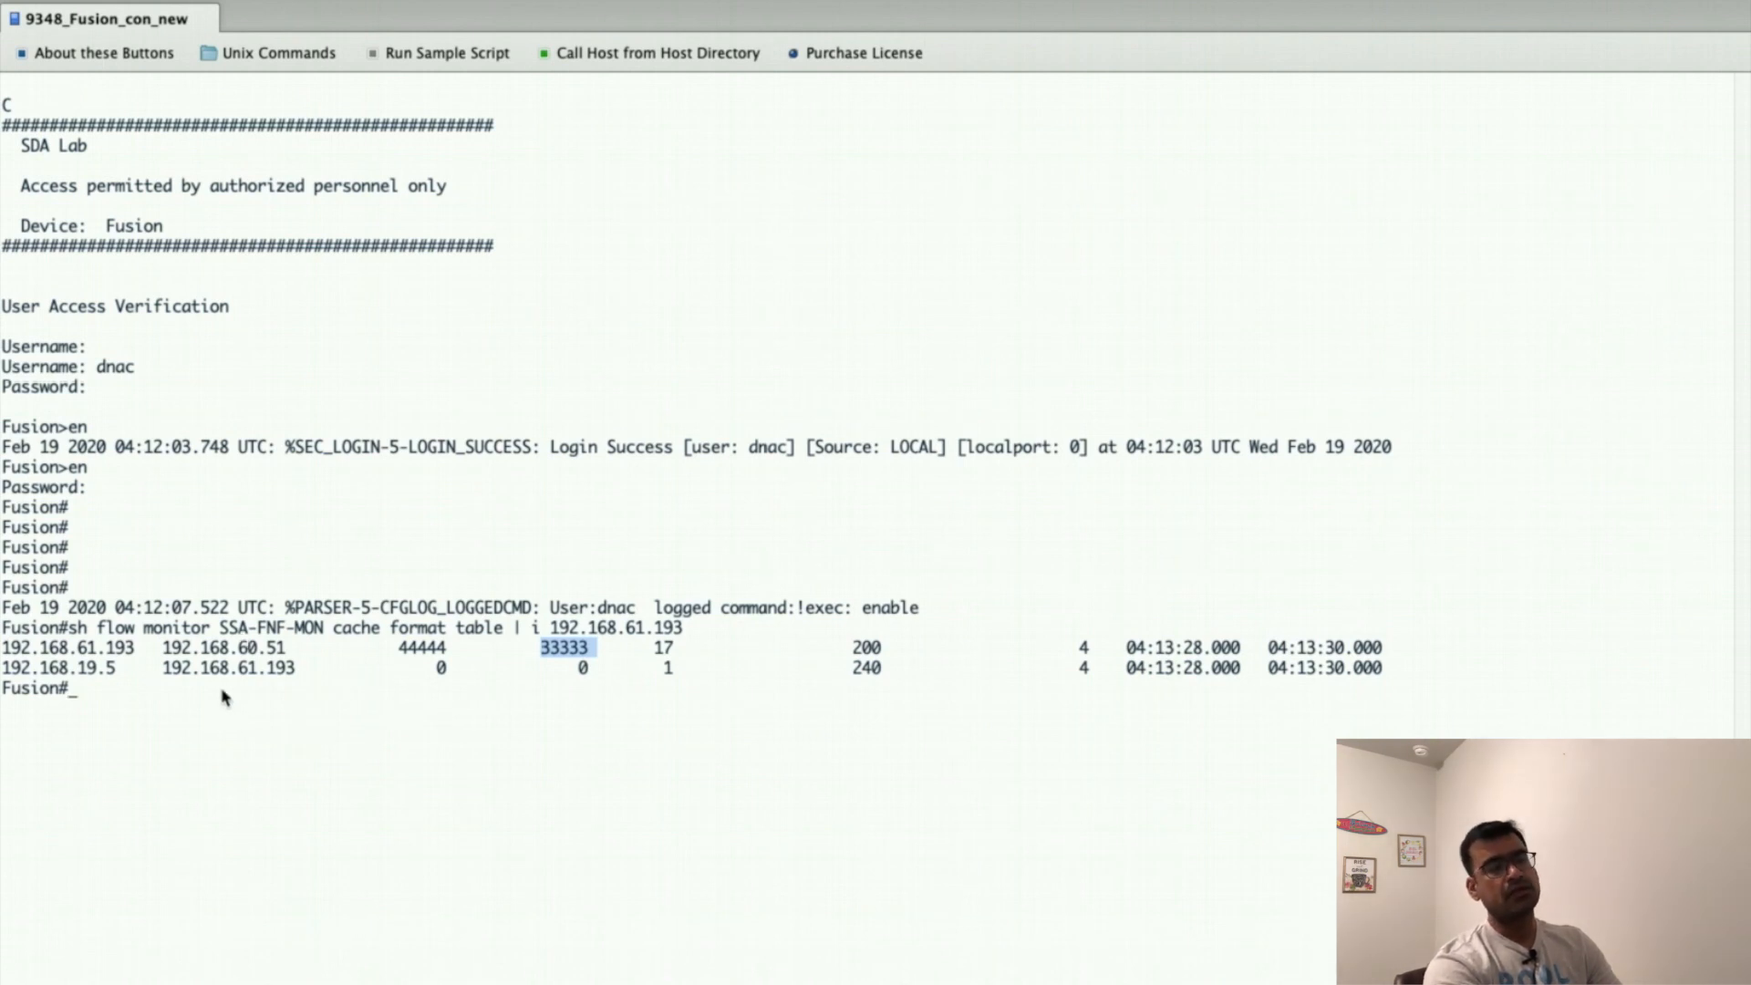